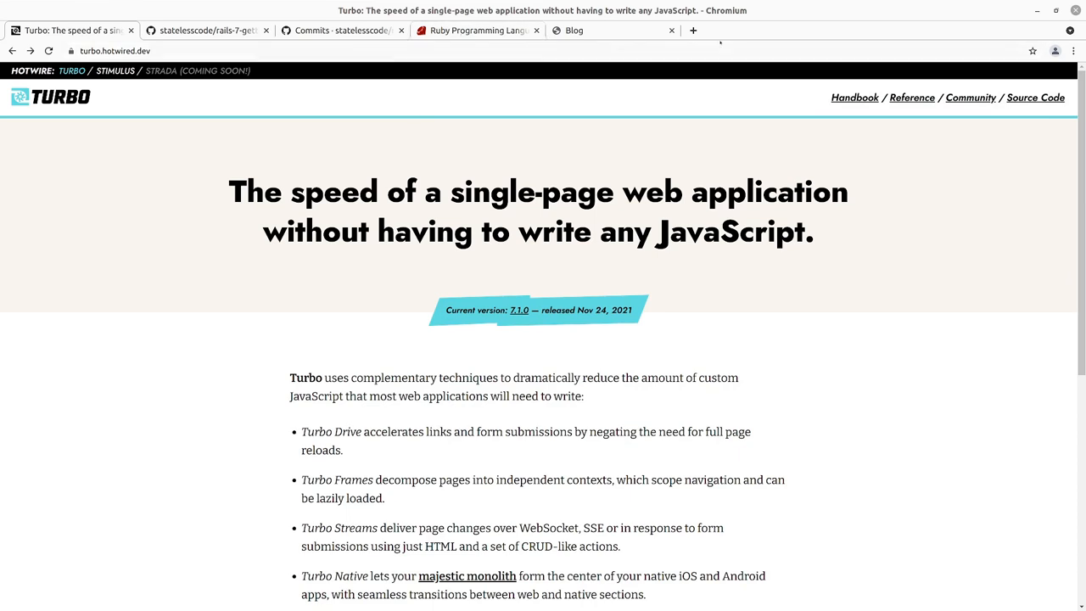
- Open Ruby on Rails Guides in a new tab and go to Getting Started with Rails
left_click(693, 31)
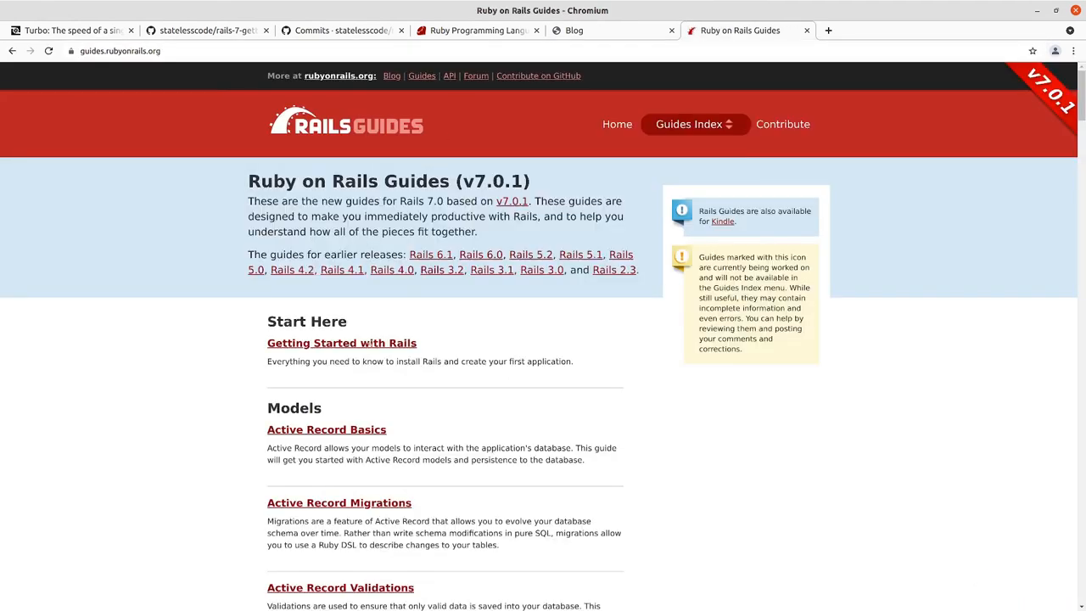
left_click(341, 343)
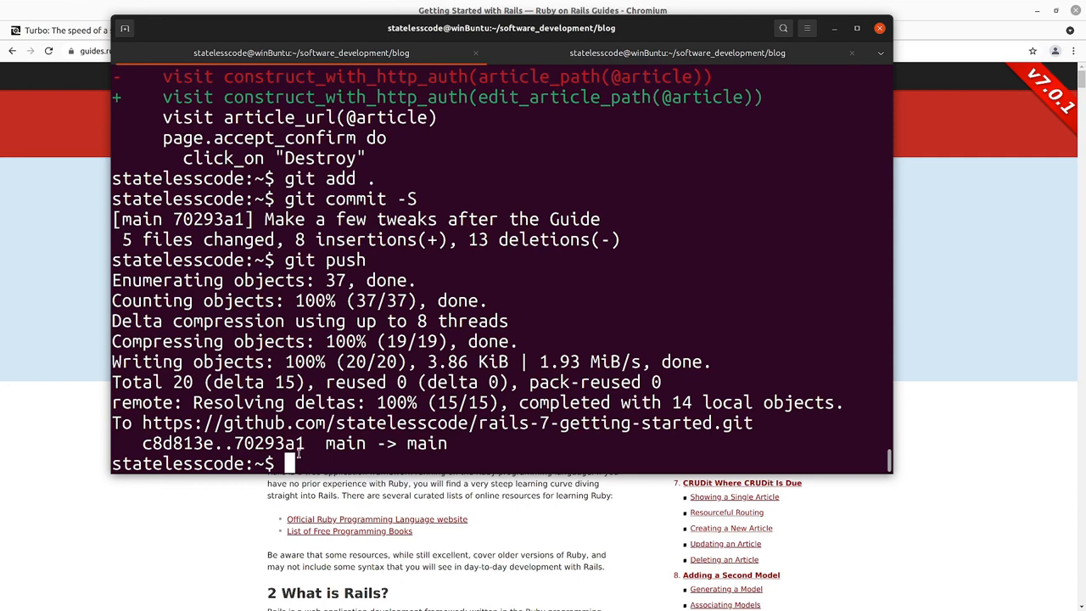
- Create and switch to the gettting-started-guide branch with git checkout -b
type("git checkout -b ge")
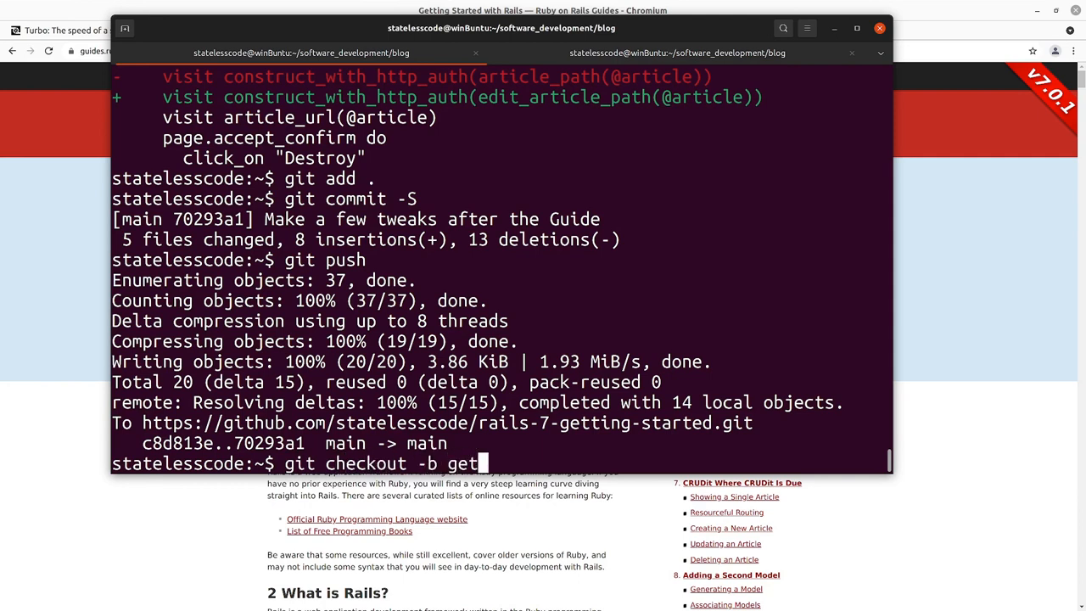
type("tting-starte")
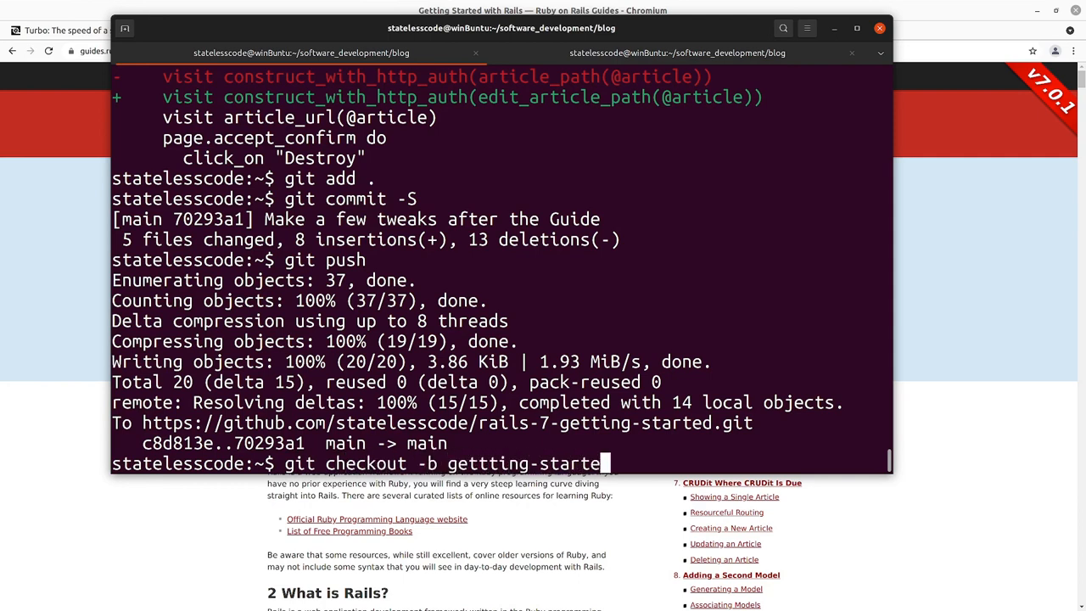
type("d-guide")
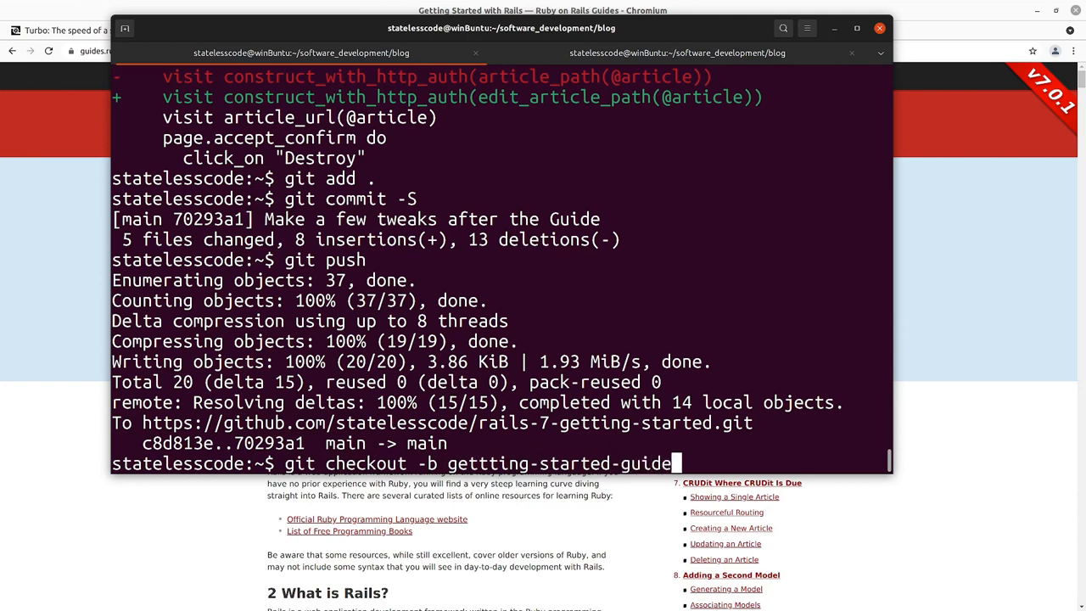
key("Return")
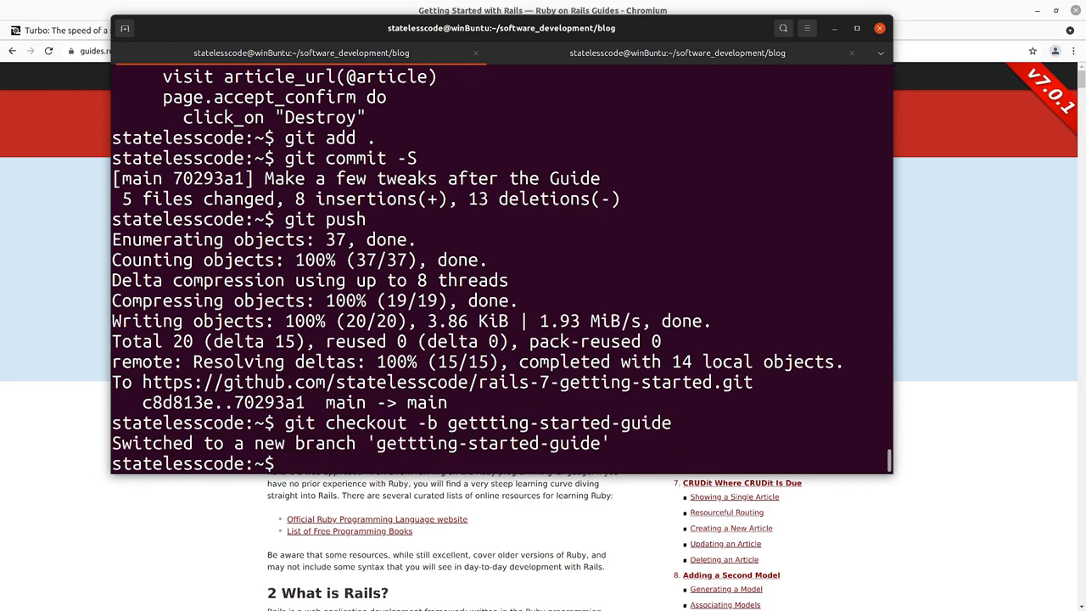
- Push gettting-started-guide to origin with upstream tracking, then begin checking out main
type("git checkout -b gettting-started-guide")
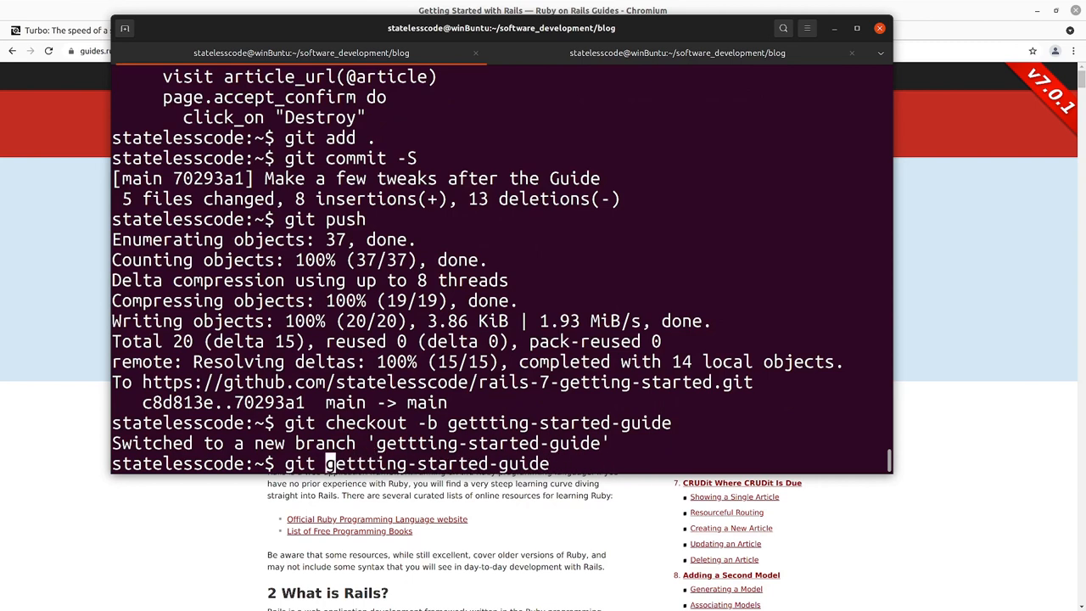
type("push -u")
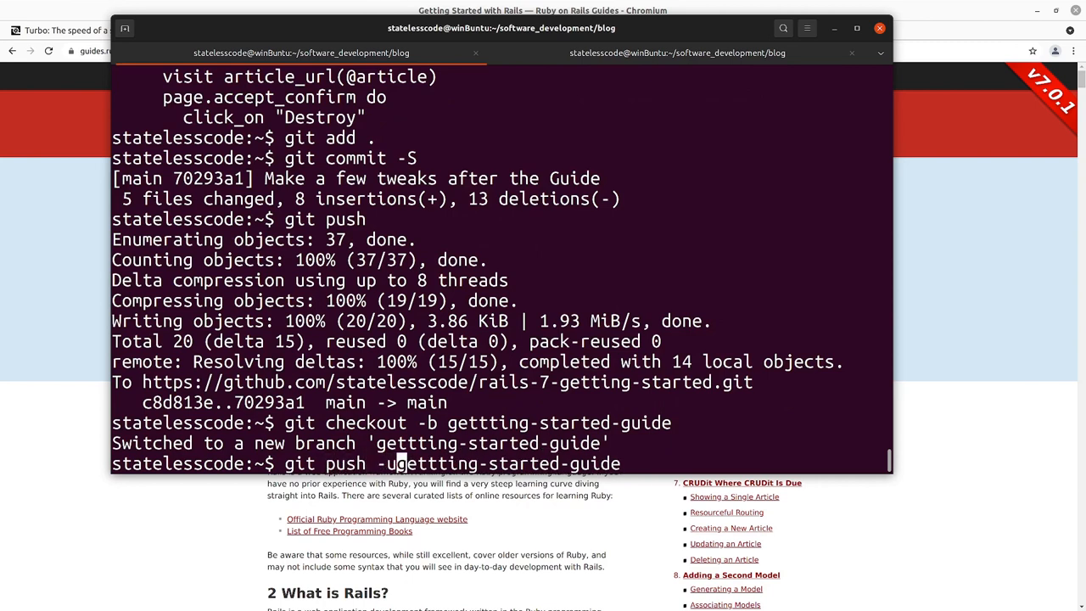
type("origin")
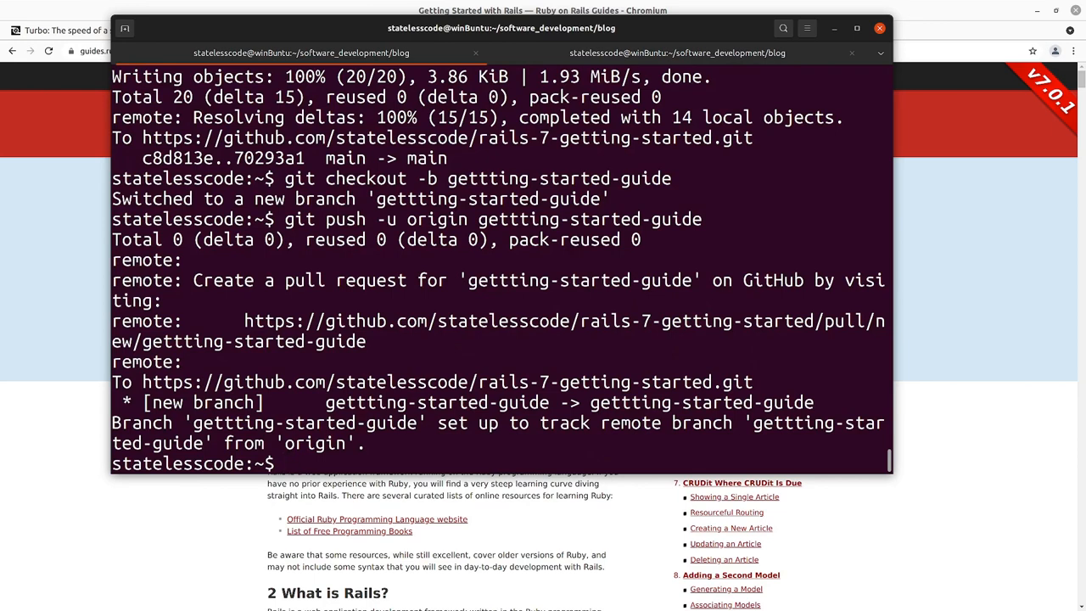
type("git checkout")
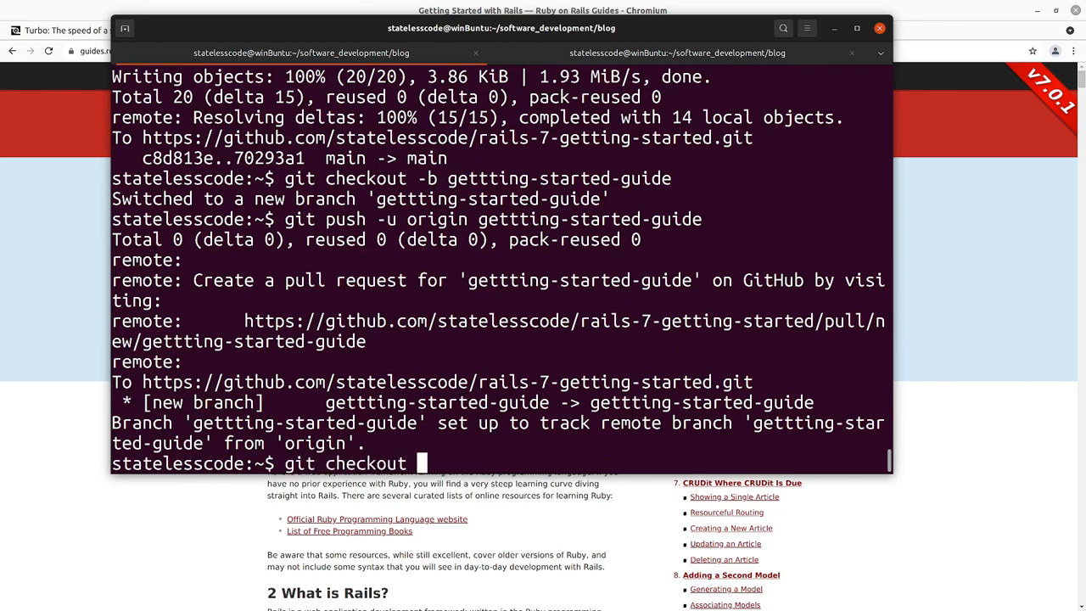
type("main")
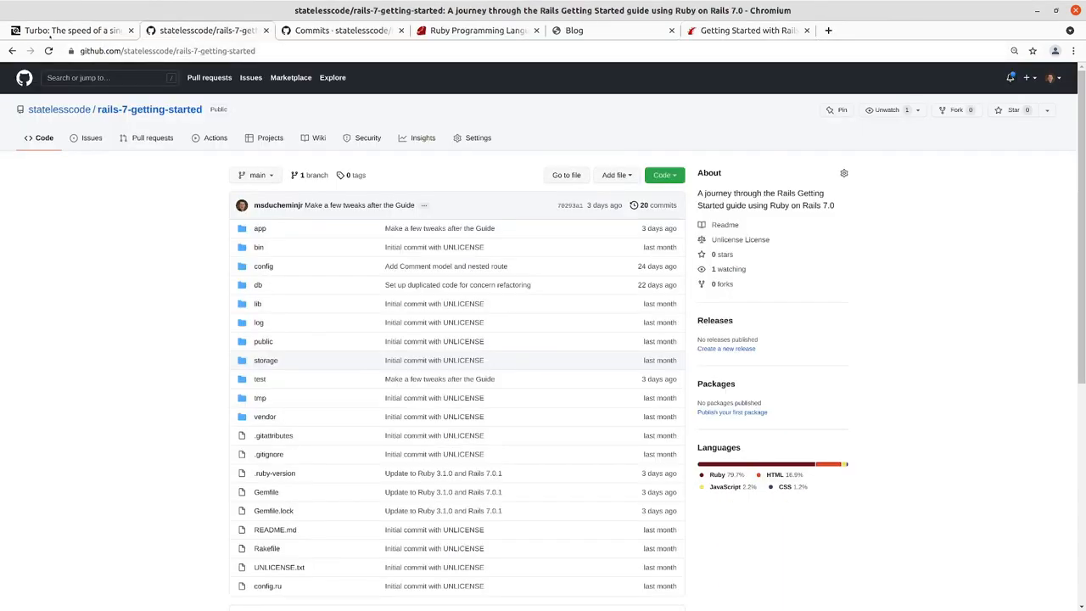
- Reload the GitHub repo page to confirm 2 branches, then return to the Turbo homepage
left_click(312, 175)
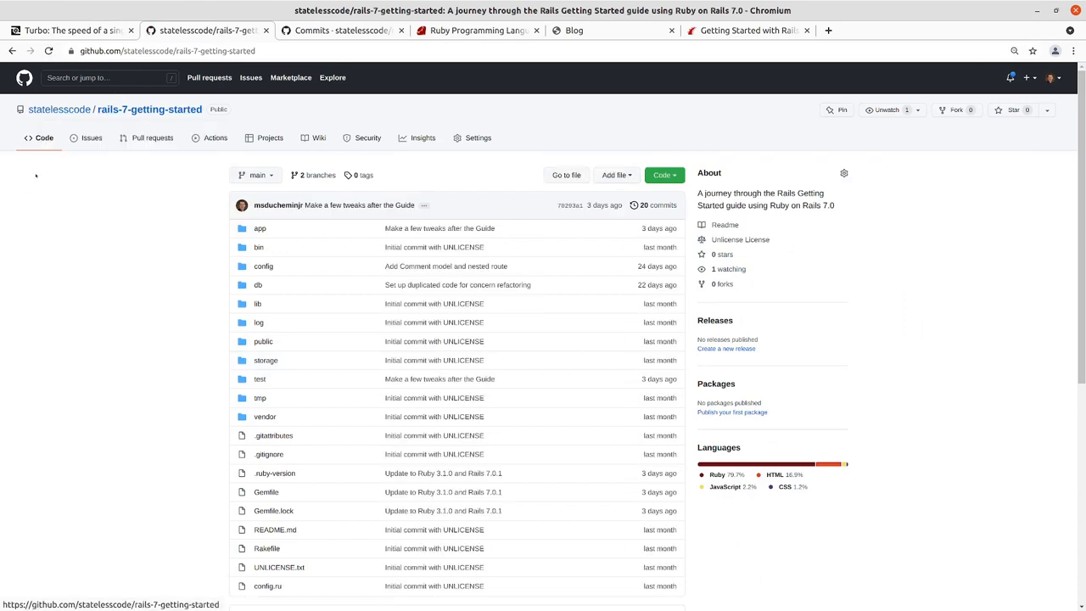
left_click(255, 175)
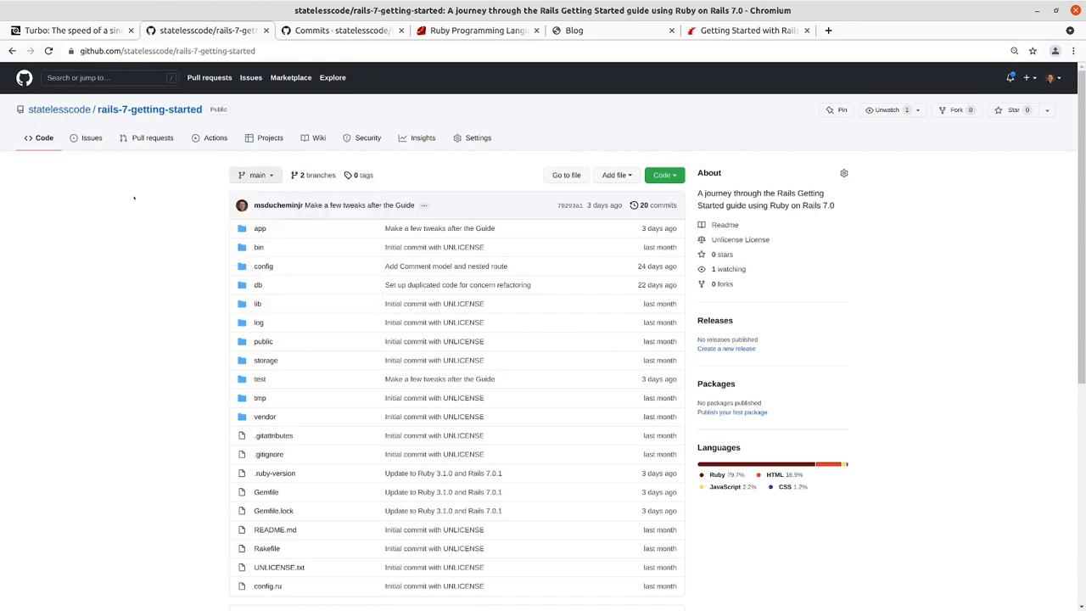
mouse_move(39, 204)
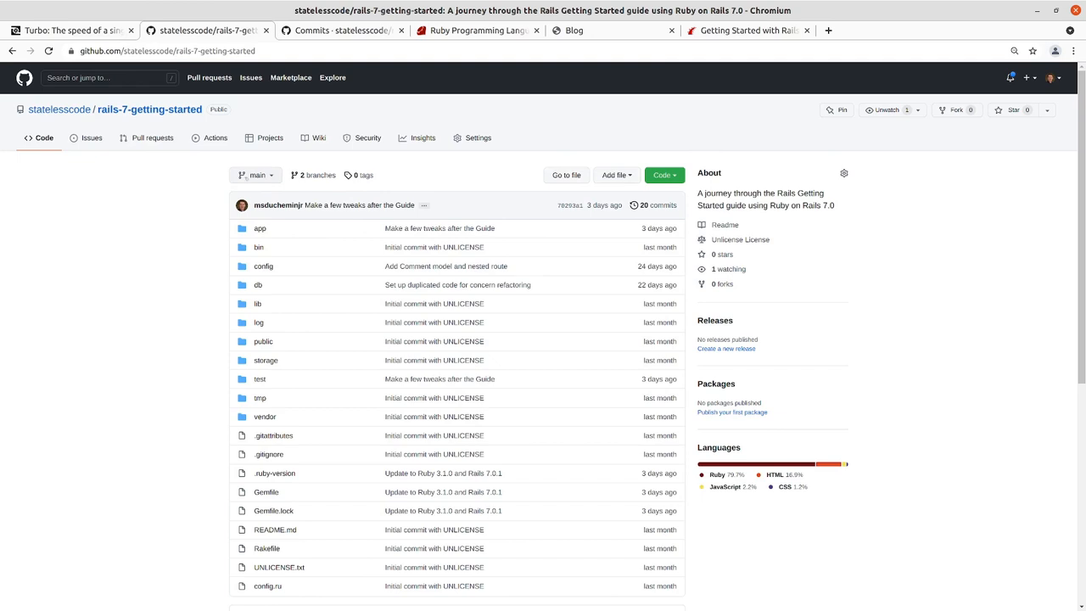
mouse_move(125, 189)
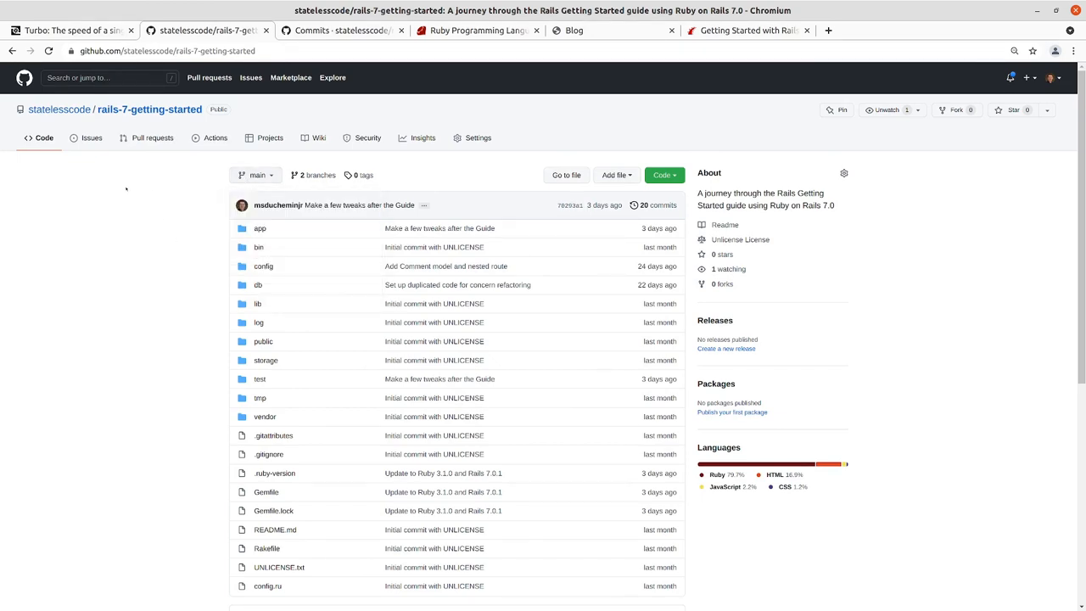
left_click(72, 30)
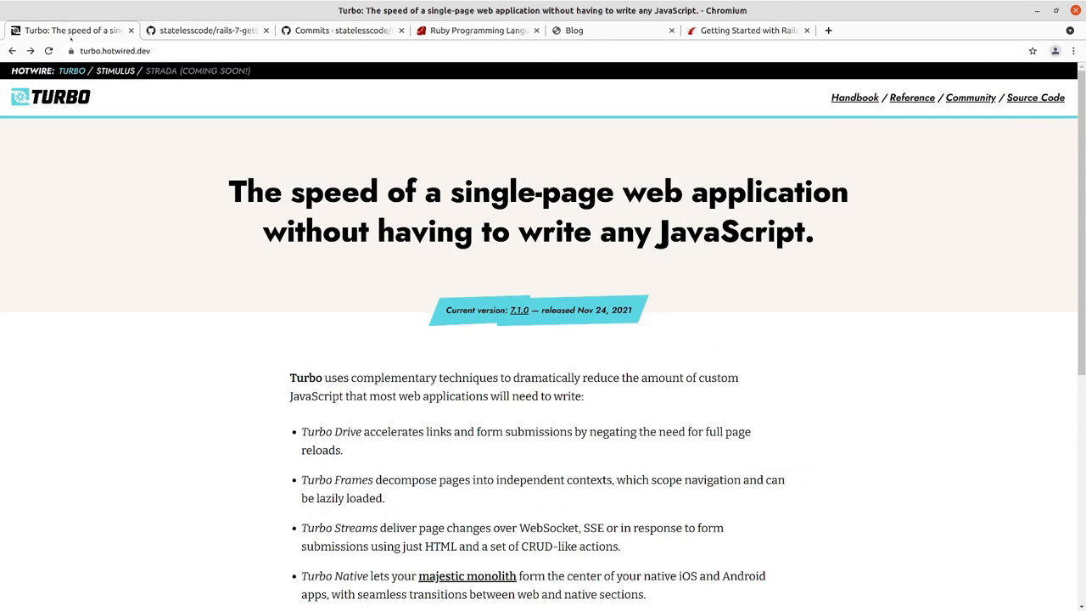
mouse_move(49, 96)
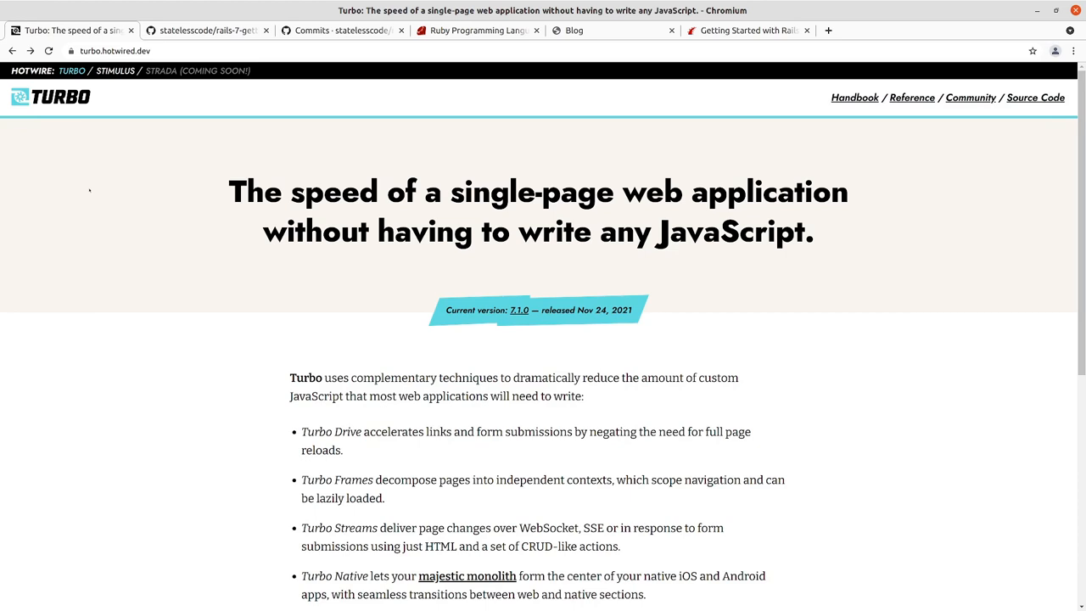
mouse_move(70, 187)
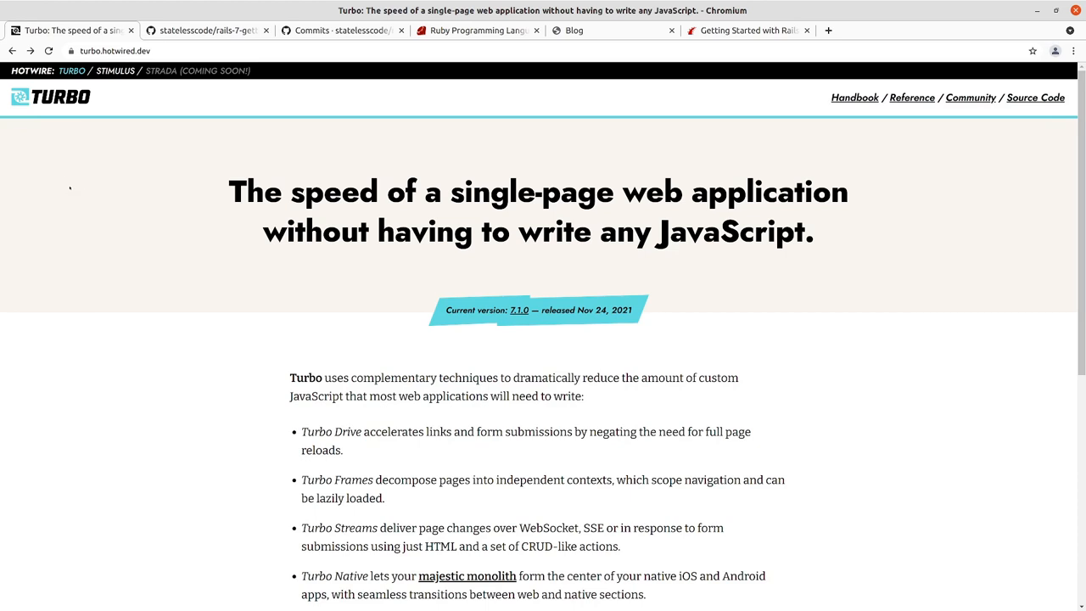
mouse_move(62, 178)
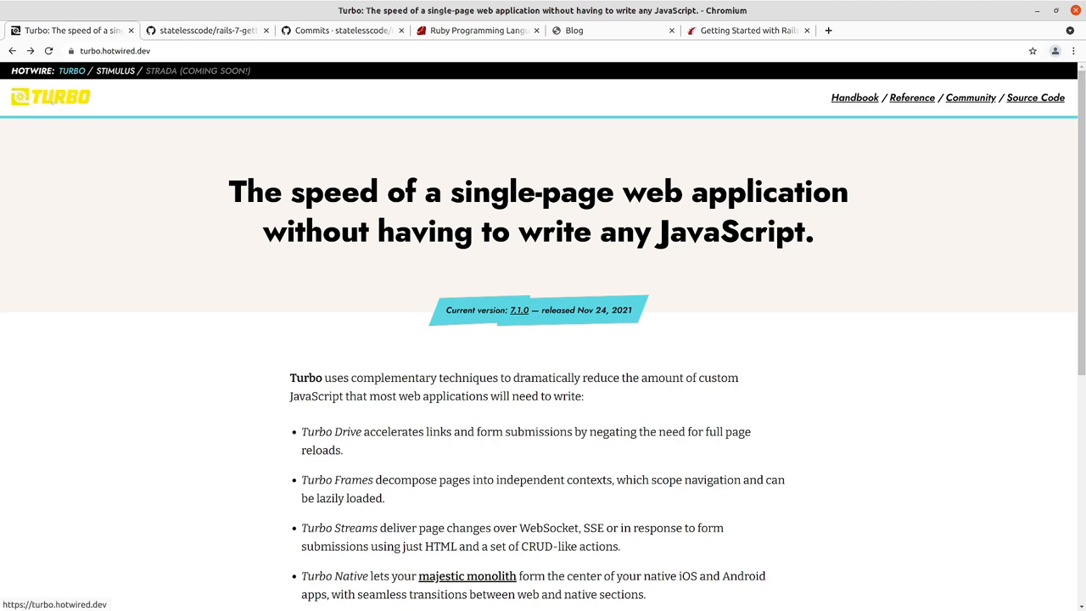
mouse_move(115, 70)
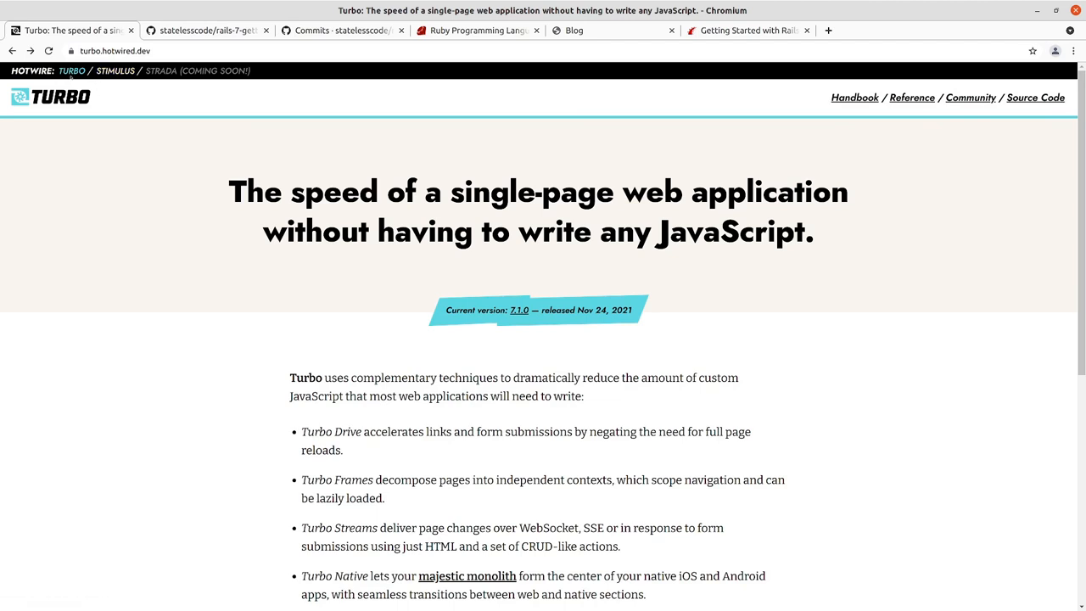
mouse_move(50, 96)
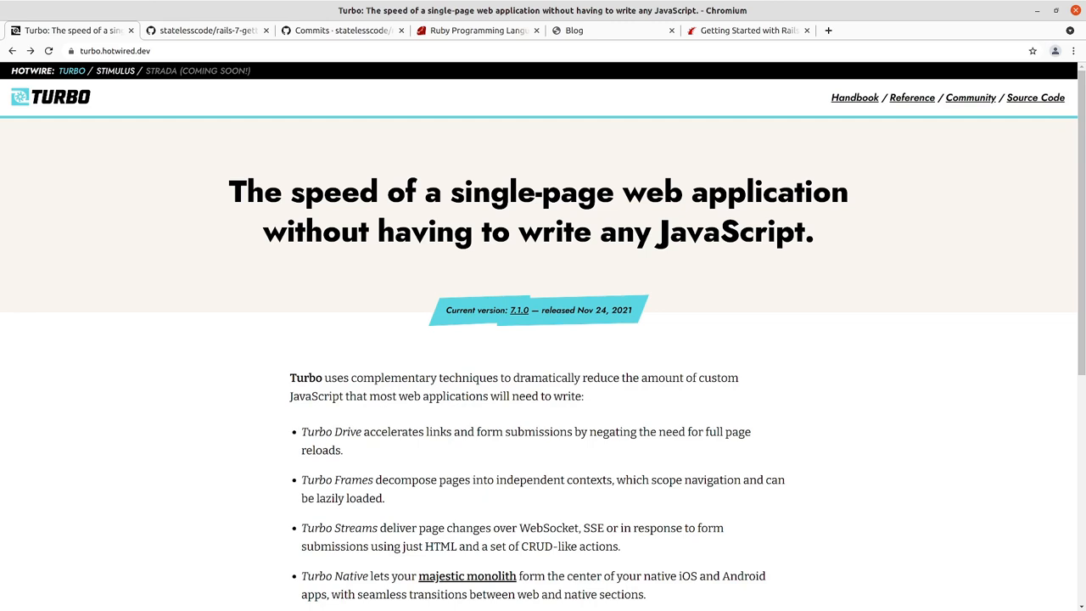
mouse_move(60, 110)
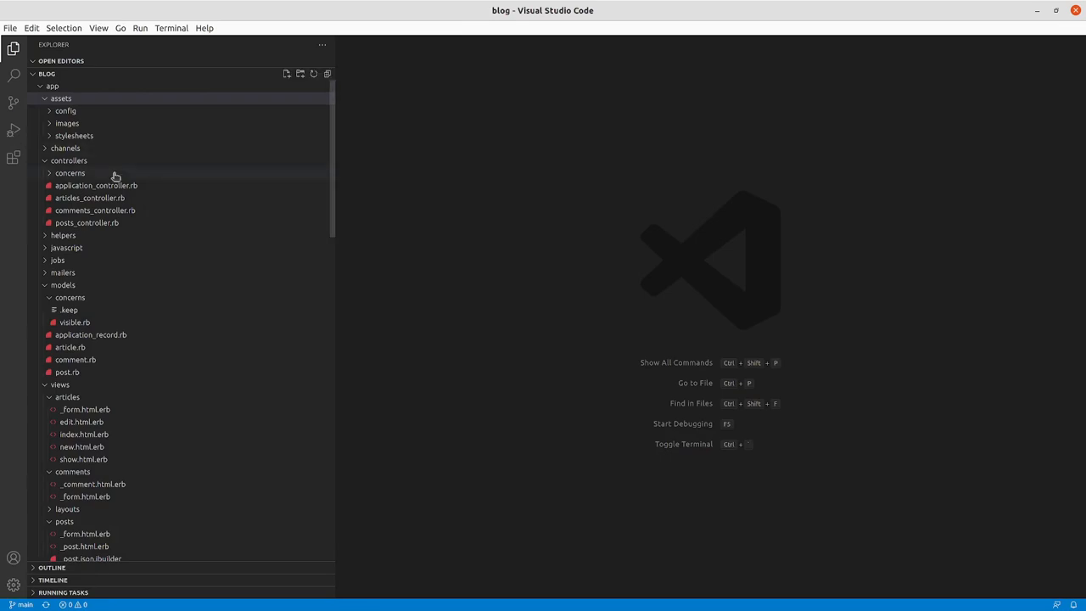
scroll("down", 3)
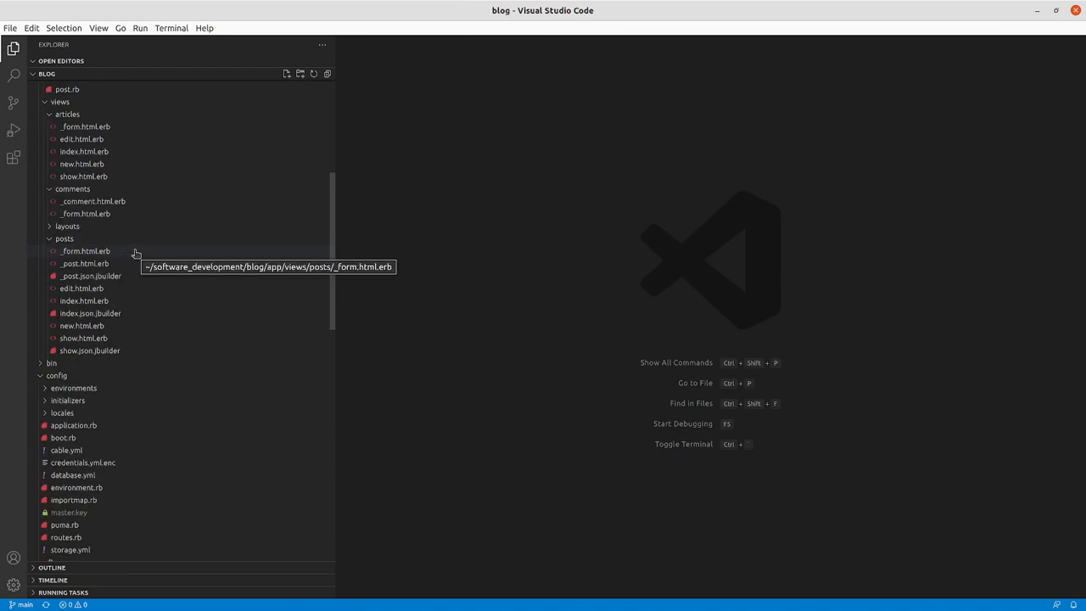
mouse_move(84, 194)
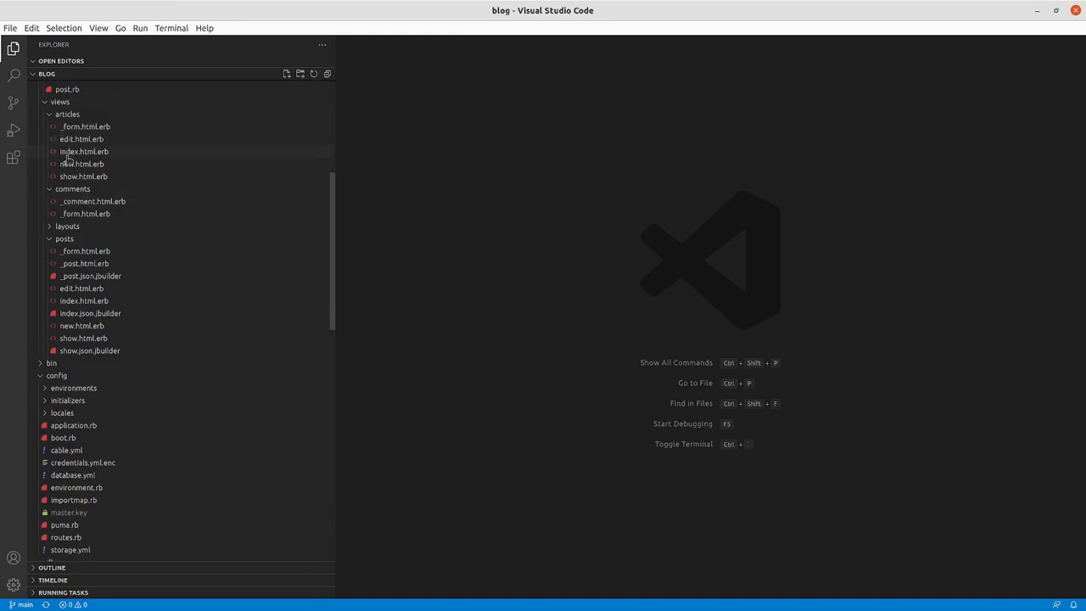
scroll("down", 3)
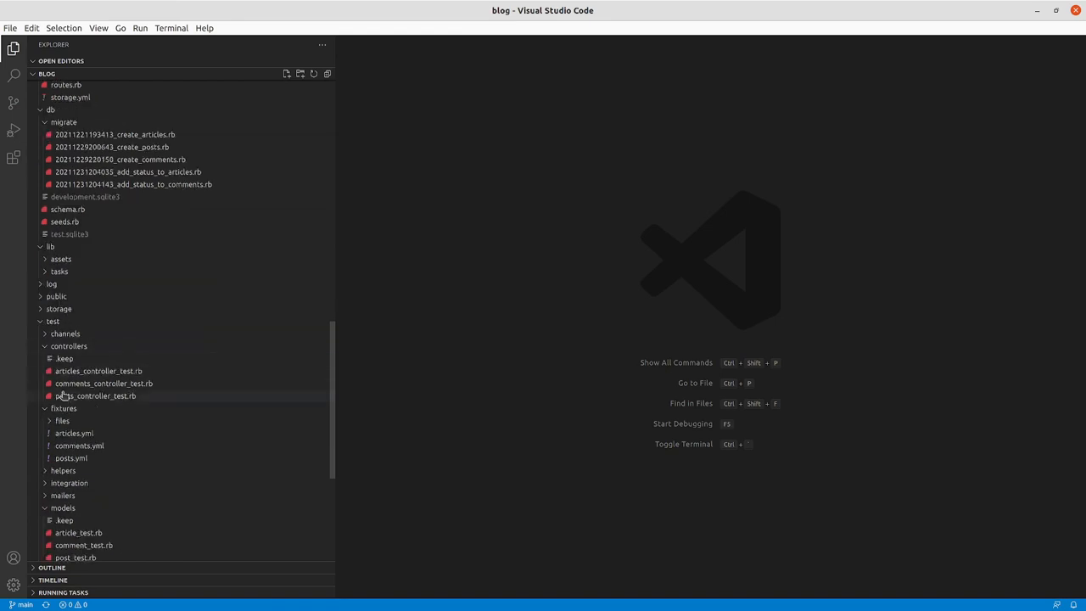
scroll("down", 3)
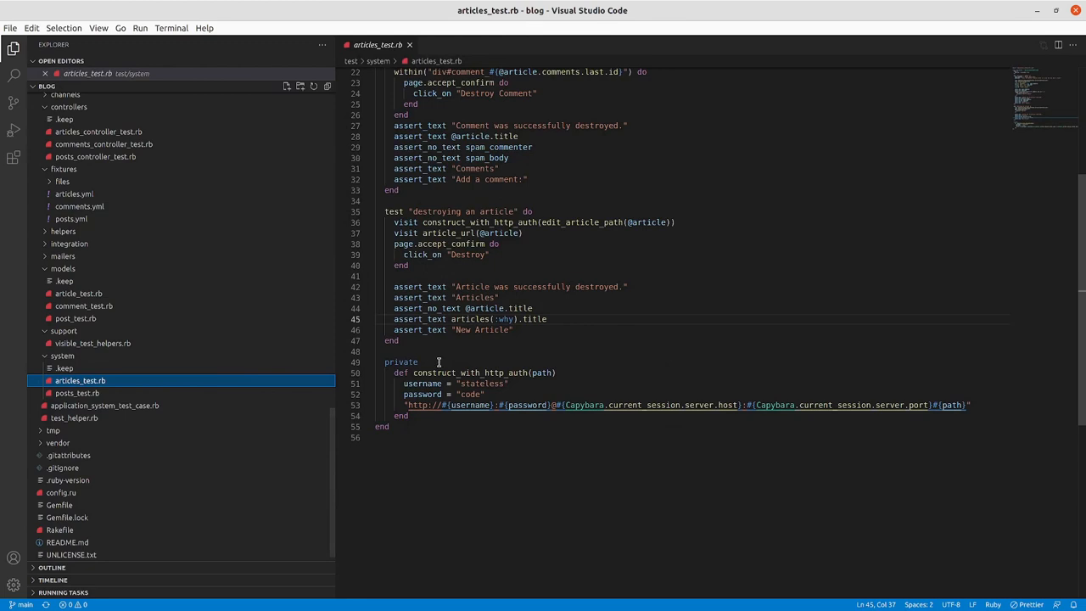
mouse_move(426, 342)
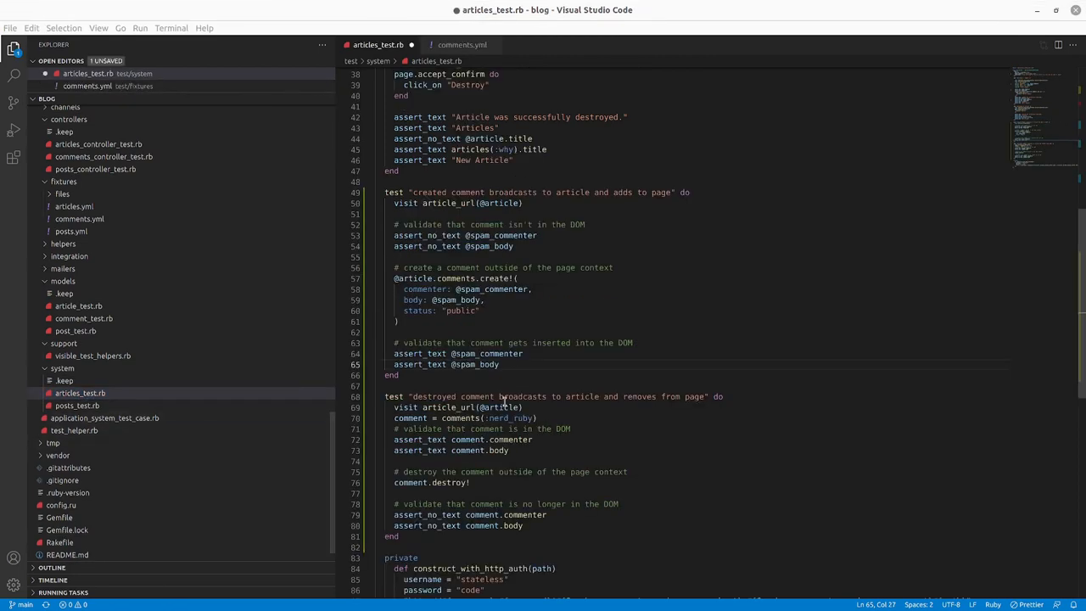
- Insert a blank line before '# validate that comment is in the DOM' in the destroy test
scroll("down", 3)
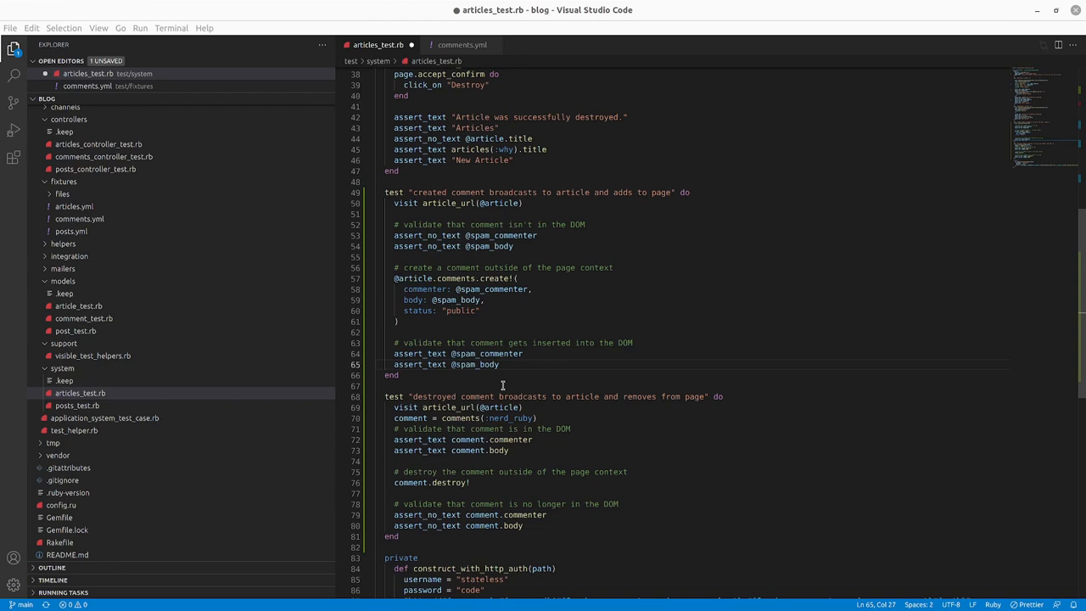
mouse_move(492, 362)
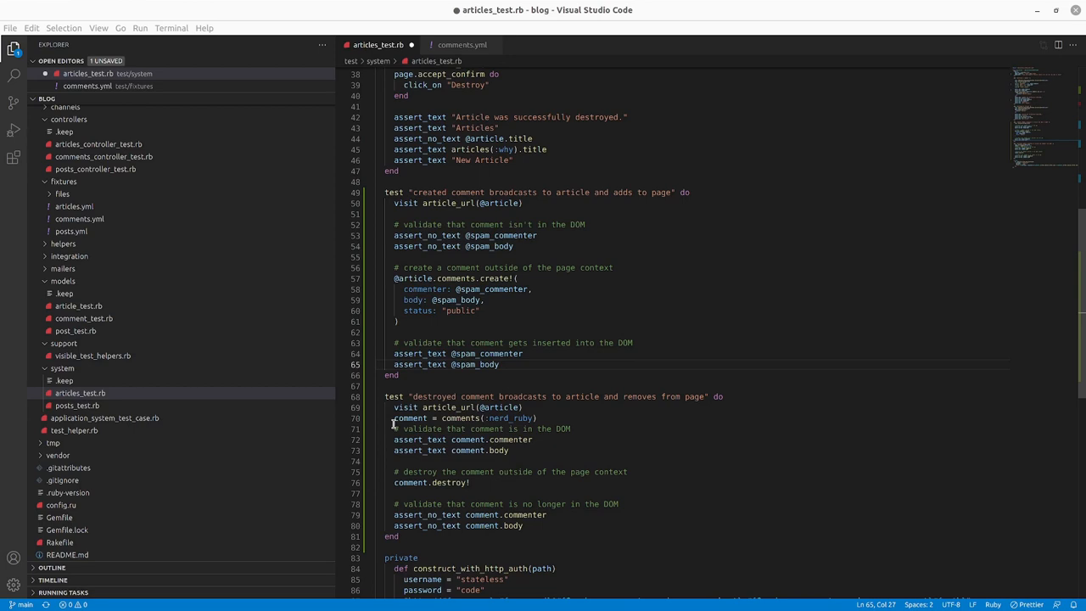
left_click(394, 429)
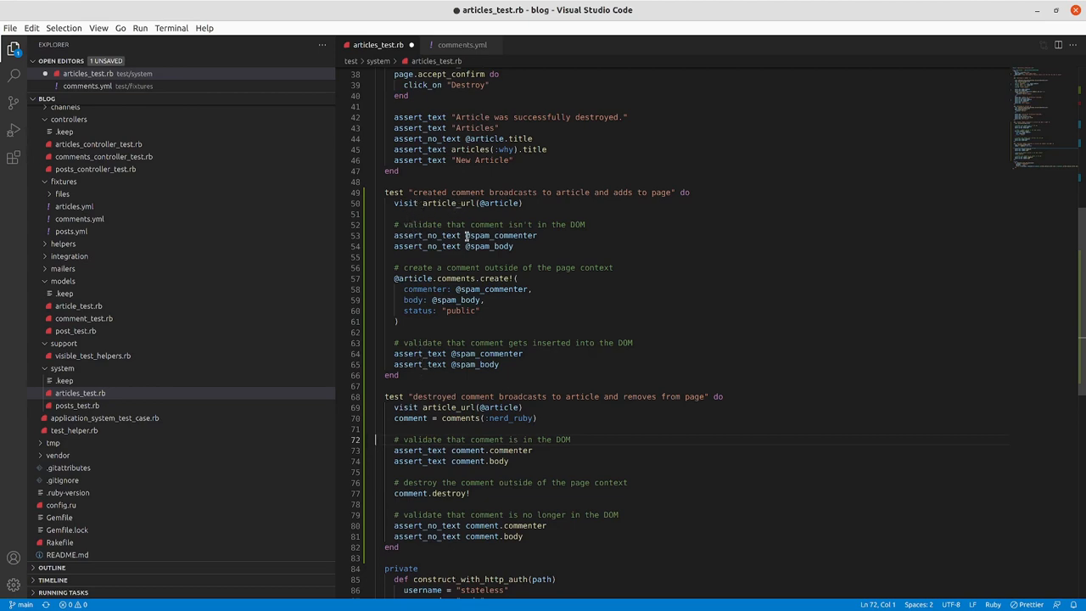
scroll("up", 3)
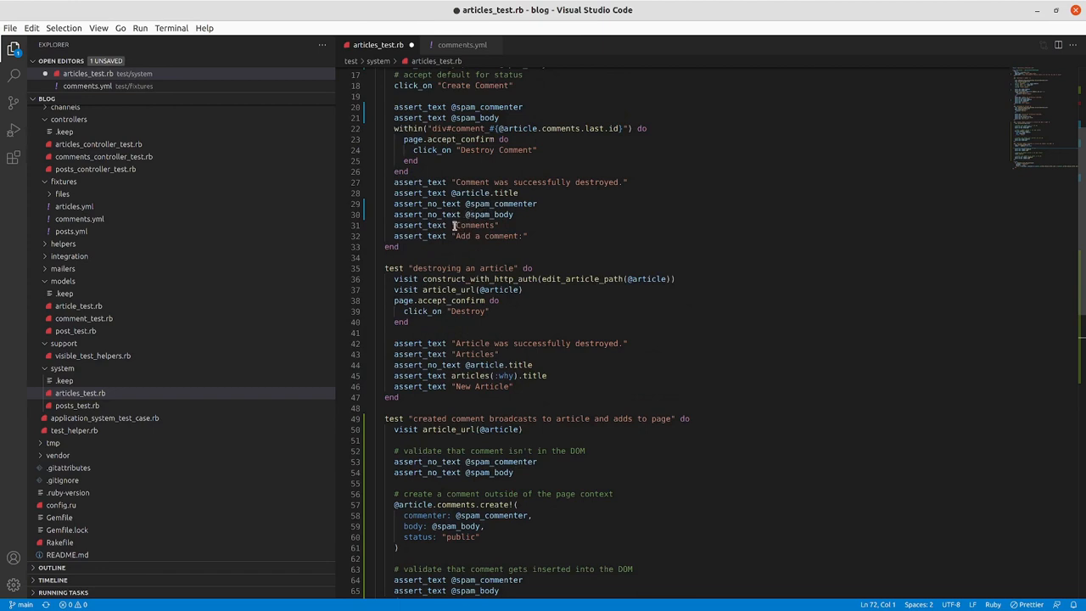
scroll("up", 3)
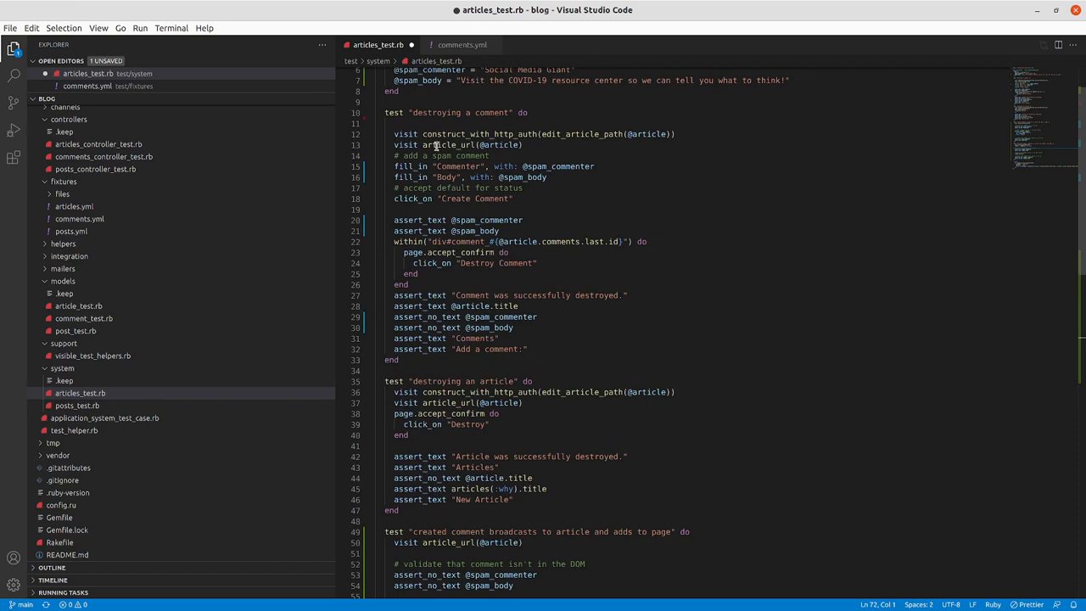
scroll("up", 3)
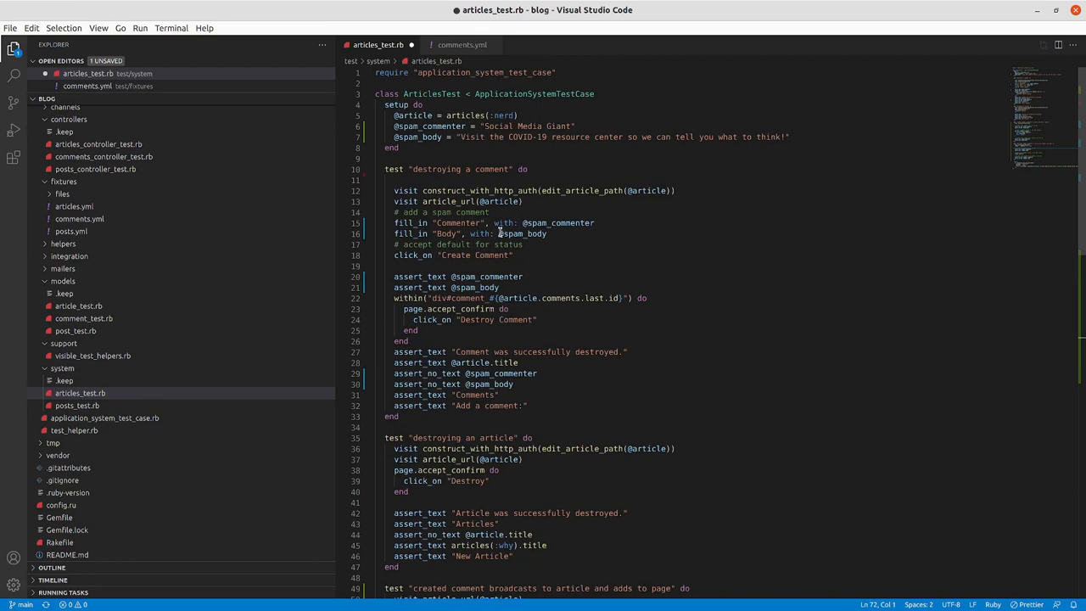
scroll("down", 3)
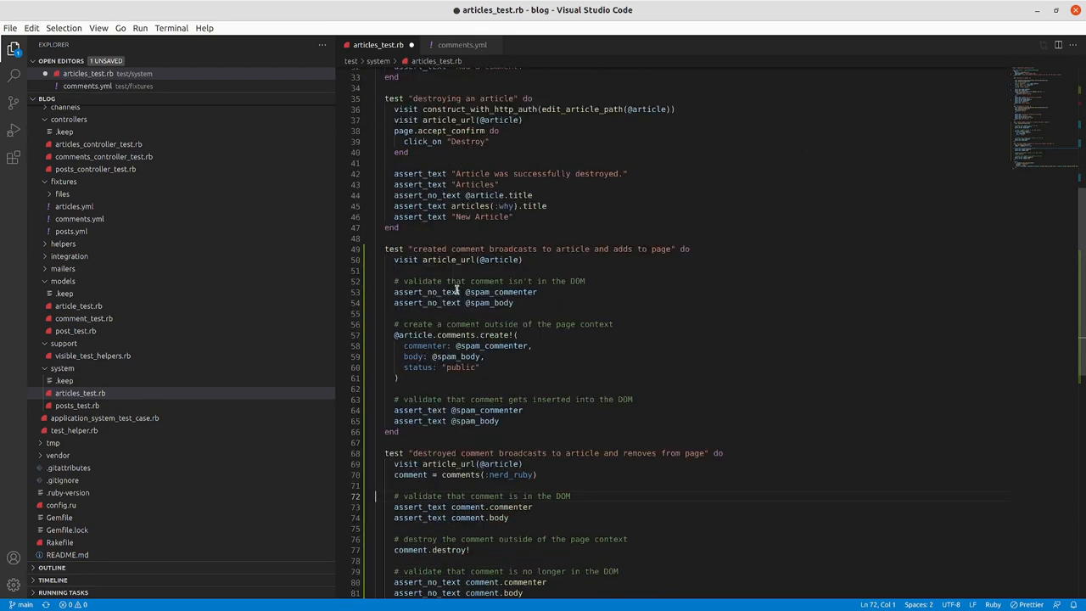
mouse_move(465, 291)
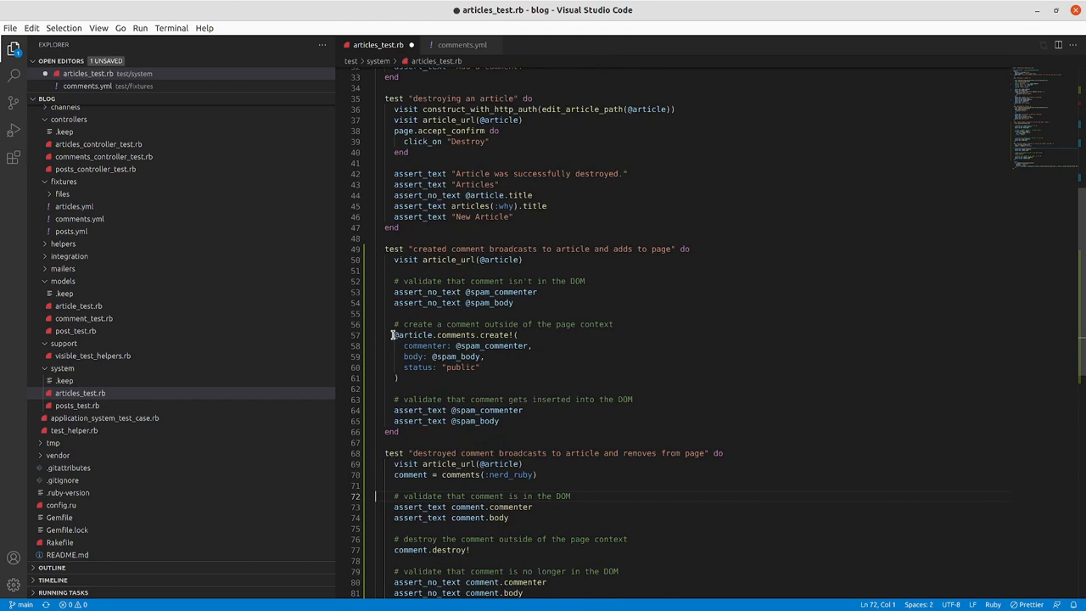
mouse_move(550, 334)
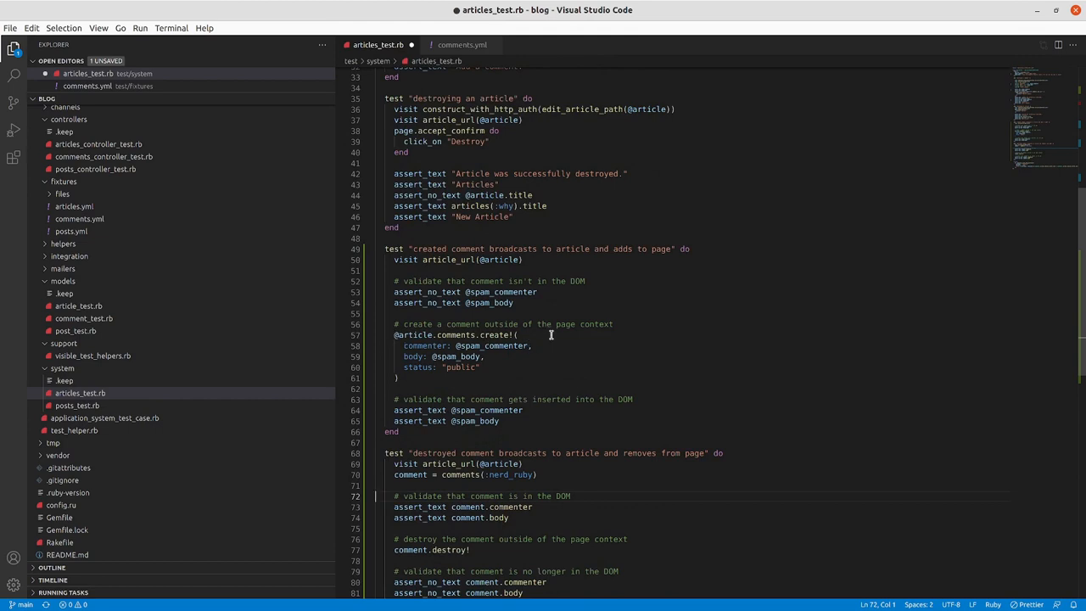
mouse_move(411, 338)
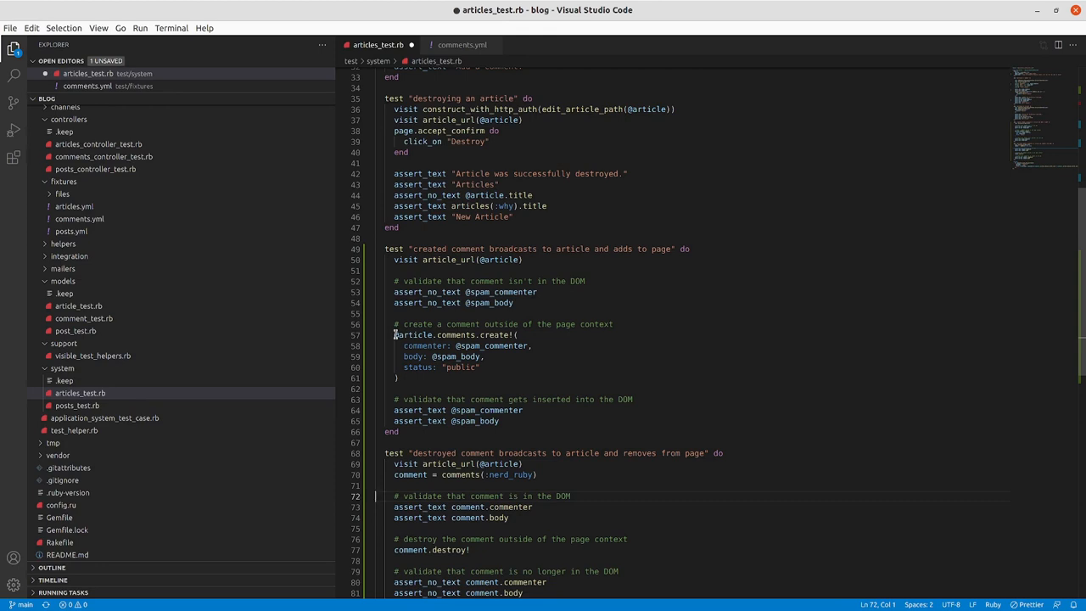
scroll("down", 3)
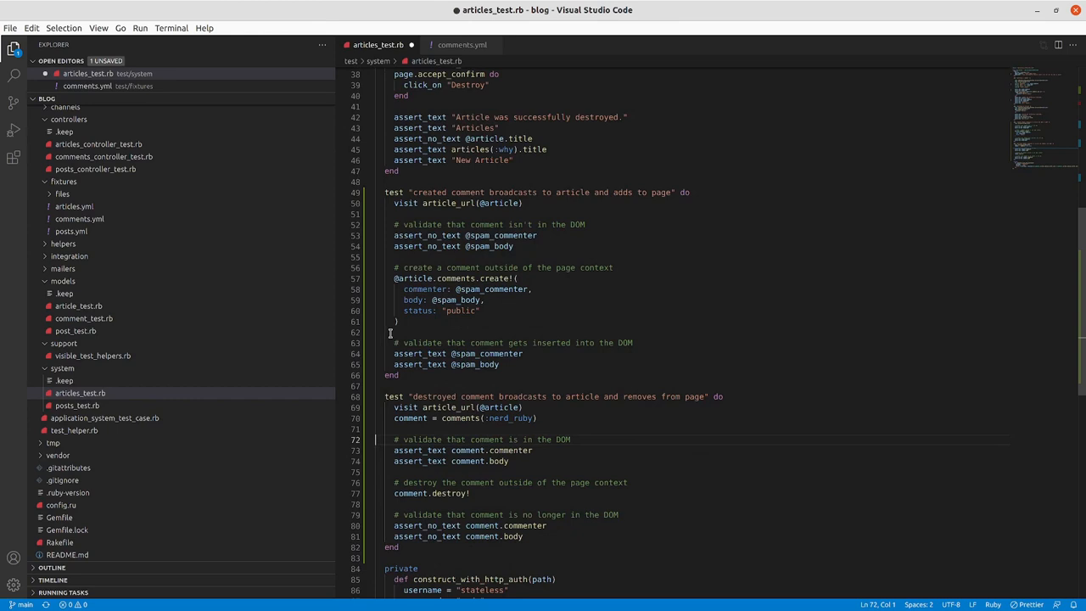
mouse_move(407, 263)
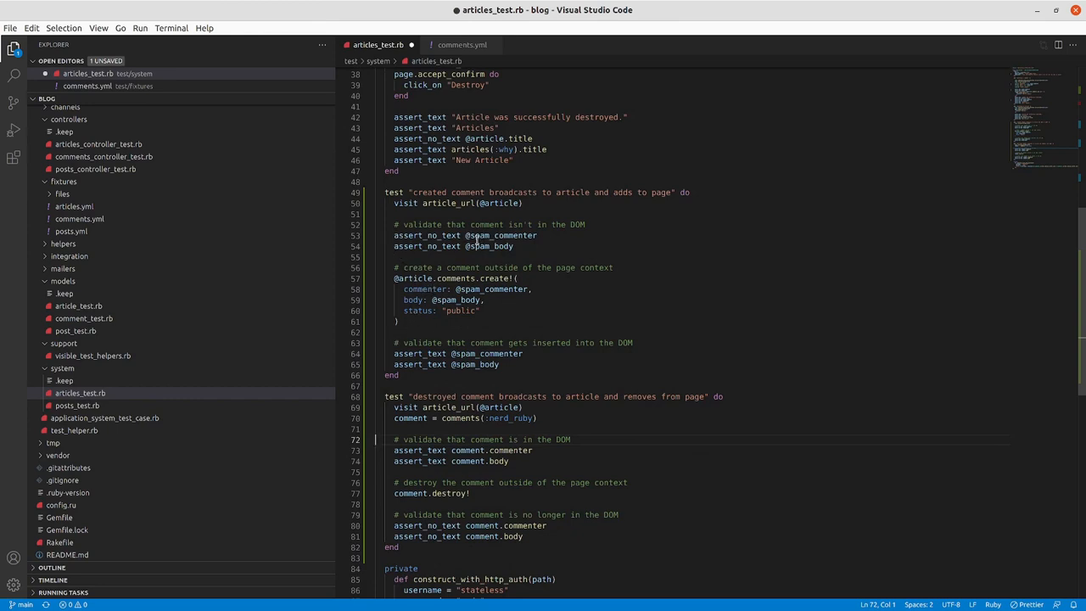
mouse_move(503, 262)
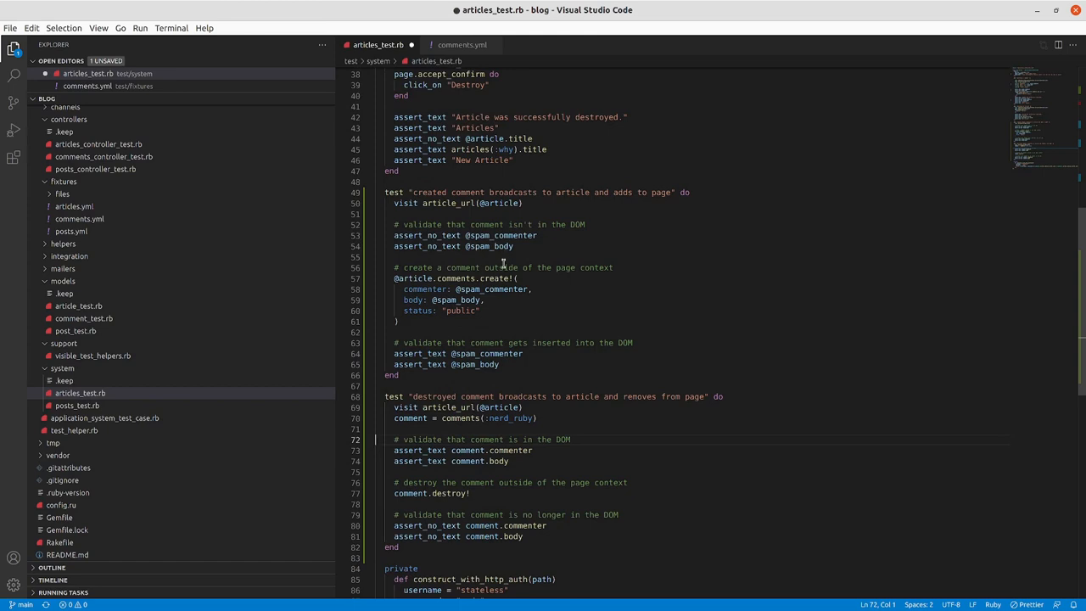
mouse_move(412, 354)
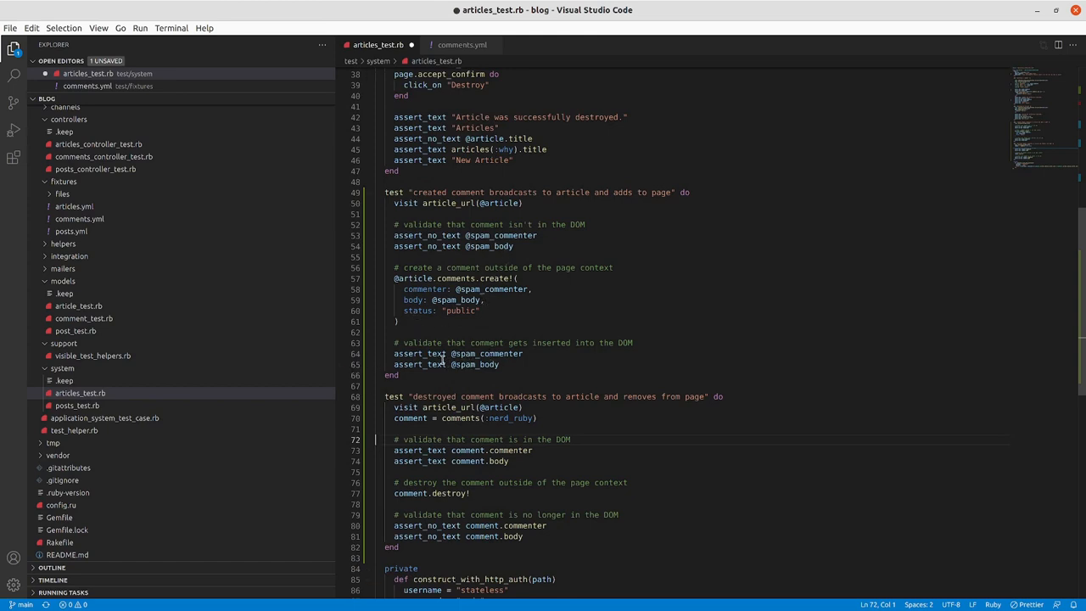
- Go to the end of the last test in articles_test.rb and save the file
scroll("down", 3)
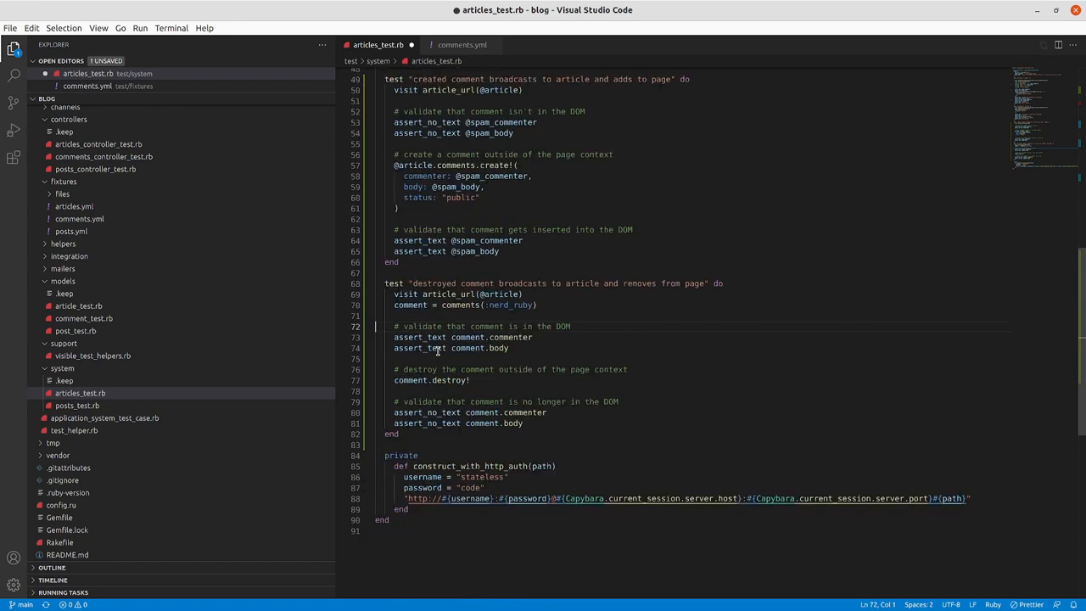
mouse_move(458, 325)
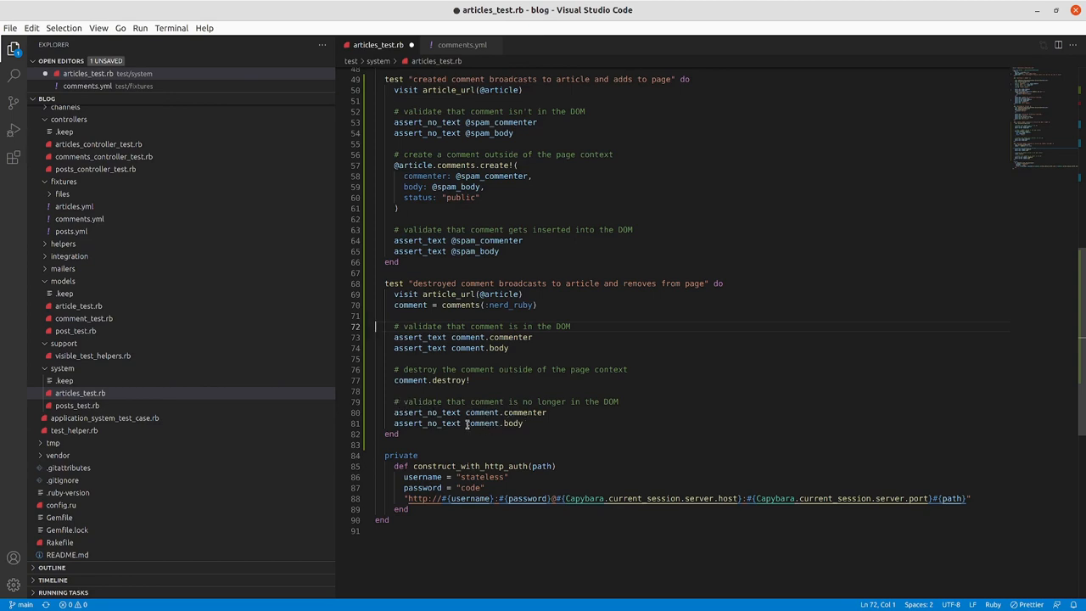
mouse_move(467, 111)
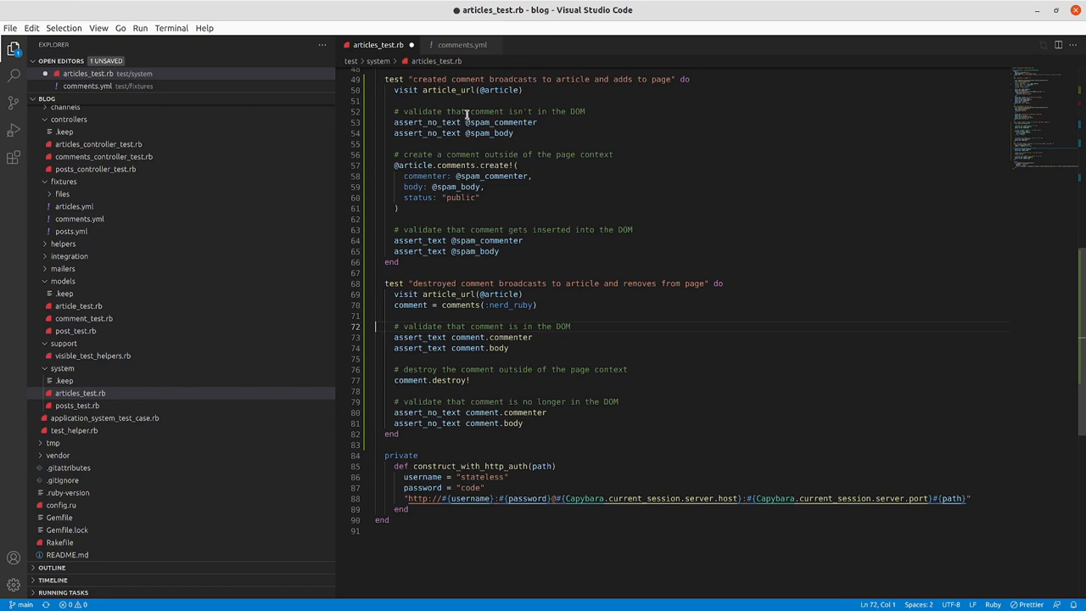
left_click(461, 45)
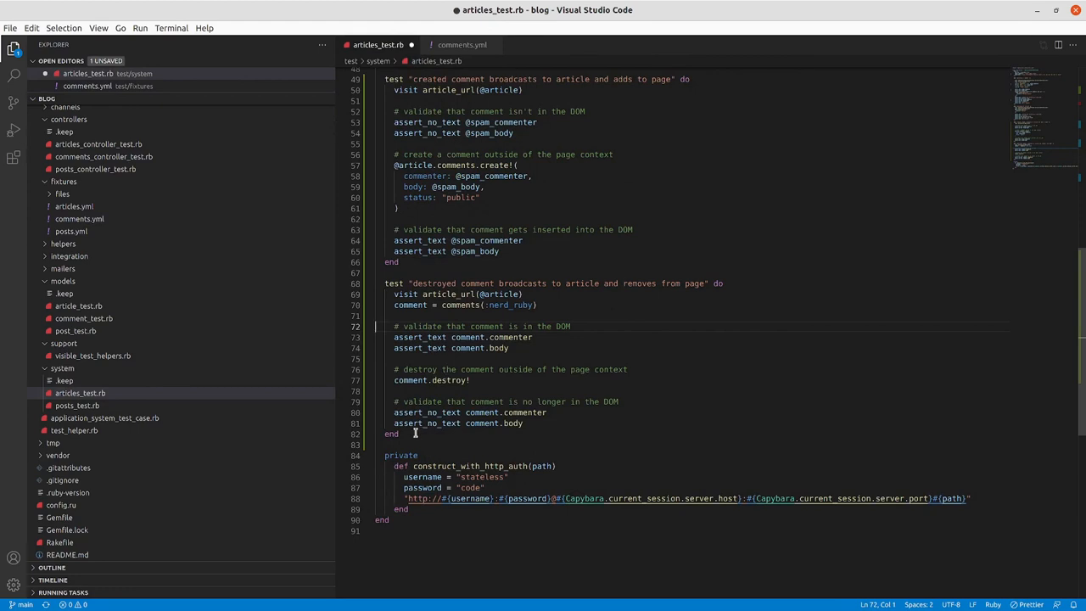
key("ctrl+s")
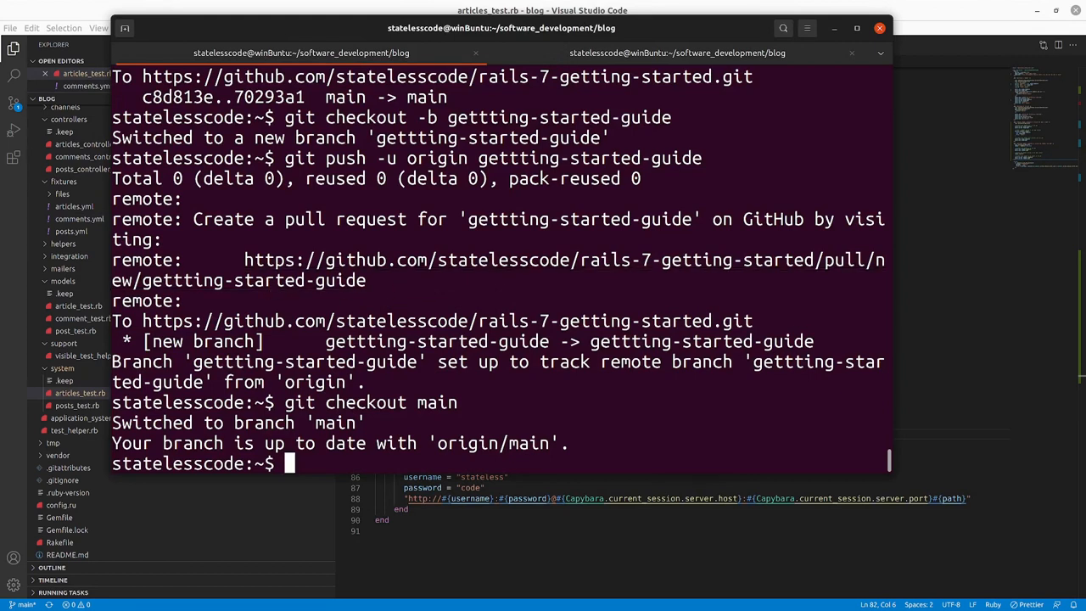
- Run rails test:system and scroll through the 2 comment broadcast failures
type("rails test:system")
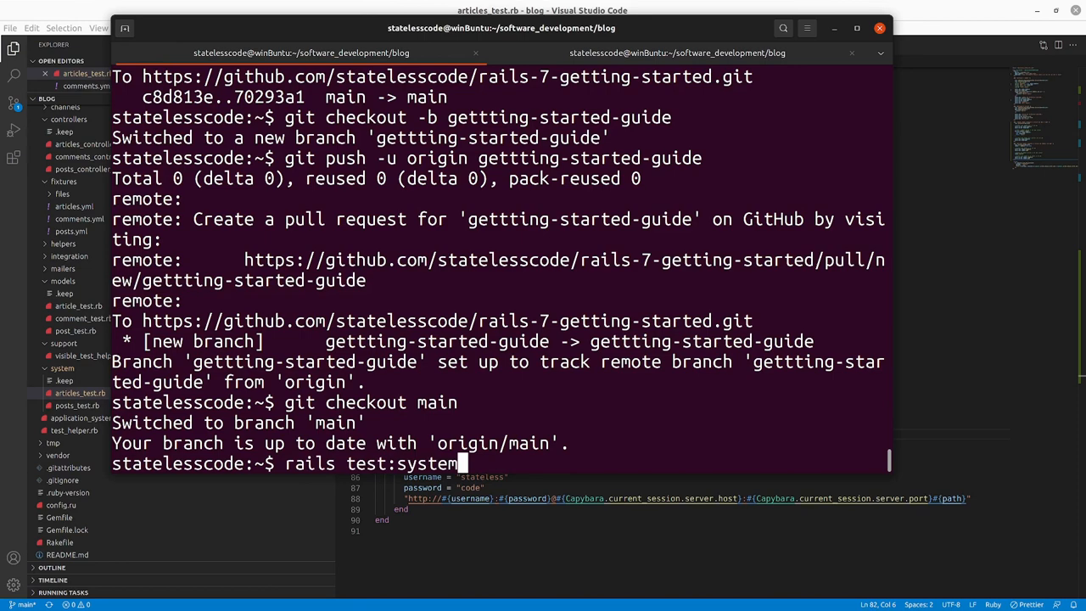
key("Return")
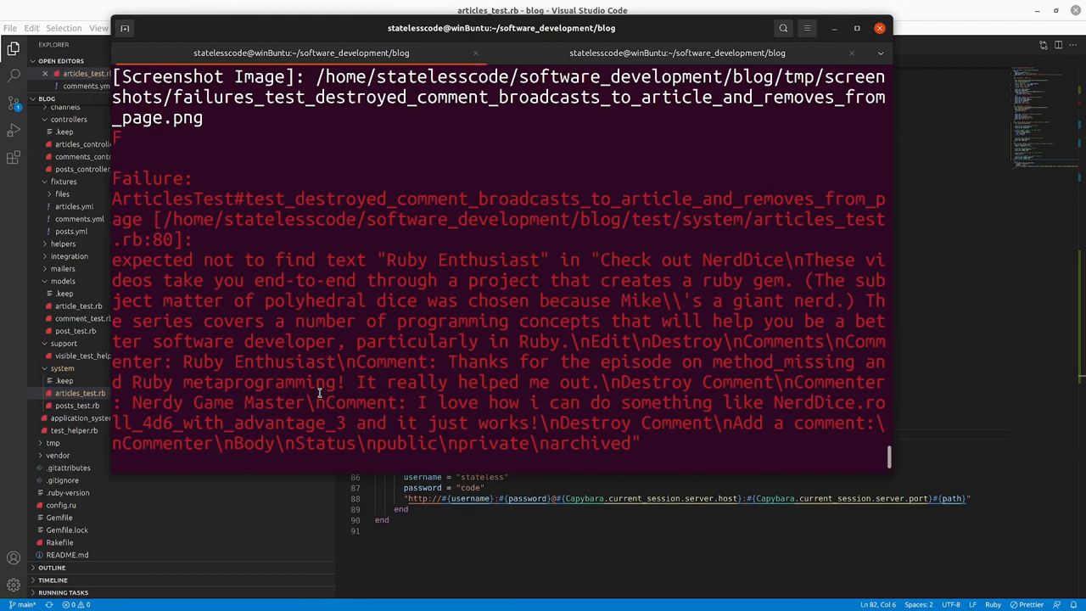
mouse_move(433, 256)
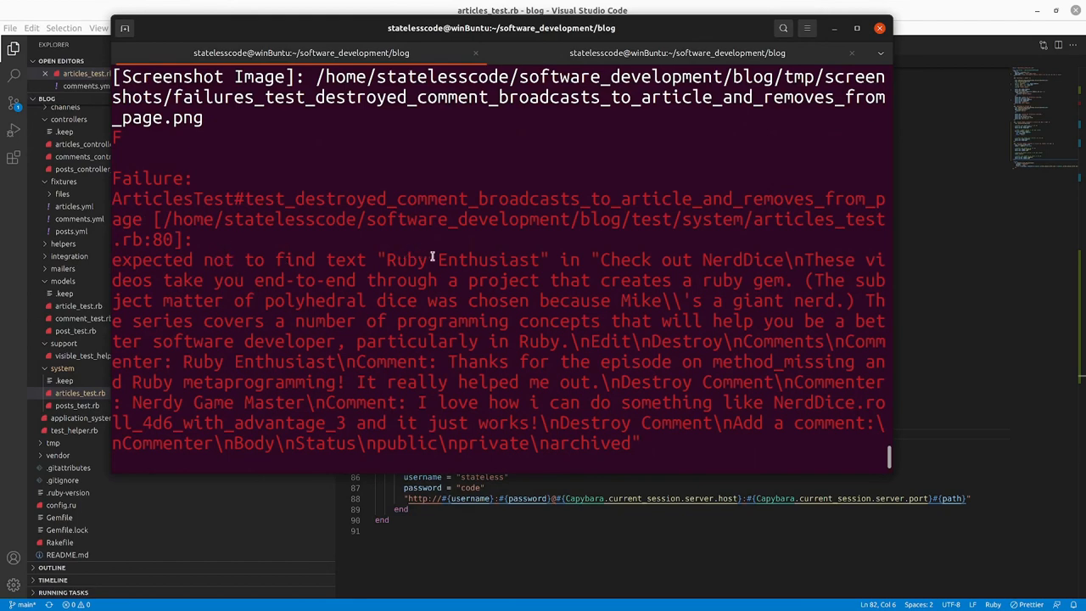
mouse_move(362, 275)
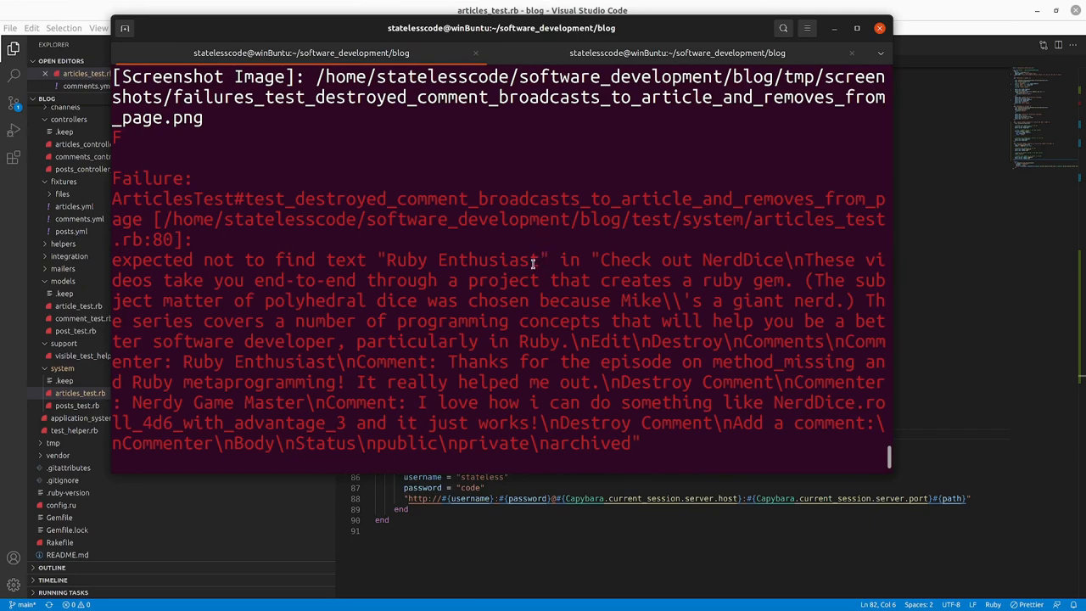
mouse_move(470, 306)
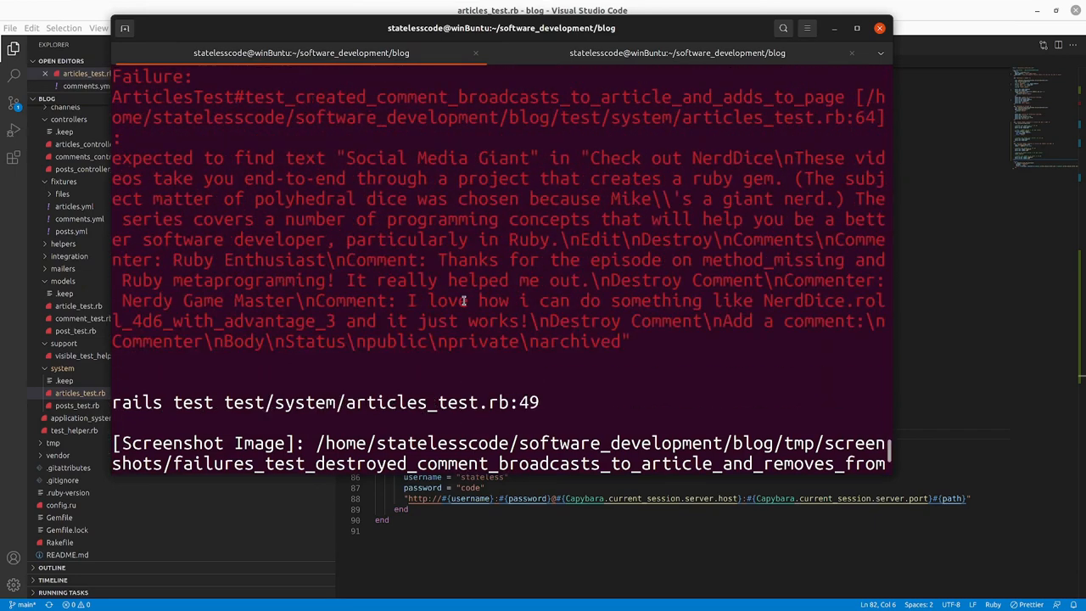
mouse_move(458, 260)
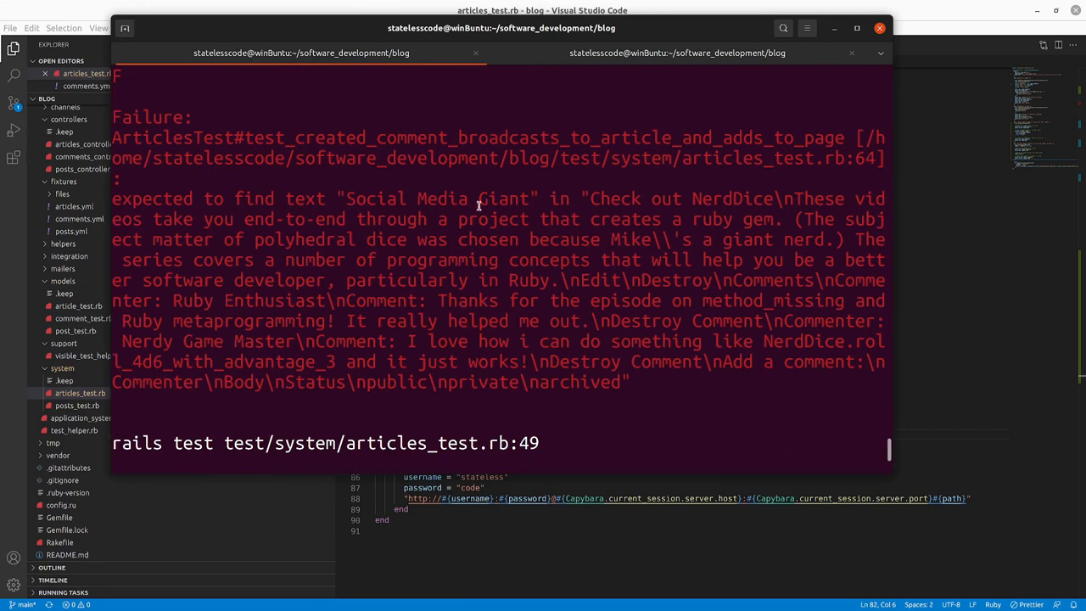
mouse_move(320, 214)
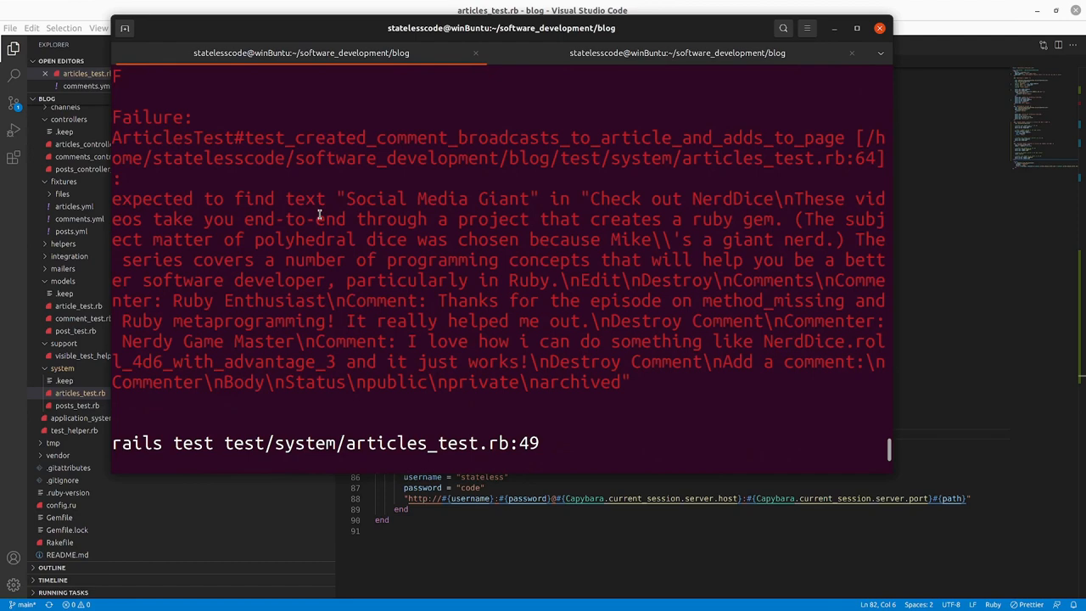
scroll("down", 3)
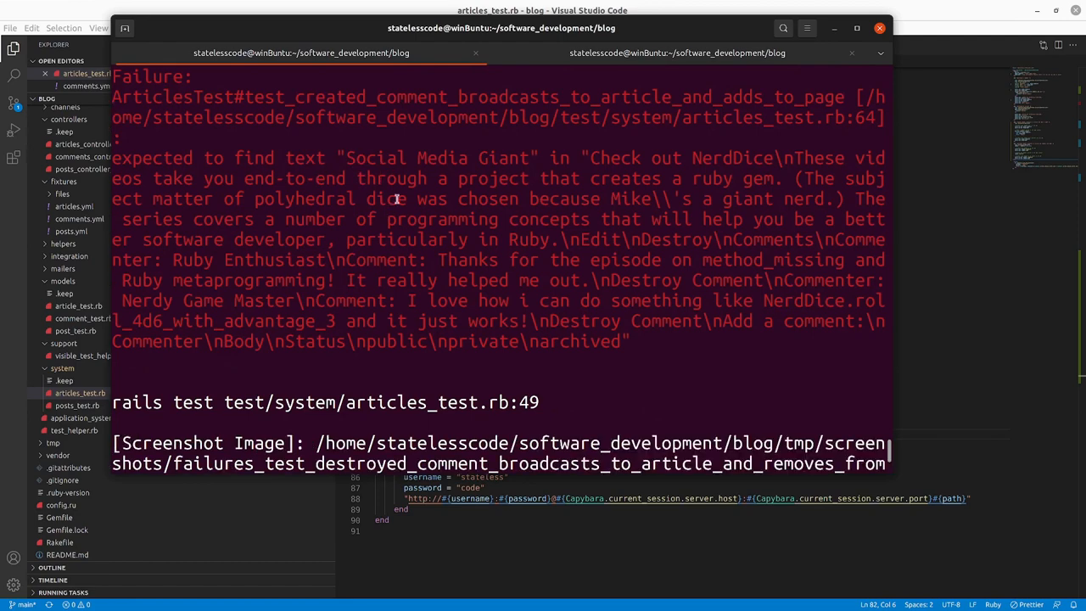
mouse_move(449, 194)
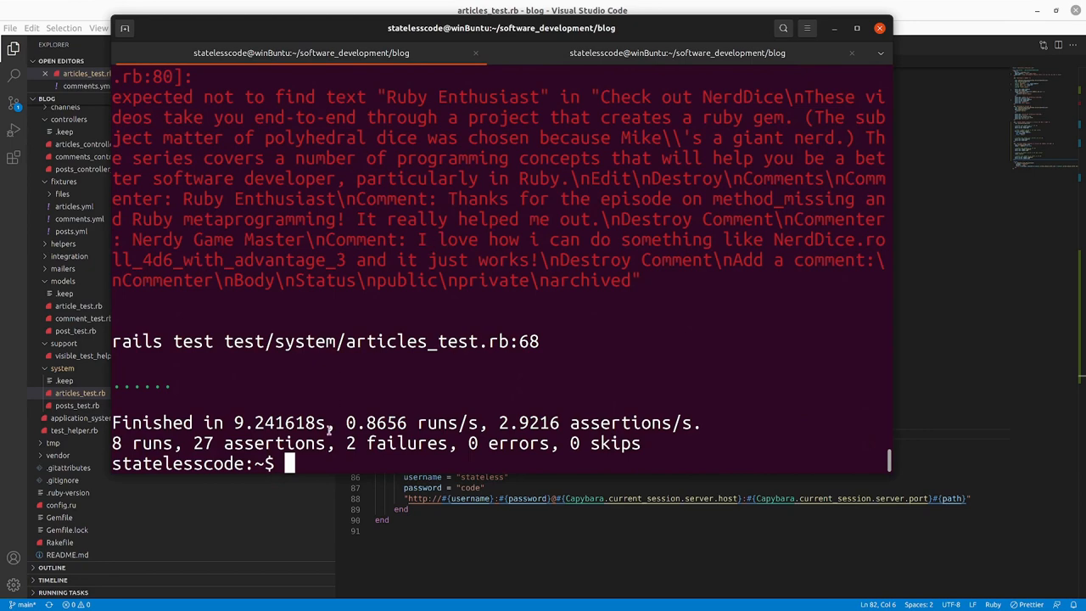
mouse_move(315, 464)
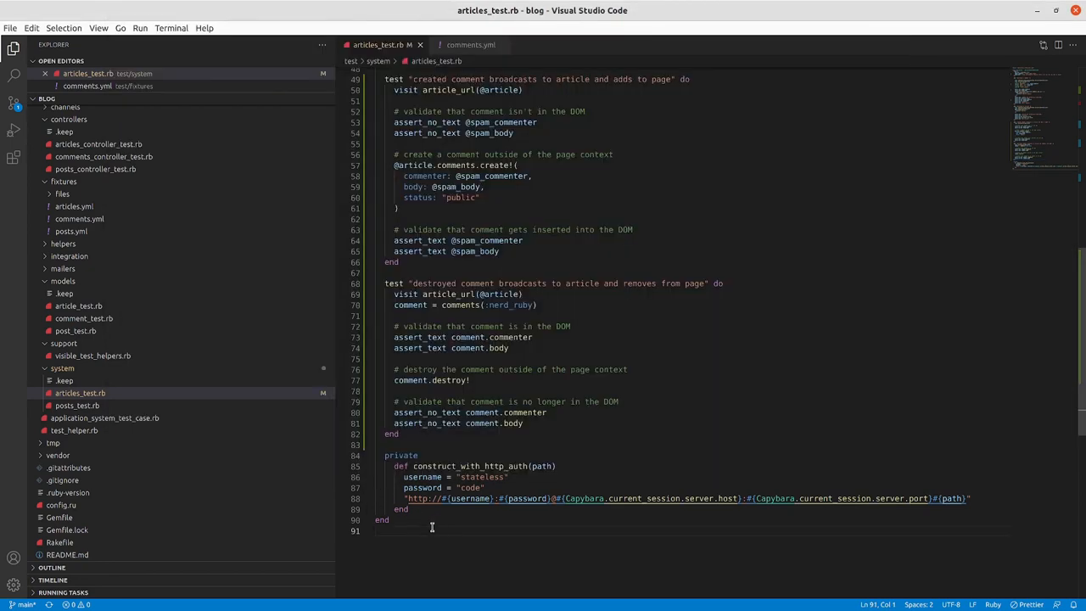
- Open comment.rb and type broadcasts_to :article below belongs_to :article
scroll("down", 3)
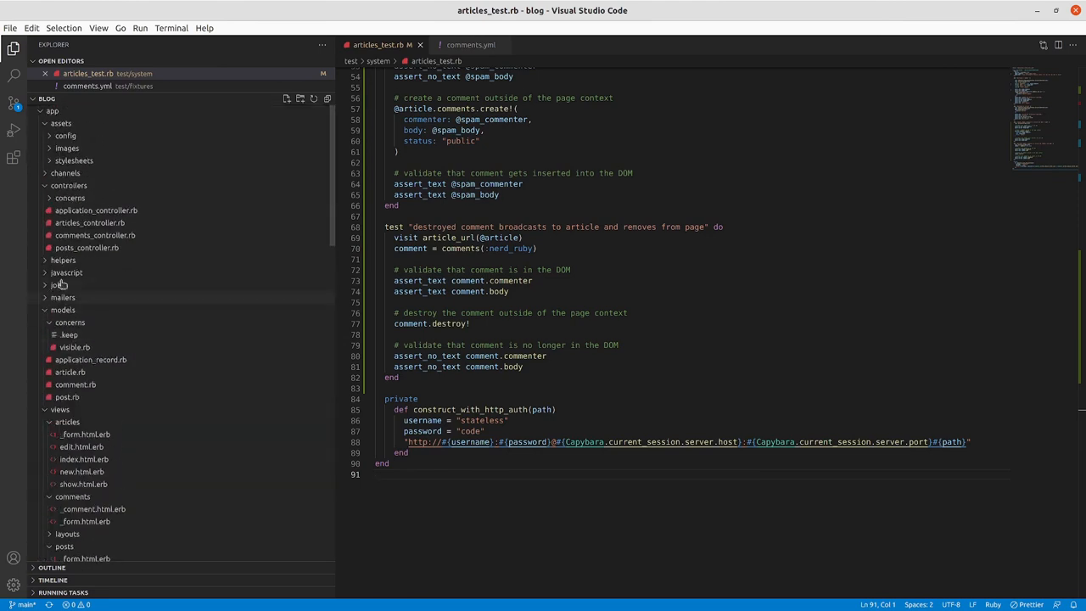
mouse_move(86, 335)
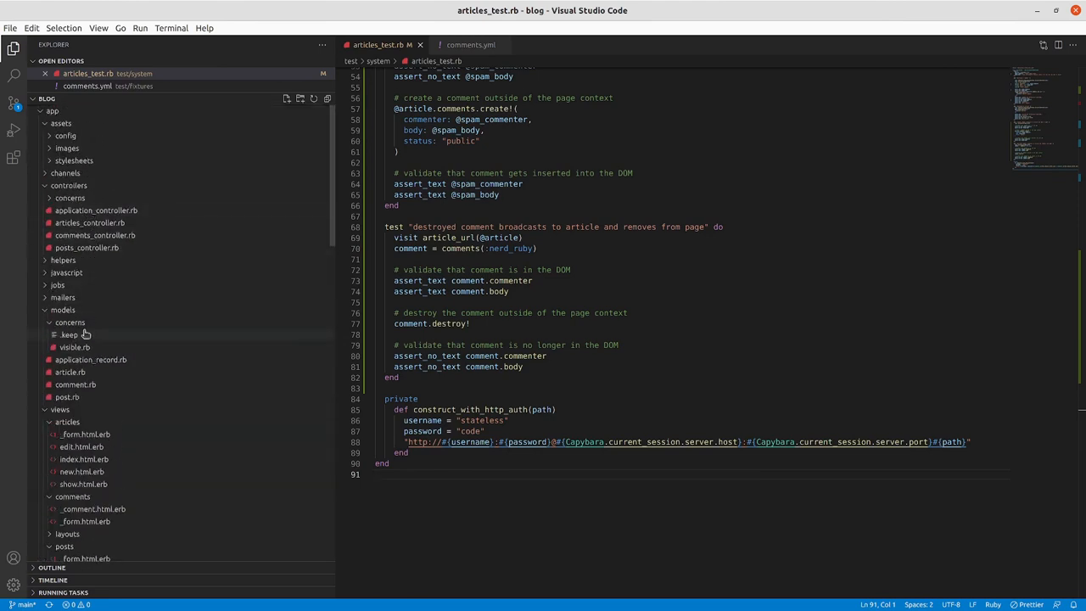
left_click(76, 396)
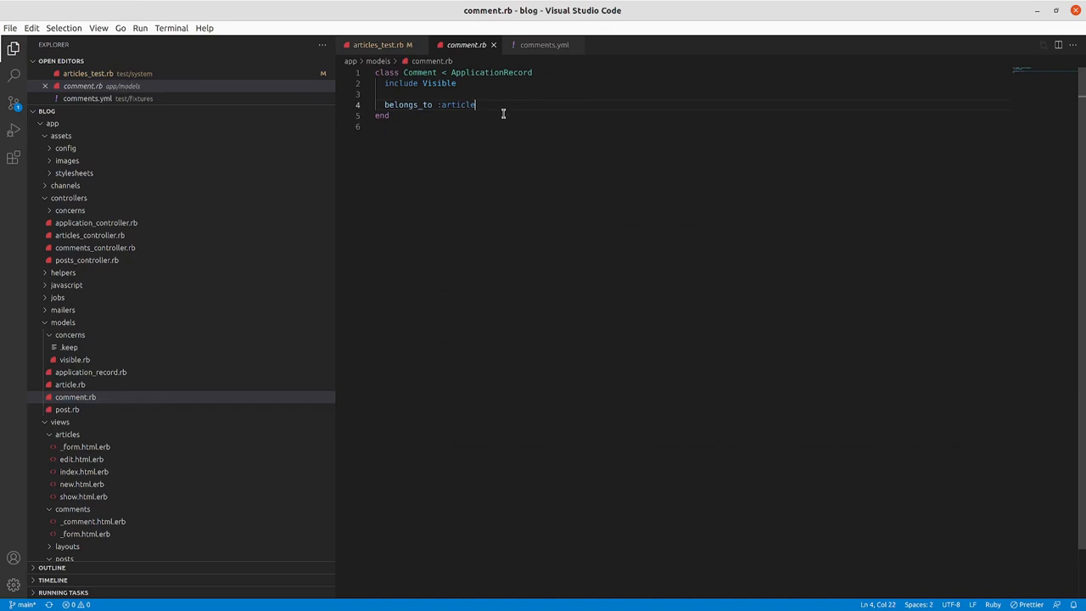
key("Enter")
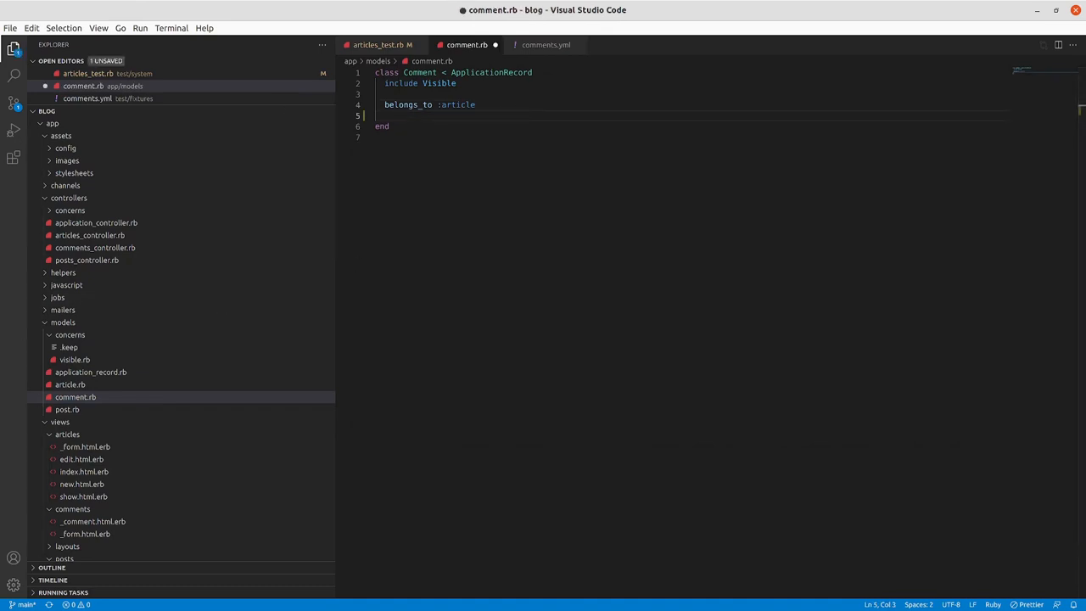
mouse_move(415, 126)
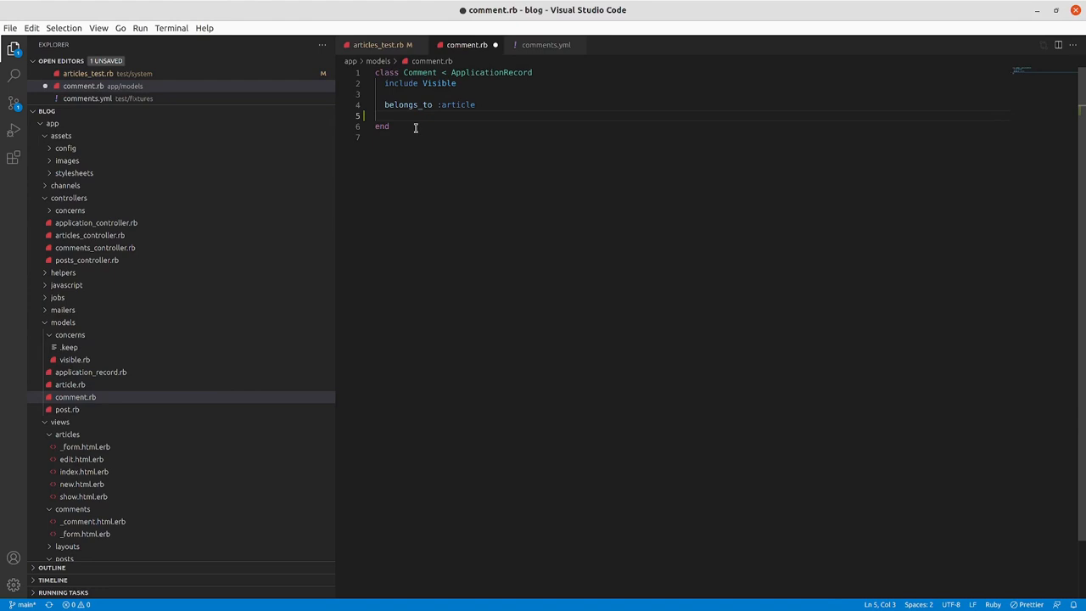
type("broadcasts")
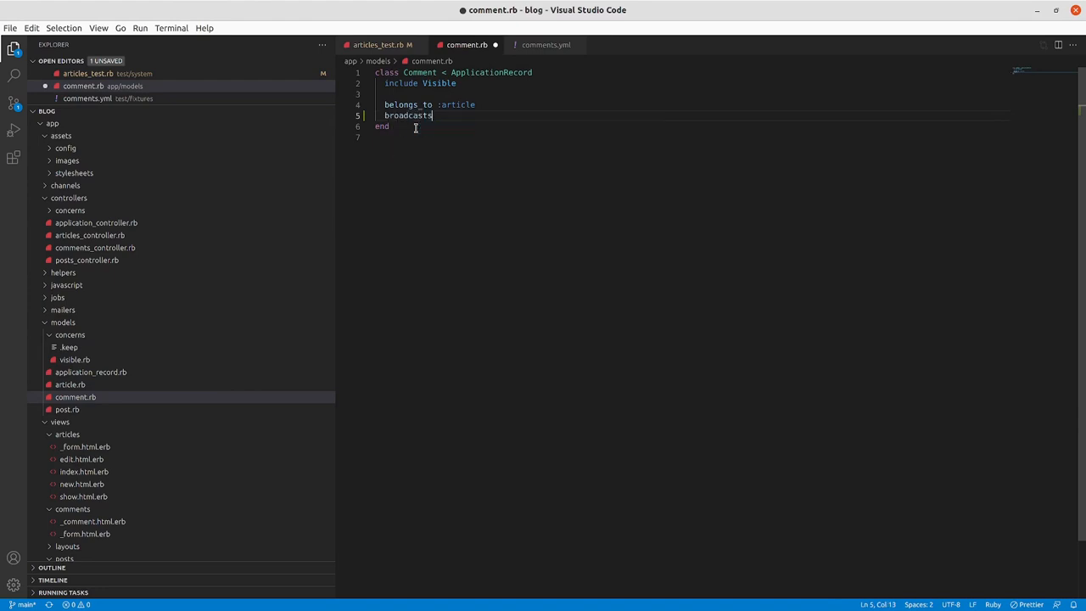
type("_to :article")
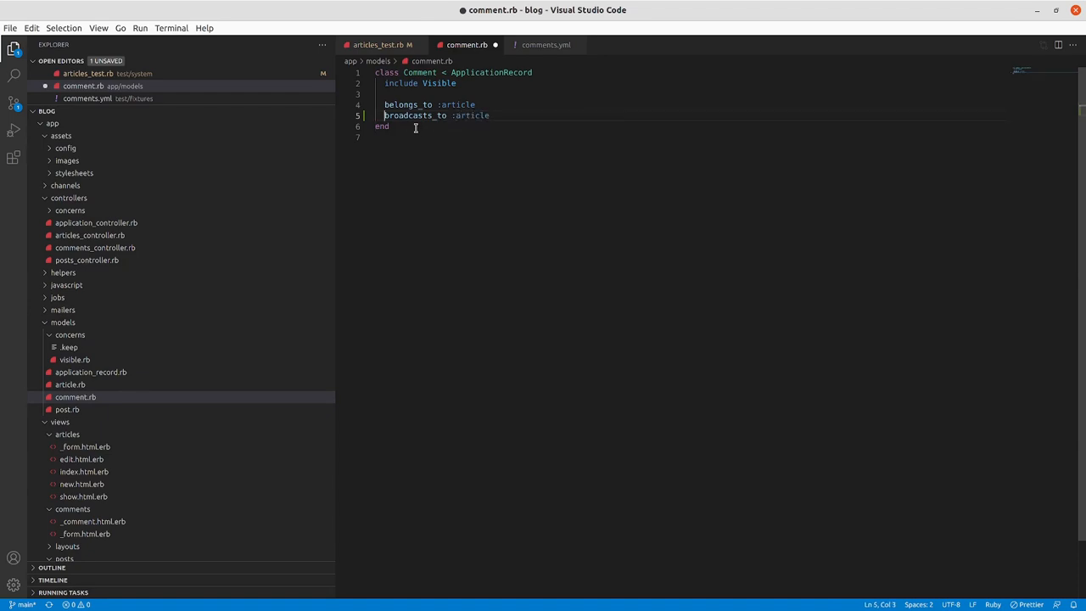
- Adjust the cursor on the new broadcasts_to line and save comment.rb
left_click(446, 115)
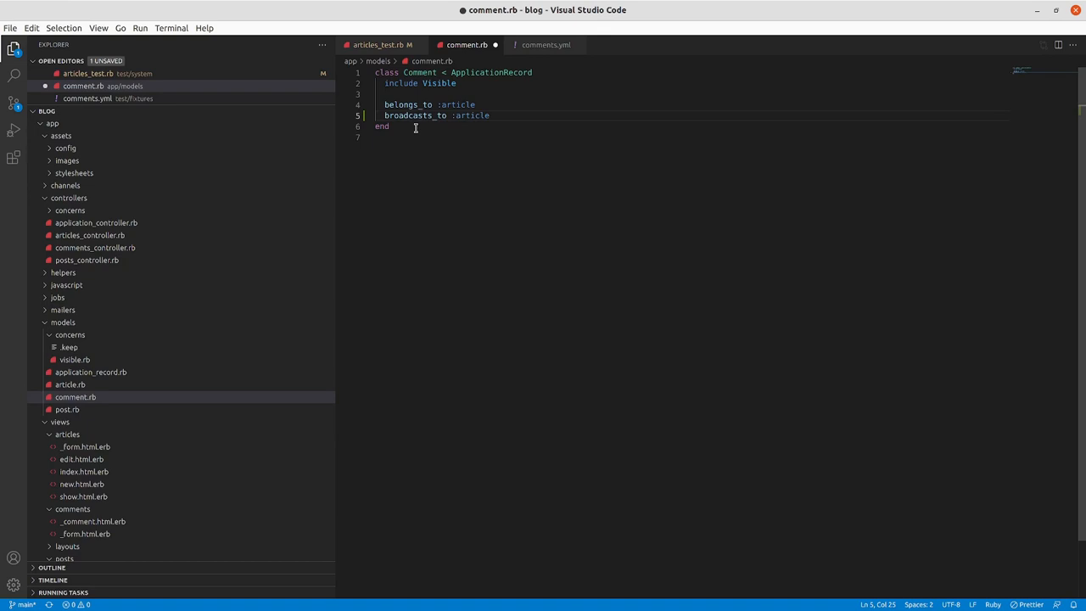
left_click(450, 115)
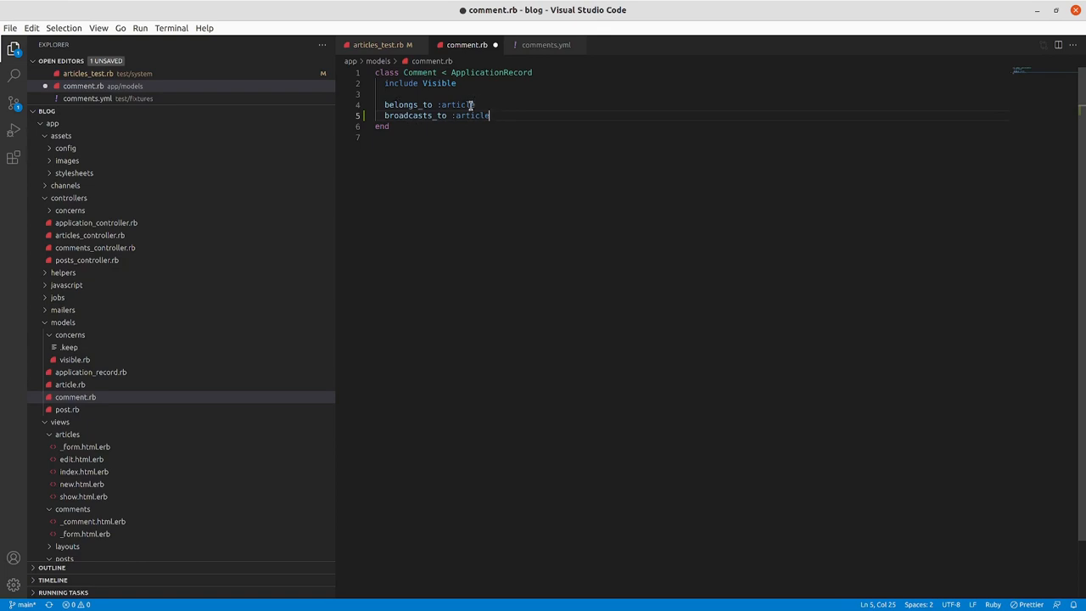
key("ctrl+s")
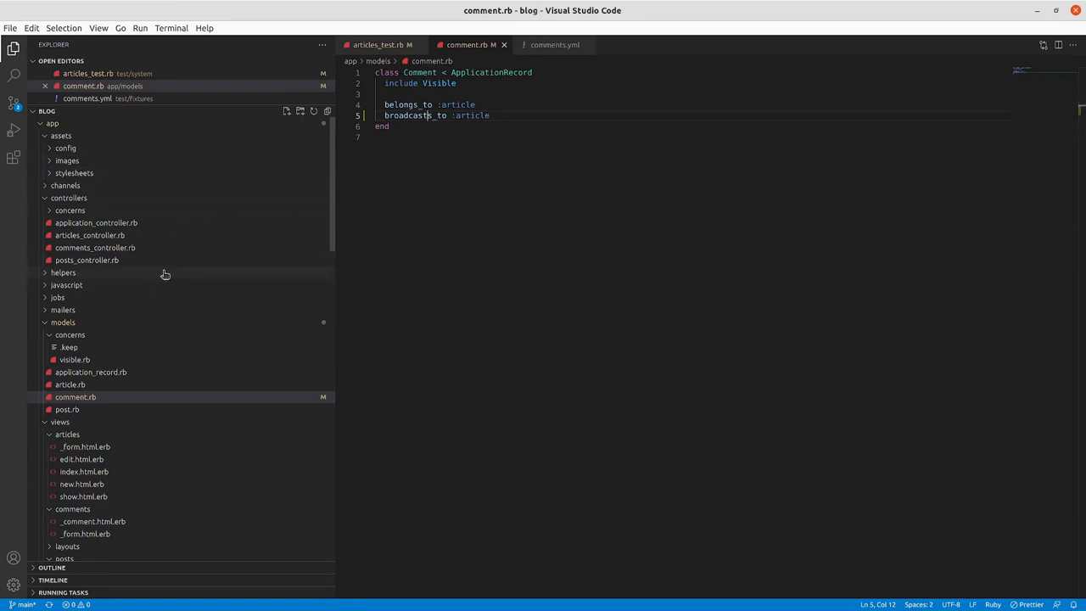
mouse_move(103, 378)
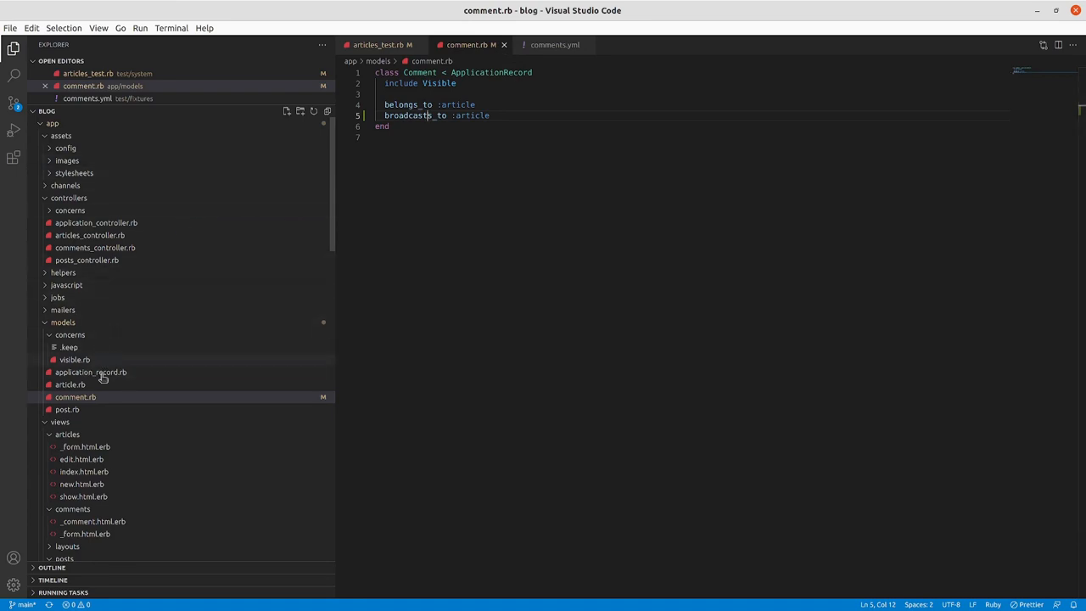
- Open app/views/comments/_comment.html.erb and inspect its dom_id(comment) div wrapper
scroll("down", 3)
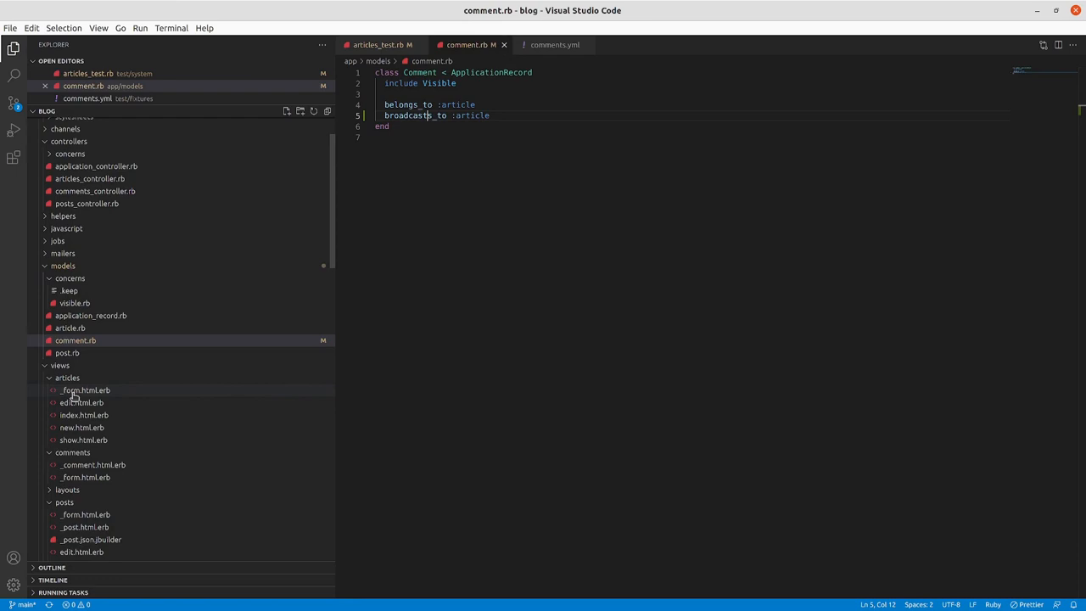
scroll("down", 3)
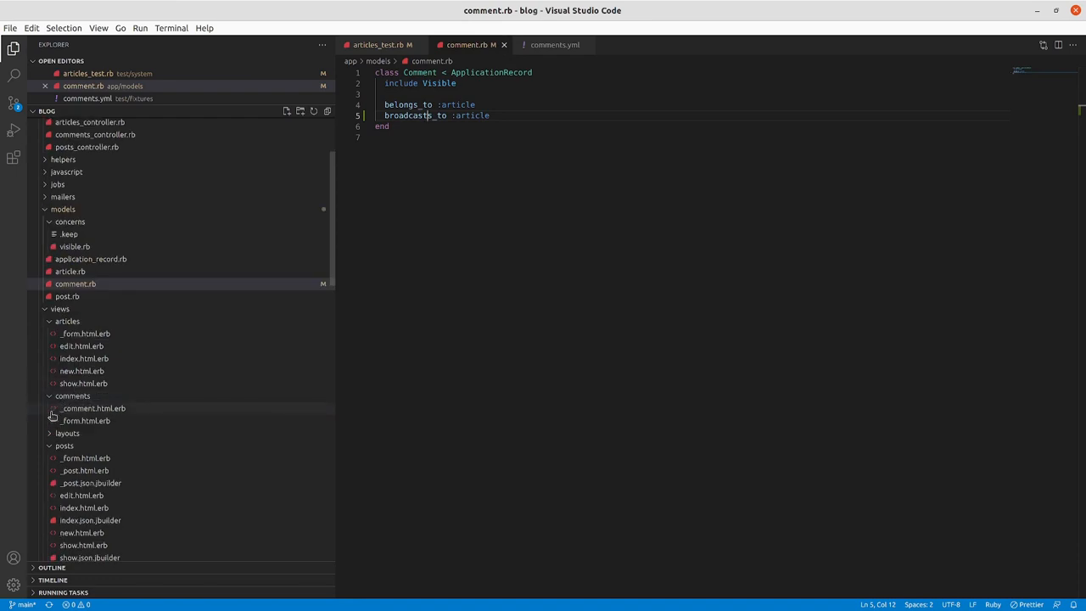
left_click(93, 408)
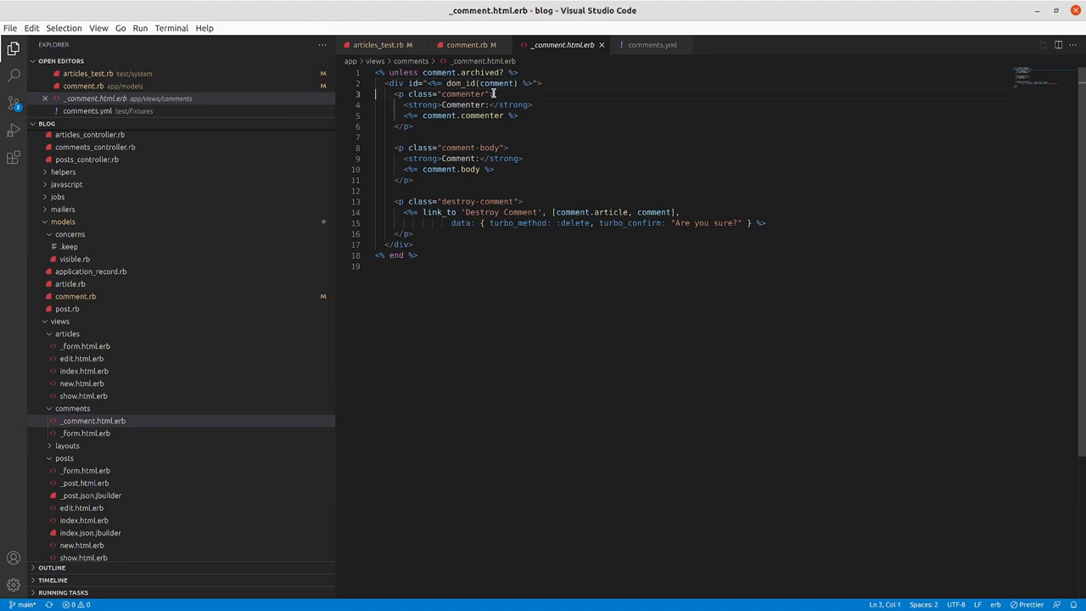
left_click(541, 83)
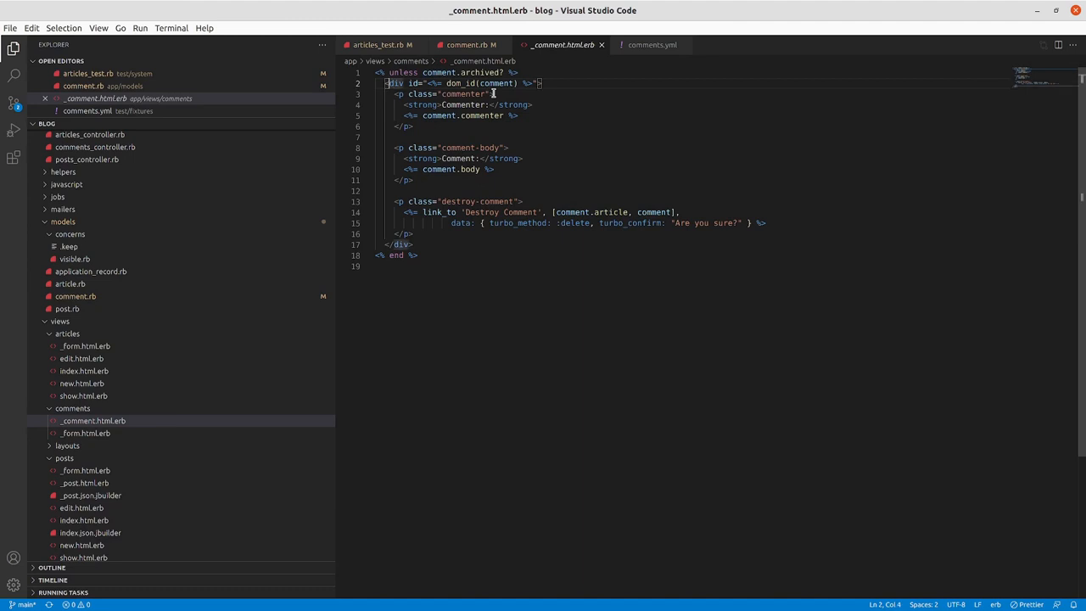
left_click(387, 83)
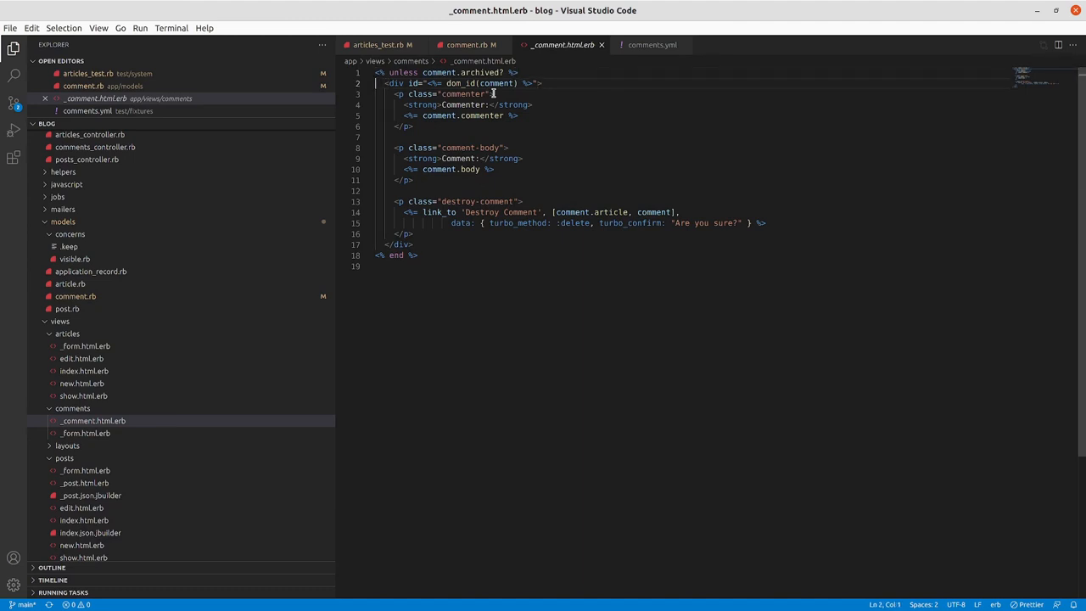
mouse_move(533, 109)
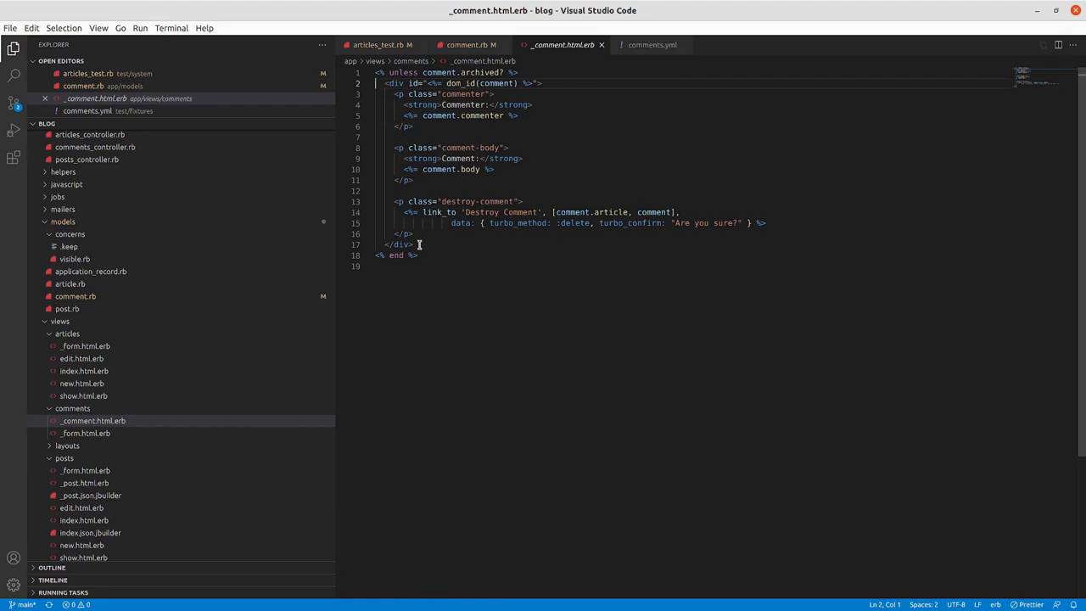
left_click(379, 45)
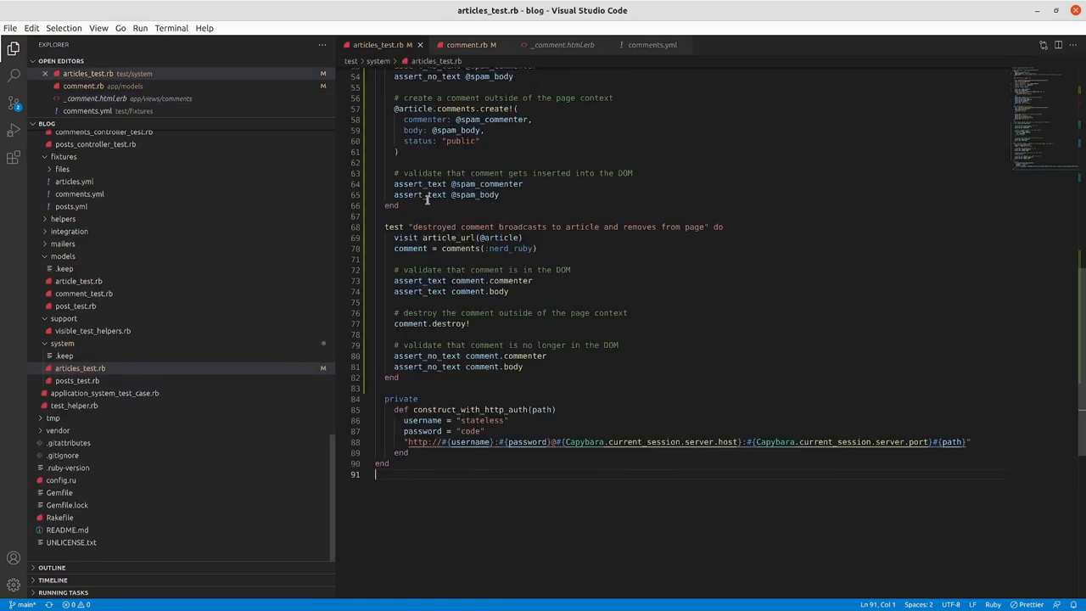
left_click(562, 44)
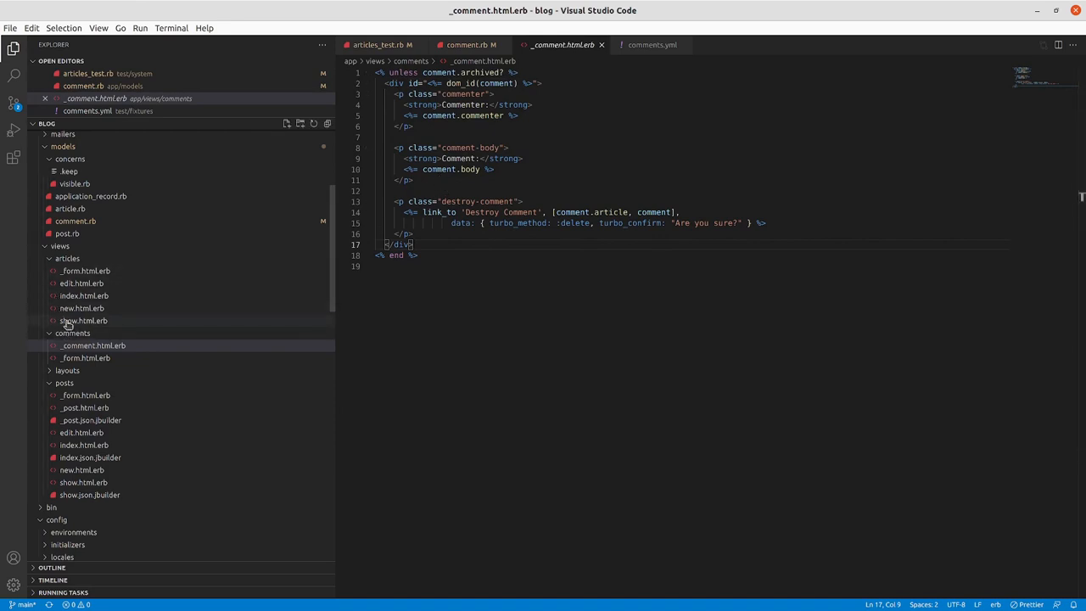
mouse_move(82, 321)
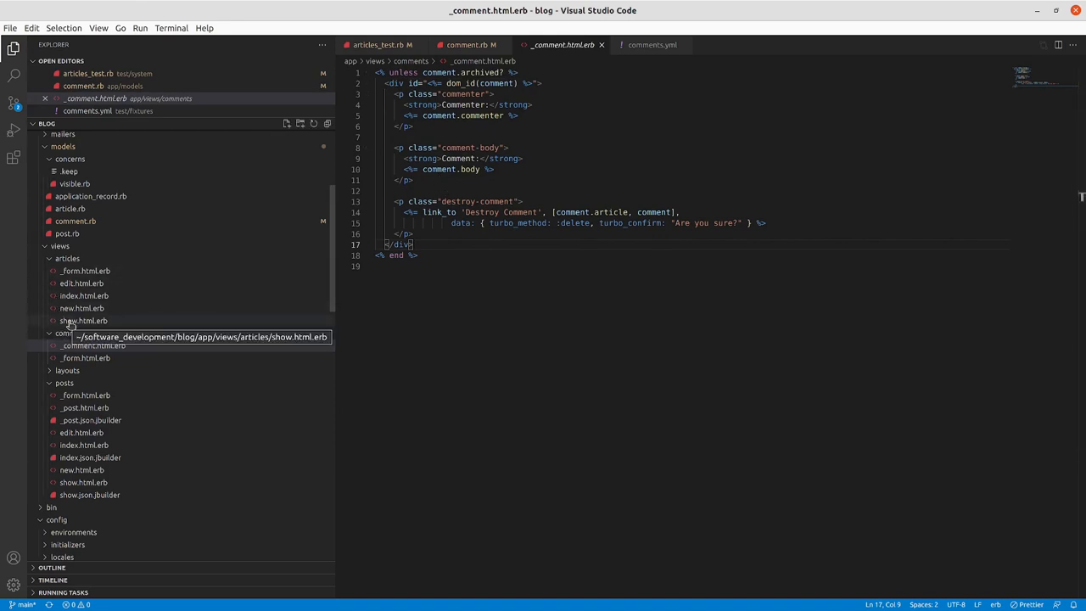
left_click(82, 321)
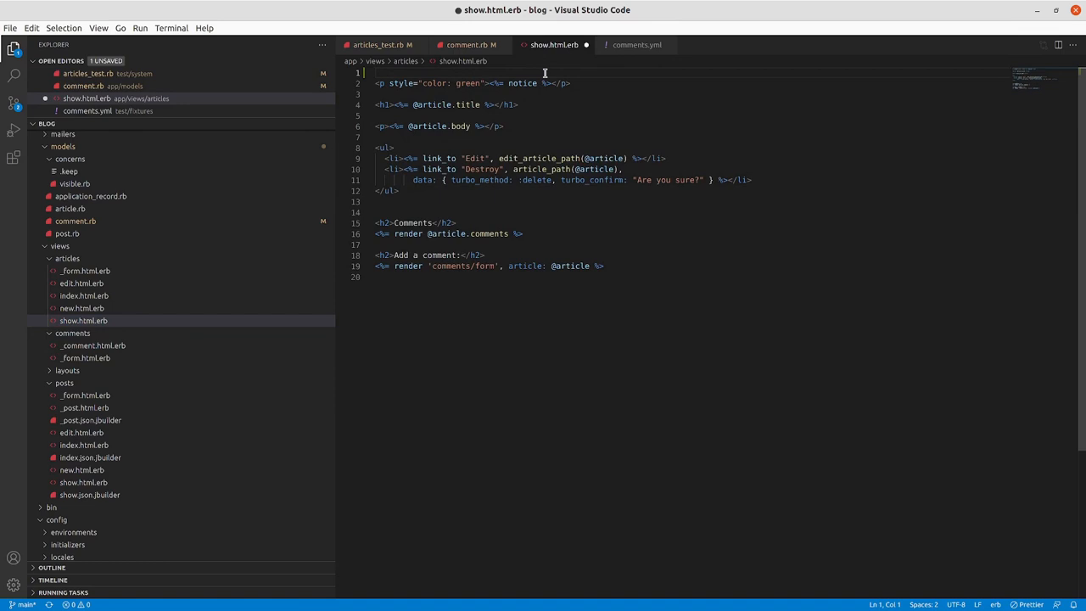
type("<%%>")
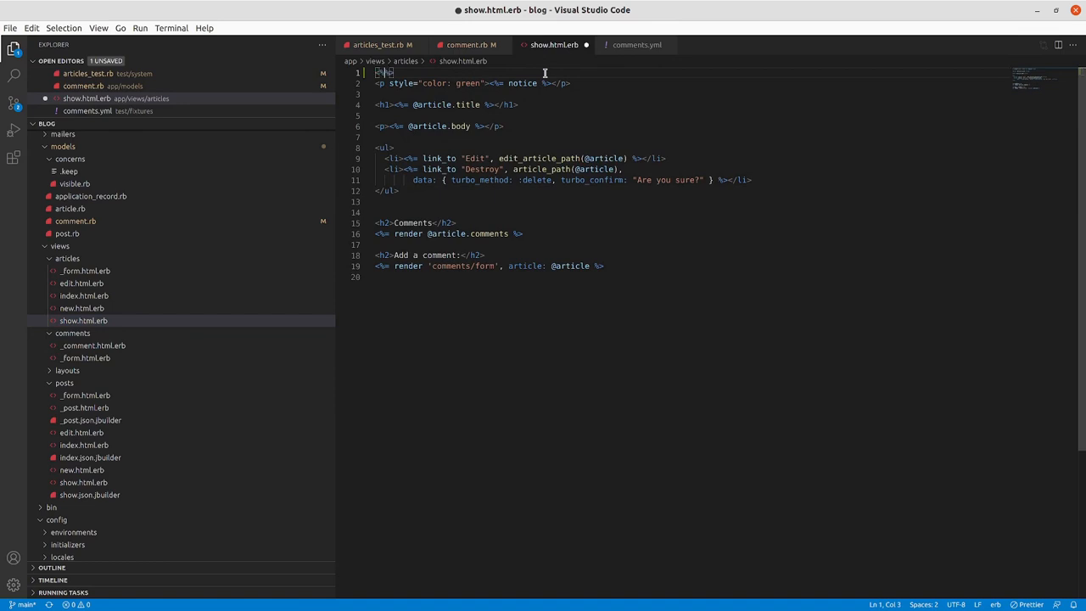
type("t")
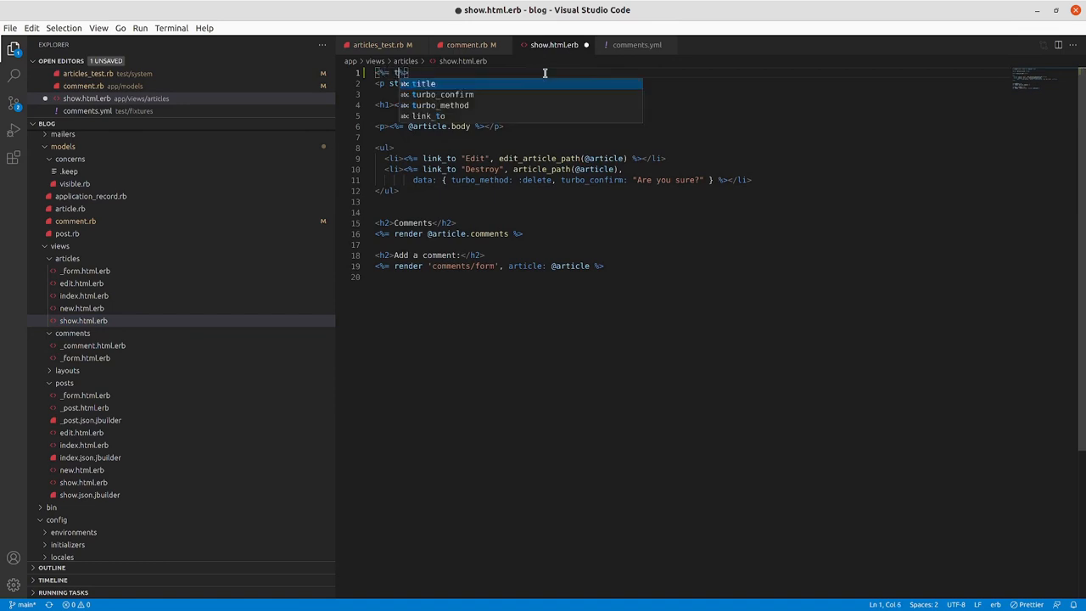
type("urbo_stream_from @article %>")
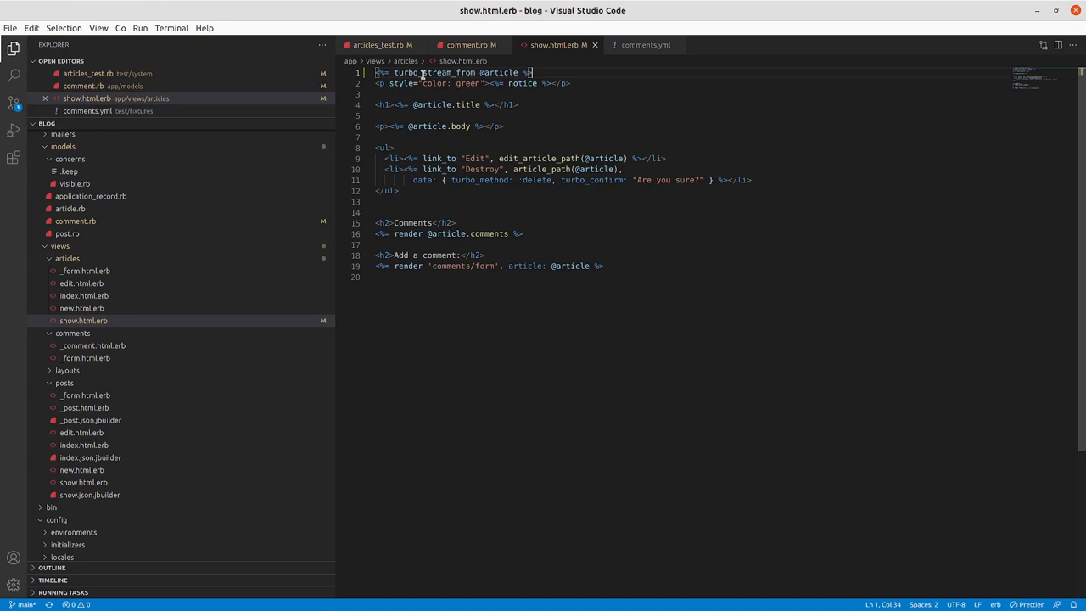
mouse_move(422, 74)
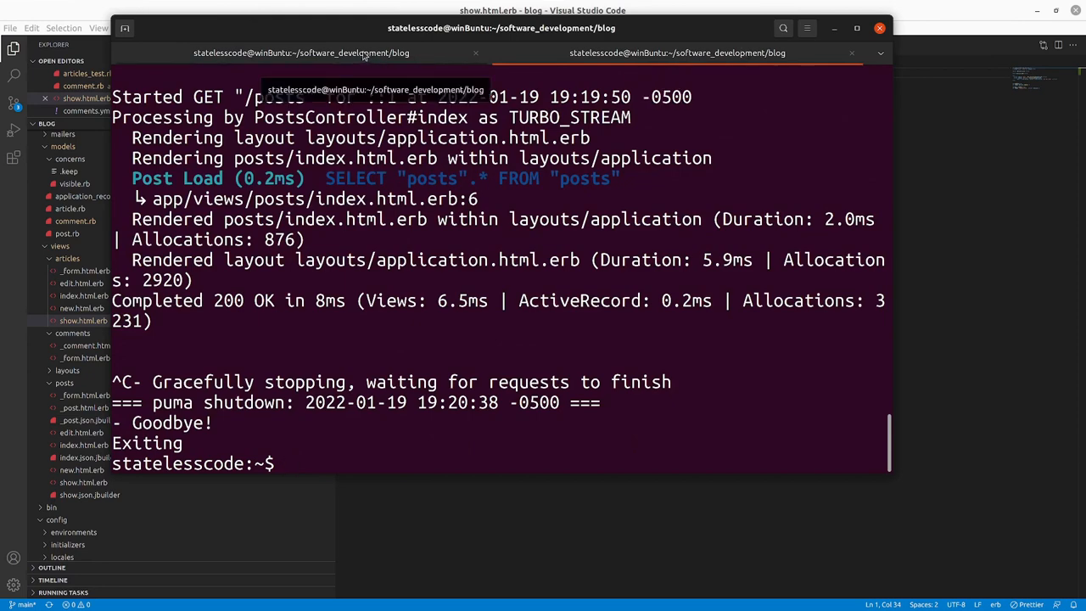
- Rerun rails test:system, watch the test browser, and review the one remaining failure
type("rails test:system")
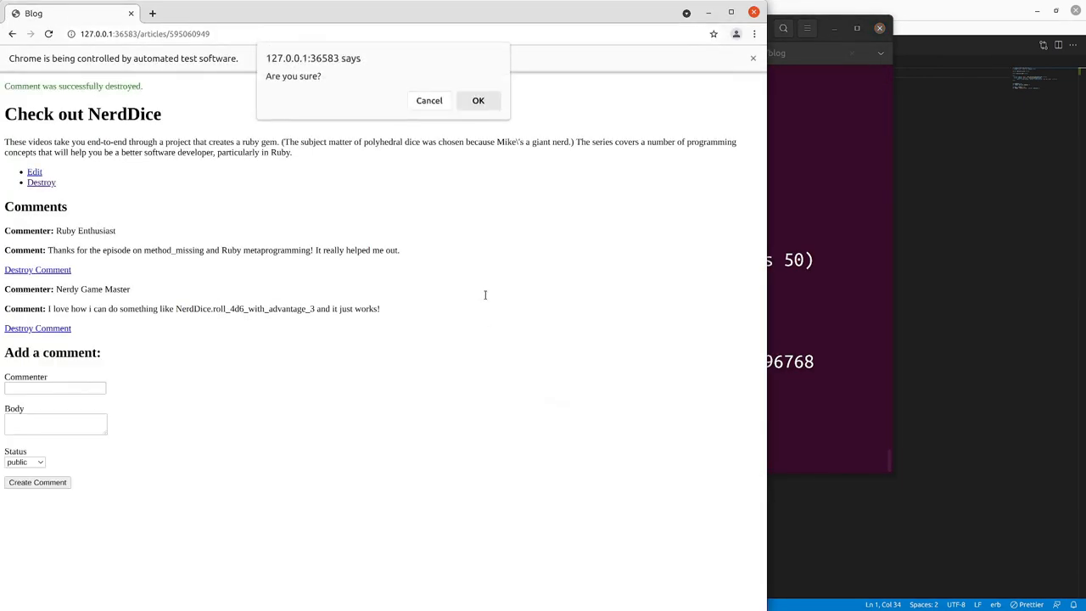
left_click(478, 100)
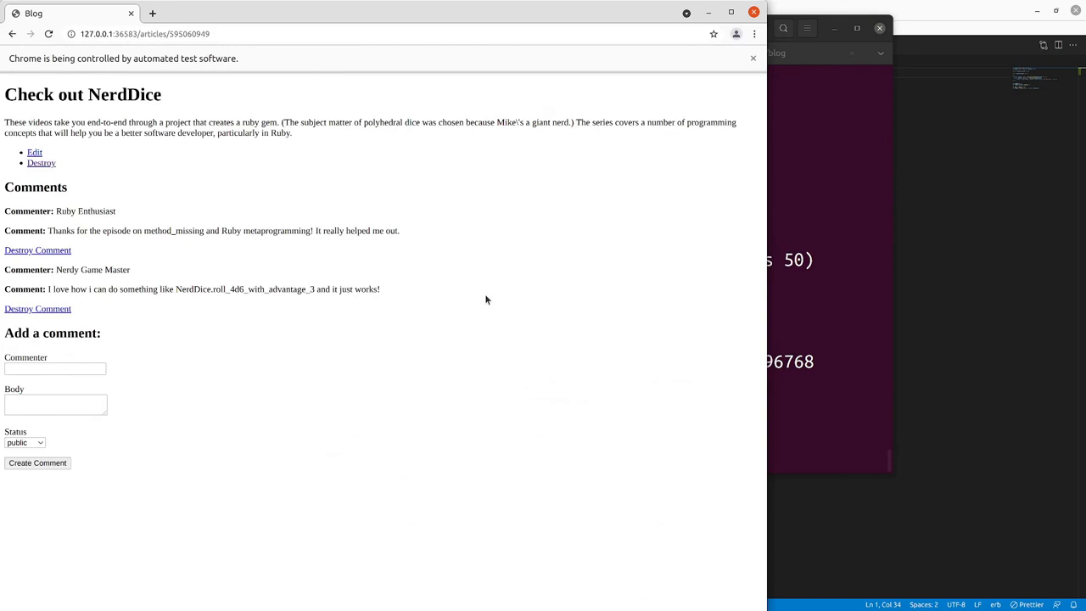
left_click(42, 162)
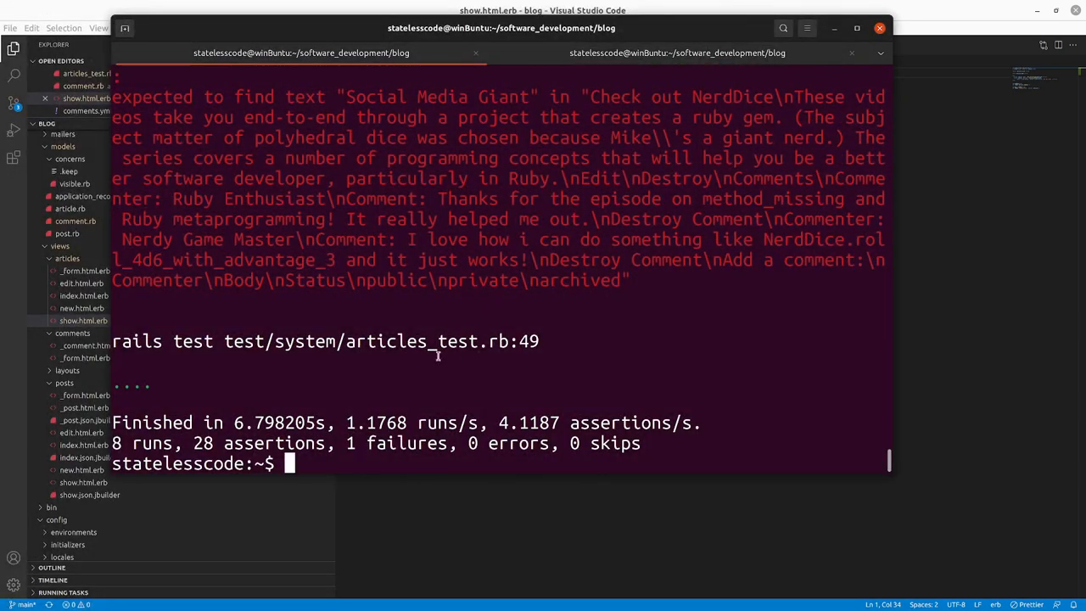
mouse_move(359, 321)
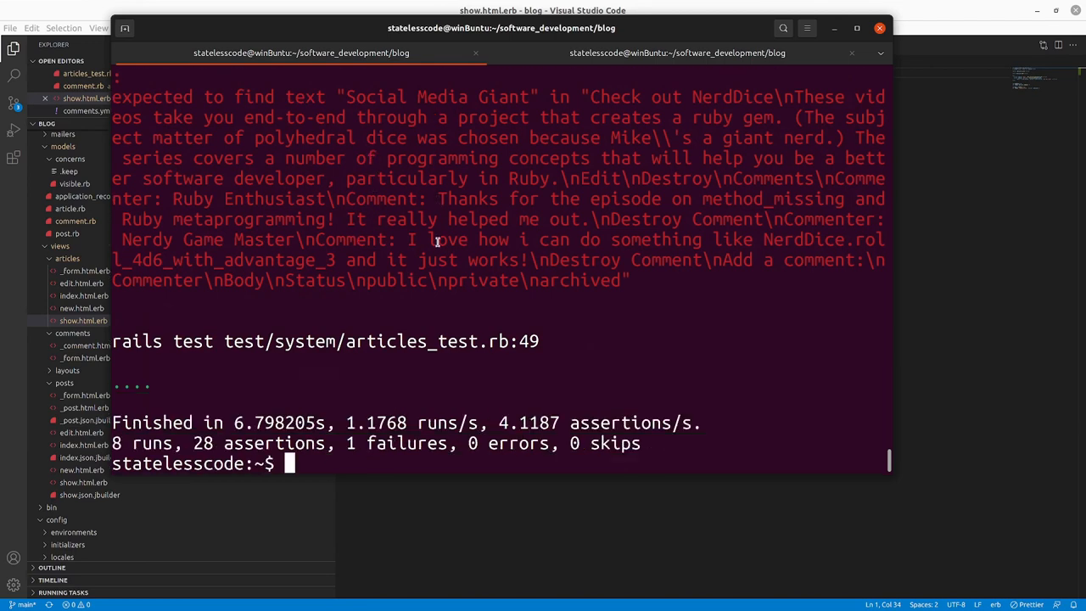
scroll("up", 3)
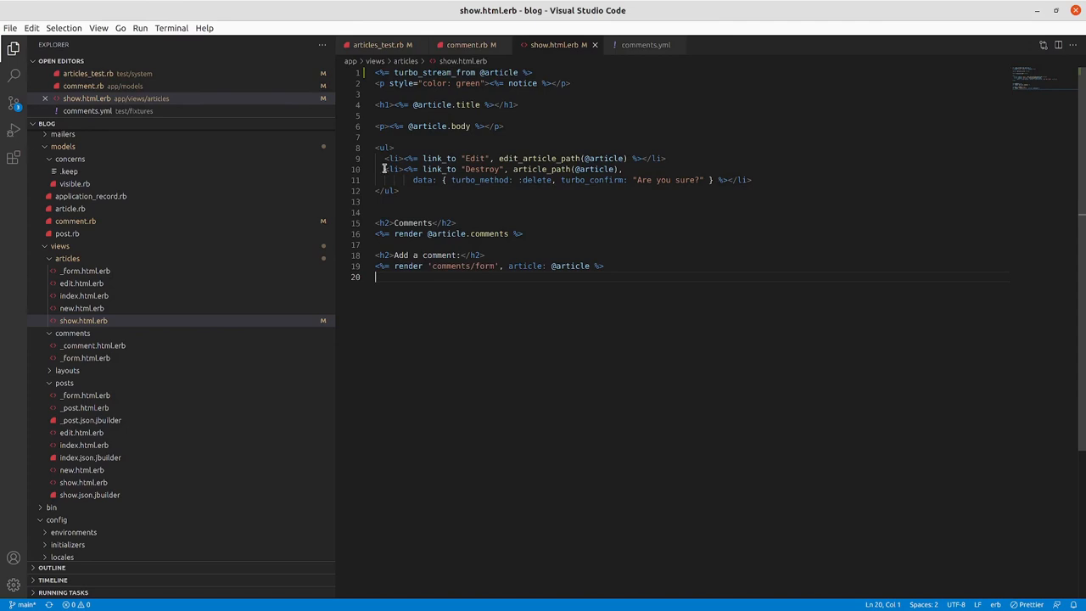
mouse_move(462, 126)
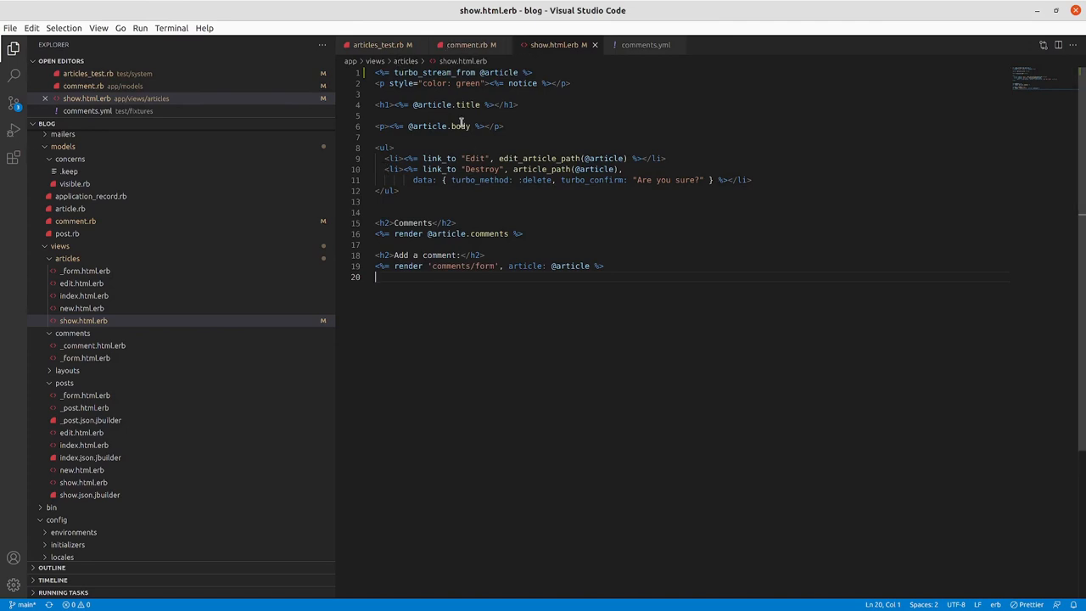
mouse_move(471, 44)
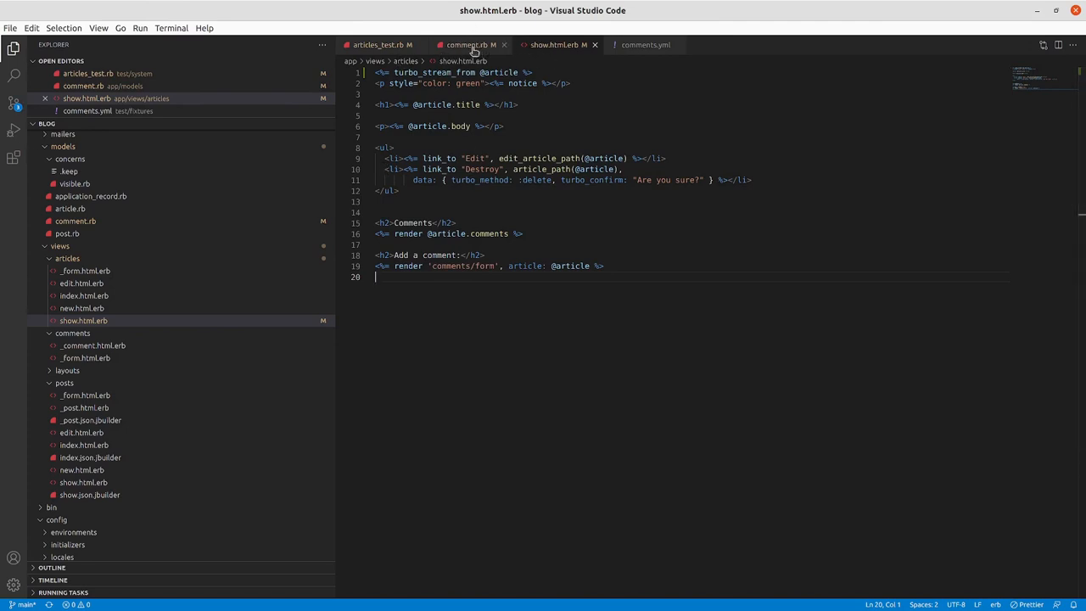
- Insert a debugger line after the comment creation in articles_test.rb and save
left_click(381, 44)
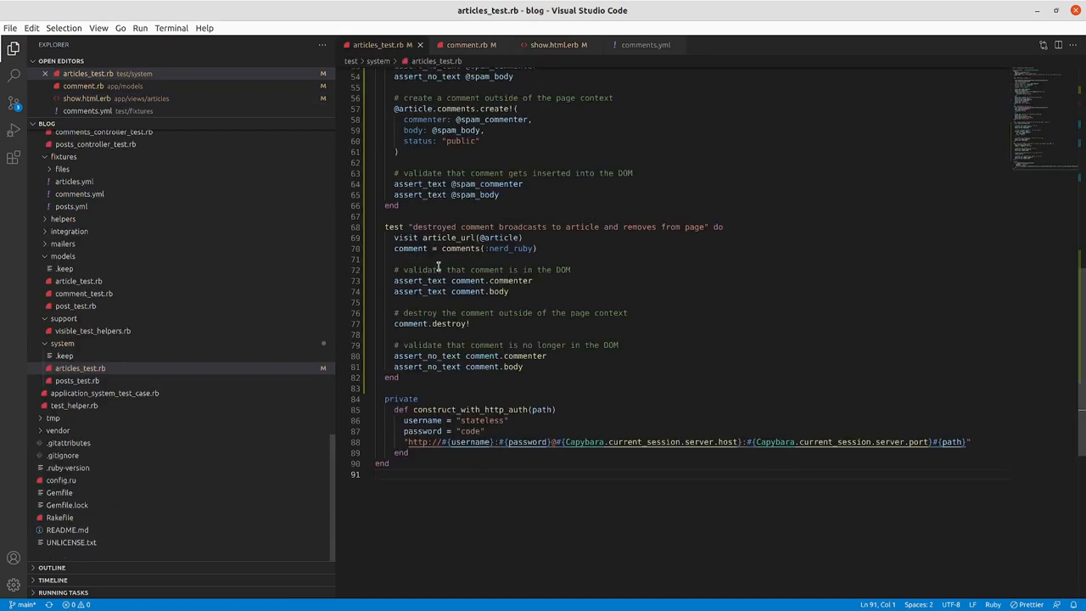
scroll("up", 3)
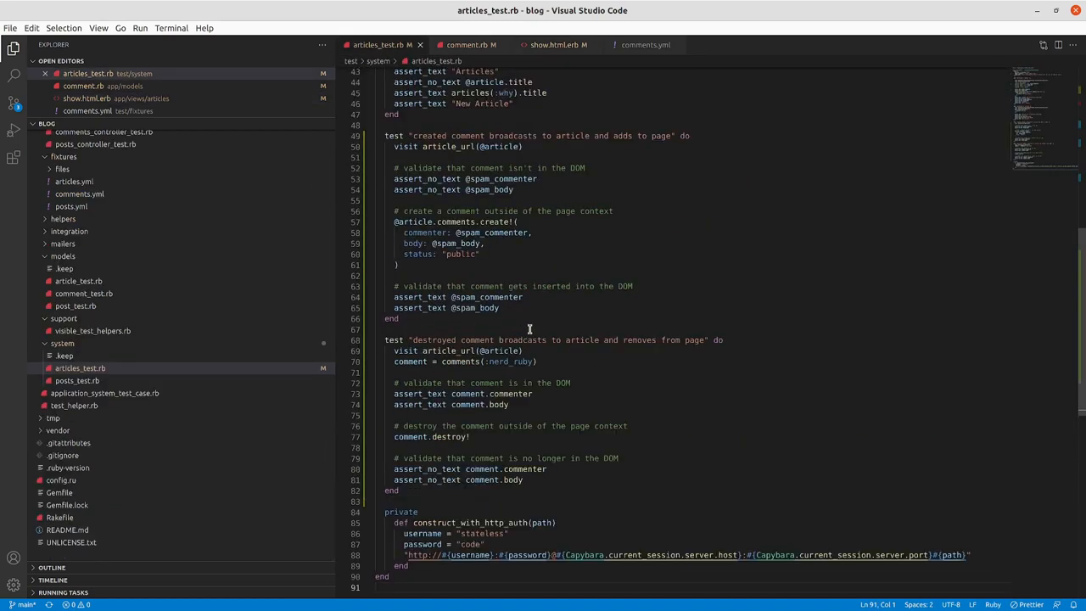
scroll("down", 3)
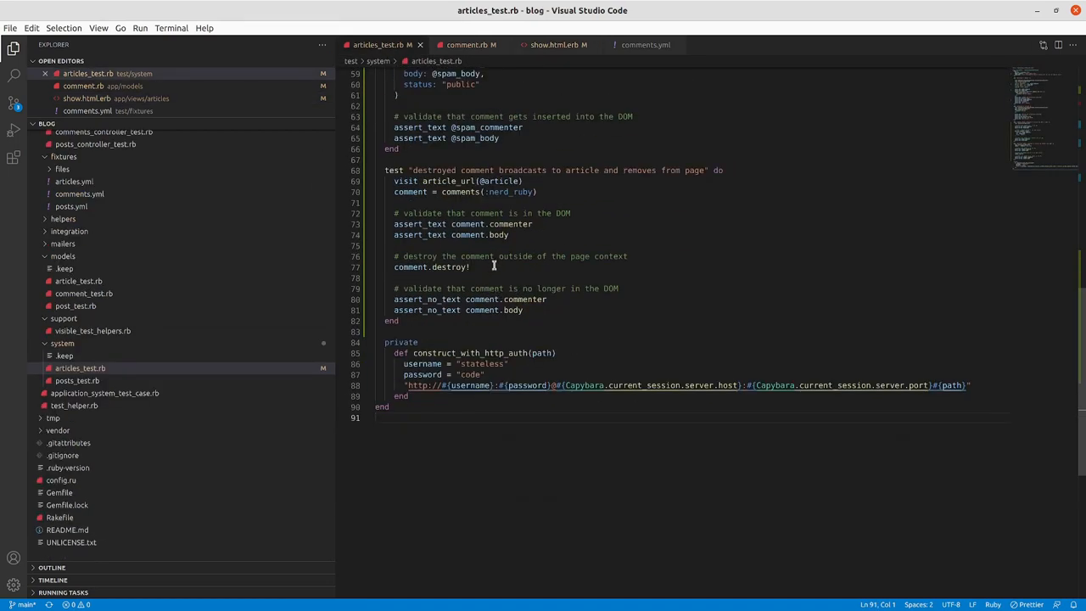
scroll("up", 3)
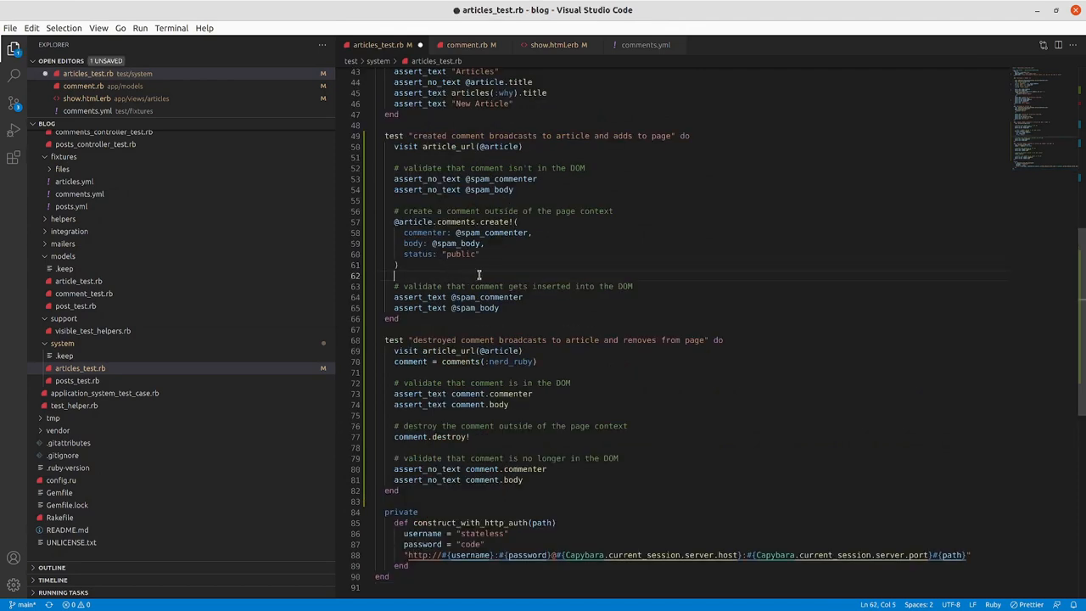
type("debugger")
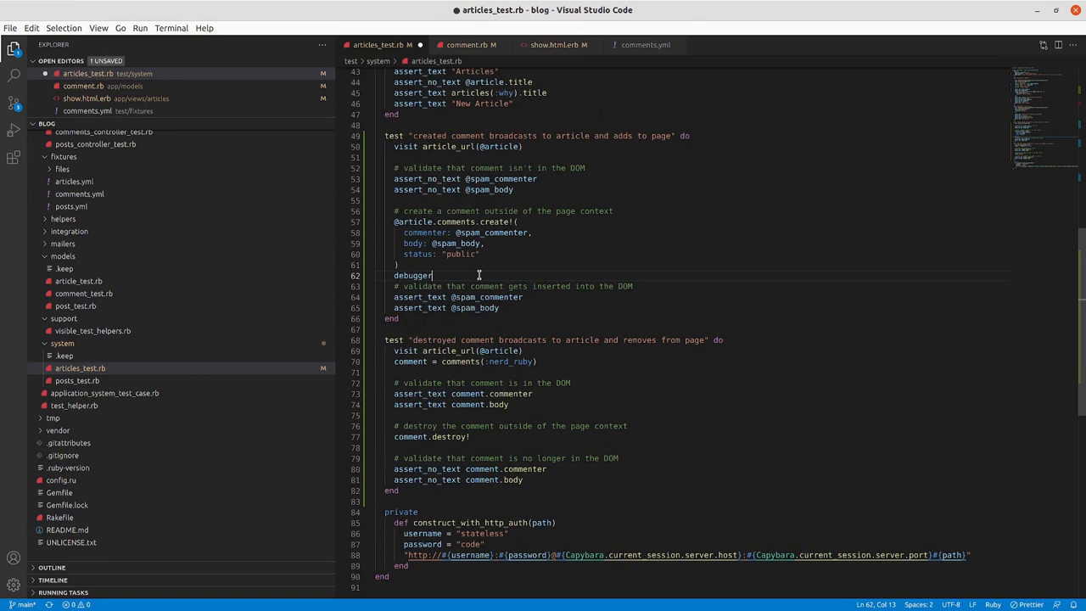
key("ctrl+s")
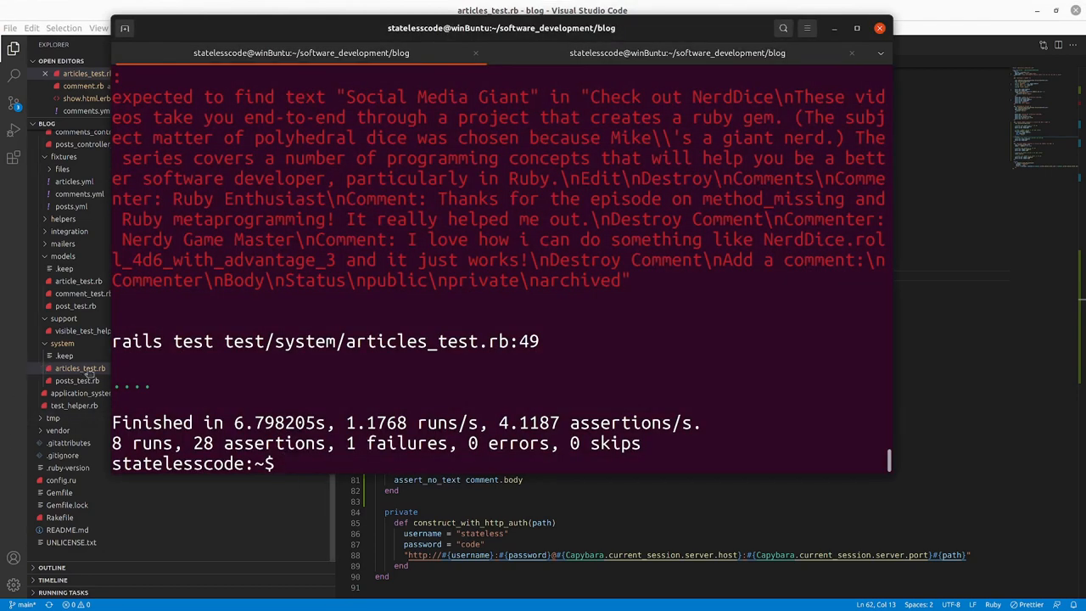
type("rails test:system")
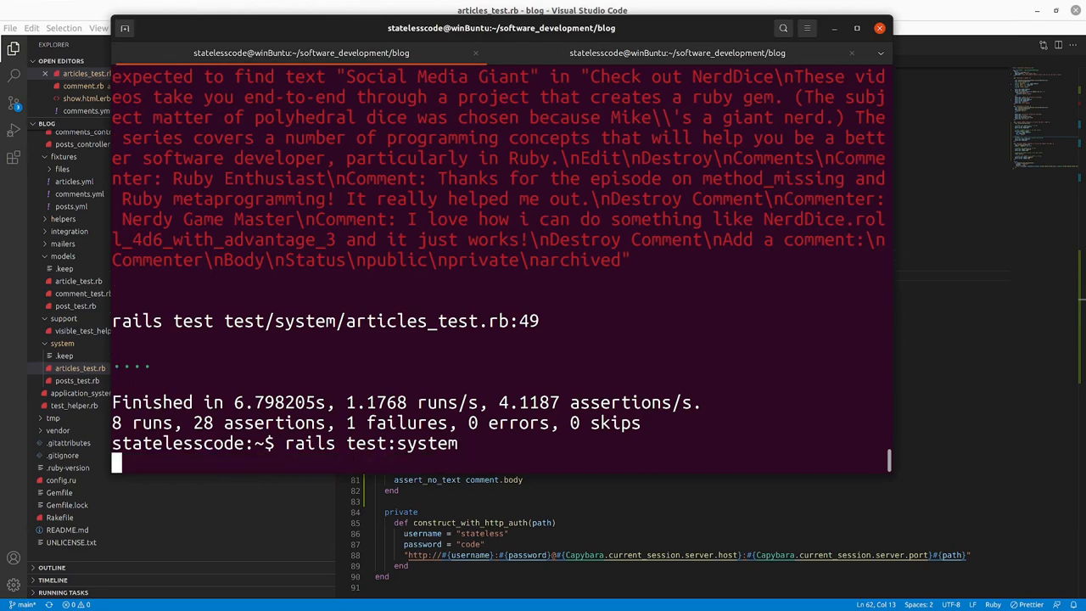
mouse_move(435, 337)
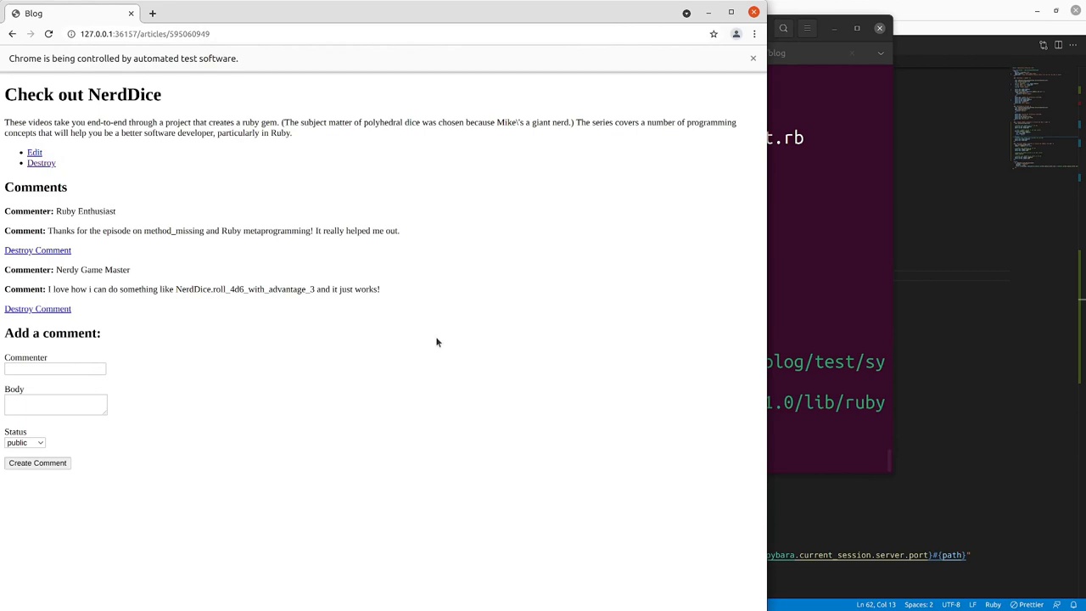
mouse_move(81, 317)
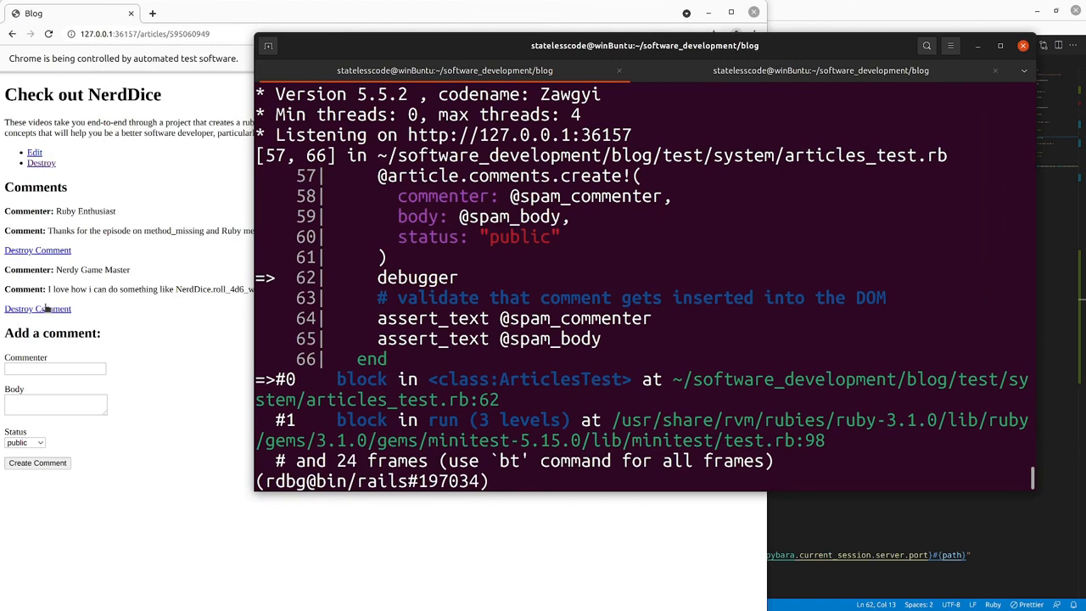
mouse_move(386, 380)
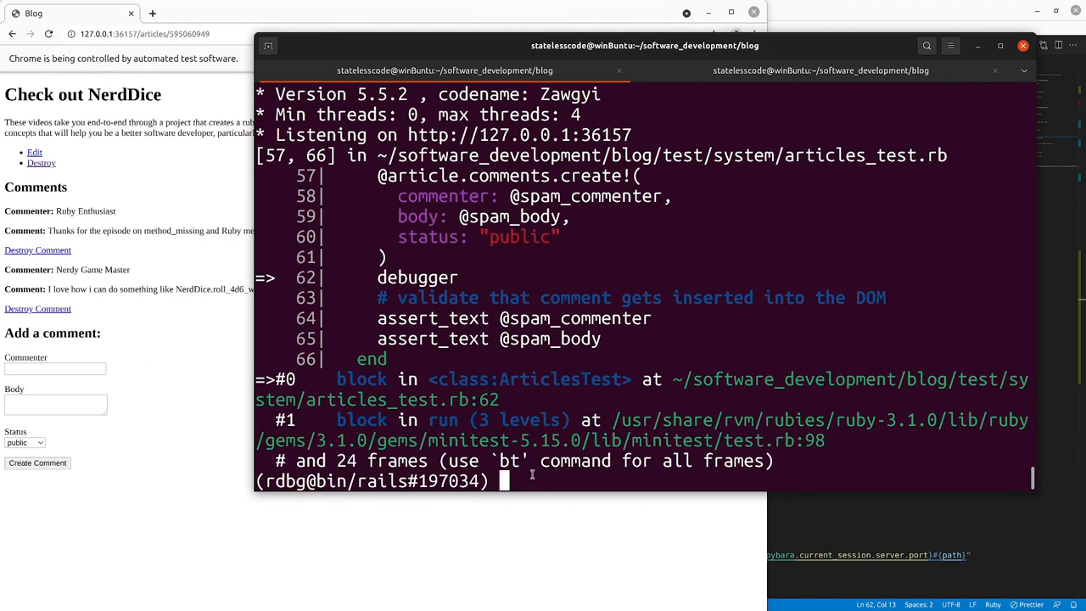
mouse_move(552, 380)
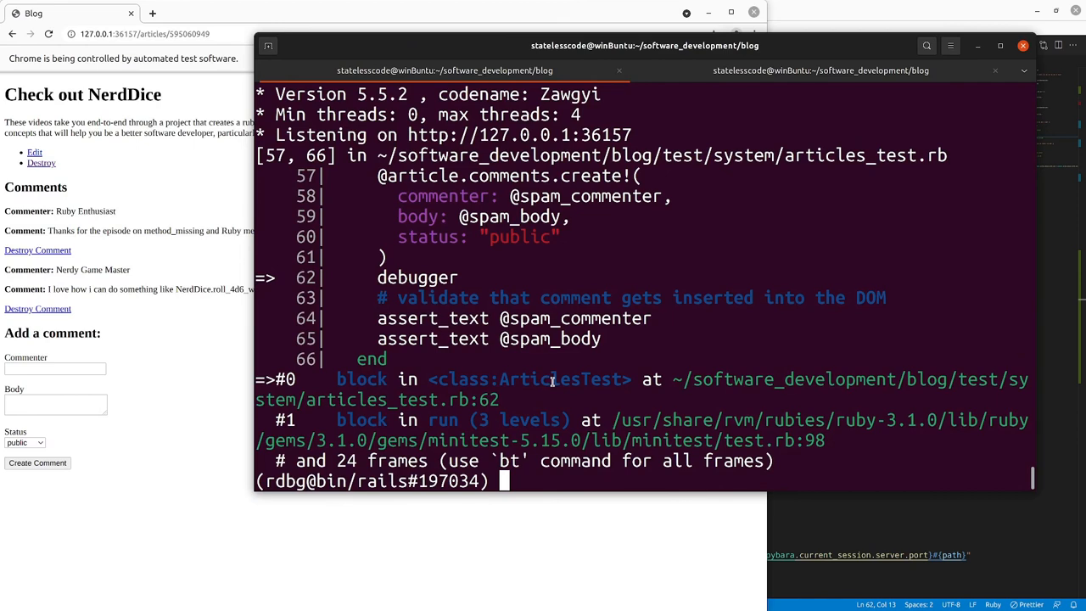
type("@article.comments")
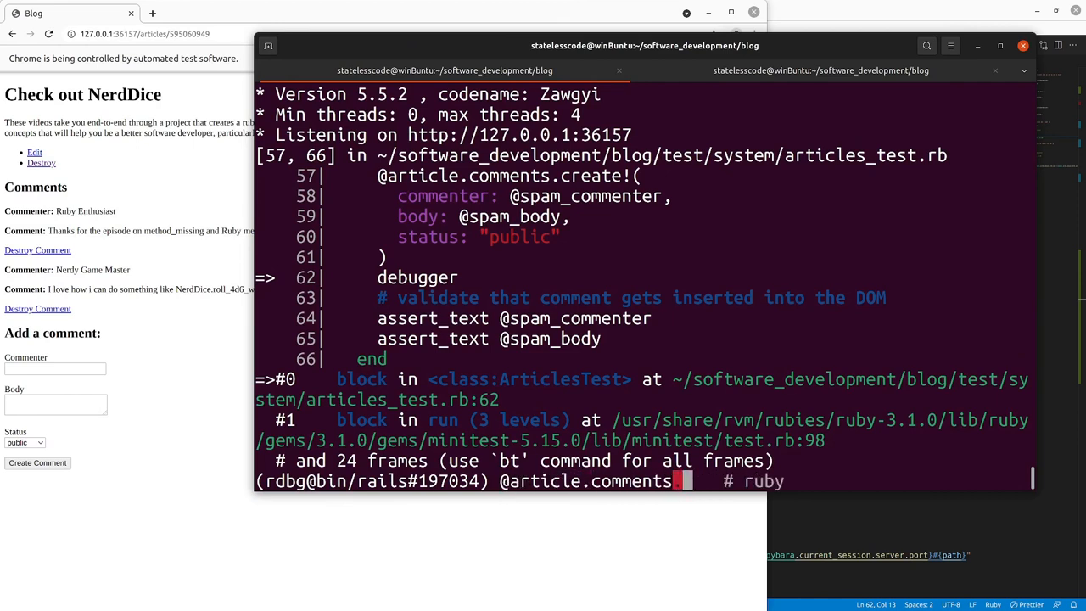
type(".last")
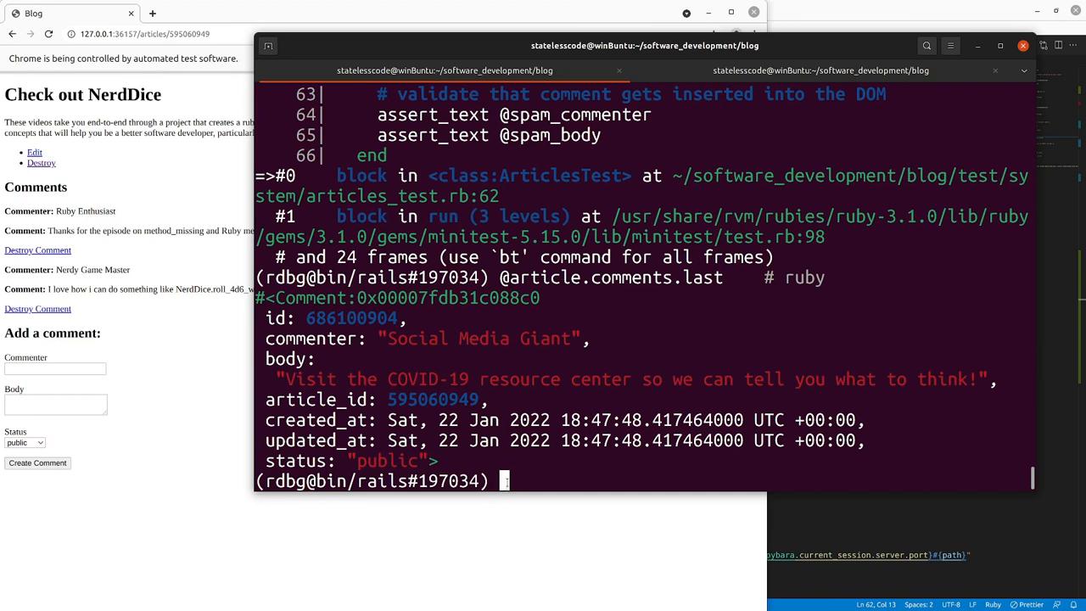
mouse_move(501, 461)
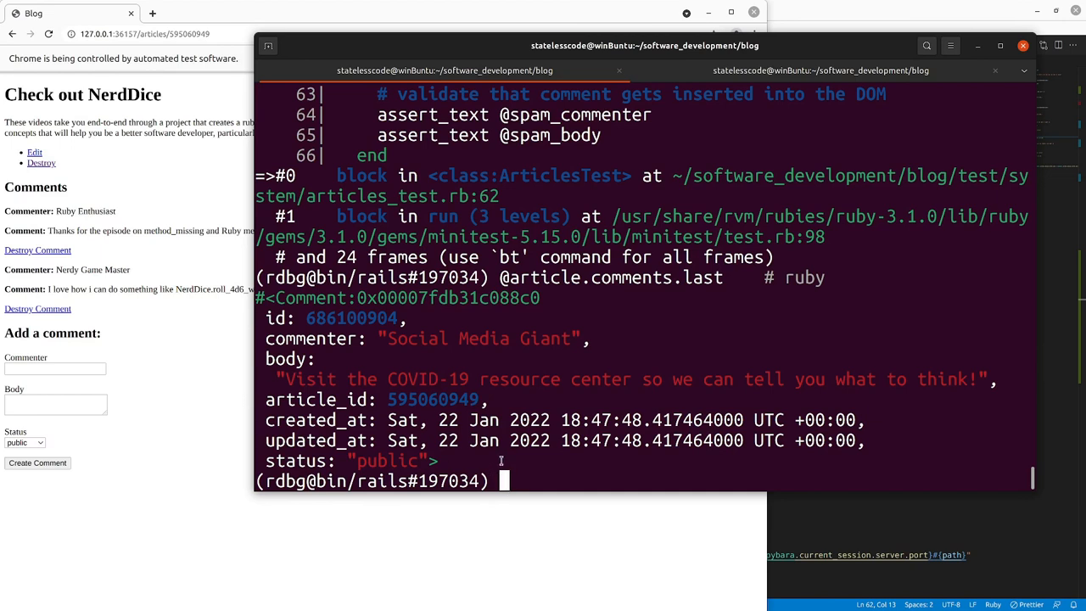
mouse_move(501, 461)
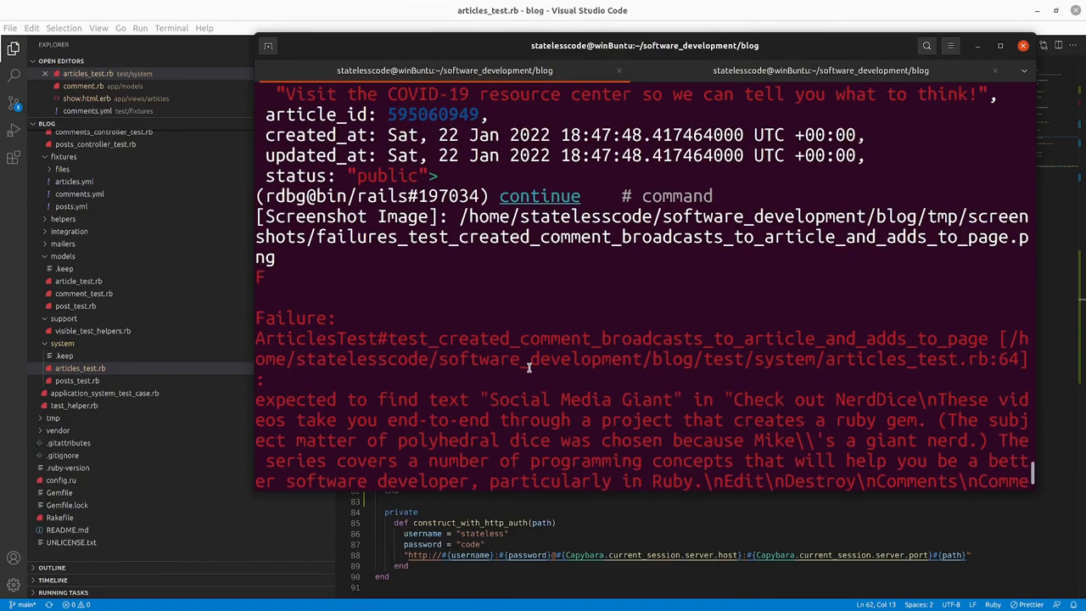
- Move the debugger call from the creation test to after comment.destroy! at line 78
scroll("up", 3)
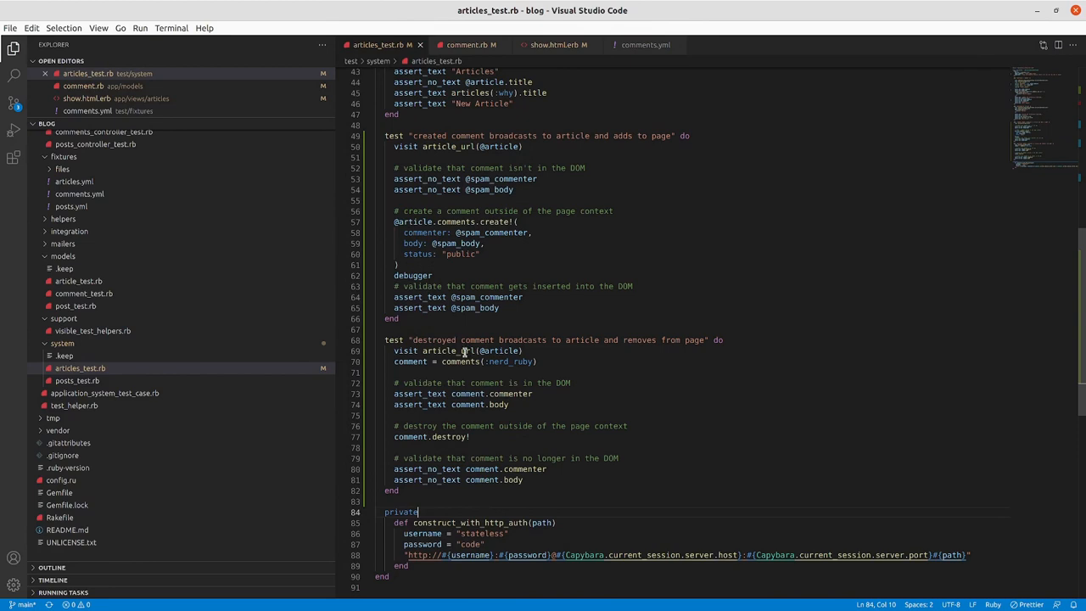
double_click(413, 276)
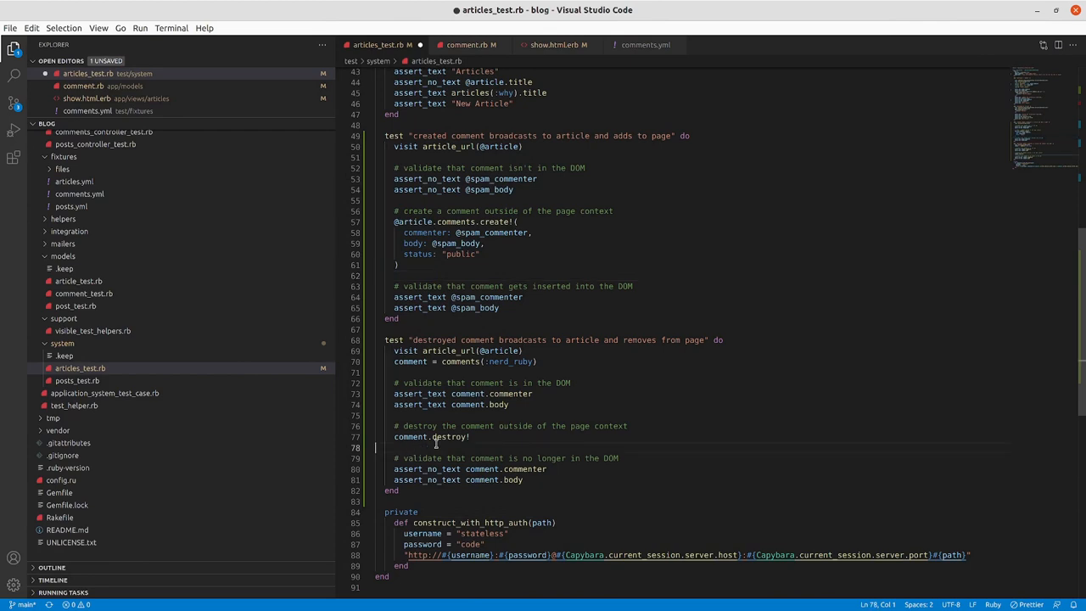
type("debugger")
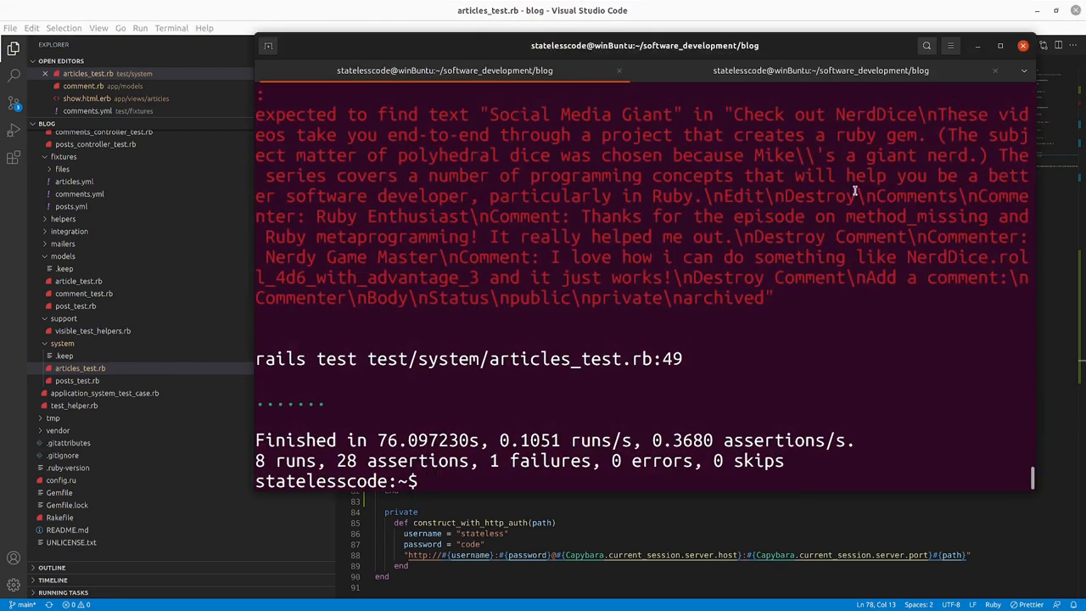
- Rerun rails test:system until rdbg pauses right after comment.destroy!
type("rails test:system")
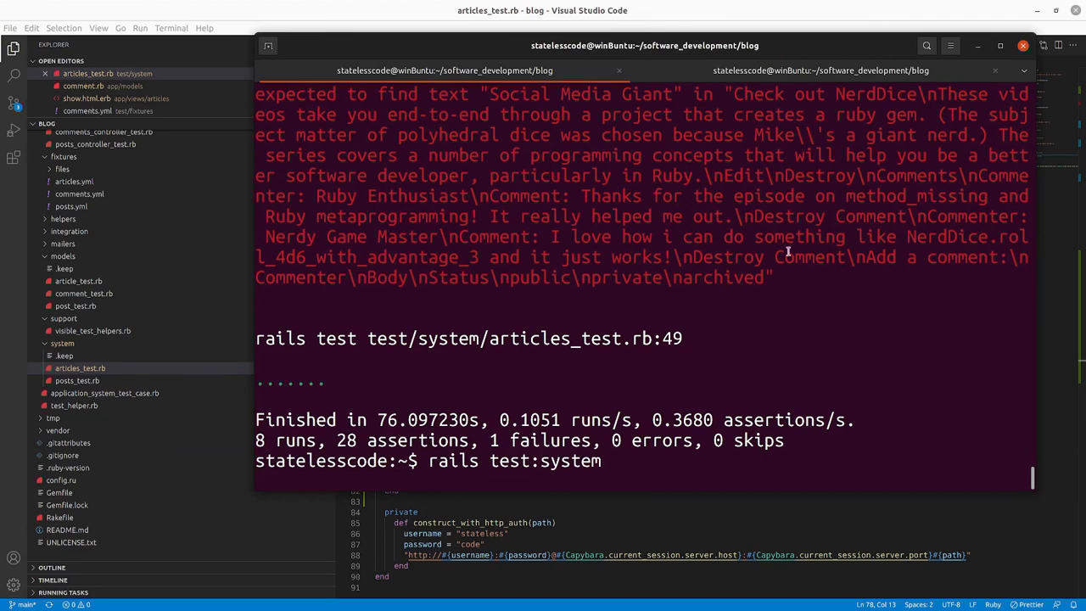
key("Return")
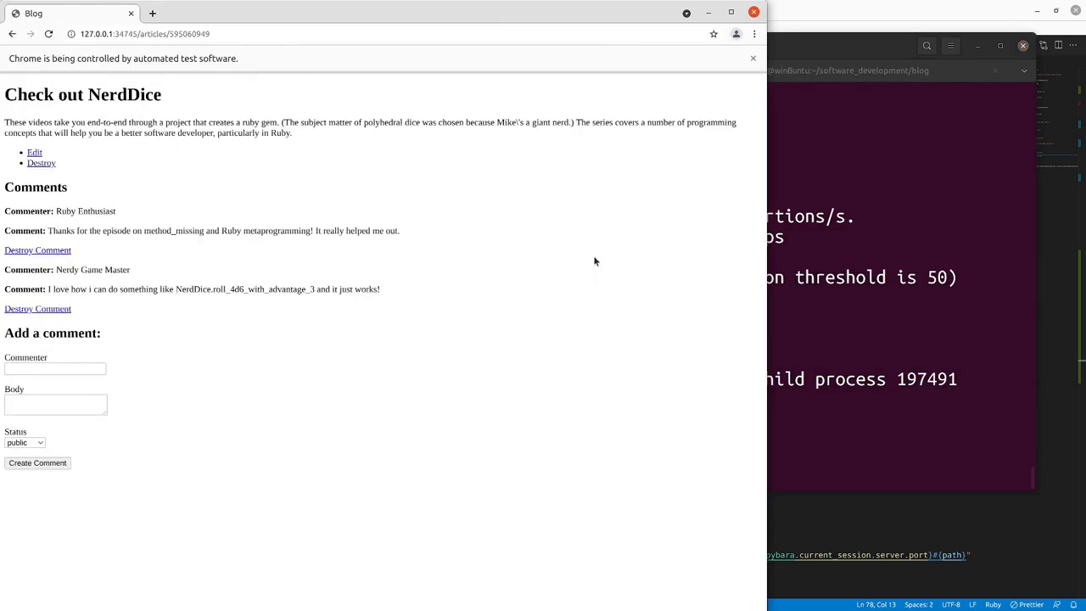
left_click(37, 463)
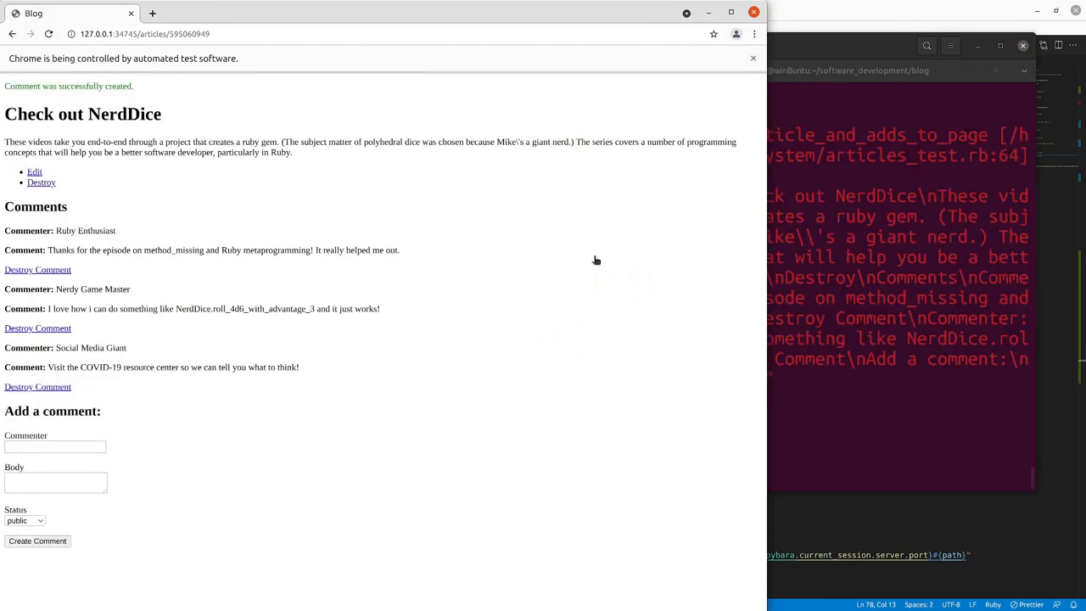
left_click(37, 269)
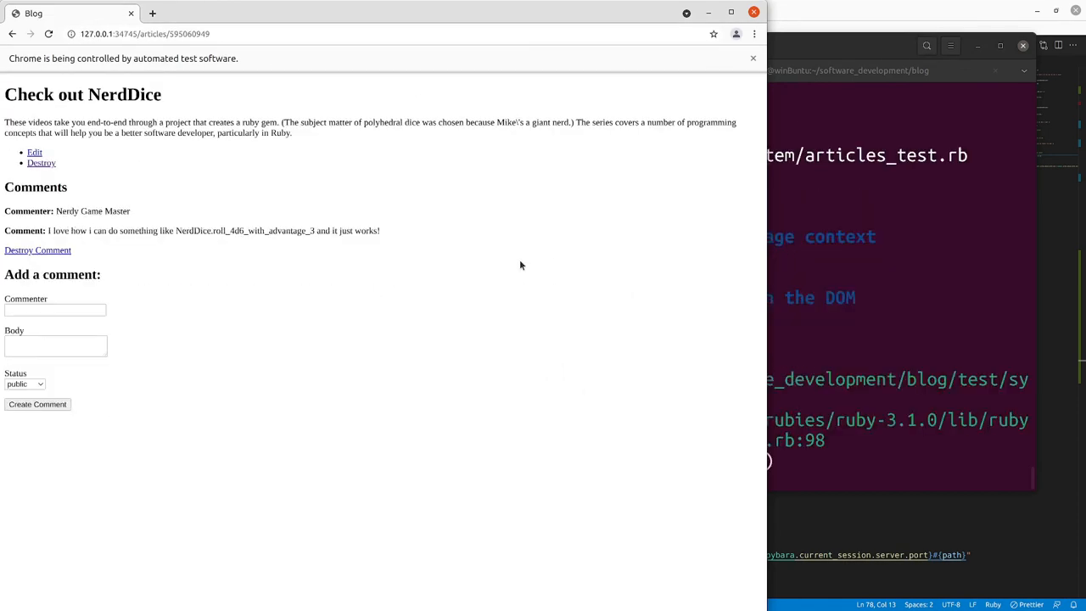
mouse_move(31, 334)
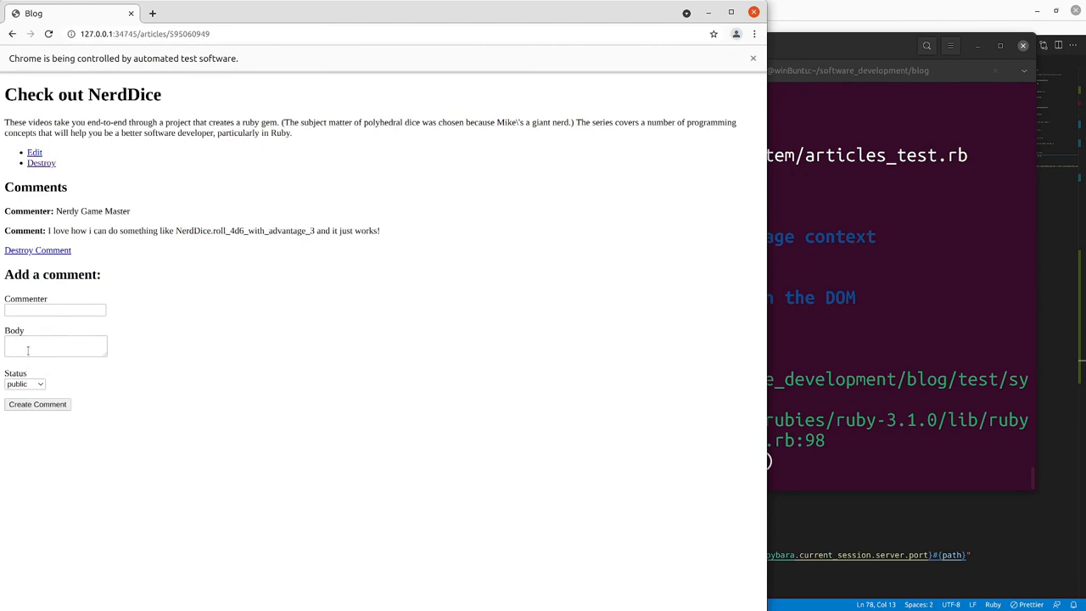
mouse_move(75, 195)
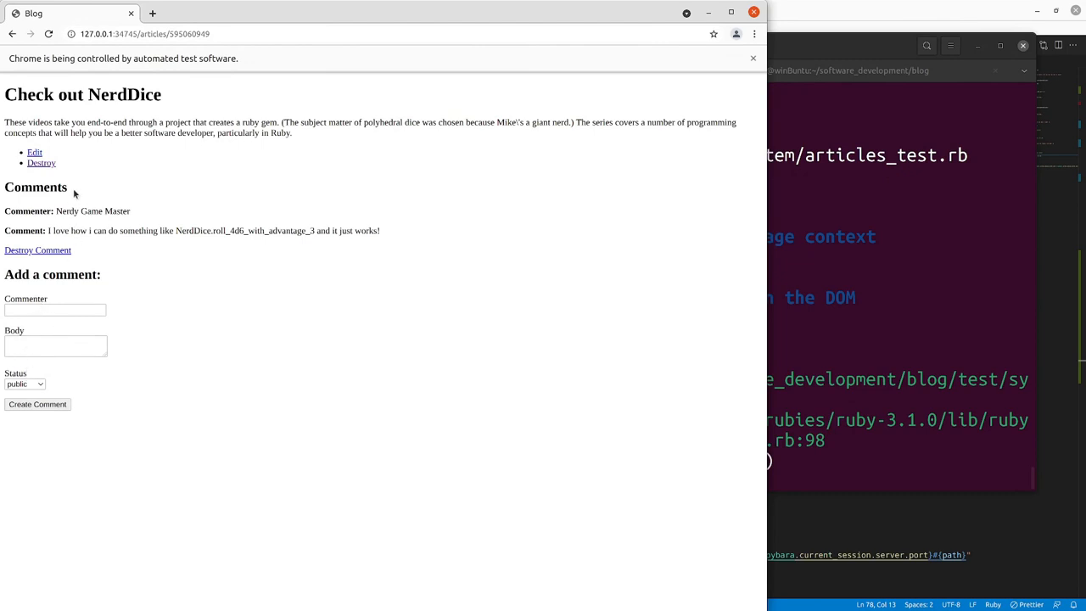
mouse_move(79, 302)
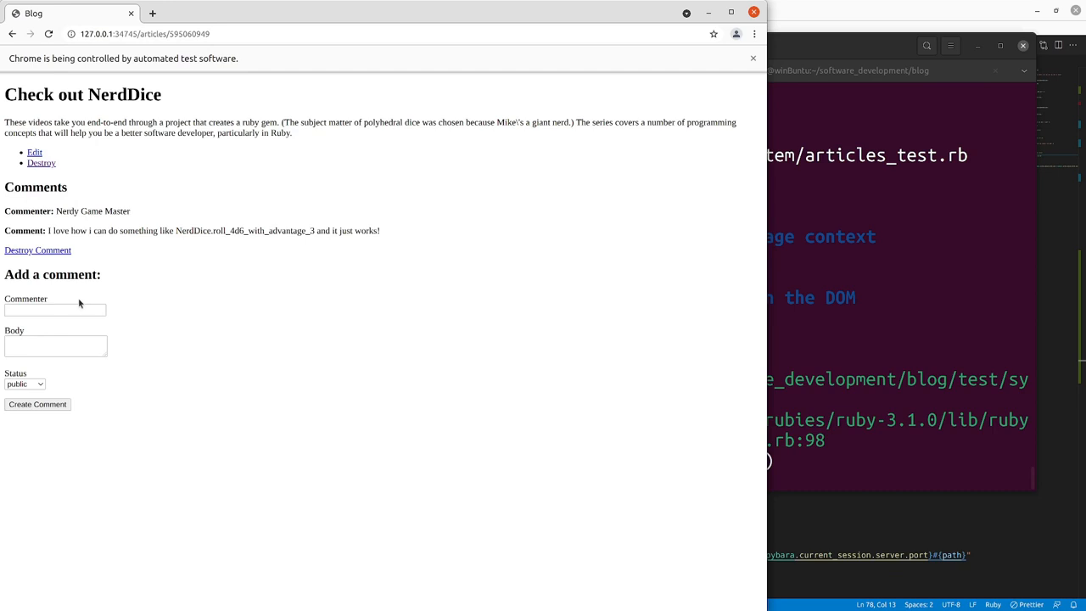
mouse_move(464, 334)
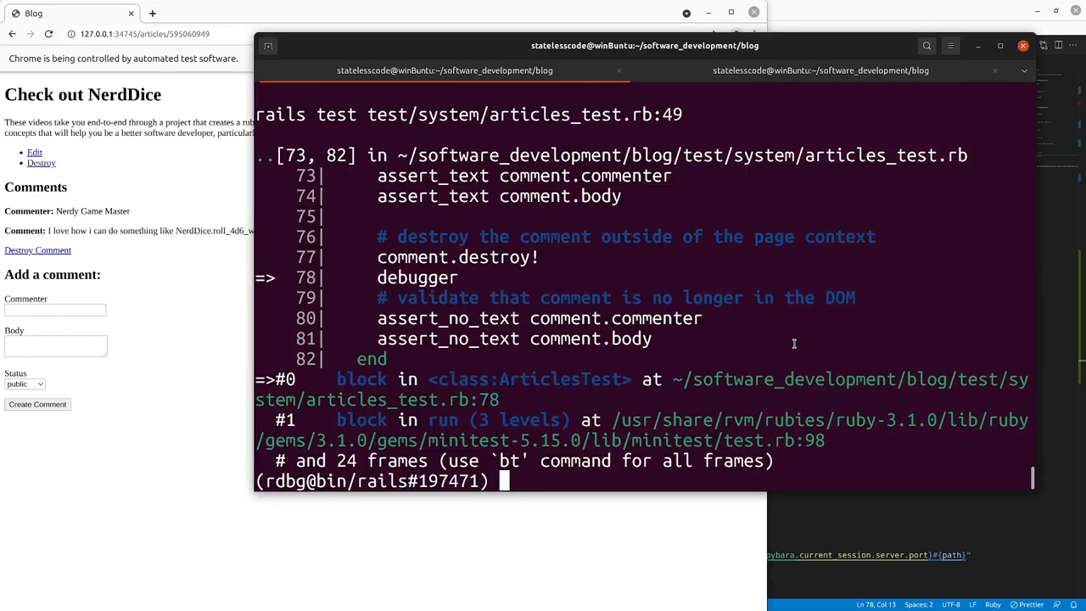
type("con")
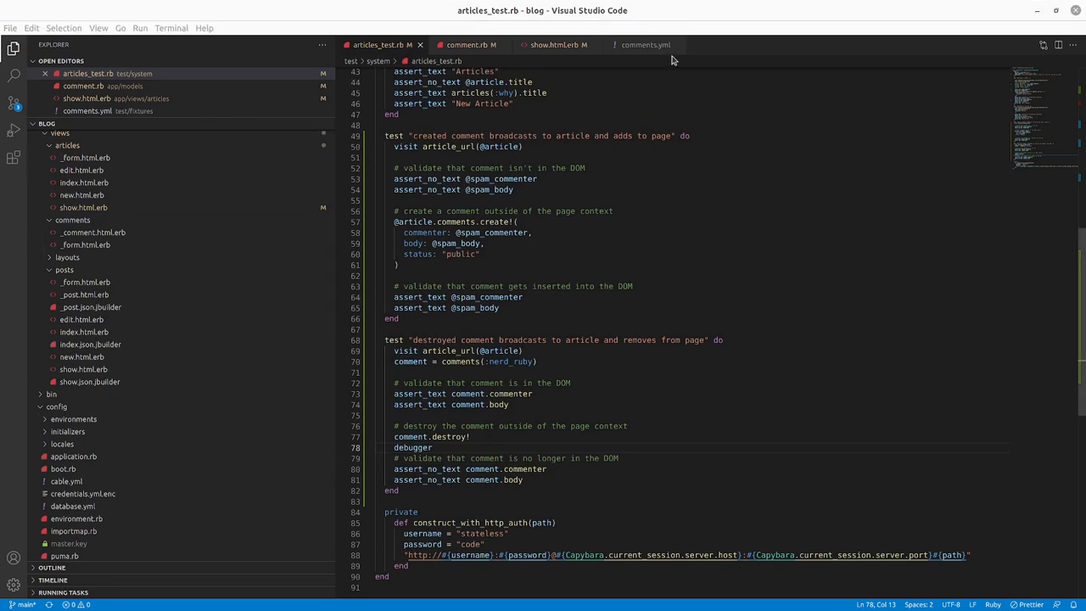
left_click(553, 44)
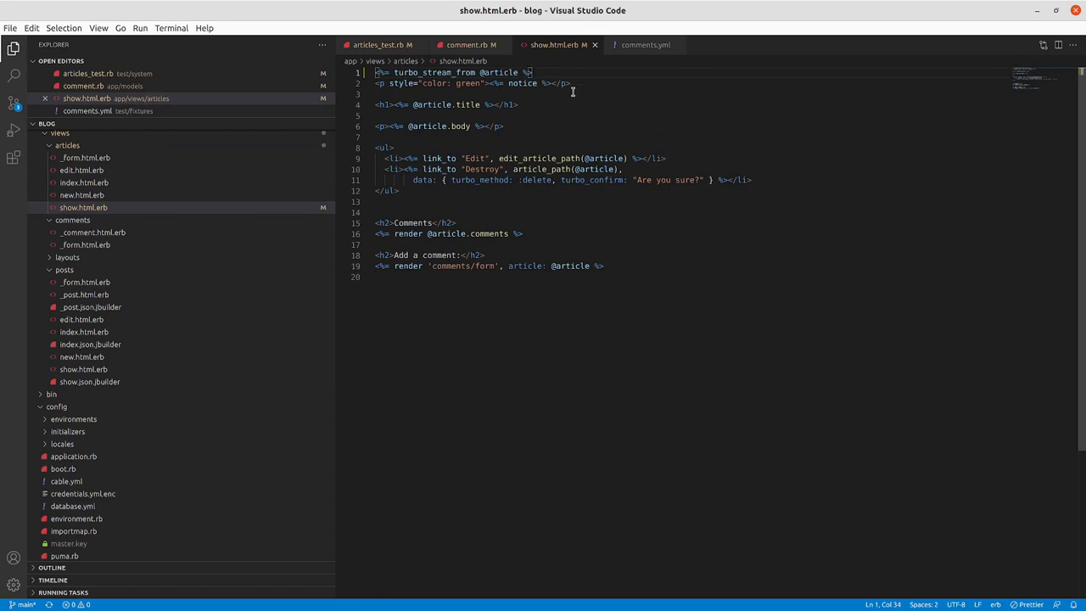
key("Enter")
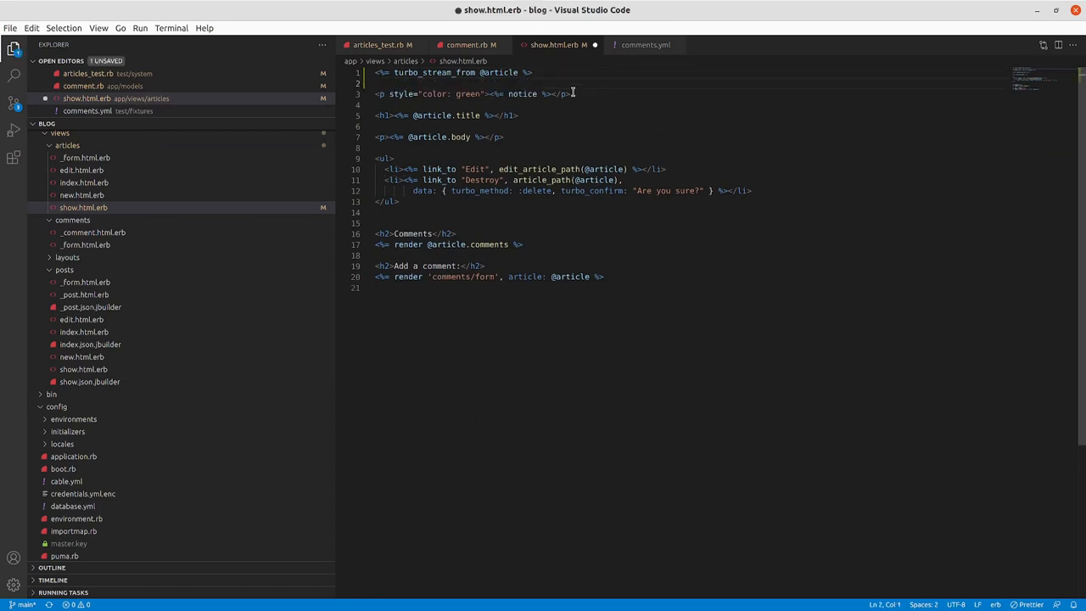
type("<div>")
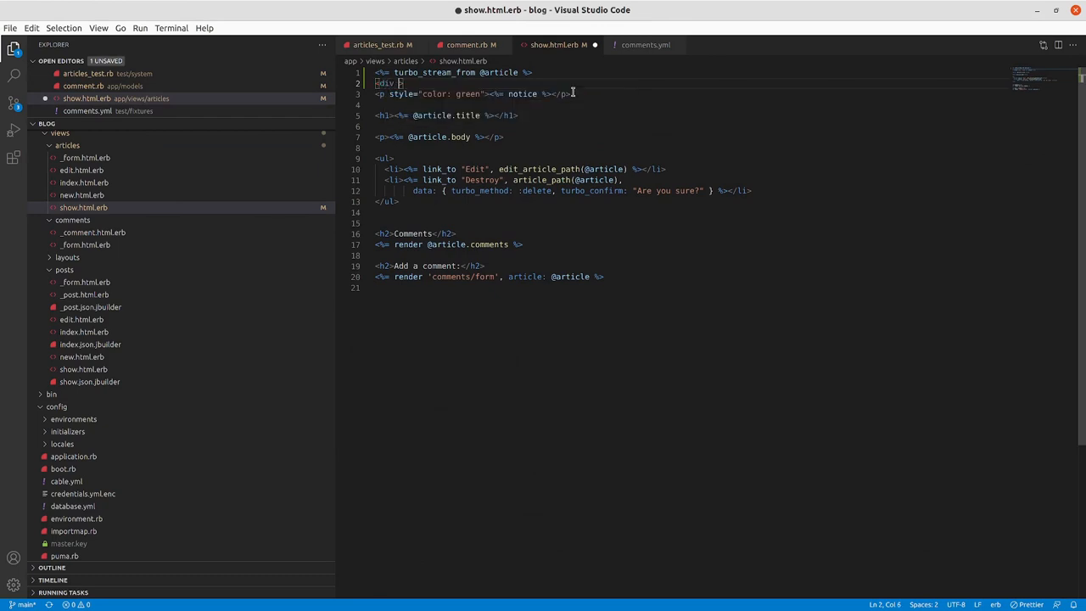
type("id=")
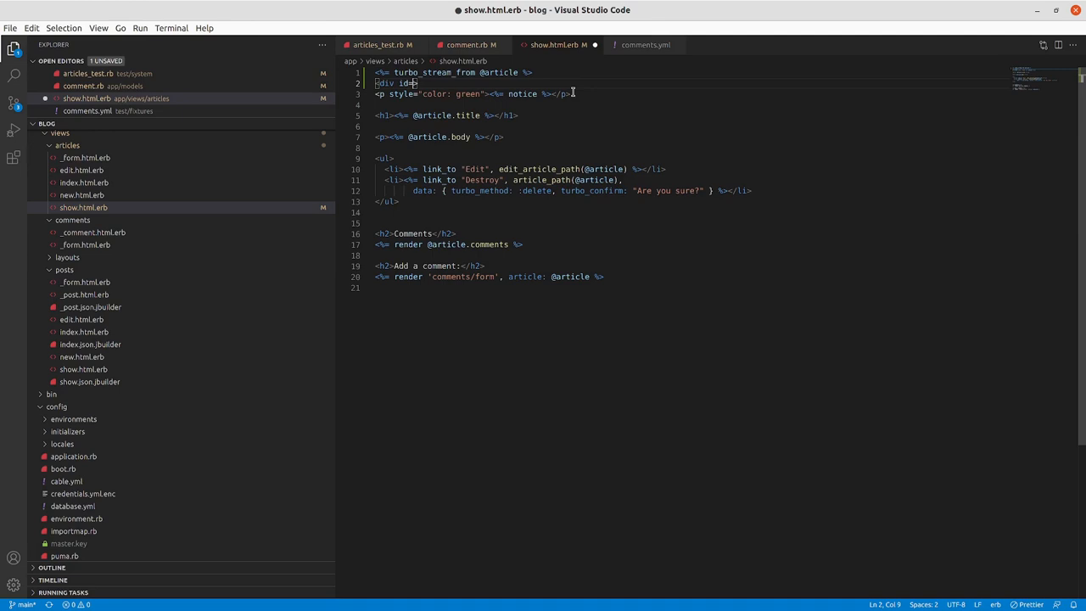
type("\"<")
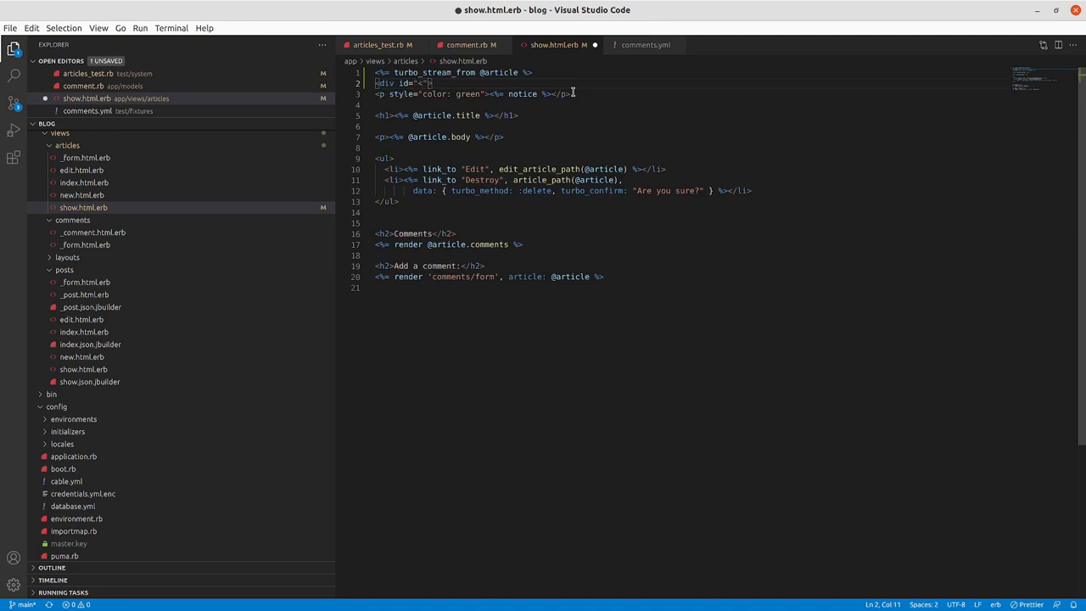
type("%=")
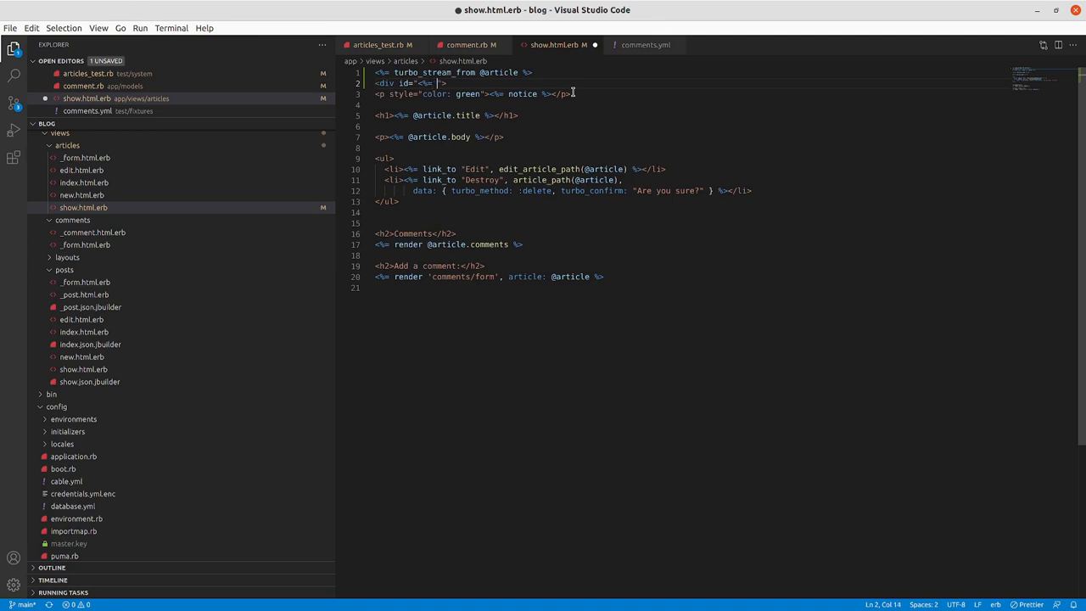
type("dom_id(")
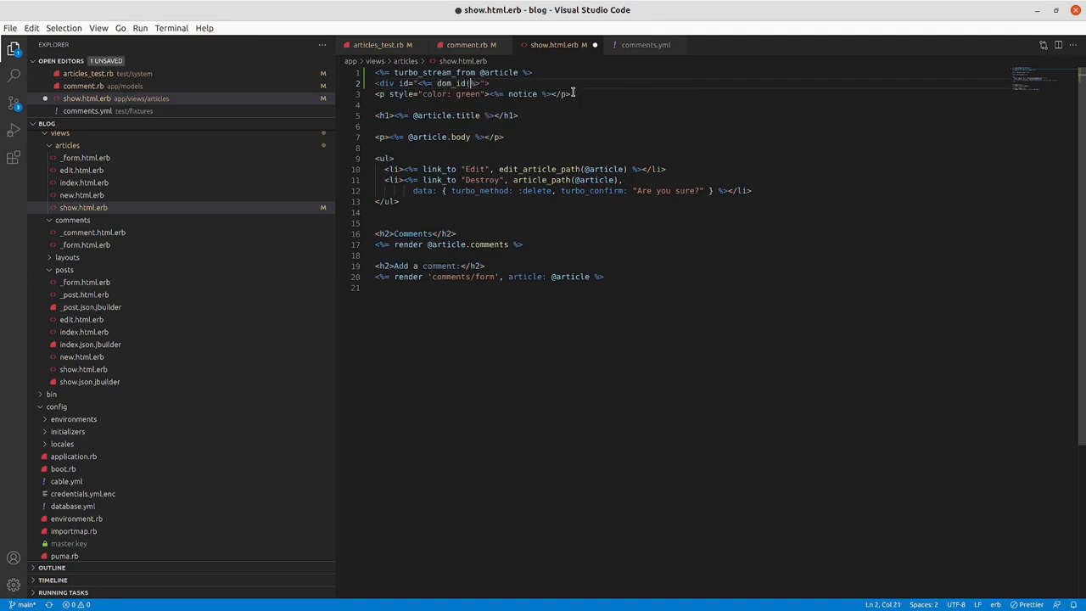
type("@article")
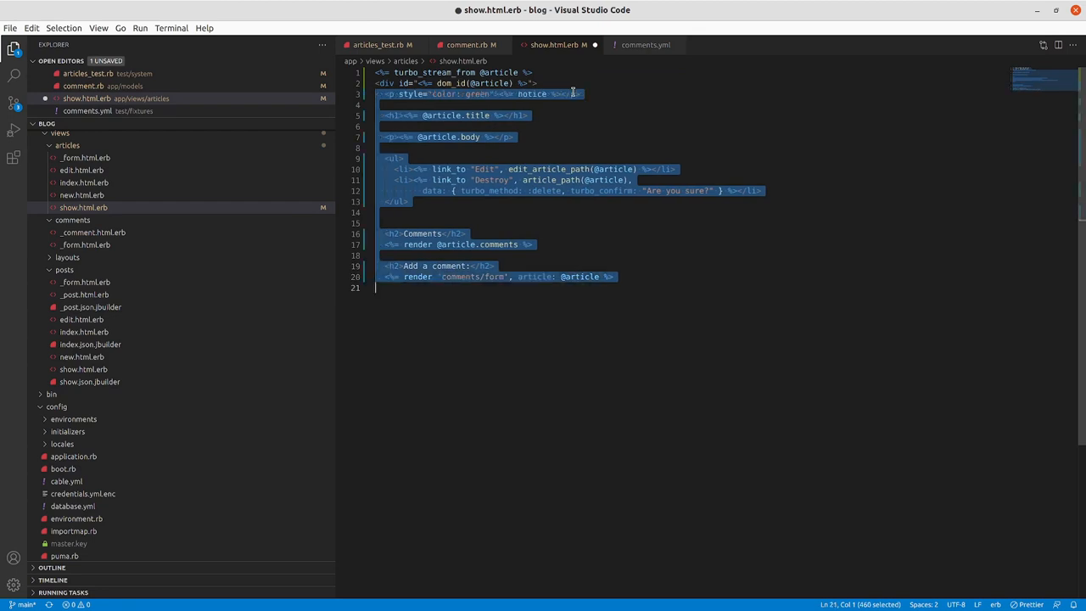
type("</div>")
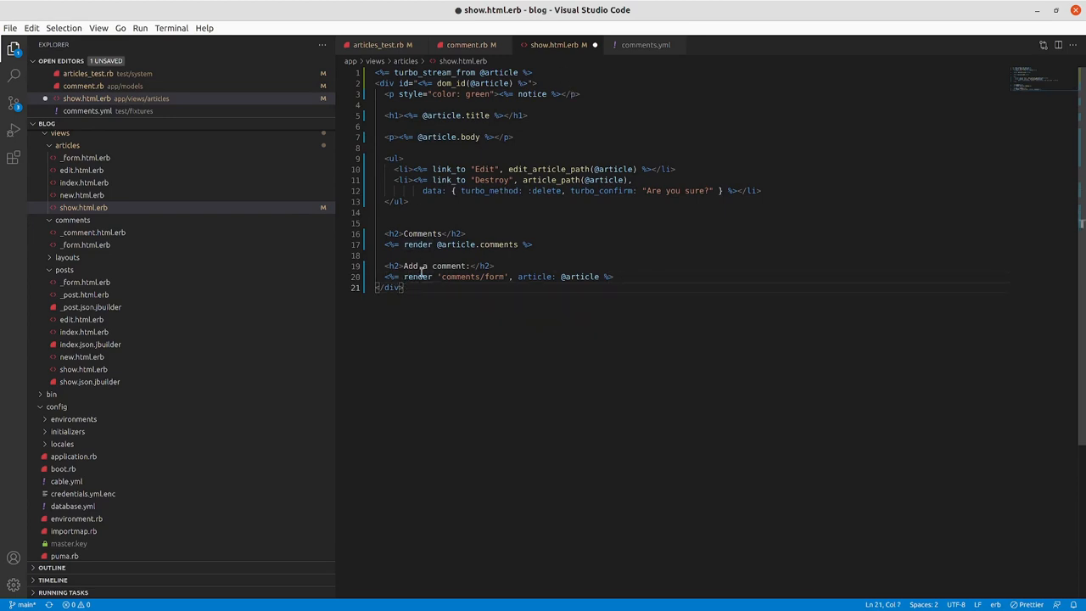
key("ctrl+s")
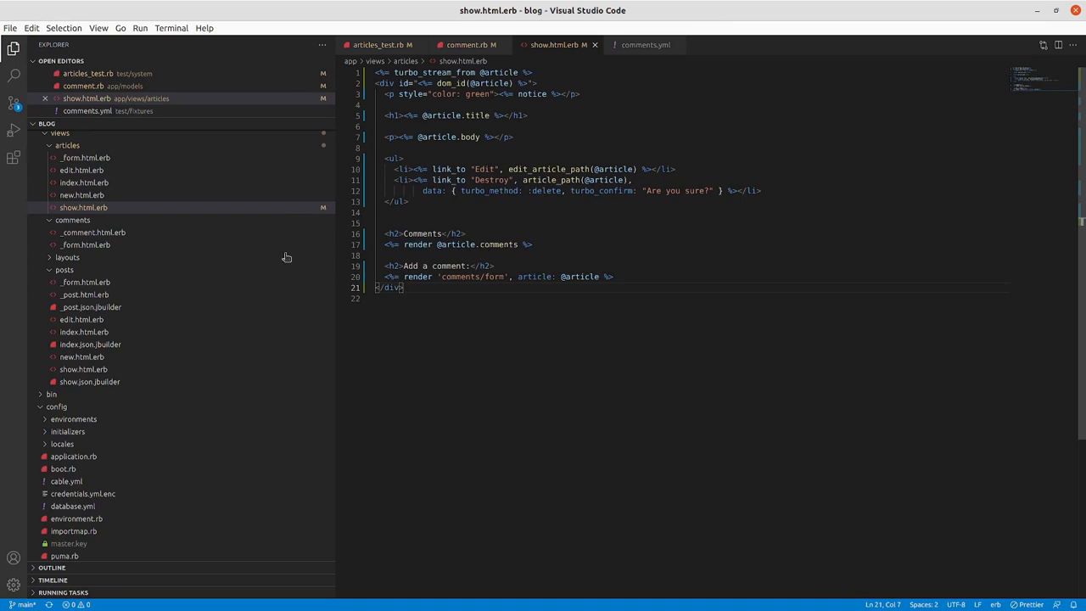
mouse_move(393, 106)
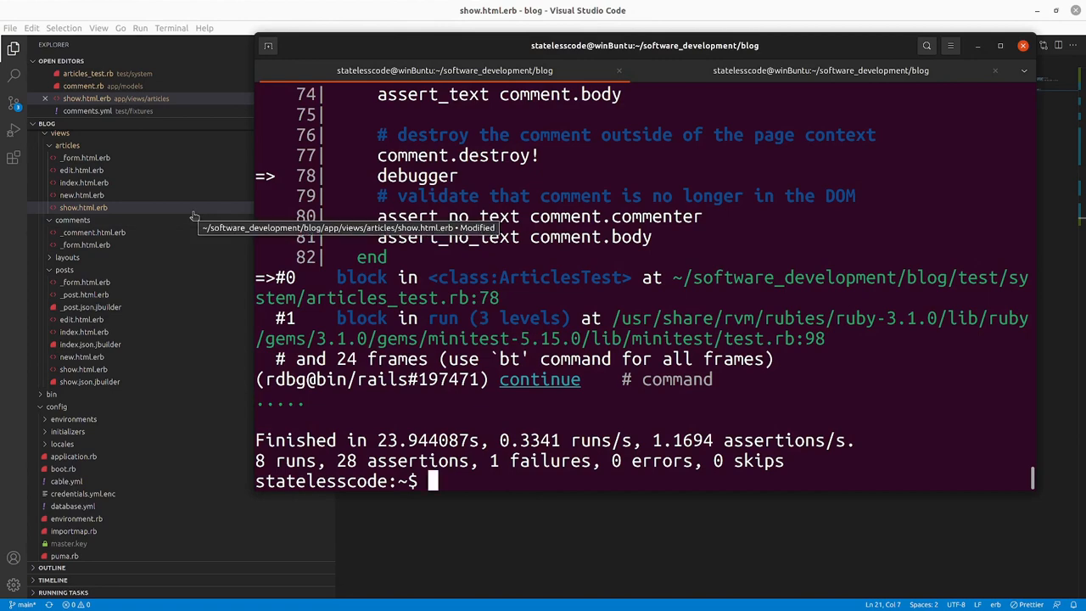
- Rerun system tests and continue the paused rdbg session, ending with 8 runs, 1 failure
type("rails test:system")
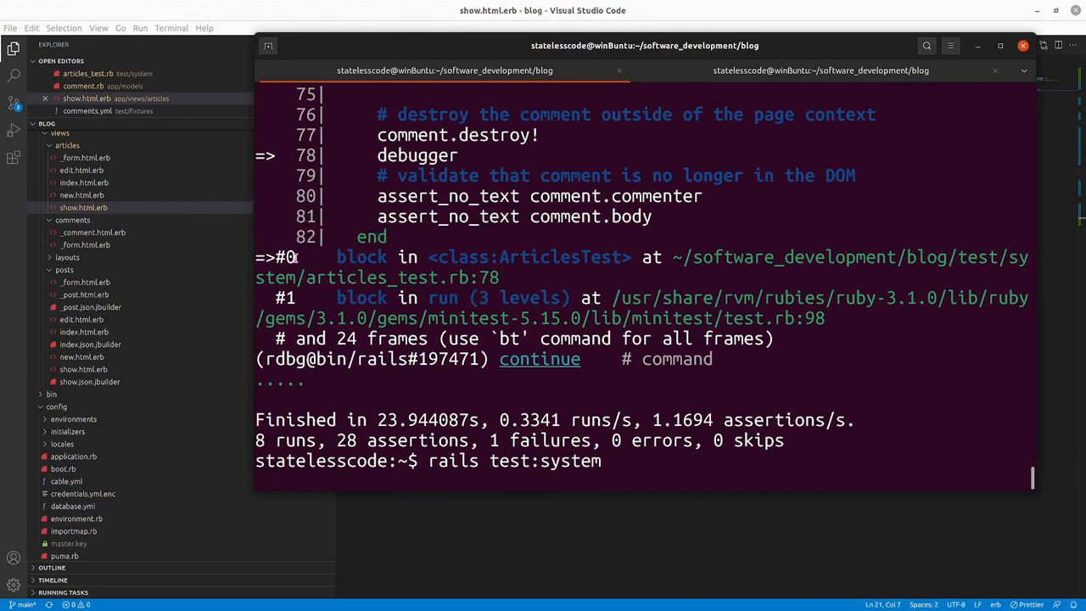
key("Return")
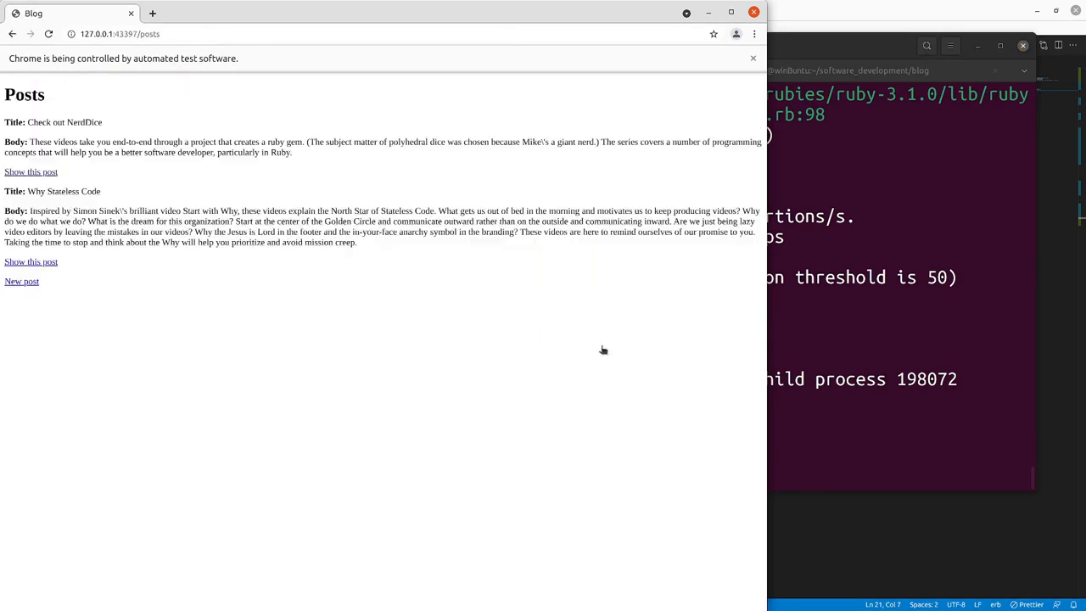
left_click(31, 171)
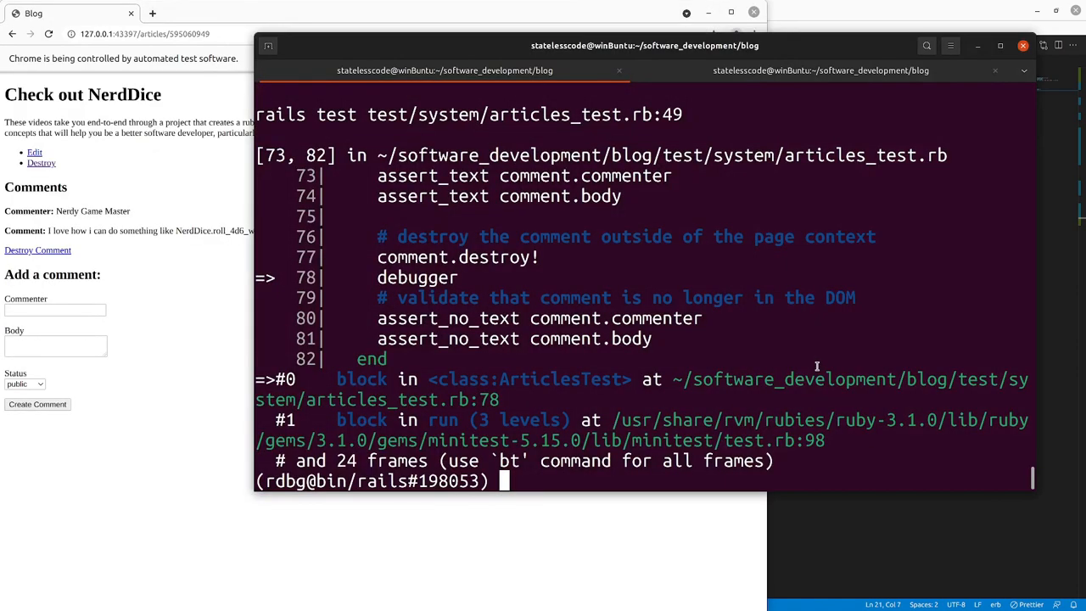
type("continue    # command")
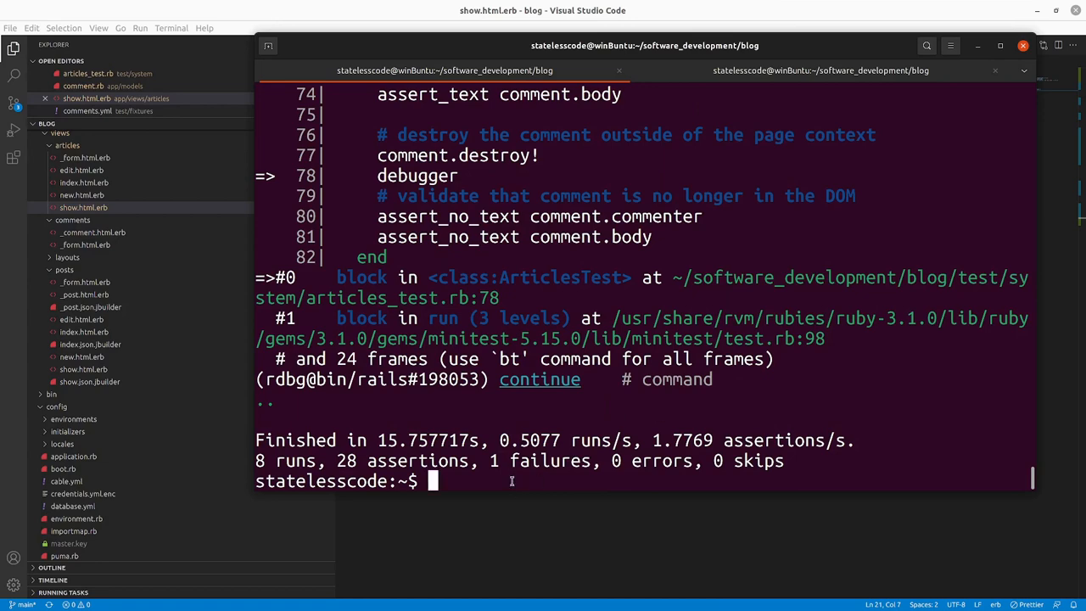
mouse_move(350, 556)
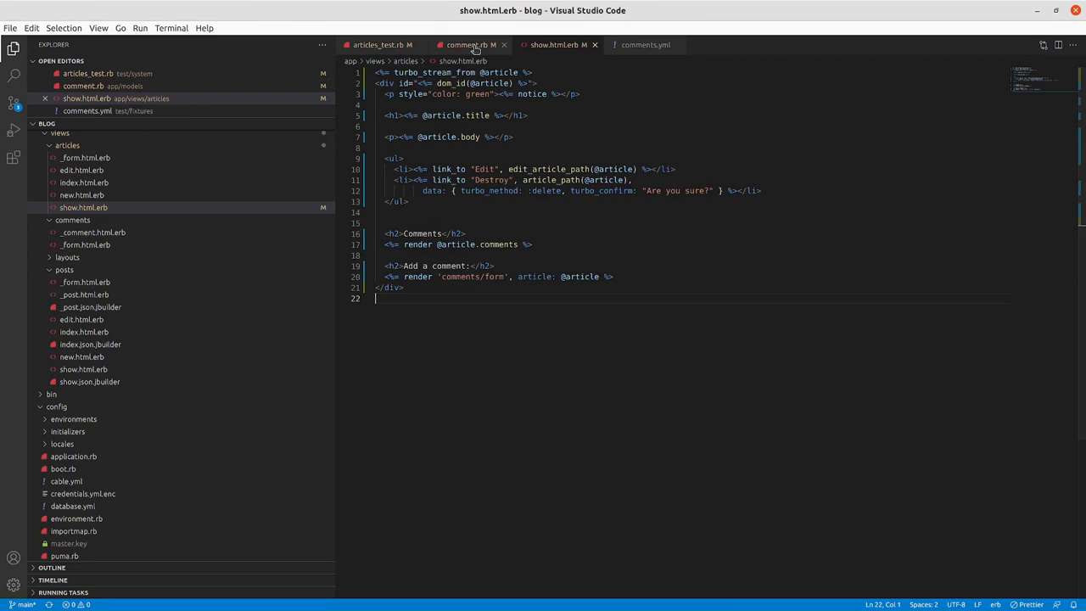
left_click(378, 44)
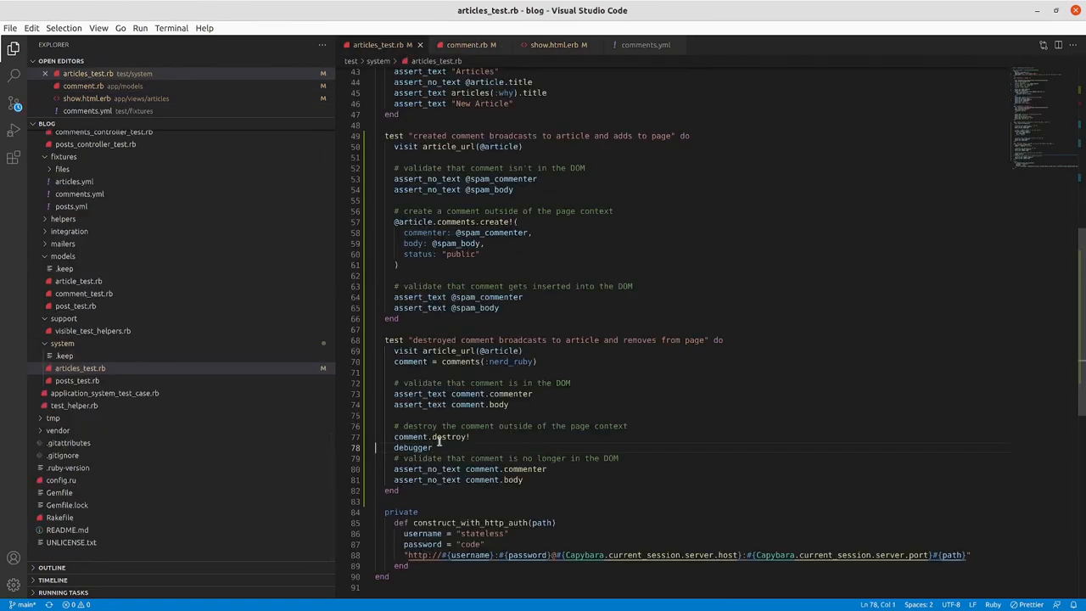
- Remove the debugger line from the destroy test, save, and rerun the system tests
key("Backspace")
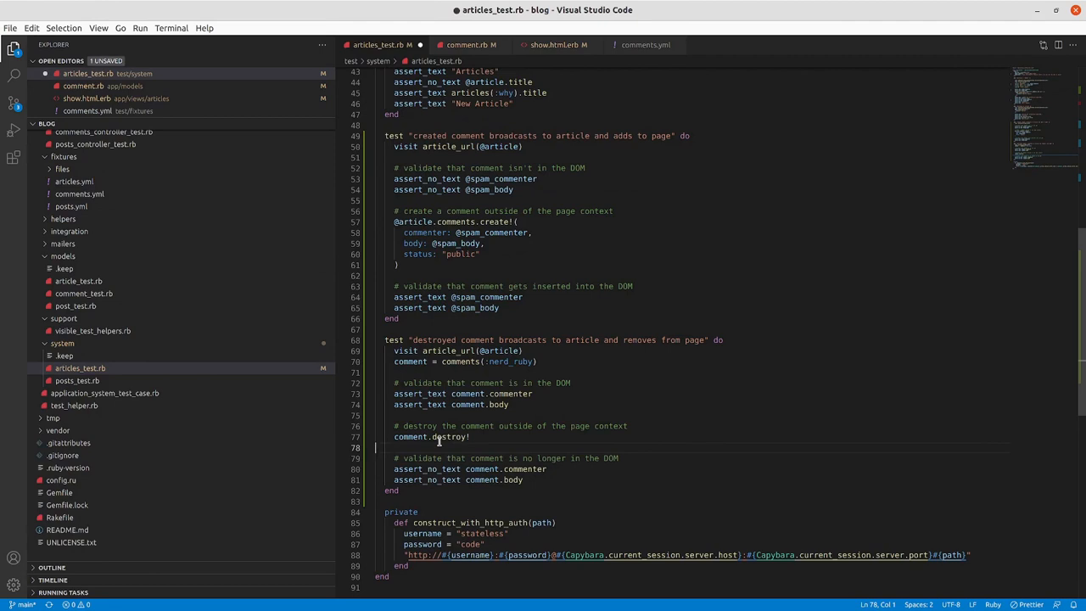
key("ctrl+s")
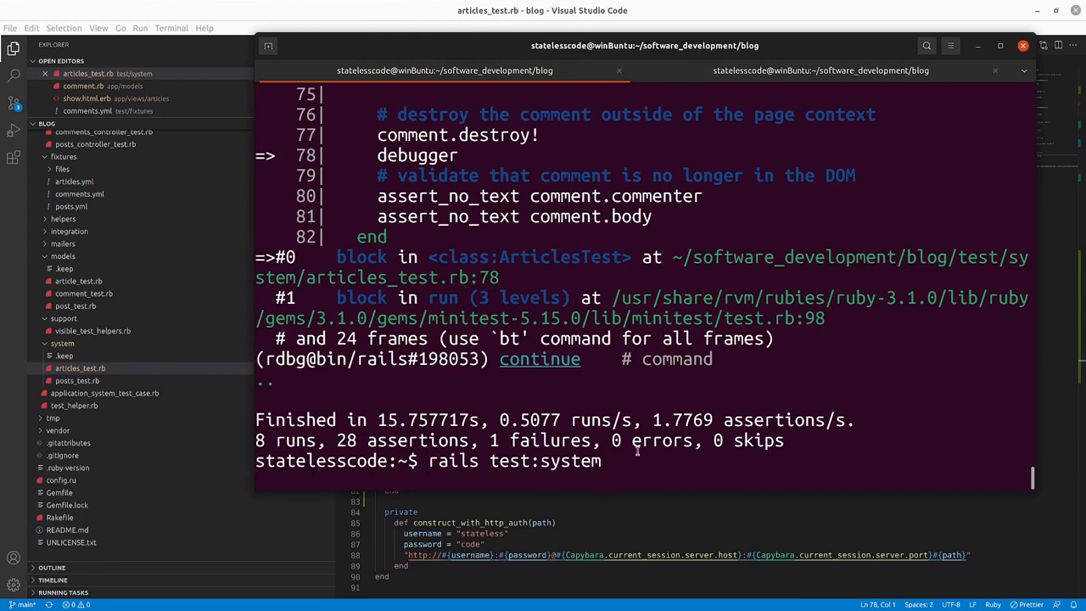
key("Return")
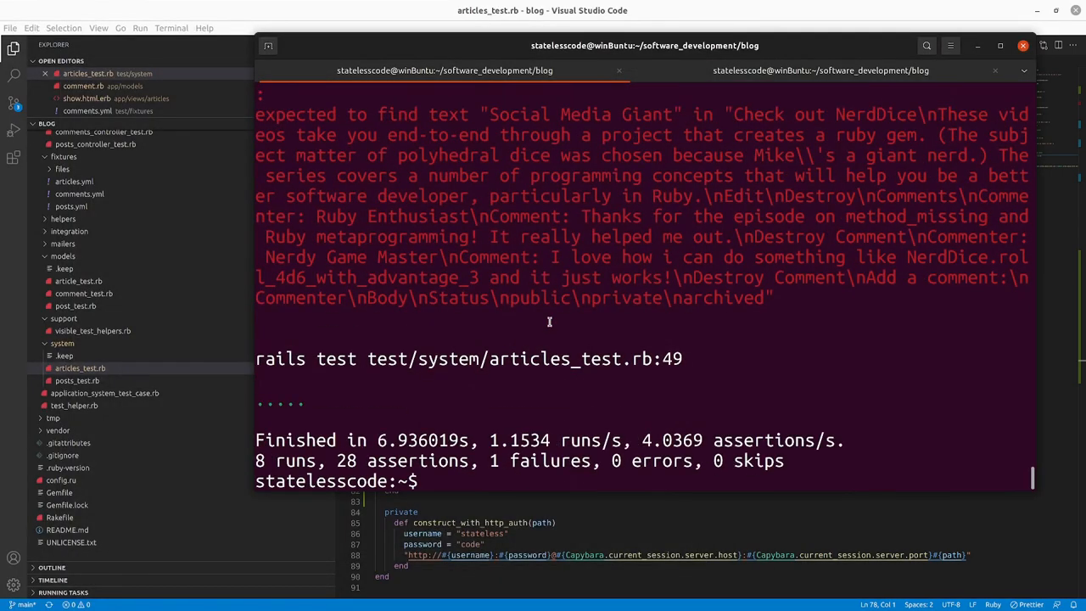
scroll("up", 3)
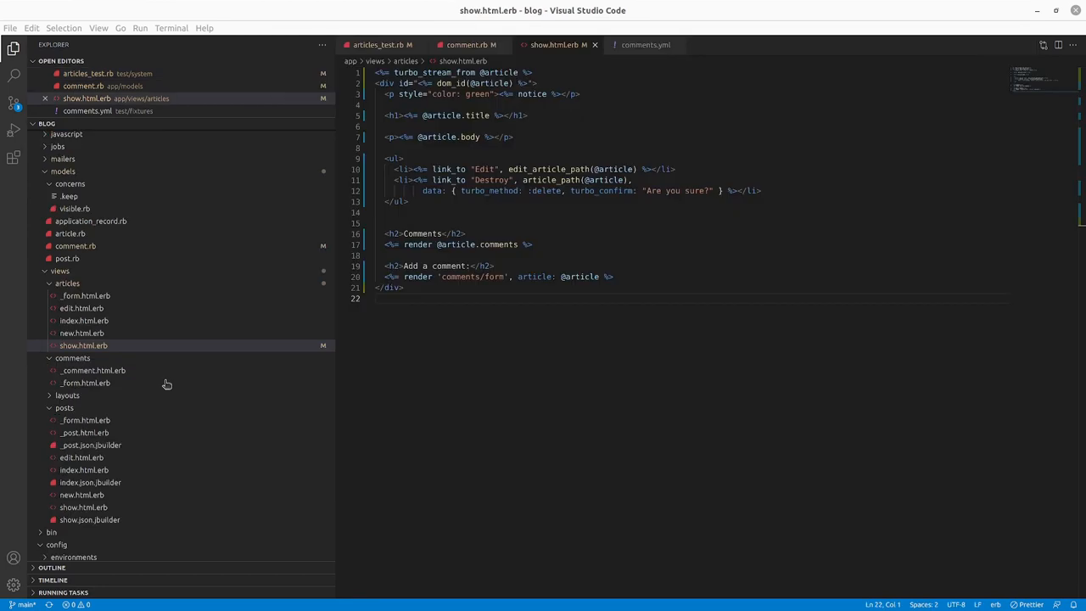
mouse_move(527, 232)
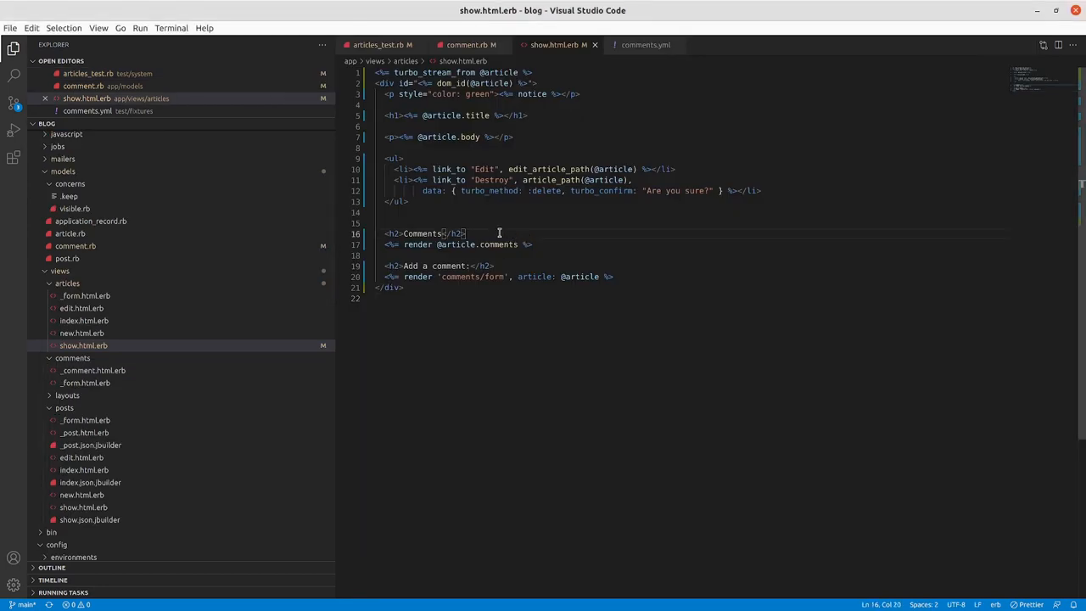
- Enclose the comments render line in <div id="comments"> below the Comments heading
key("Enter")
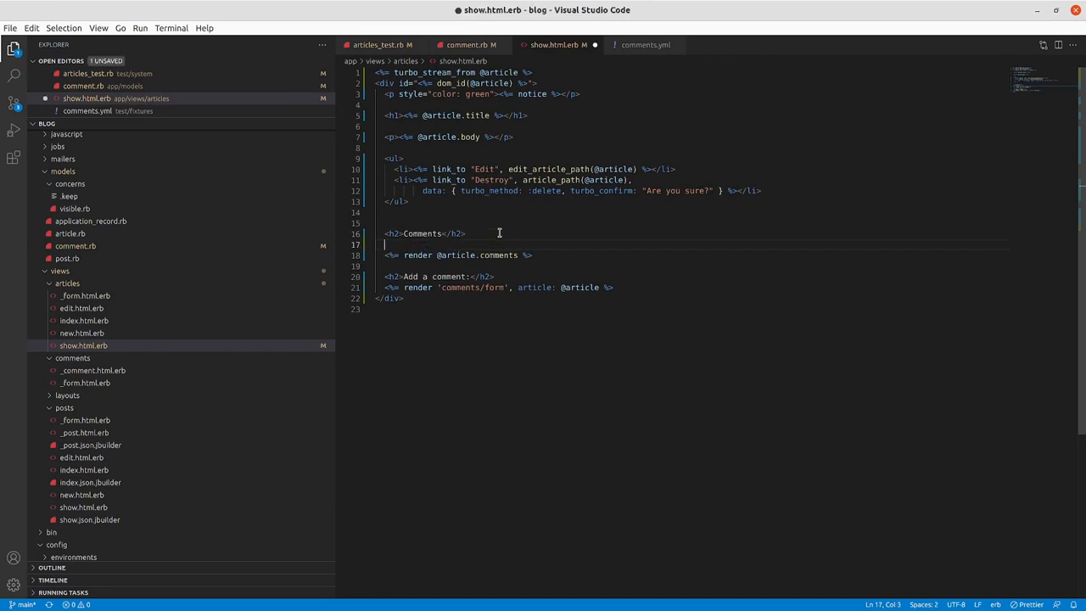
type("<div id=\"comments\">")
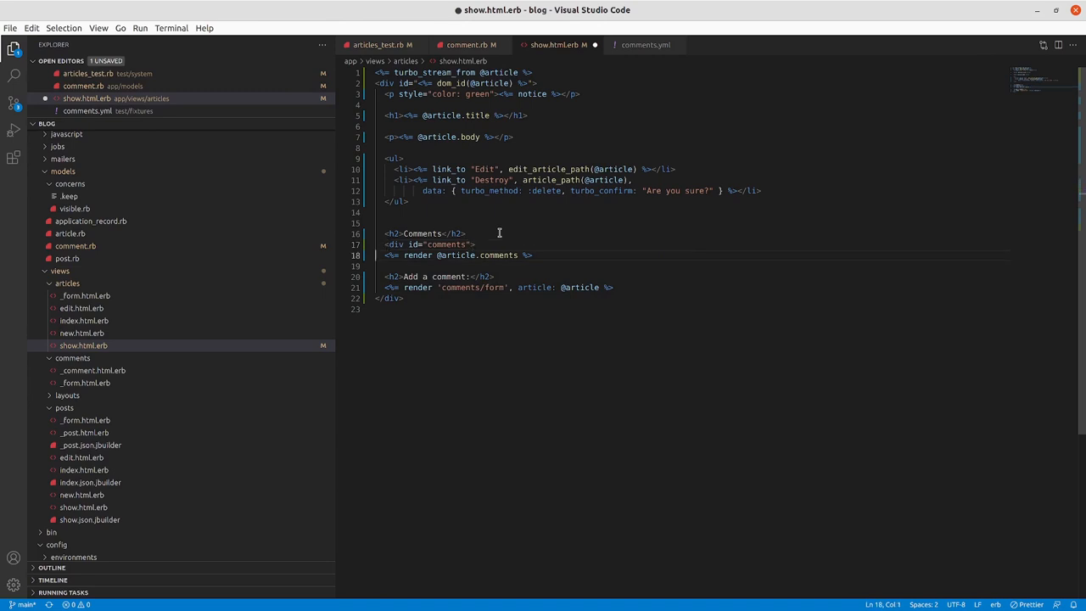
key("Enter")
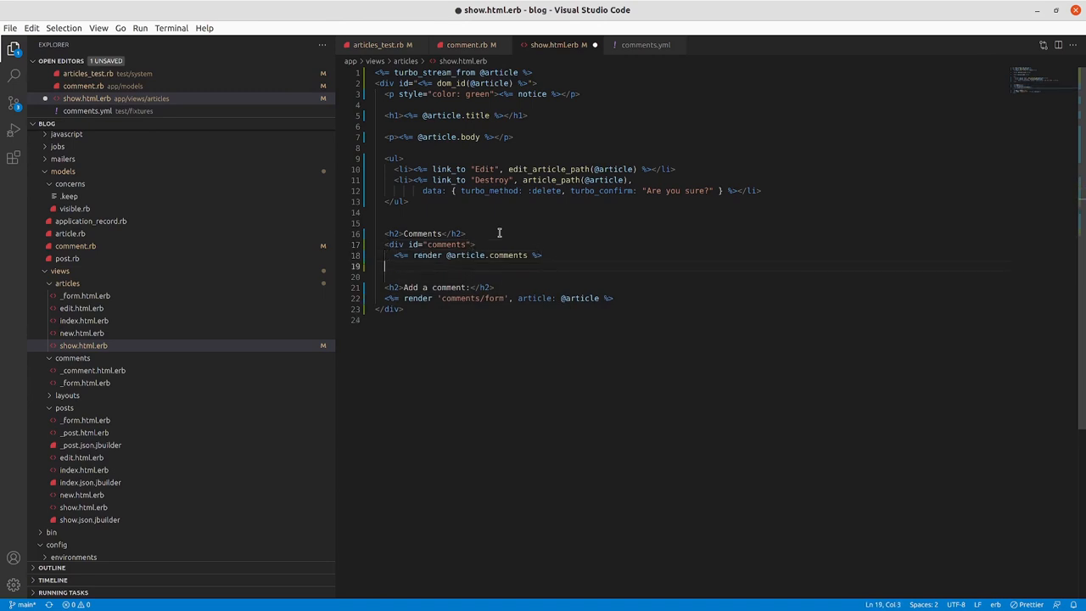
type("</")
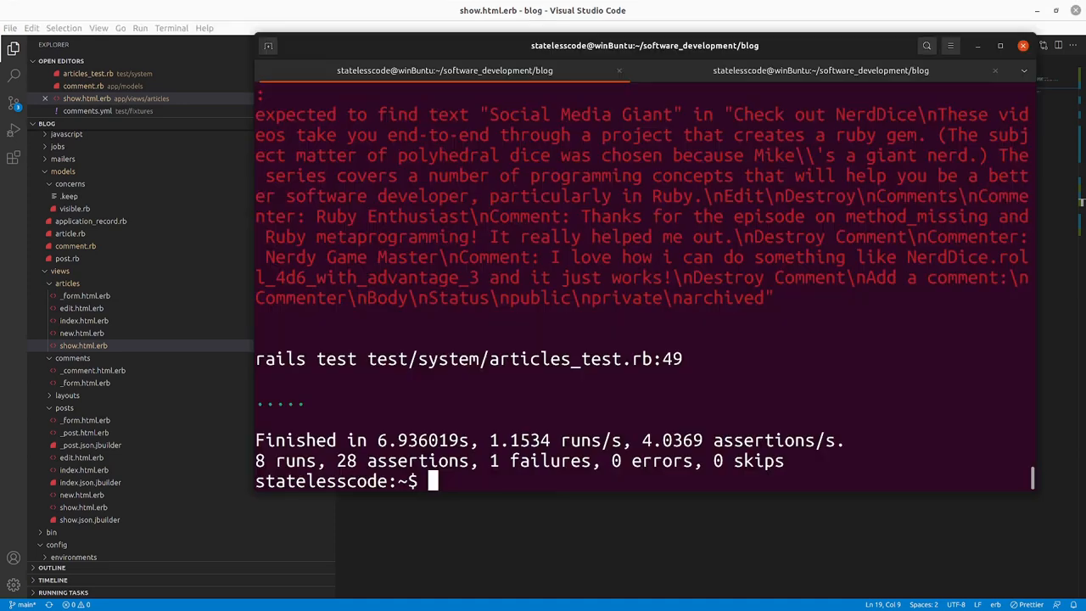
- Run the system tests (8 runs, 0 failures) and full suite (43 runs, 0 failures)
type("rails test:system")
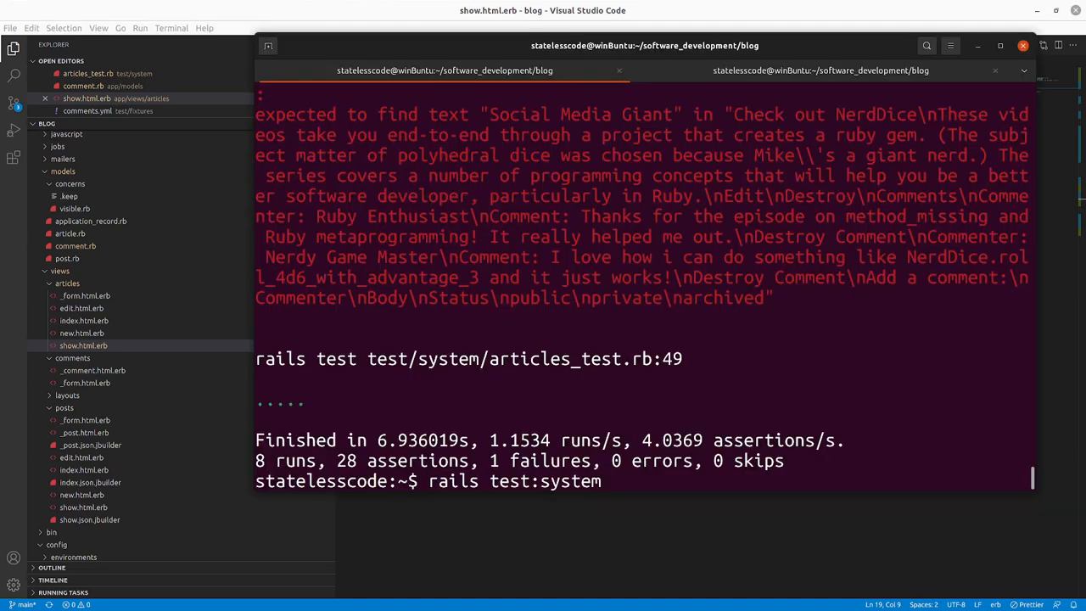
scroll("up", 3)
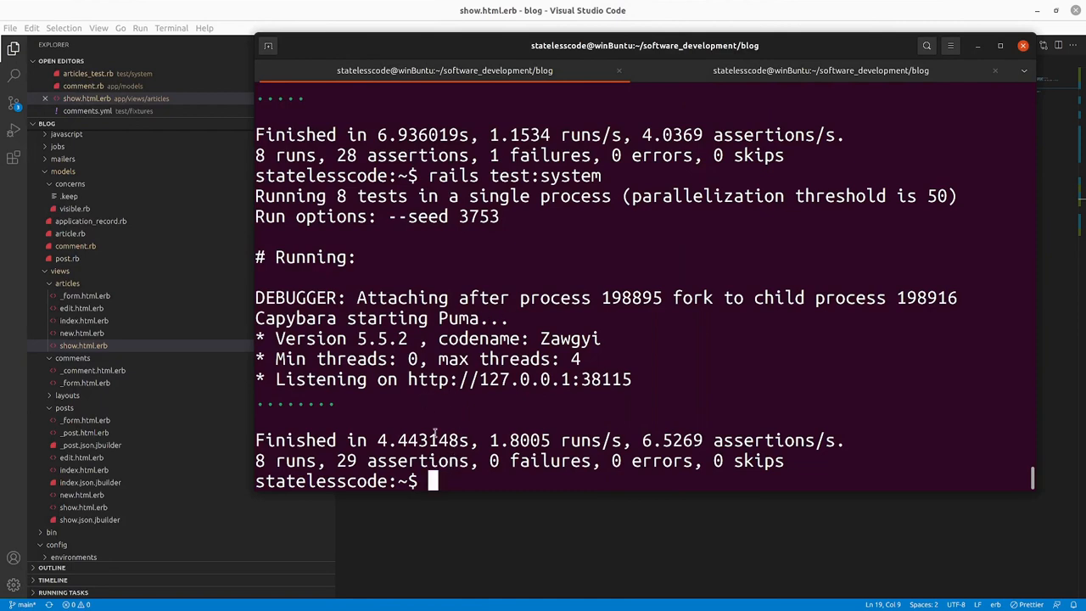
type("rails test:system")
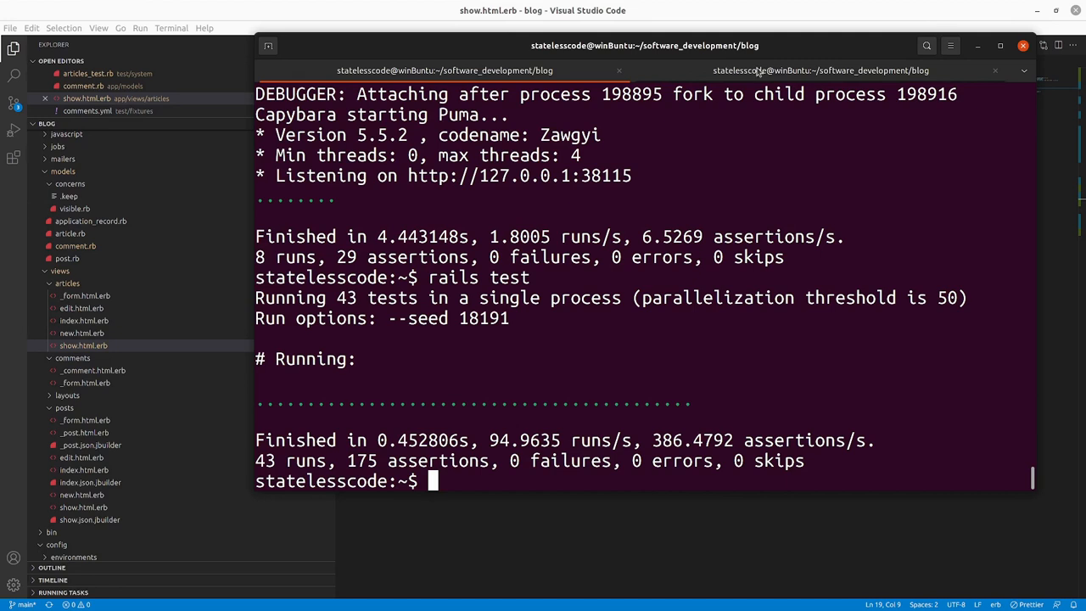
mouse_move(753, 72)
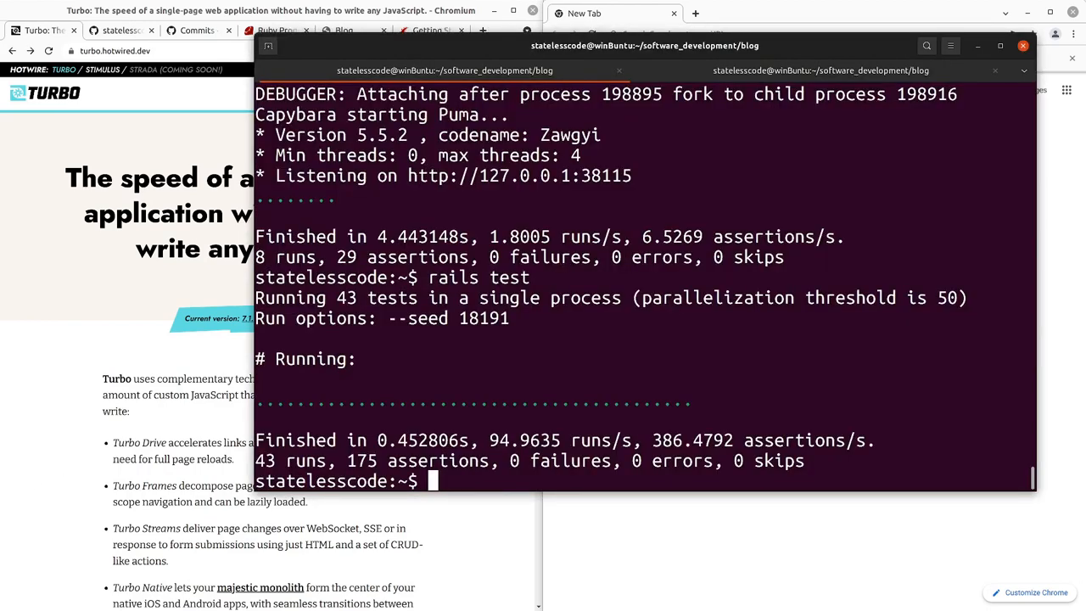
- Restart the Rails development server and bring up the second blog window
left_click(820, 69)
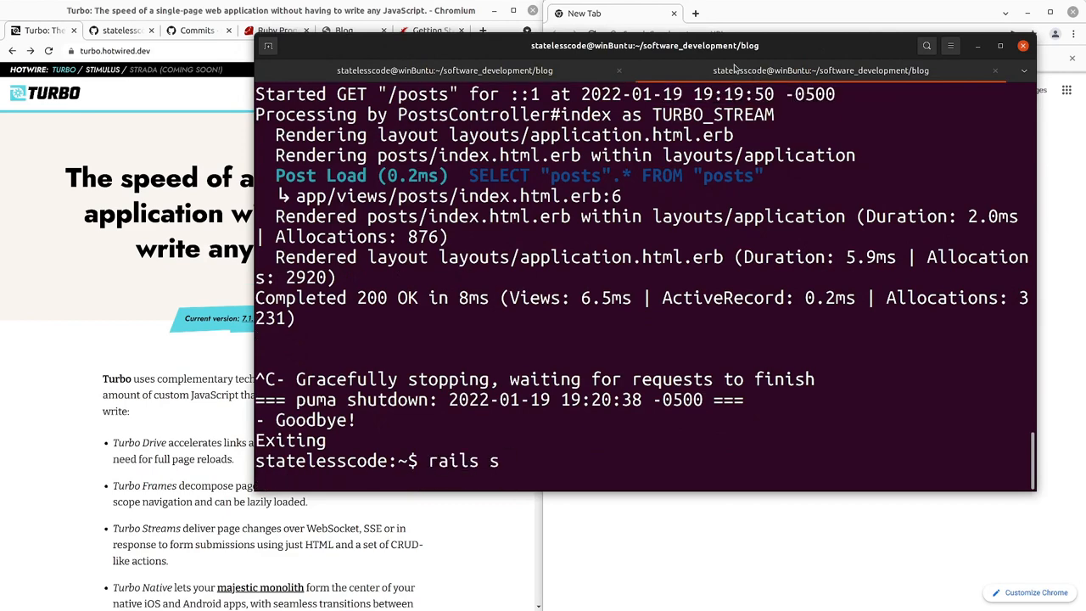
key("Return")
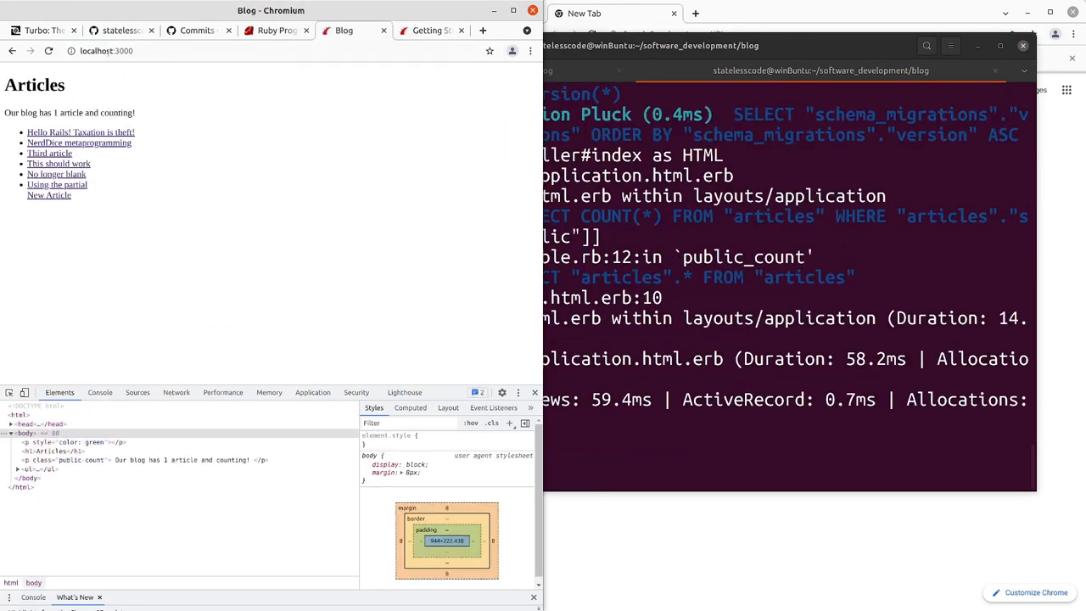
left_click(106, 51)
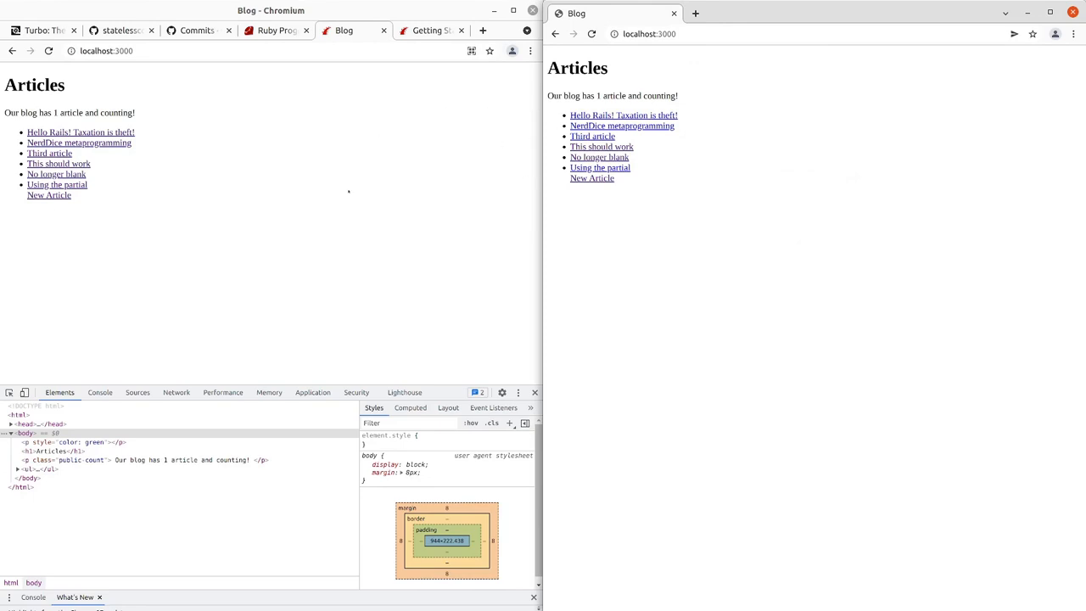
mouse_move(95, 163)
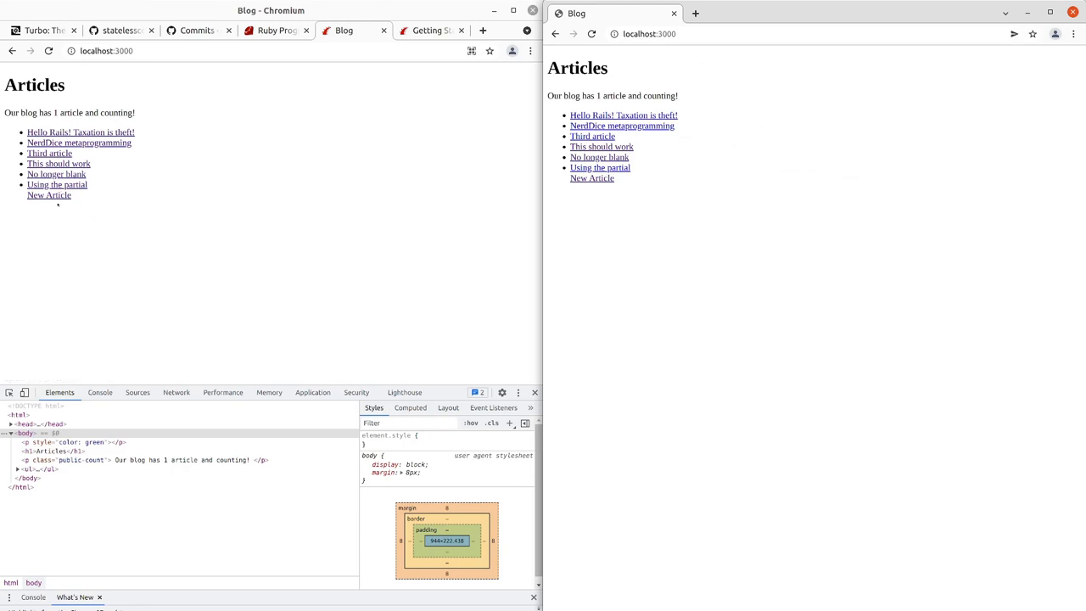
- Sign in and create the public article 'The Trinity is like water'
left_click(48, 194)
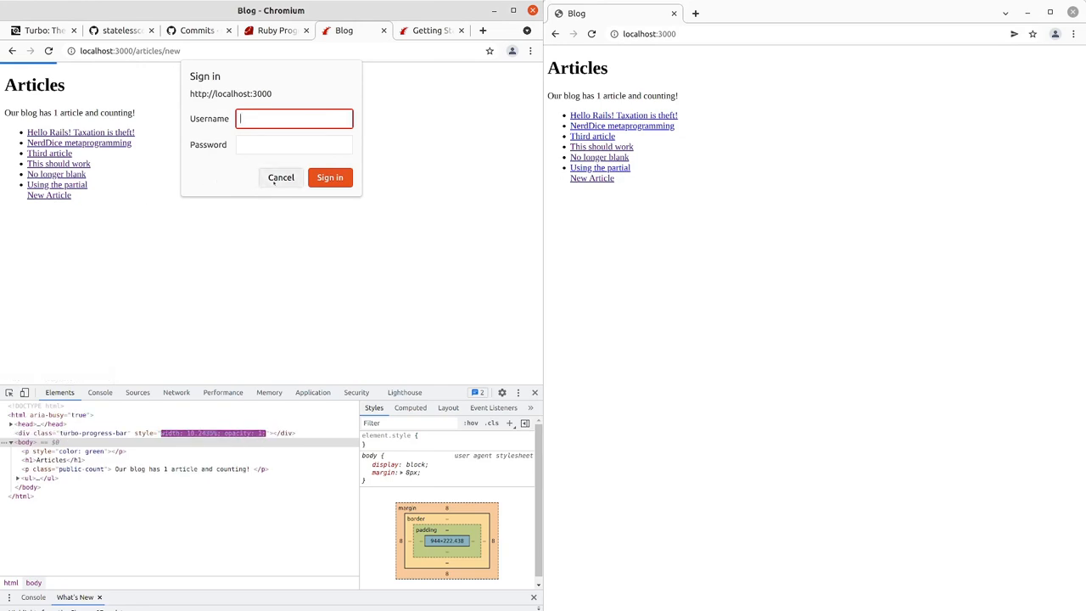
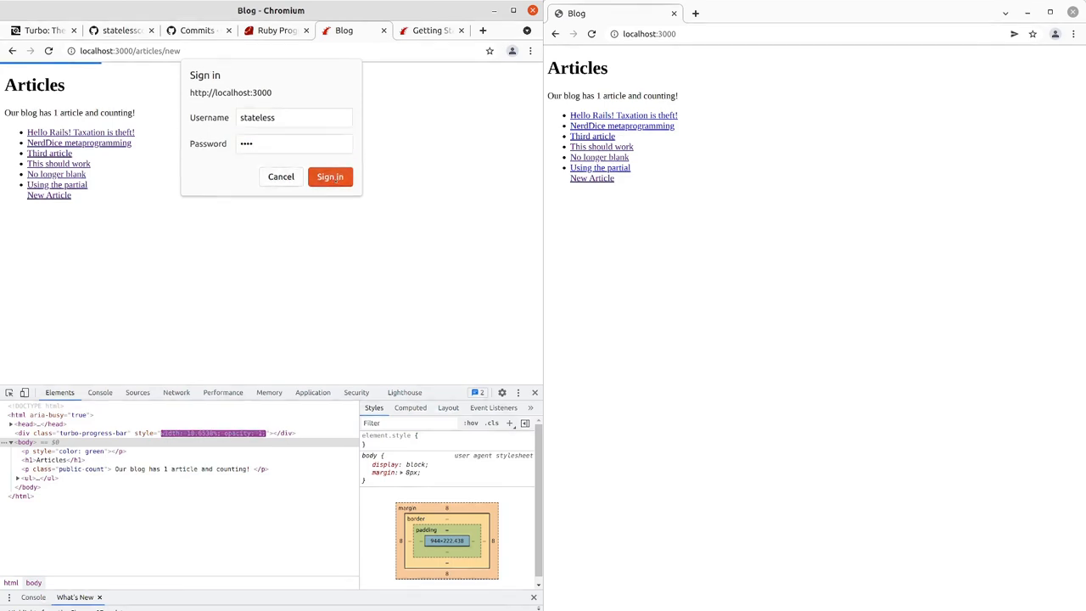
left_click(330, 177)
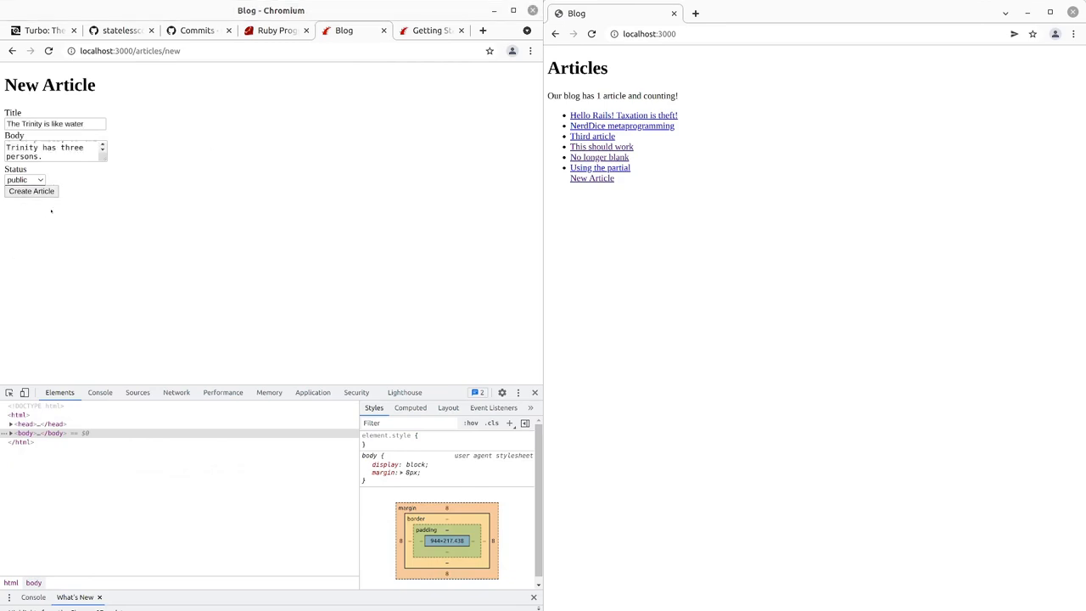
left_click(32, 191)
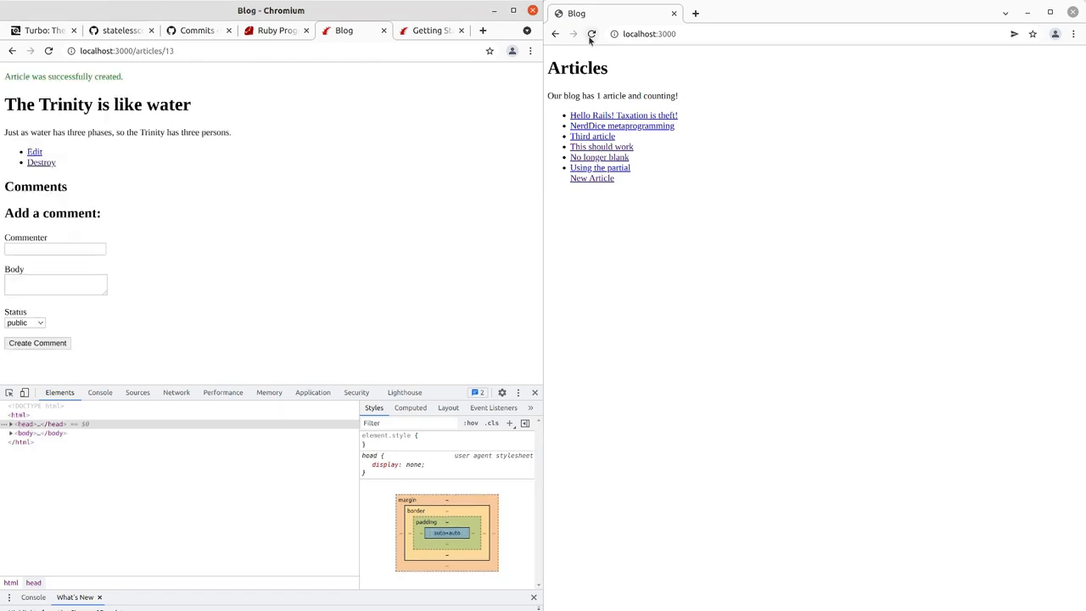
- Open 'The Trinity is like water' in the second window and enter commenter Conal
left_click(591, 34)
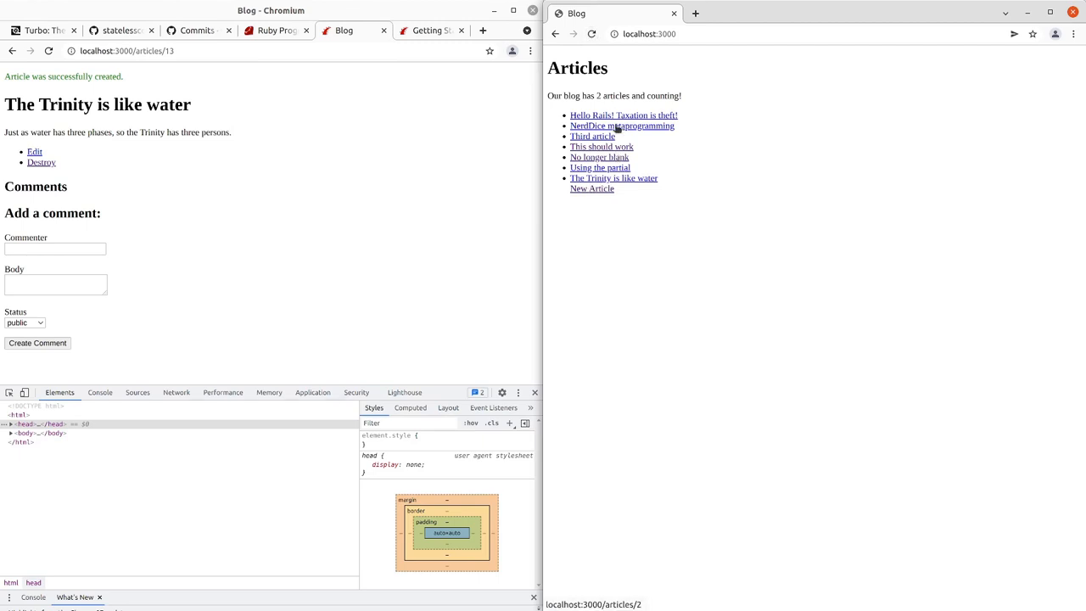
left_click(612, 179)
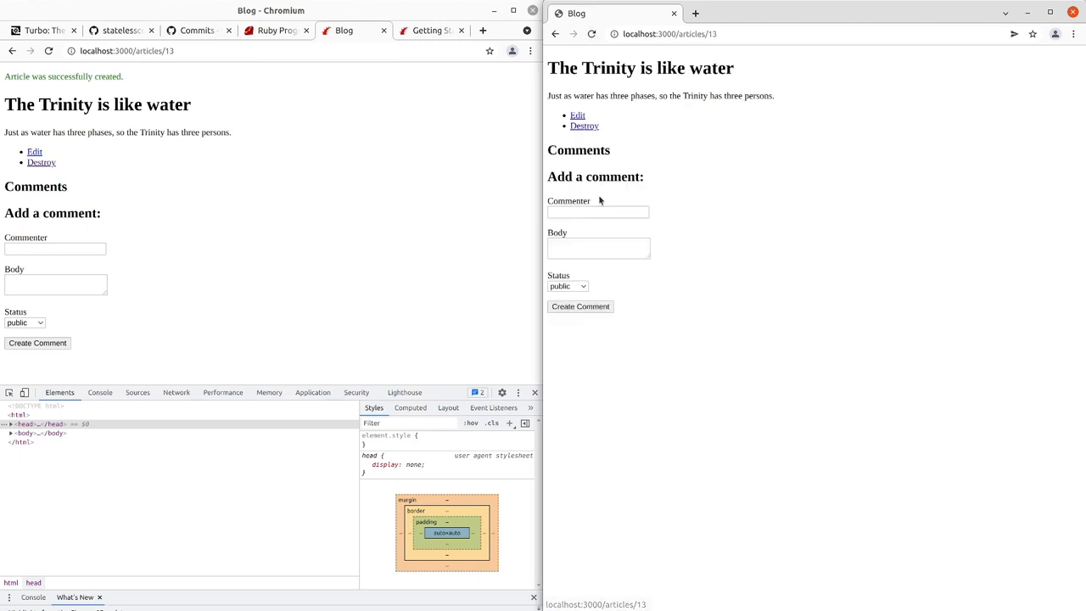
mouse_move(71, 257)
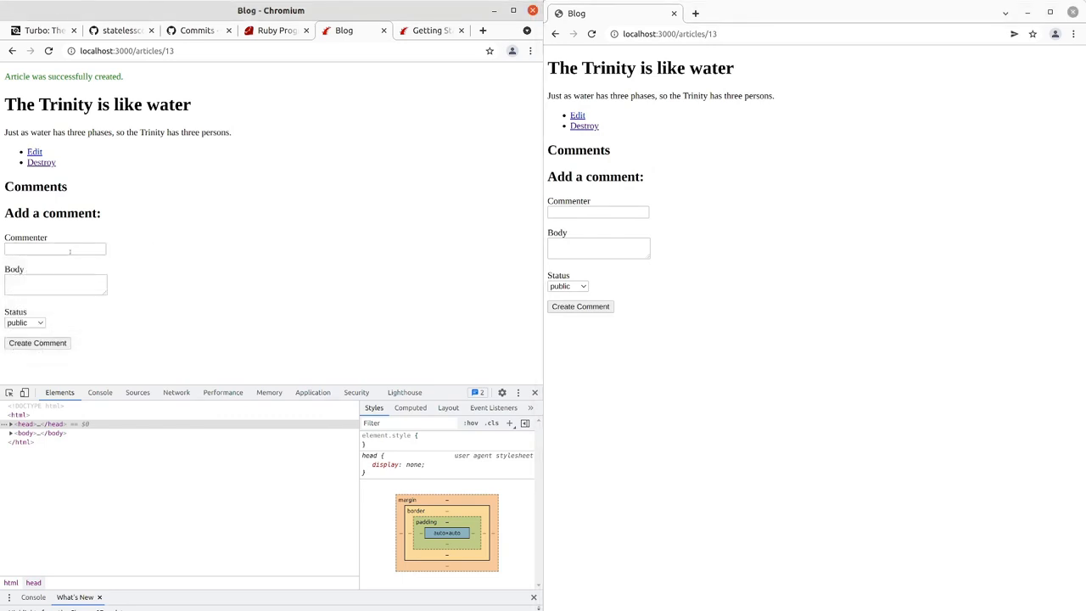
type("Conal")
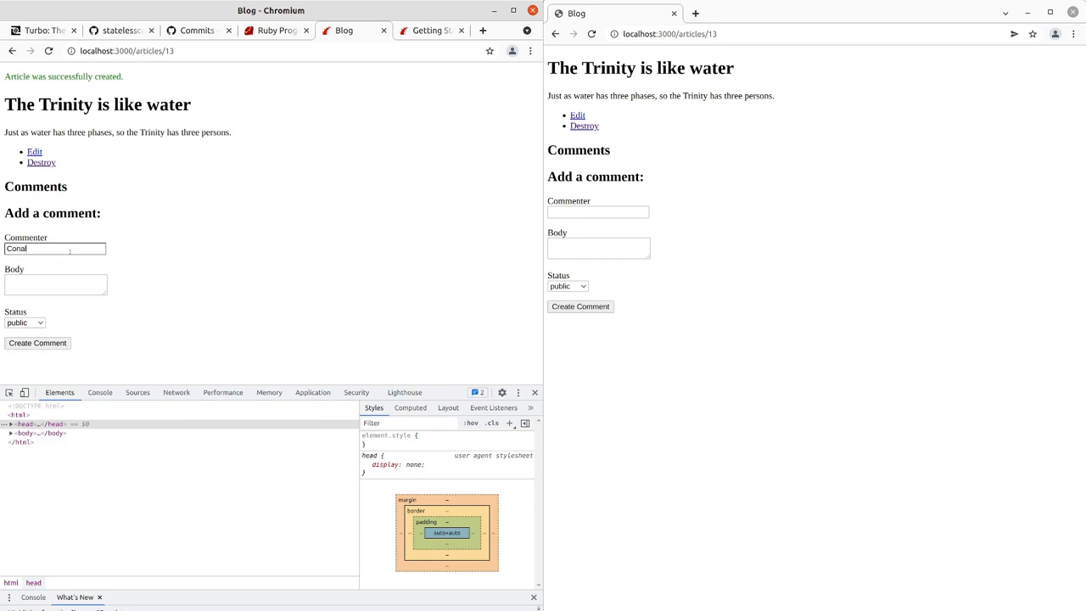
left_click(55, 285)
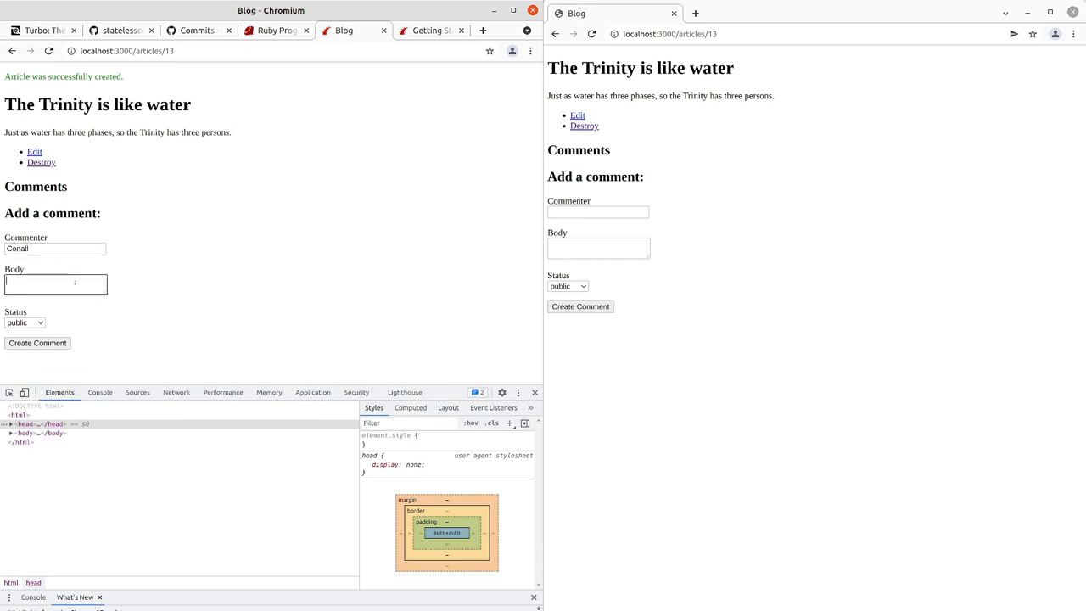
- Write the body 'That's modalism Patrick!' and post the comment
type("T")
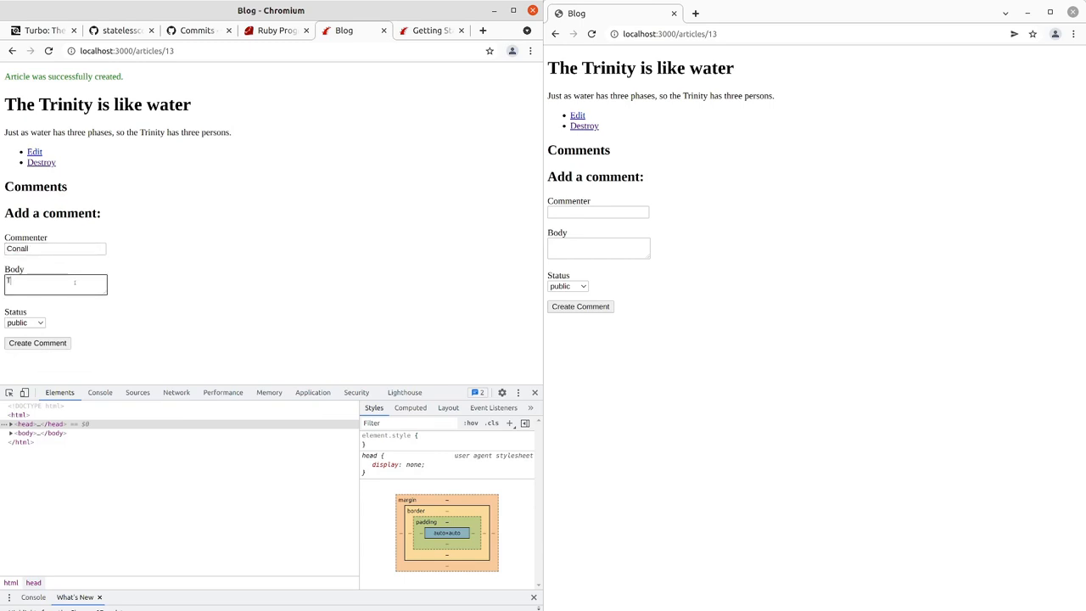
type("hat's modalism P")
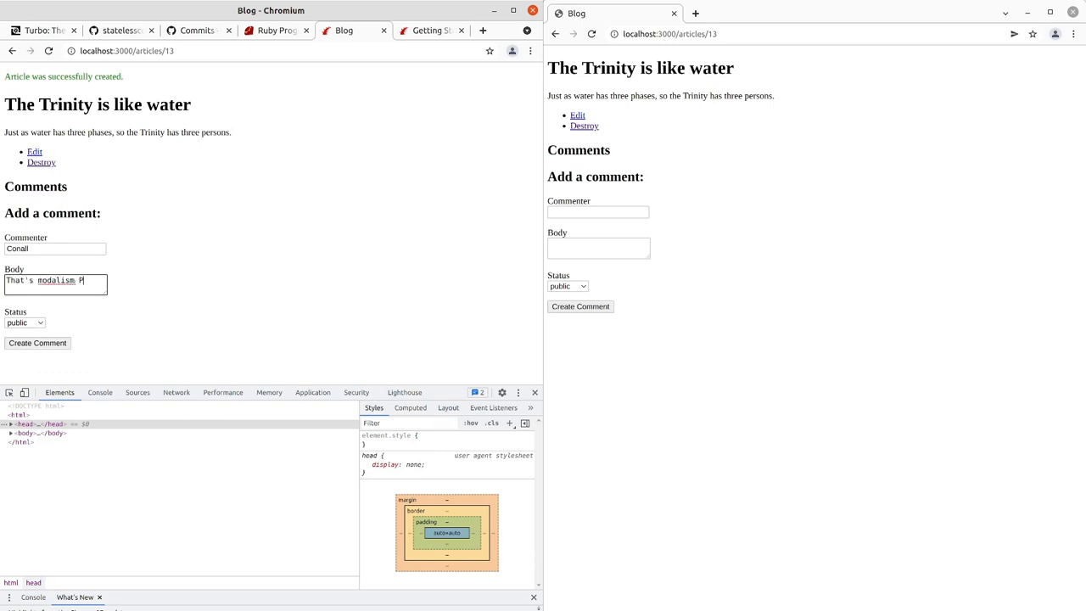
type("atrick")
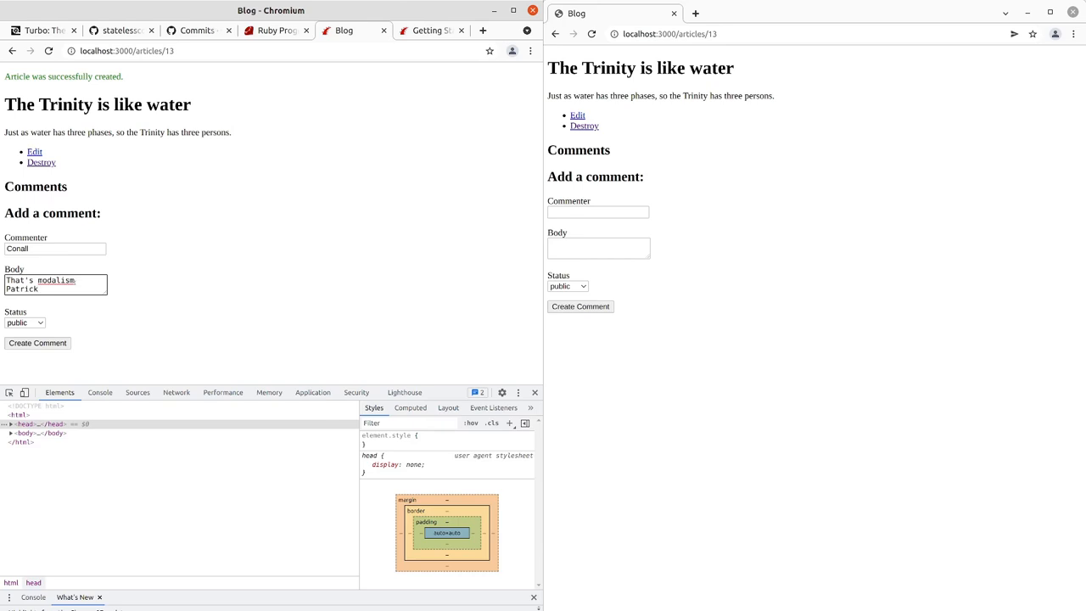
type("!")
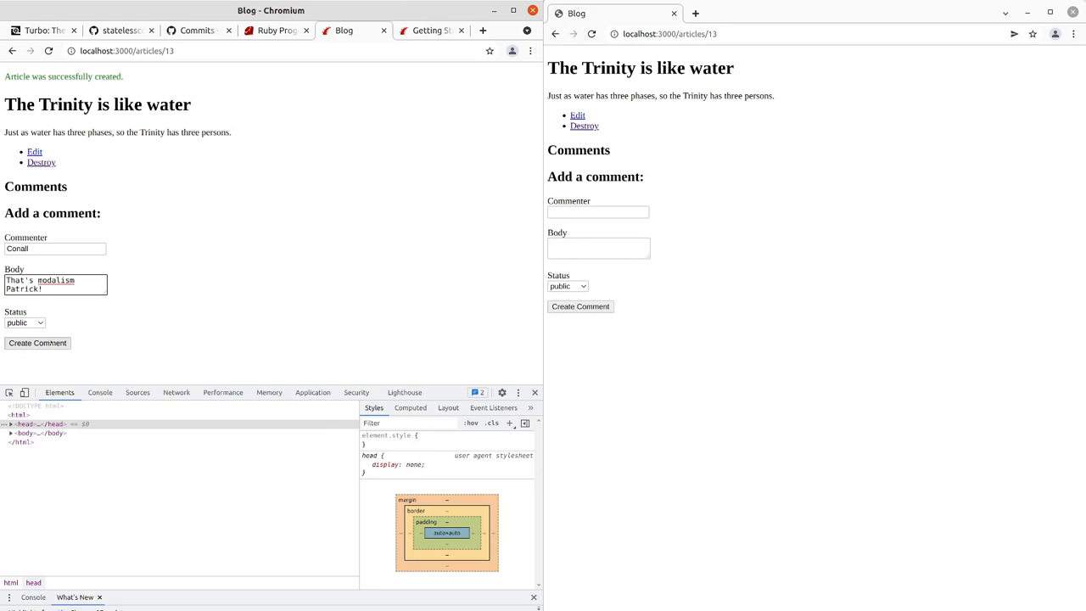
left_click(37, 342)
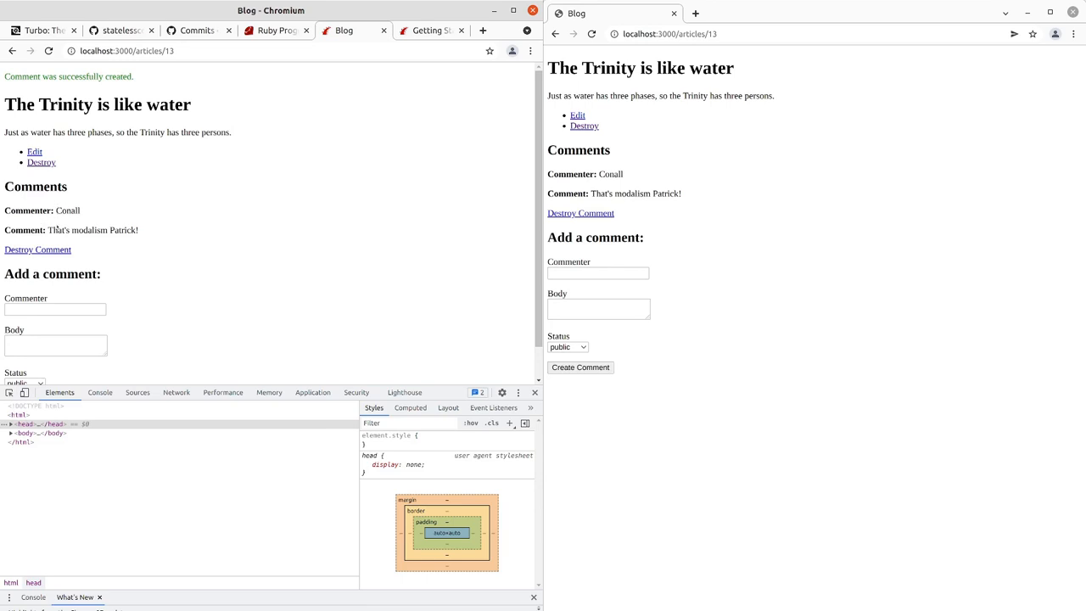
- Write Donall's comment 'Come on Patrick!' in the right window
left_click(597, 273)
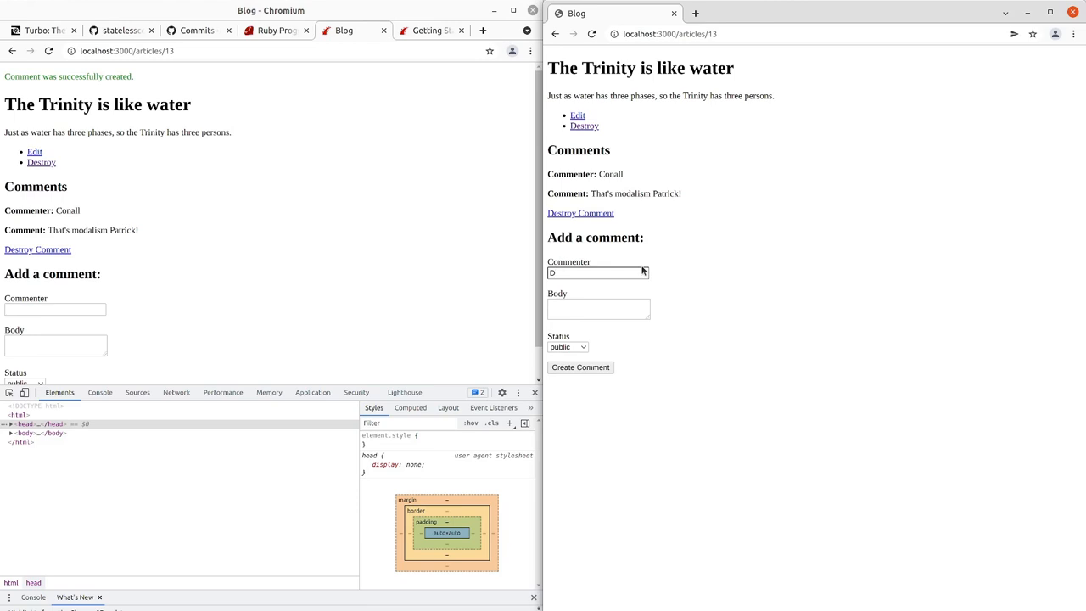
type("onall")
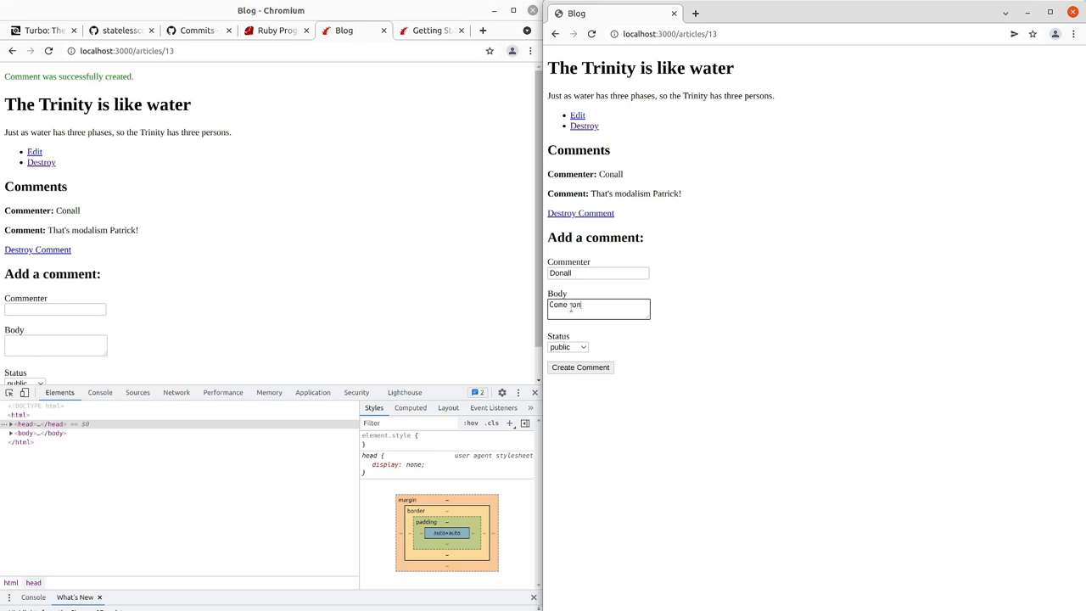
type("Patrick")
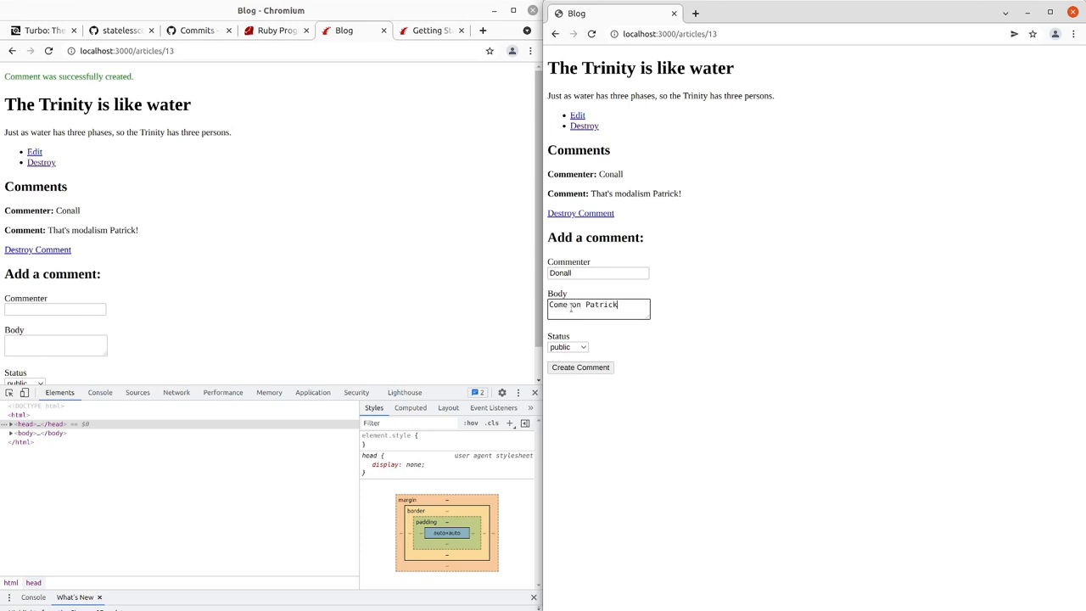
type("!")
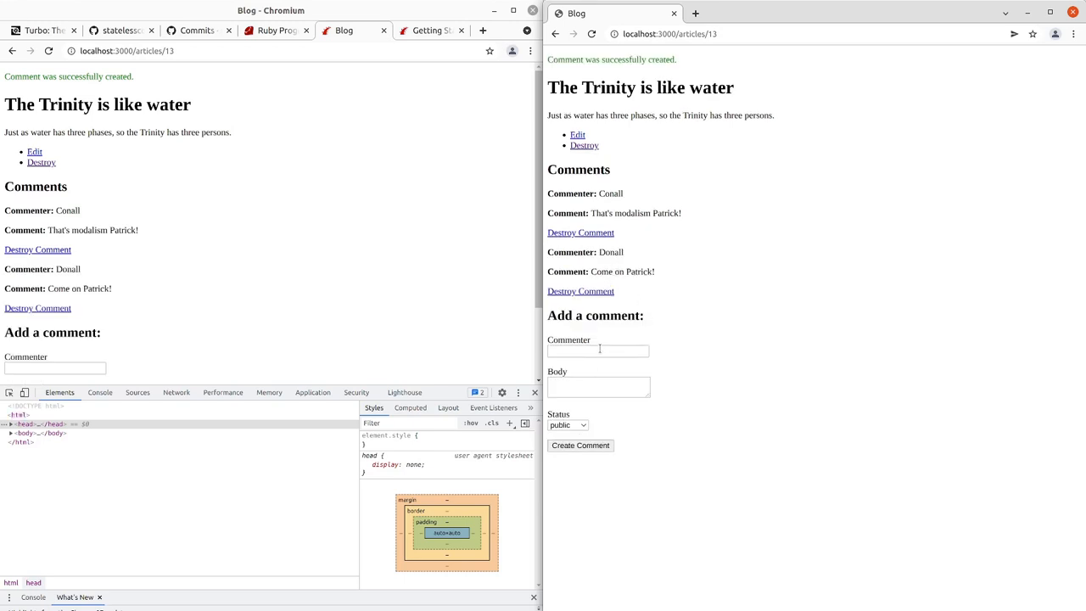
- Post Patrick's comment 'Analogies are hard. Give me a break guys!'
left_click(598, 351)
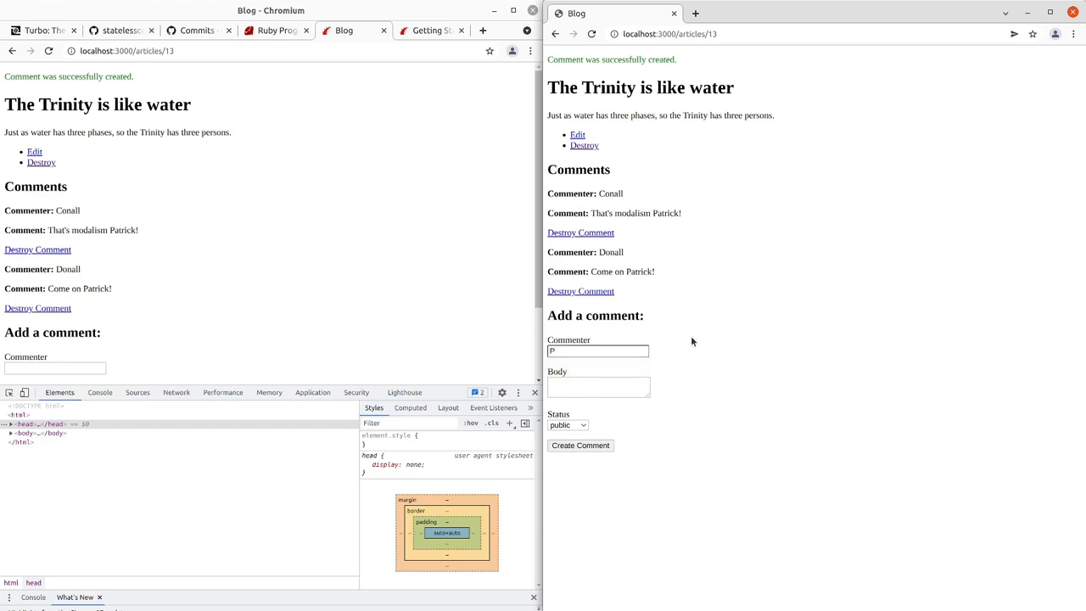
type("atrick")
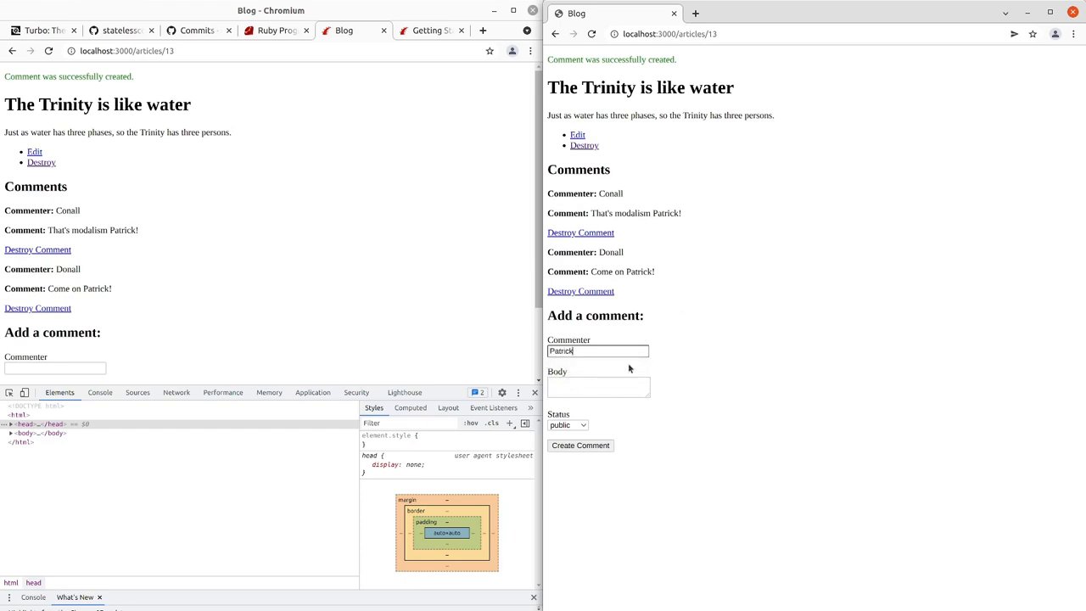
left_click(599, 387)
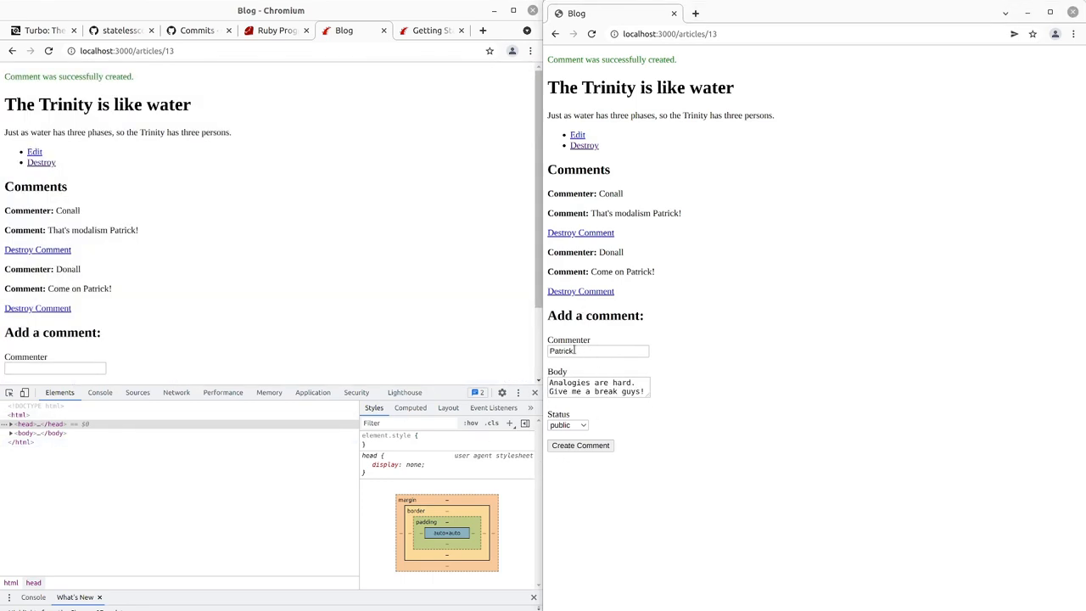
left_click(580, 445)
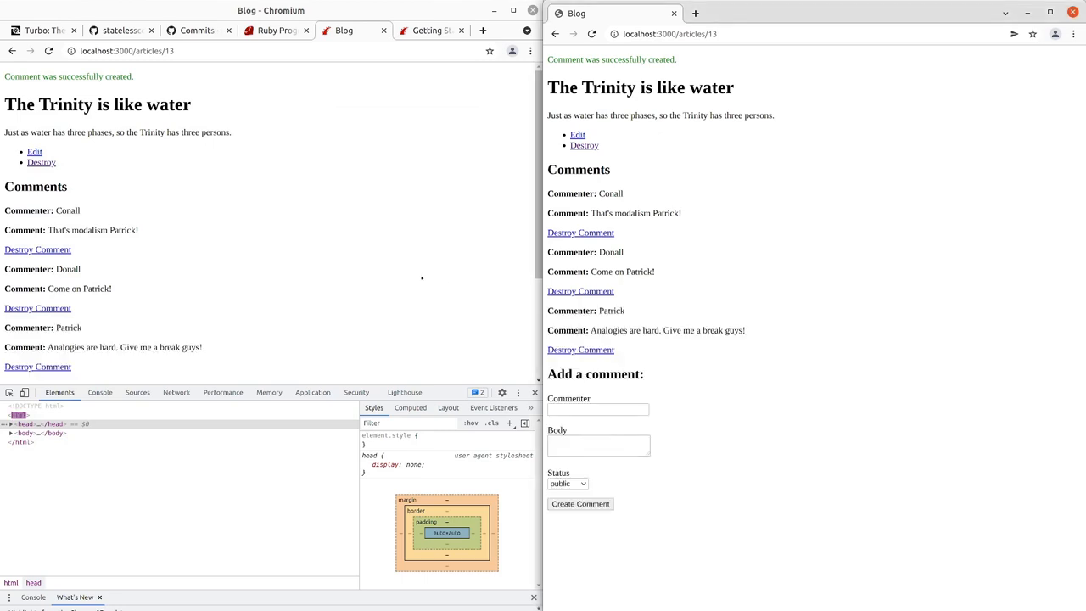
scroll("down", 3)
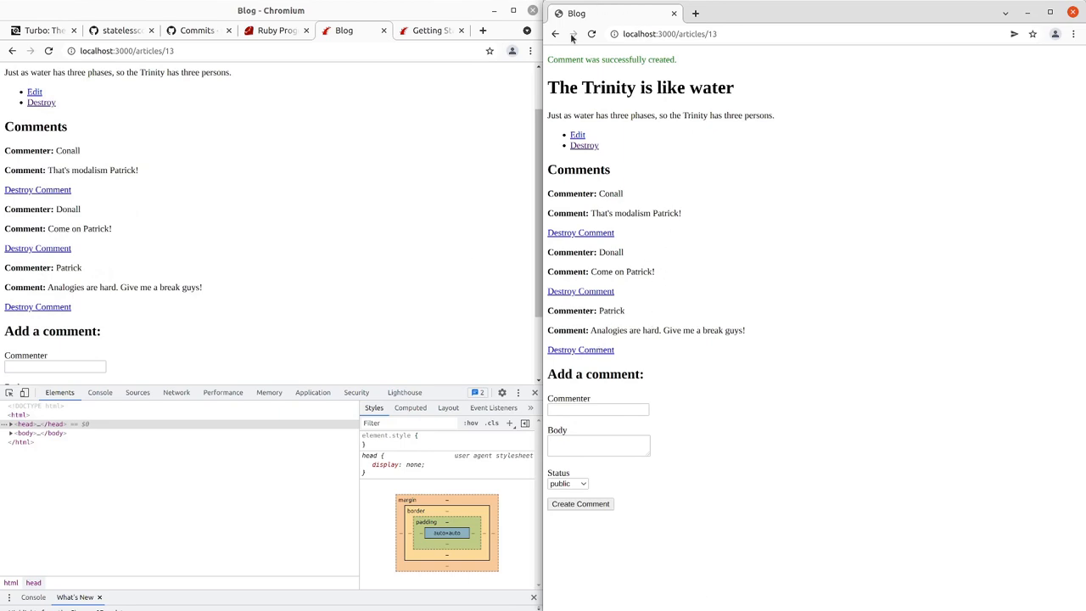
mouse_move(572, 38)
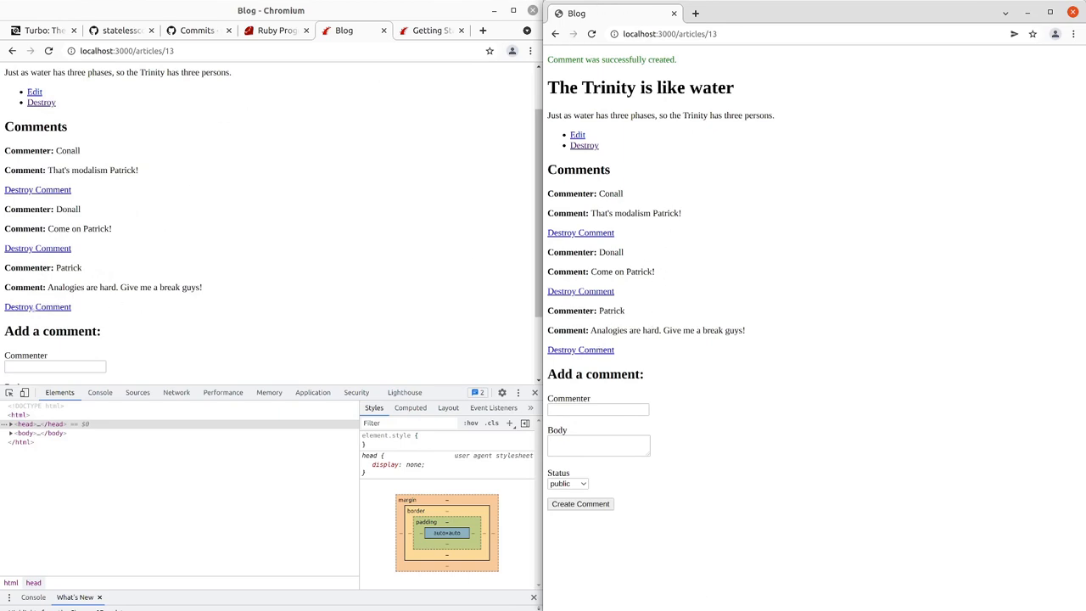
- Destroy Patrick's 'Analogies are hard' comment and confirm the deletion
left_click(37, 306)
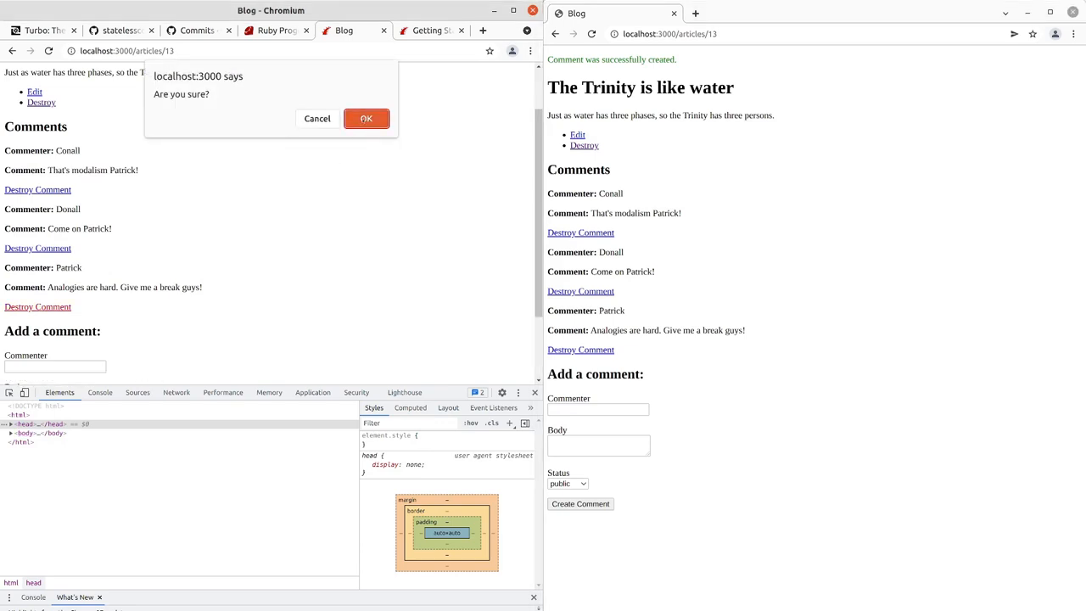
left_click(365, 118)
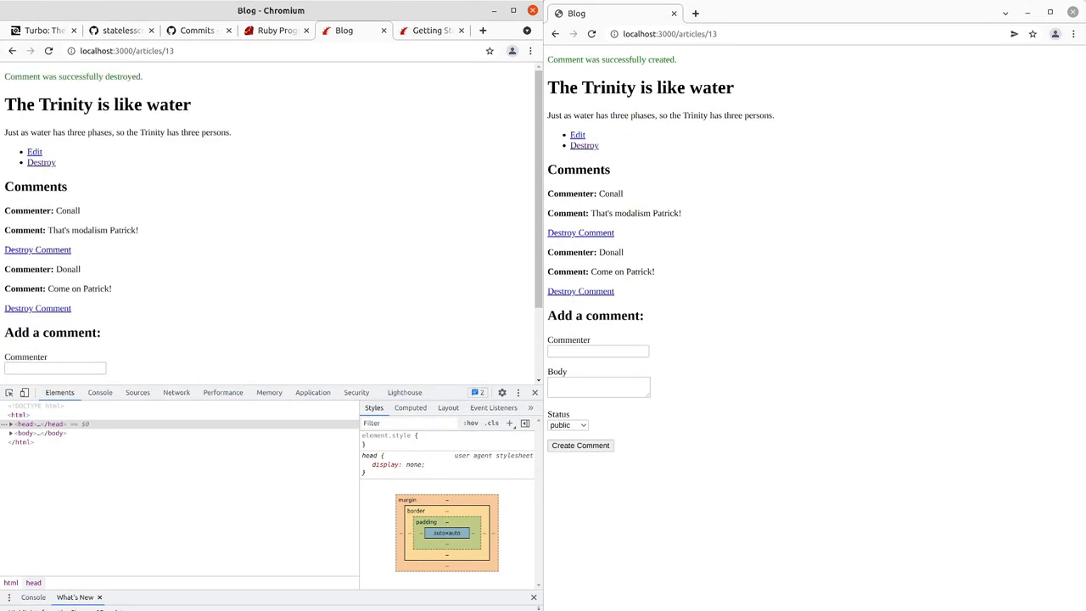
mouse_move(37, 249)
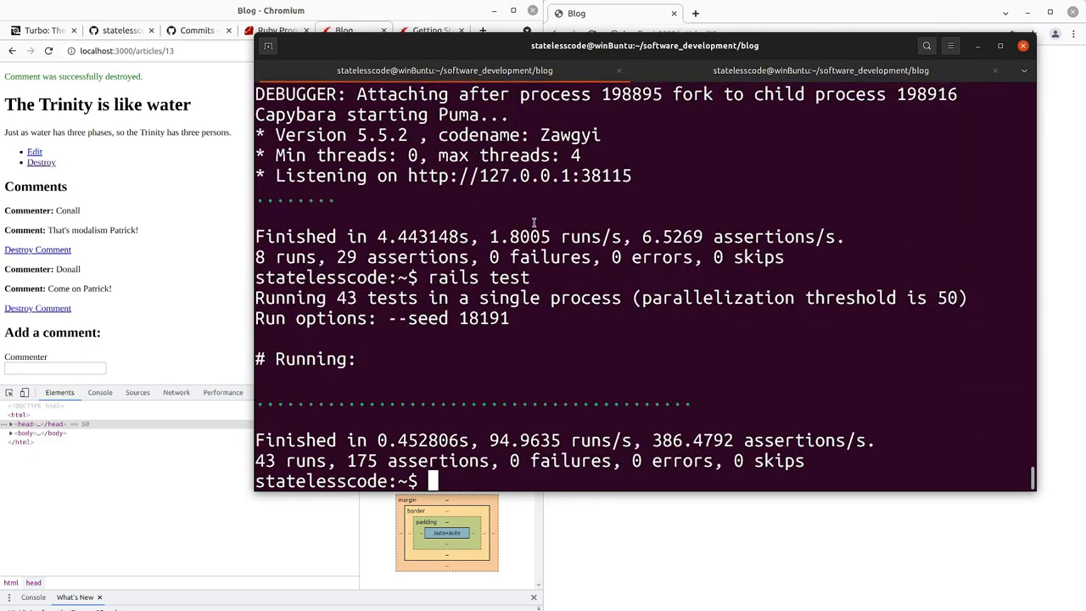
- Run rails test:all, passing 51 runs and 204 assertions, then begin a git command
type("r")
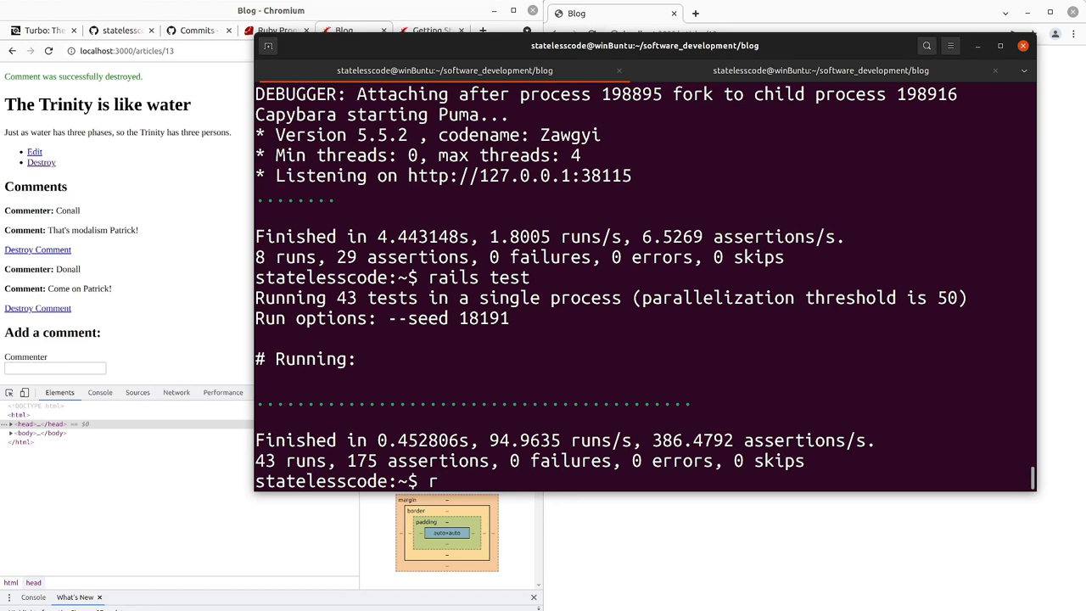
type("ailst")
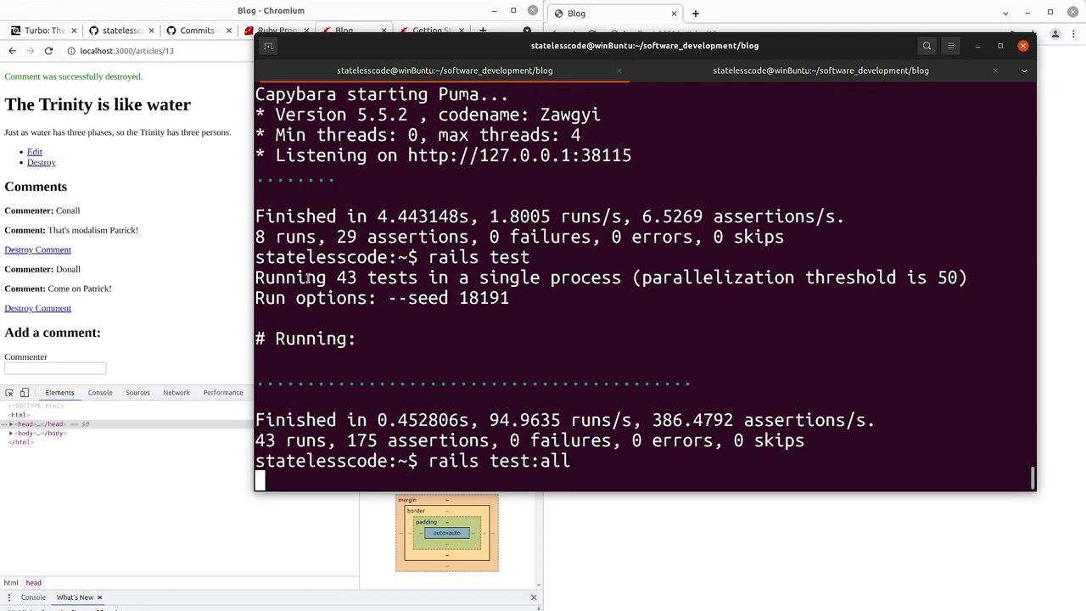
key("Return")
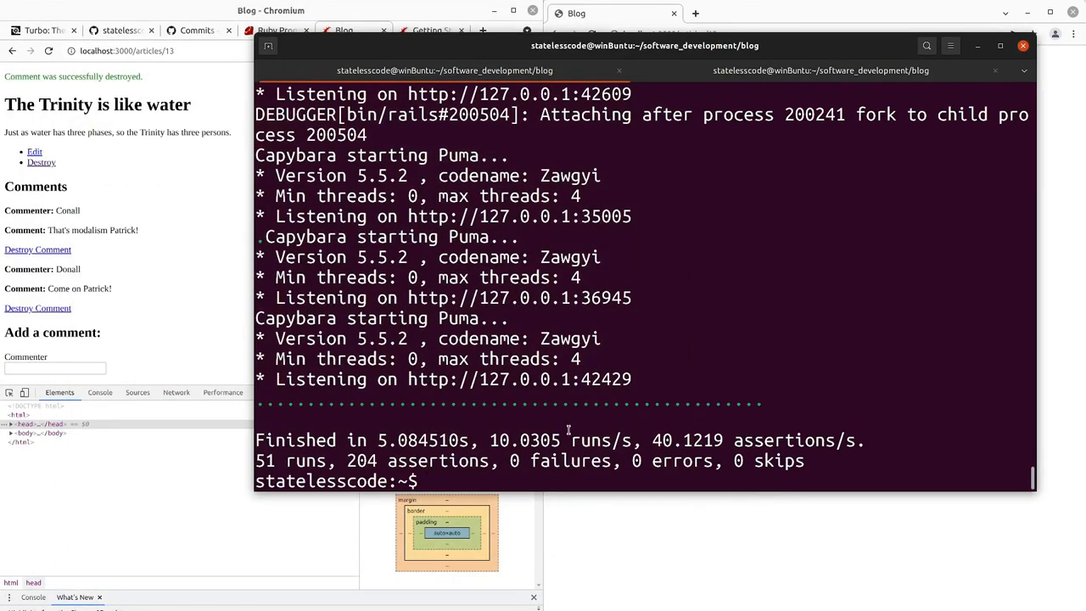
type("git dif")
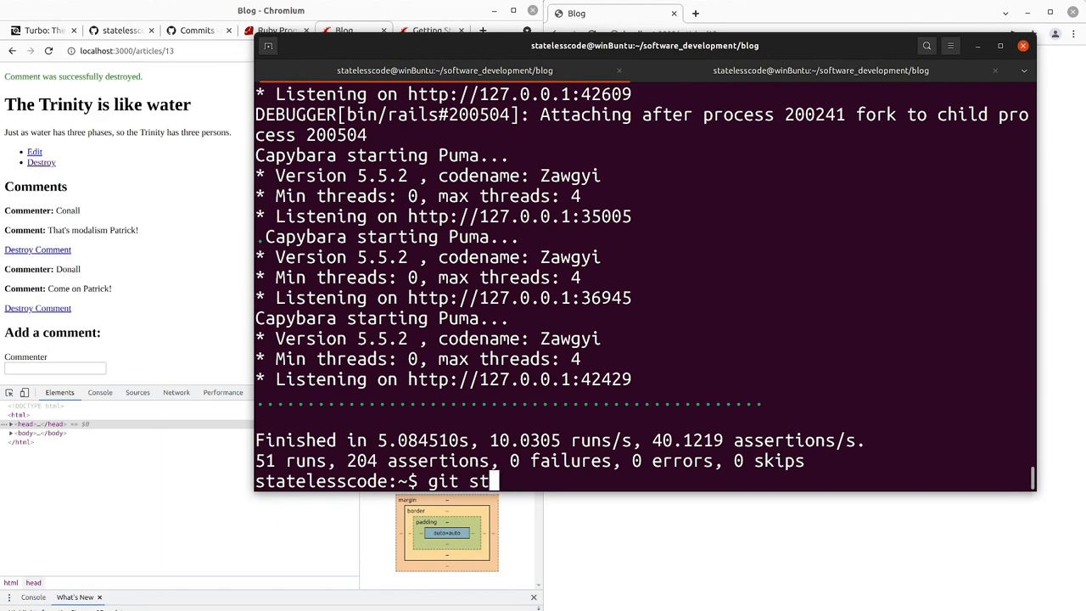
- Run git status showing three modified files and begin typing git diff
key("Return")
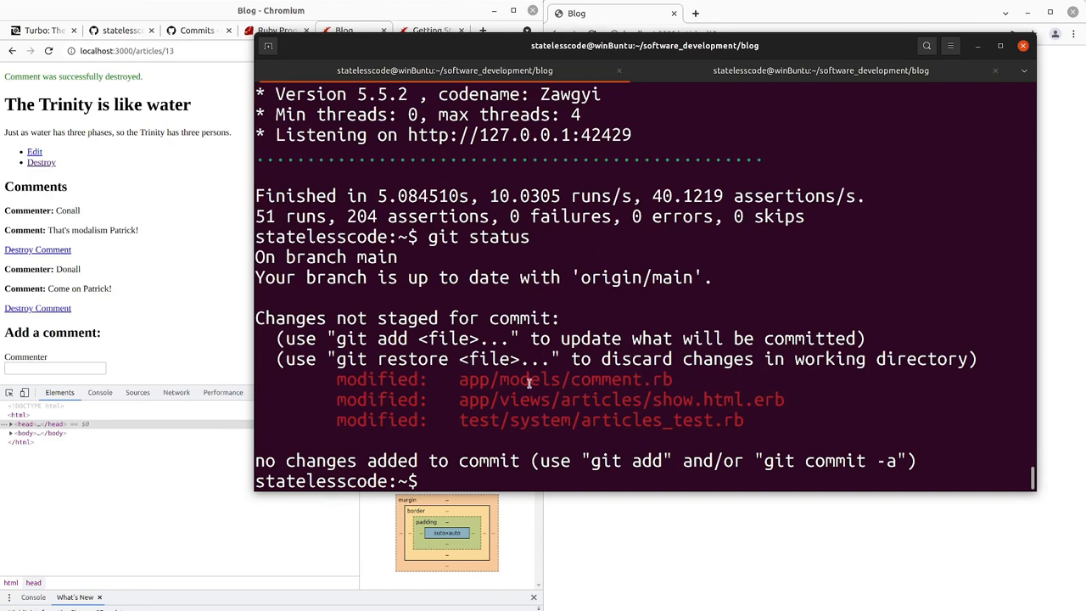
type("gi")
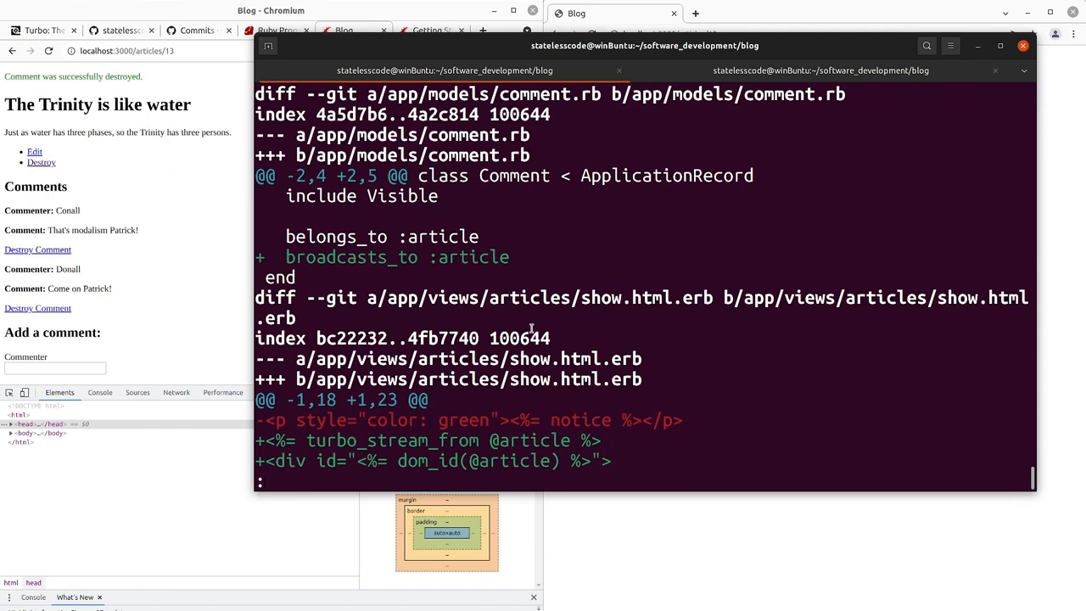
- Scroll the diff through show.html.erb to the articles_test.rb spam commenter setup
scroll("down", 3)
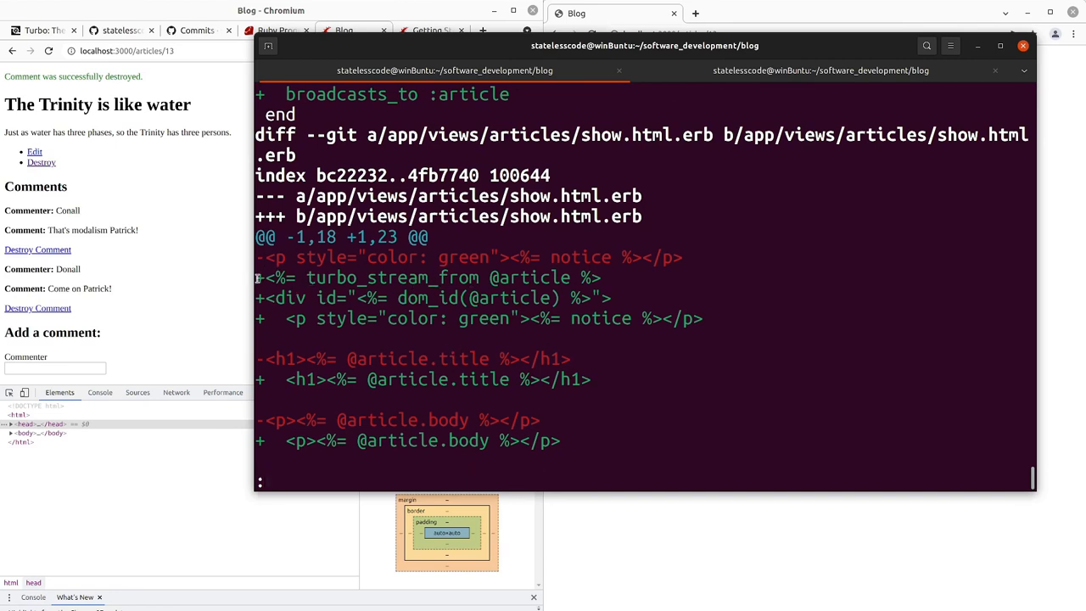
mouse_move(335, 277)
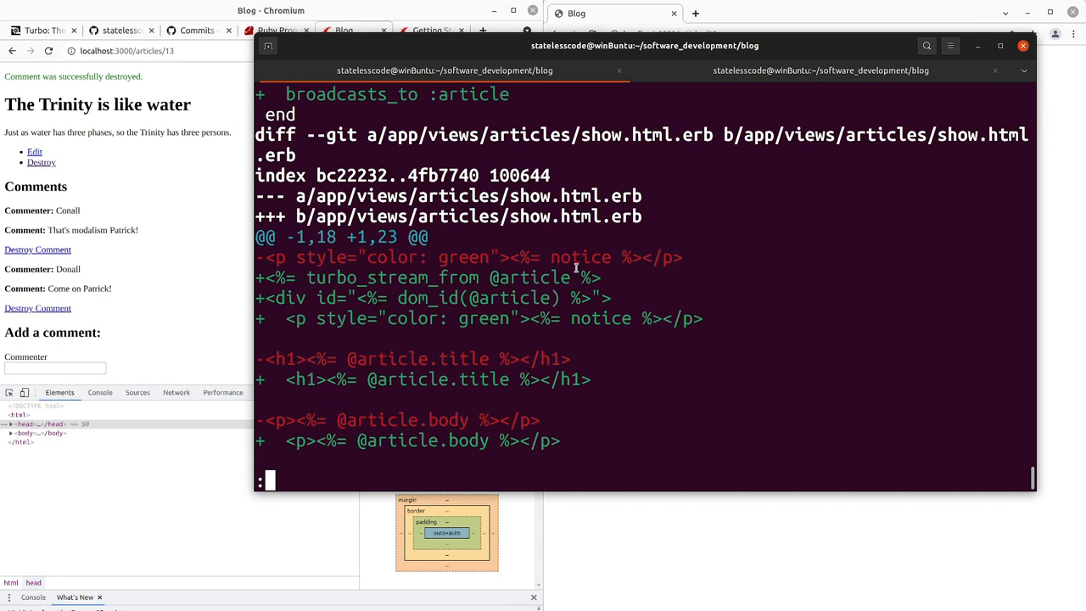
scroll("down", 3)
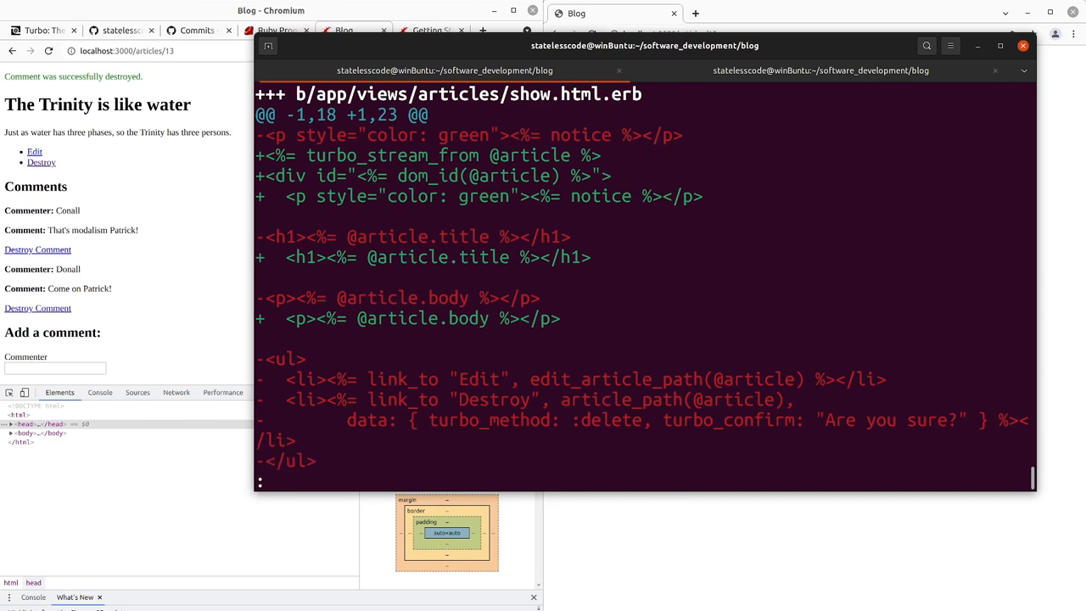
scroll("down", 3)
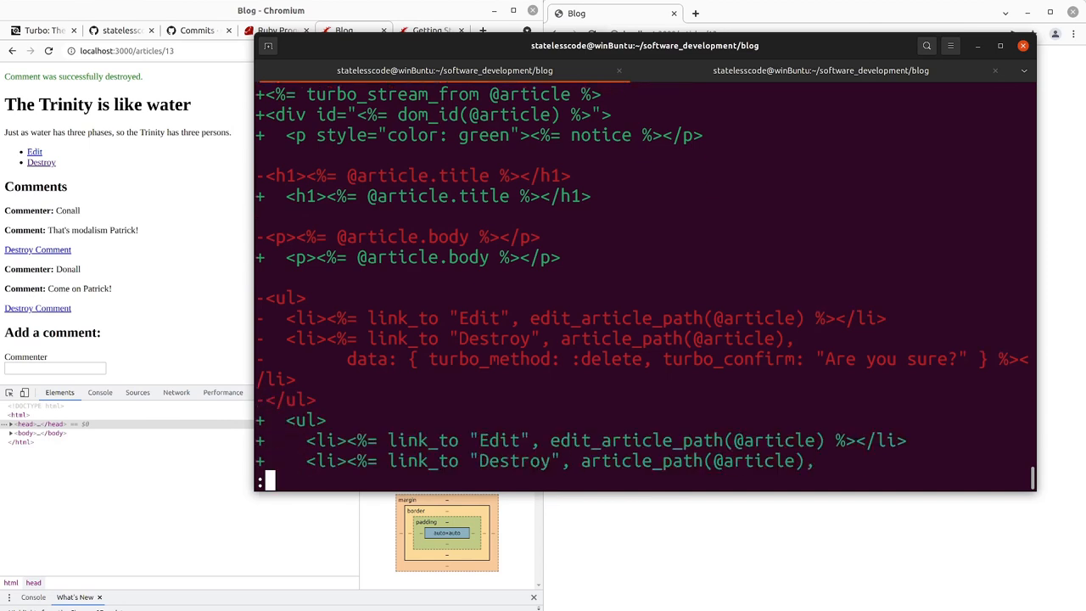
scroll("down", 3)
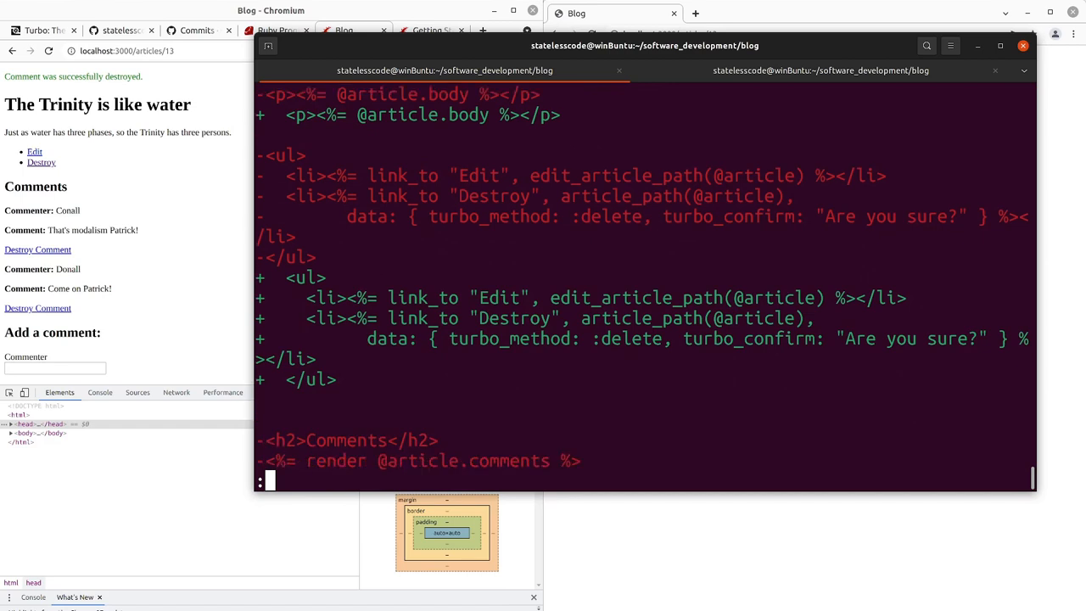
scroll("down", 3)
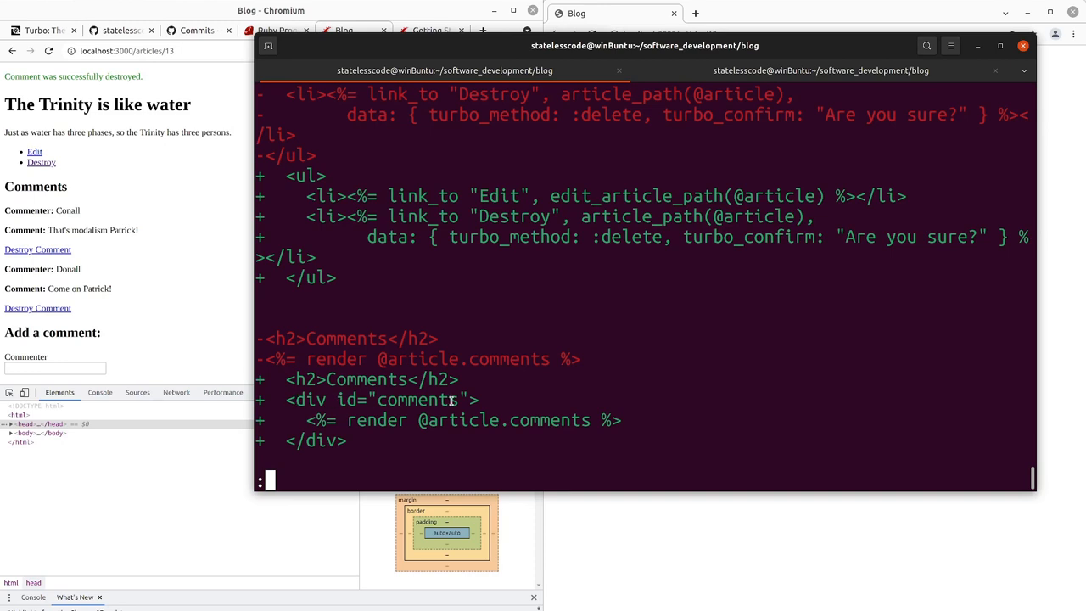
mouse_move(399, 420)
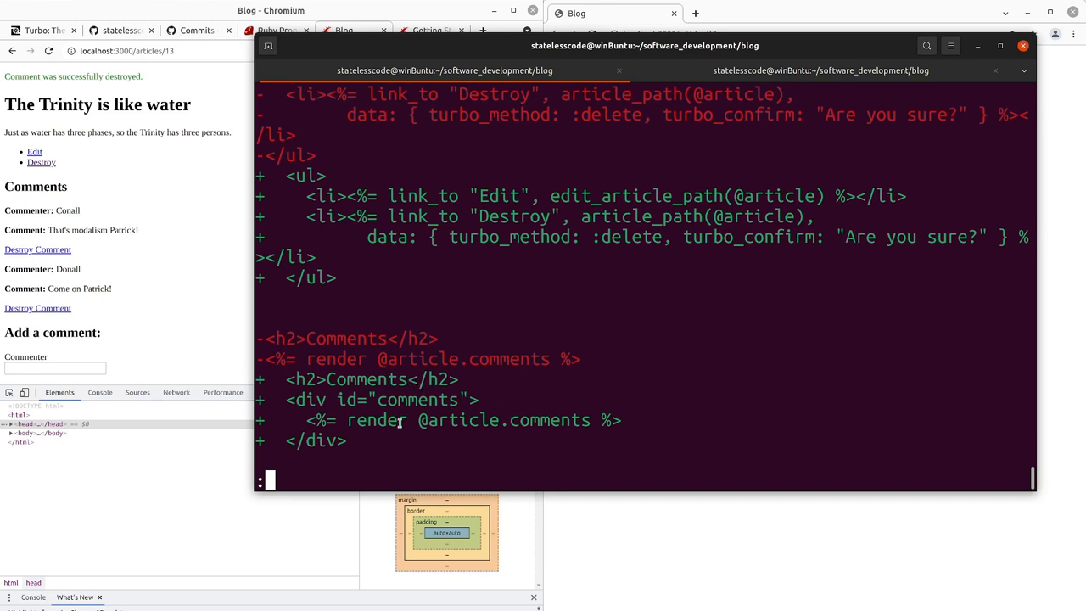
scroll("down", 3)
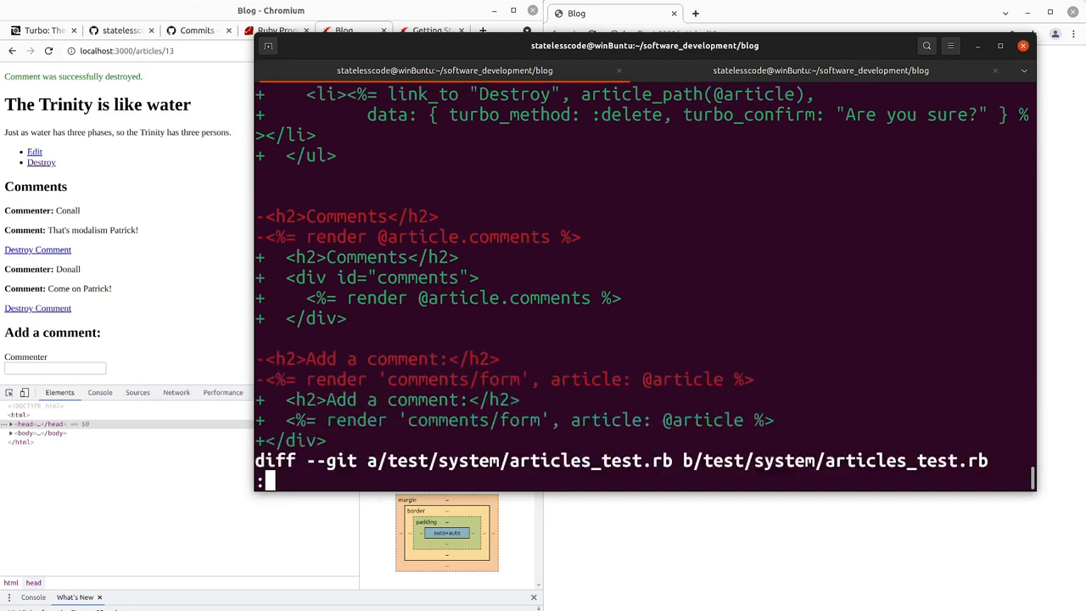
scroll("down", 3)
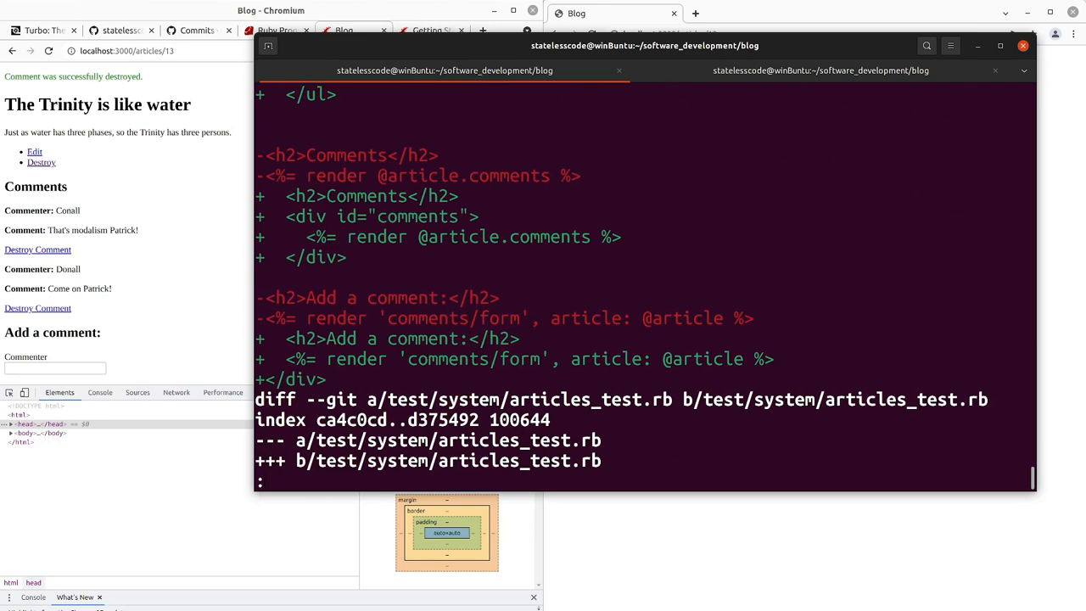
scroll("down", 3)
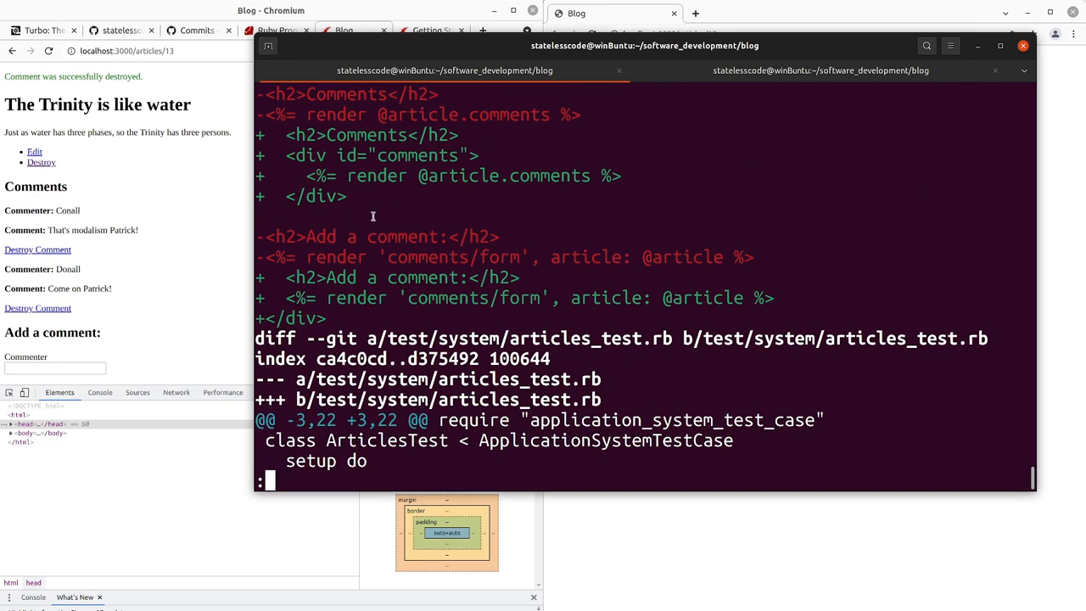
scroll("down", 3)
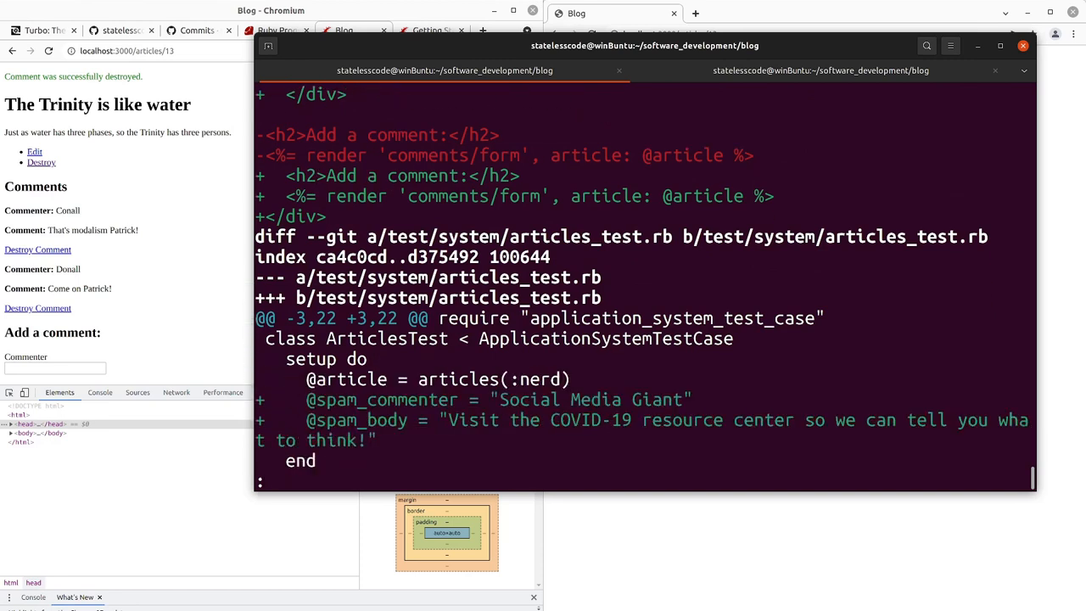
scroll("up", 3)
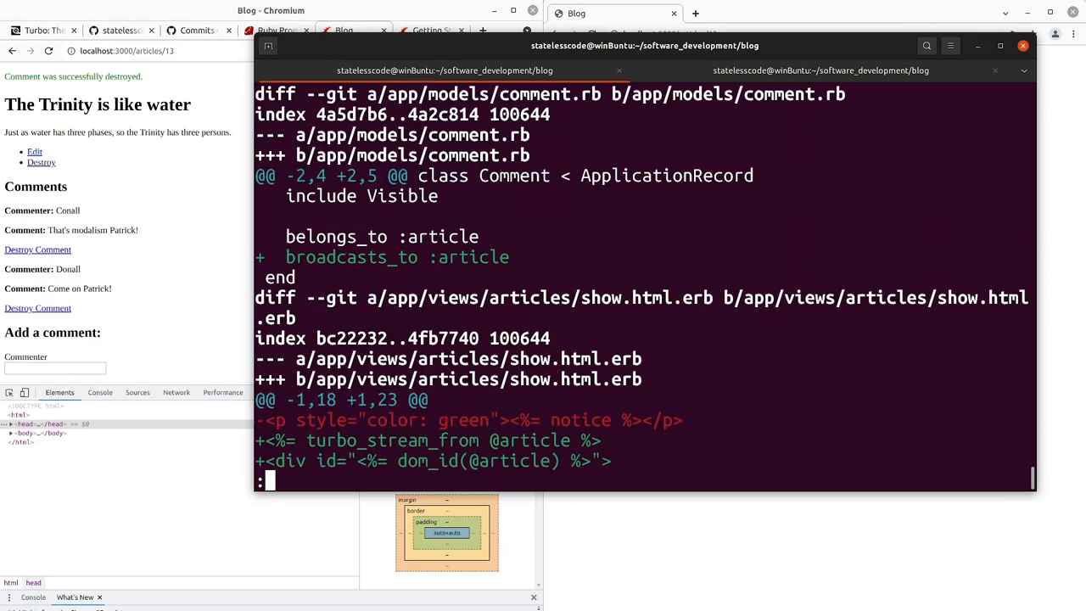
scroll("down", 3)
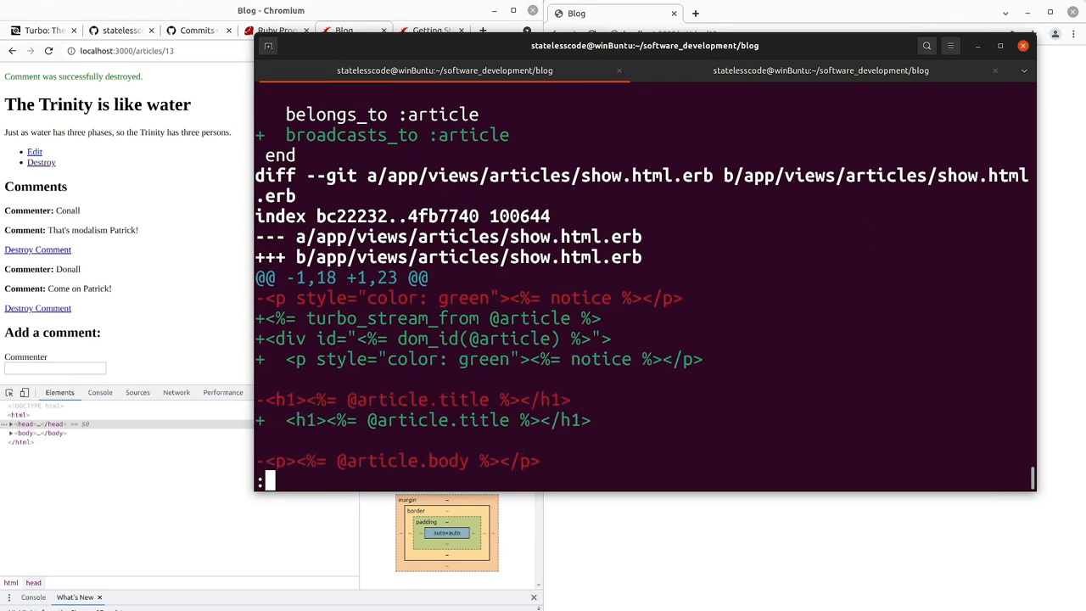
scroll("down", 3)
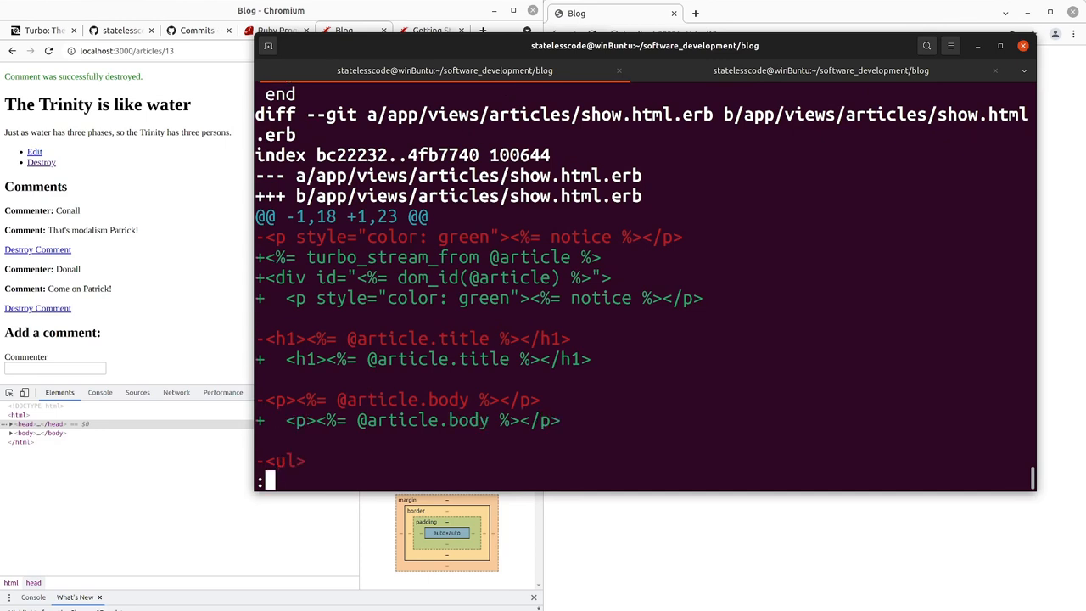
scroll("down", 3)
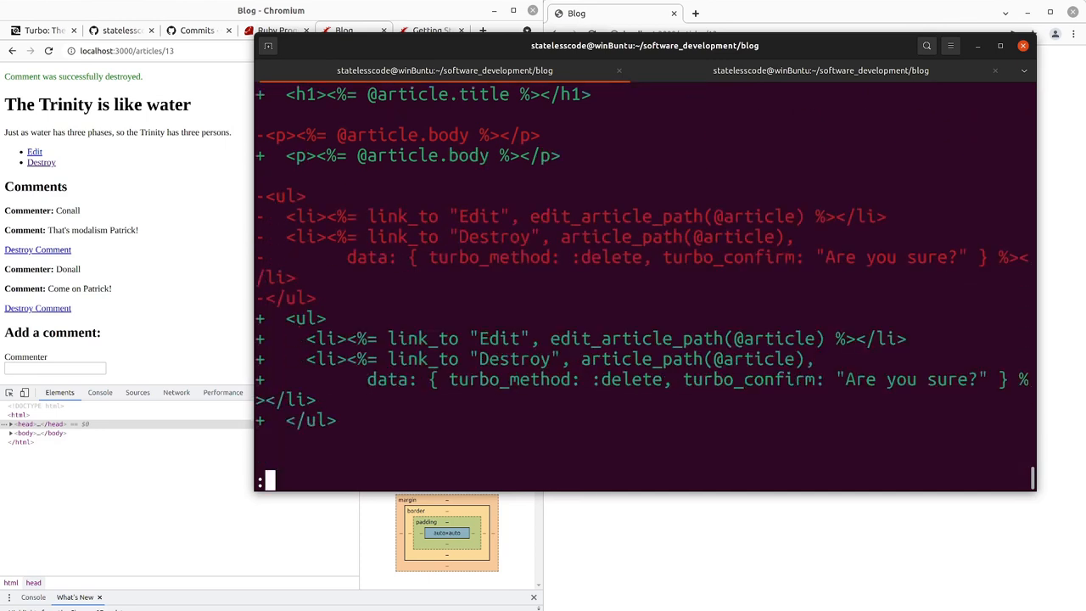
scroll("down", 3)
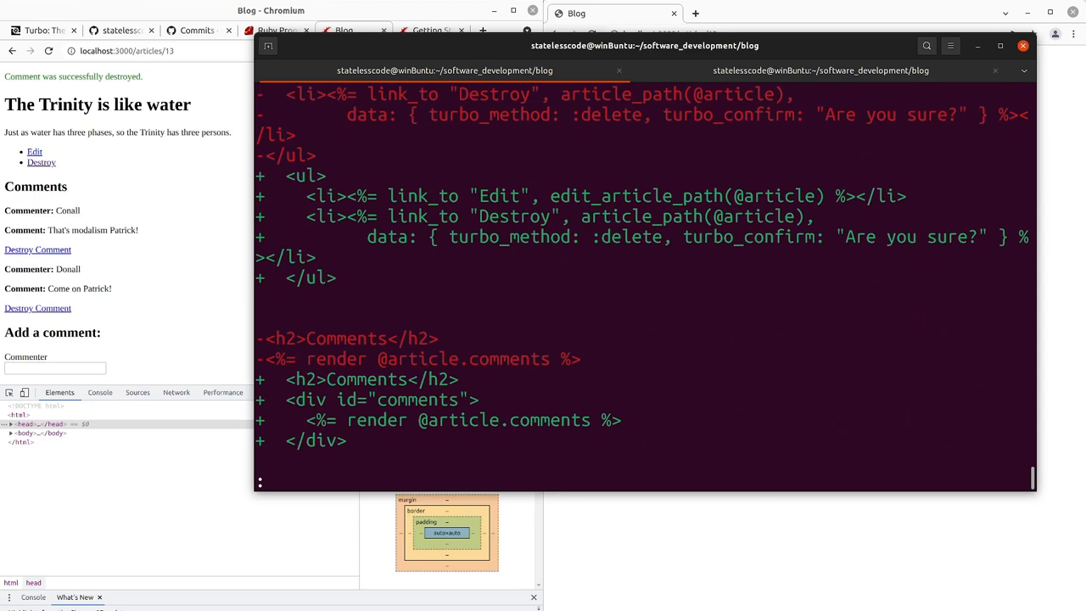
scroll("down", 3)
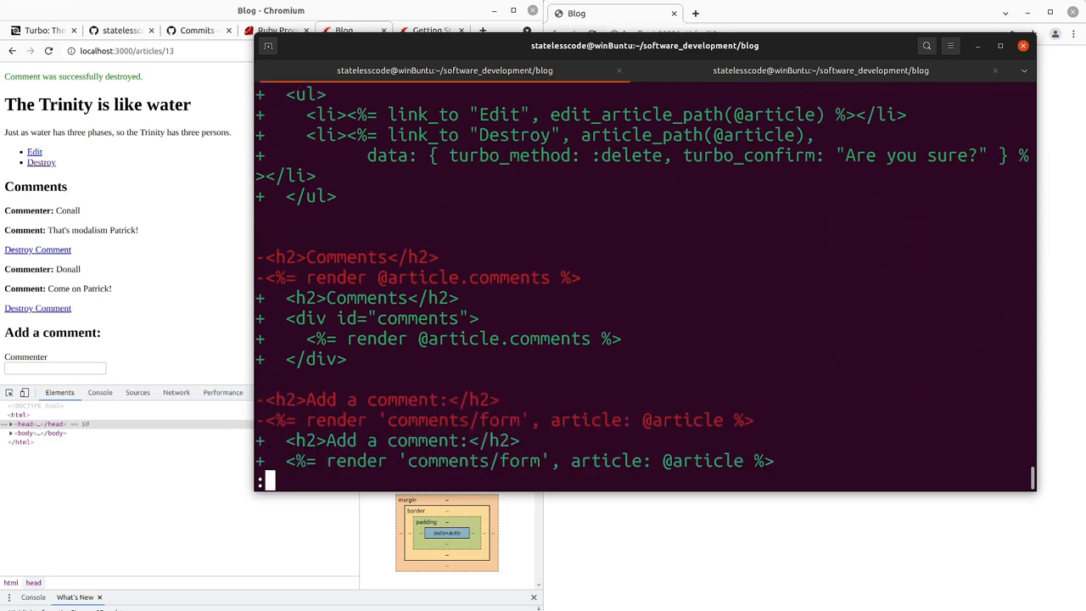
scroll("down", 3)
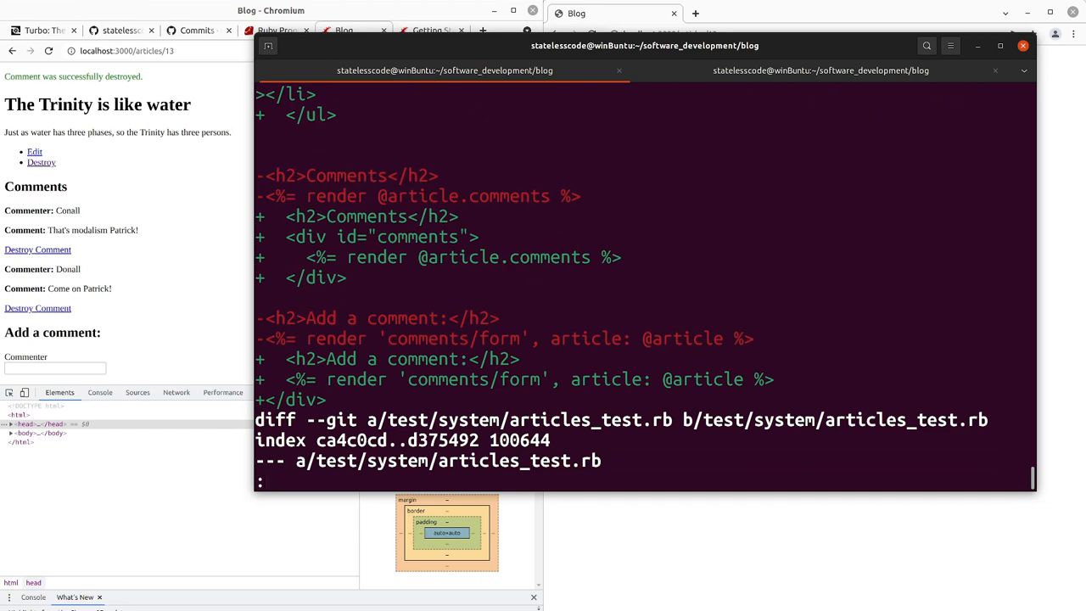
mouse_move(270, 480)
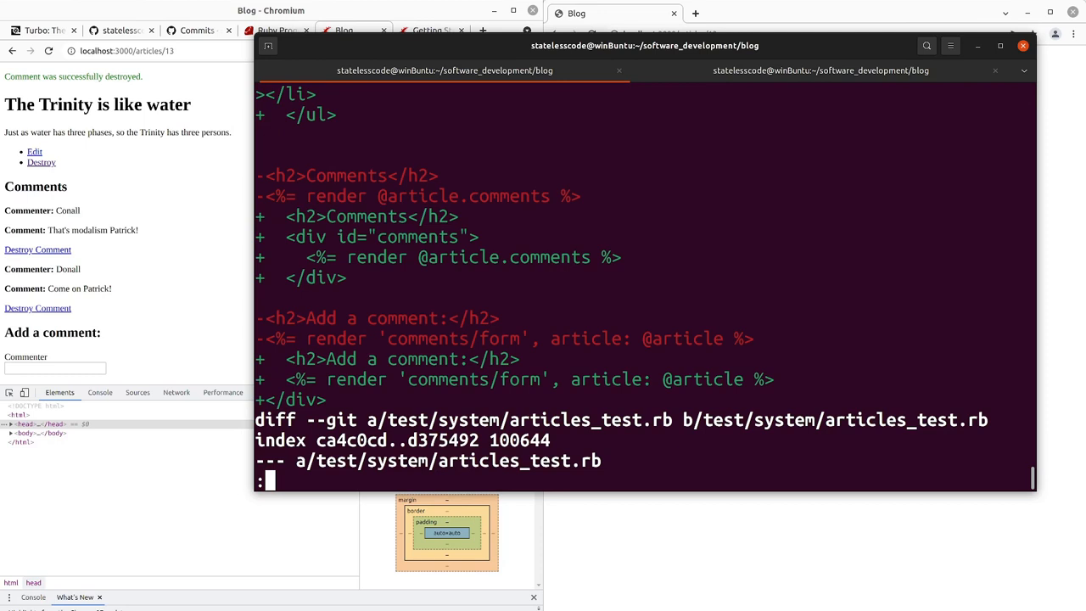
- Page through the new broadcast tests to the diff's end and quit the pager
scroll("down", 3)
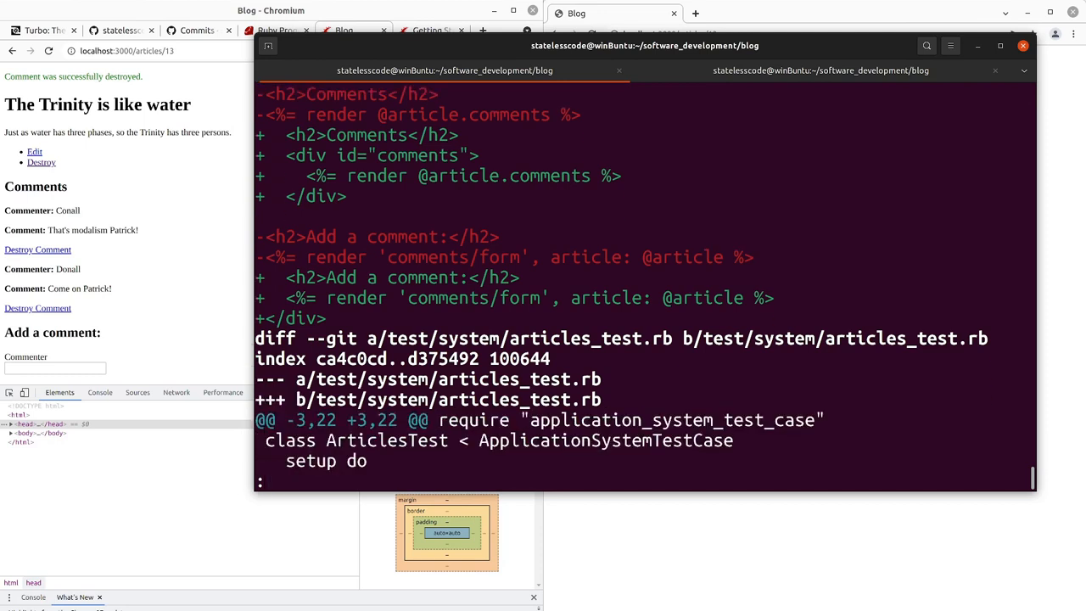
scroll("down", 3)
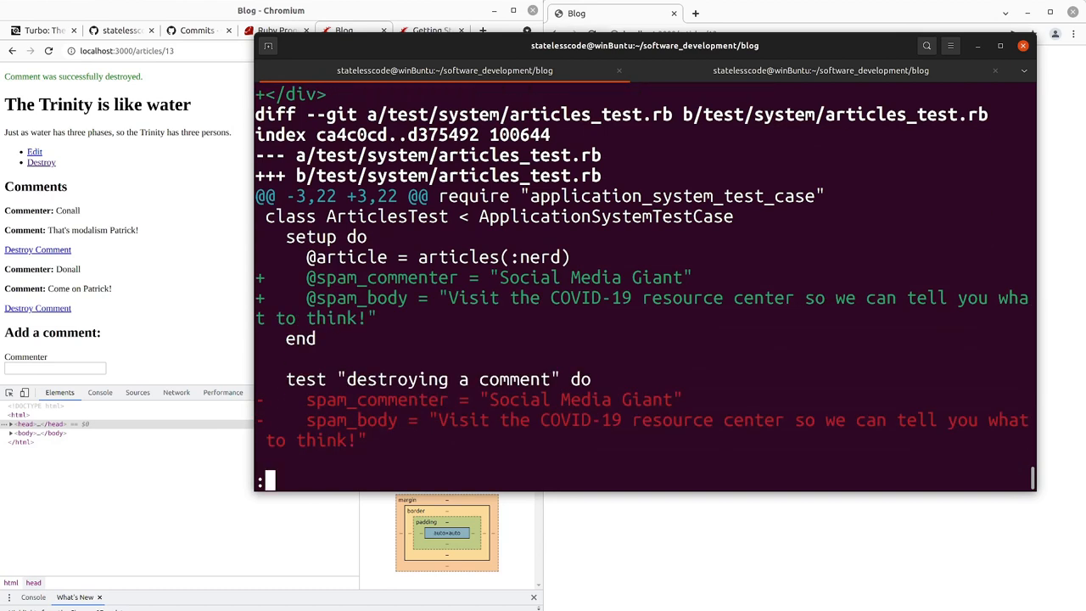
scroll("down", 3)
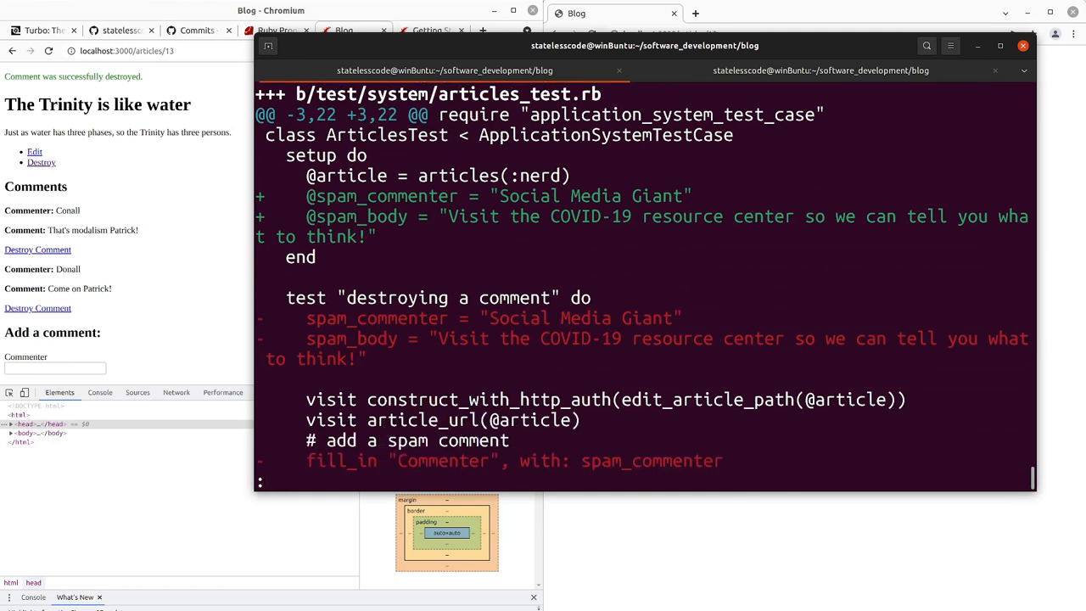
scroll("down", 3)
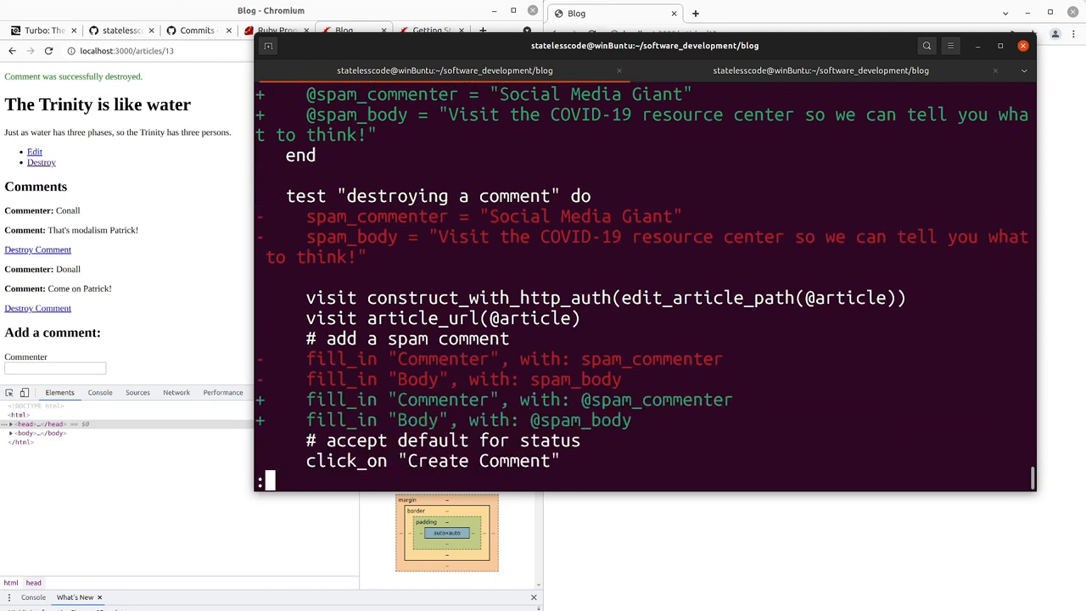
scroll("down", 3)
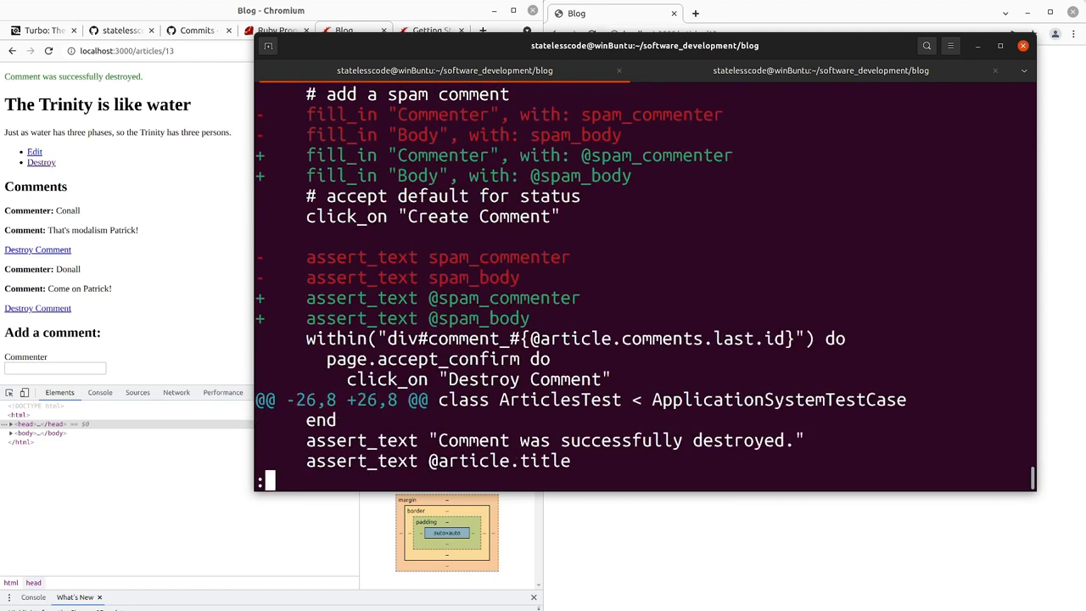
scroll("down", 3)
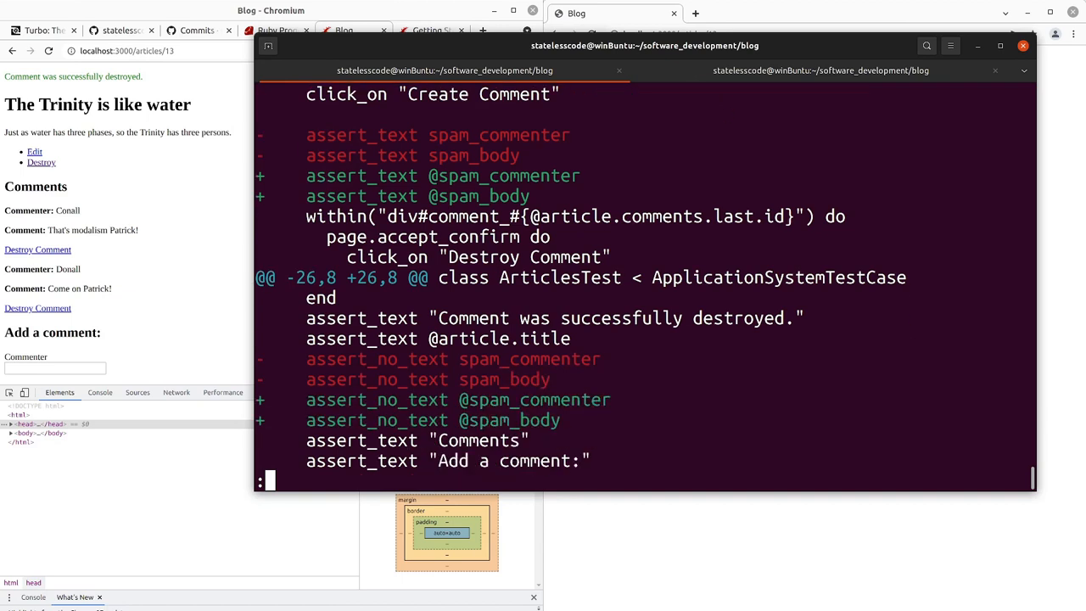
scroll("down", 3)
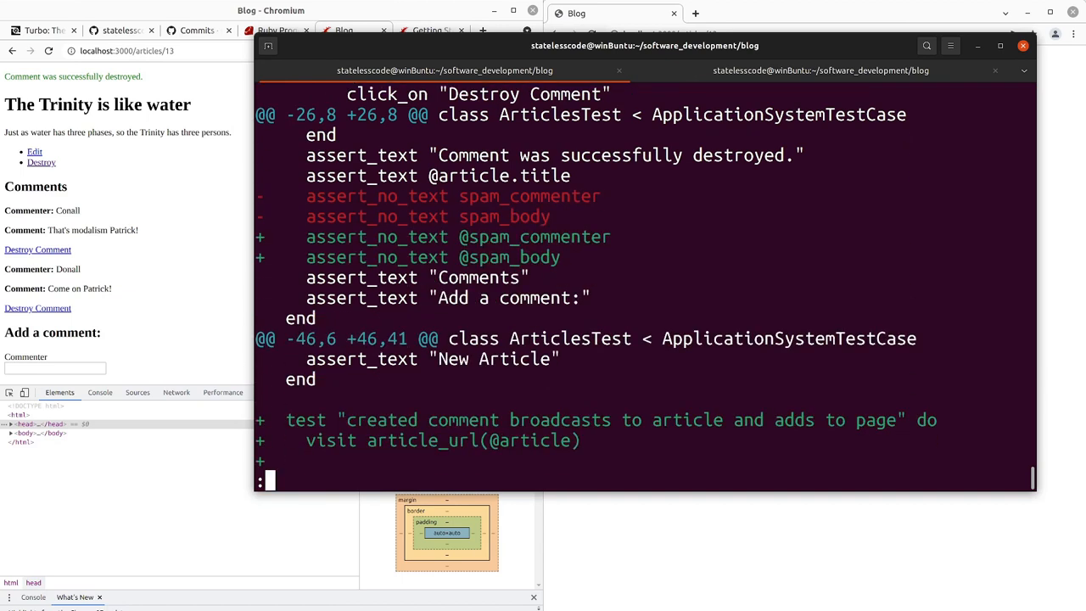
scroll("down", 3)
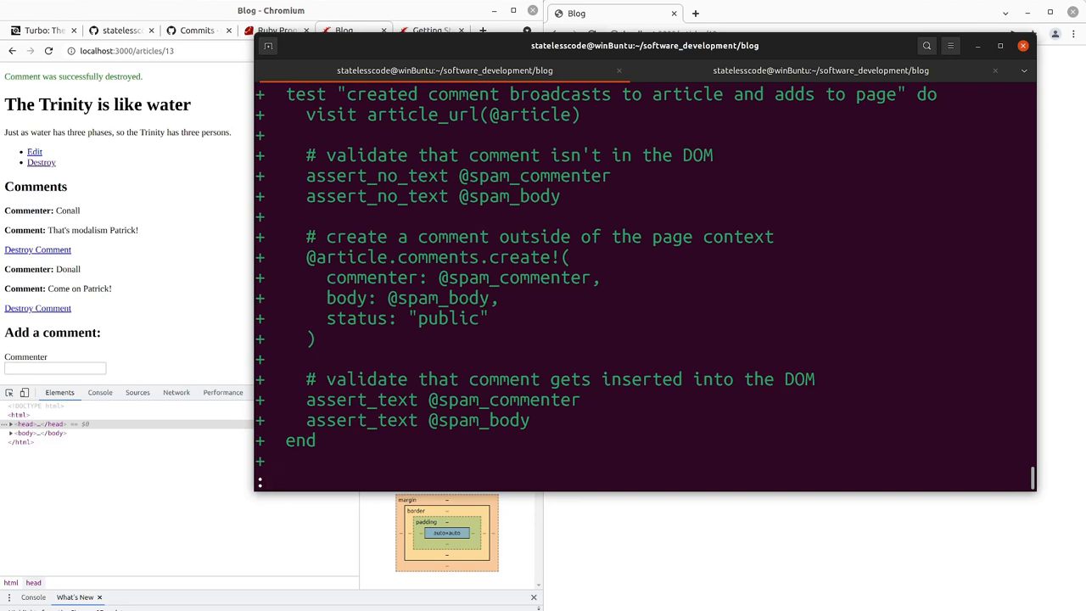
scroll("down", 3)
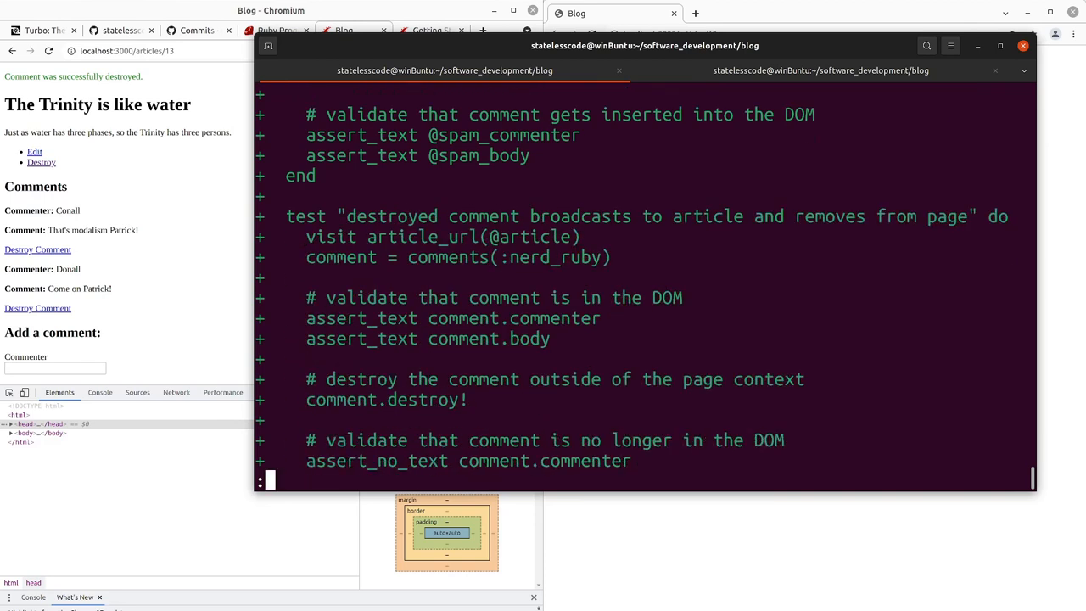
scroll("down", 3)
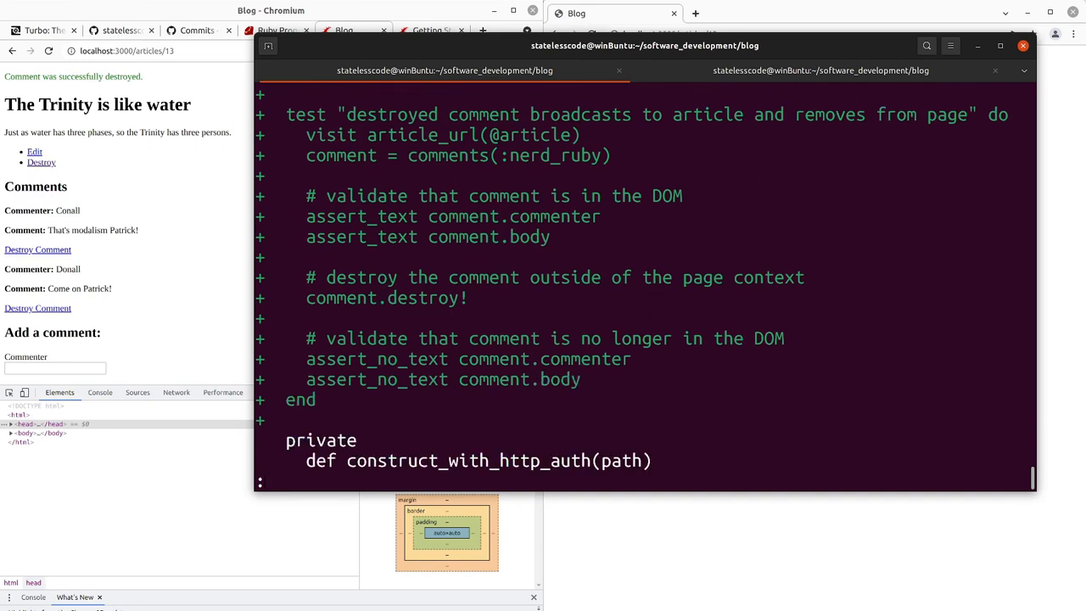
scroll("down", 3)
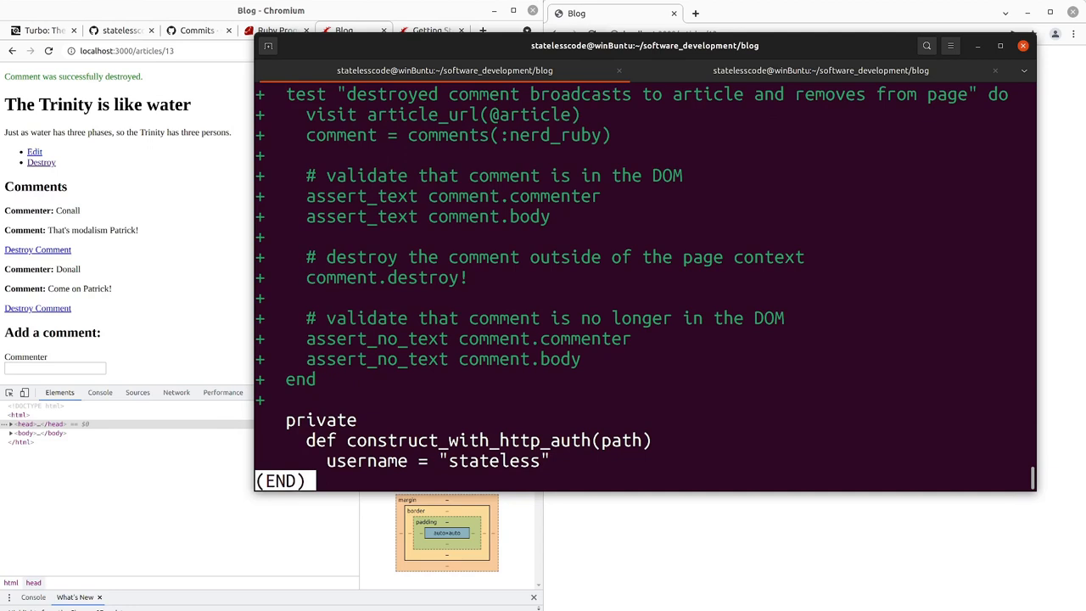
key("q")
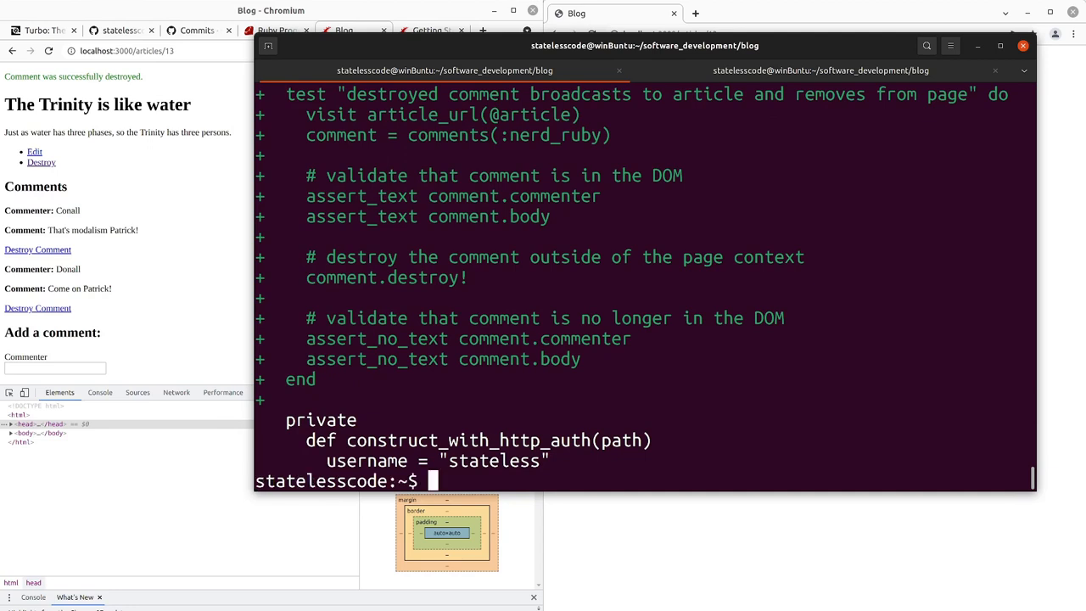
- Write the commit message 'Broadcast comment changes to parent article' with Turbo broadcast bullets
type("gi")
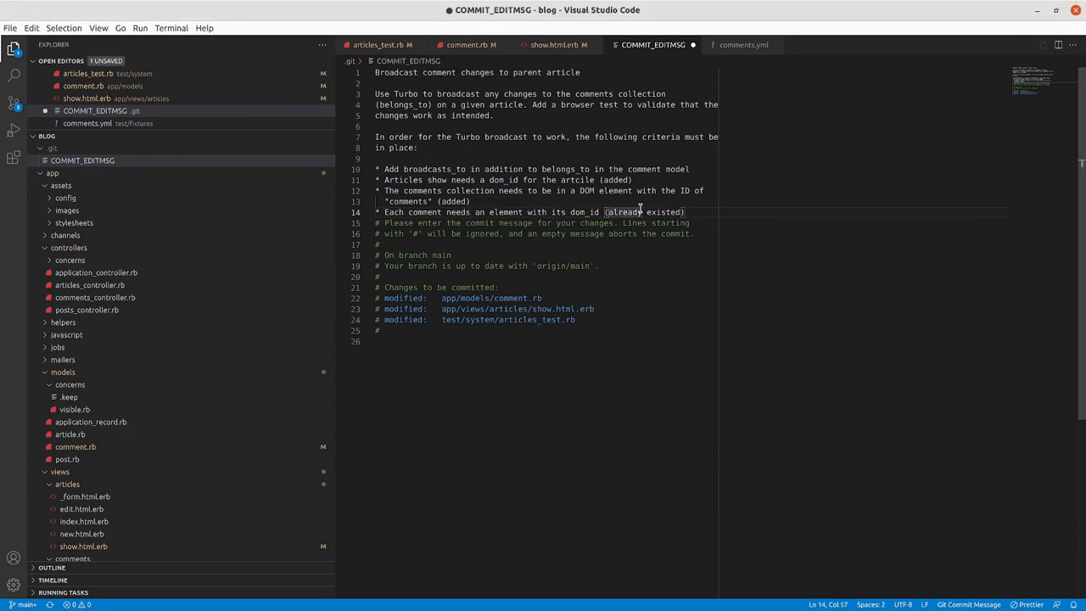
left_click(557, 45)
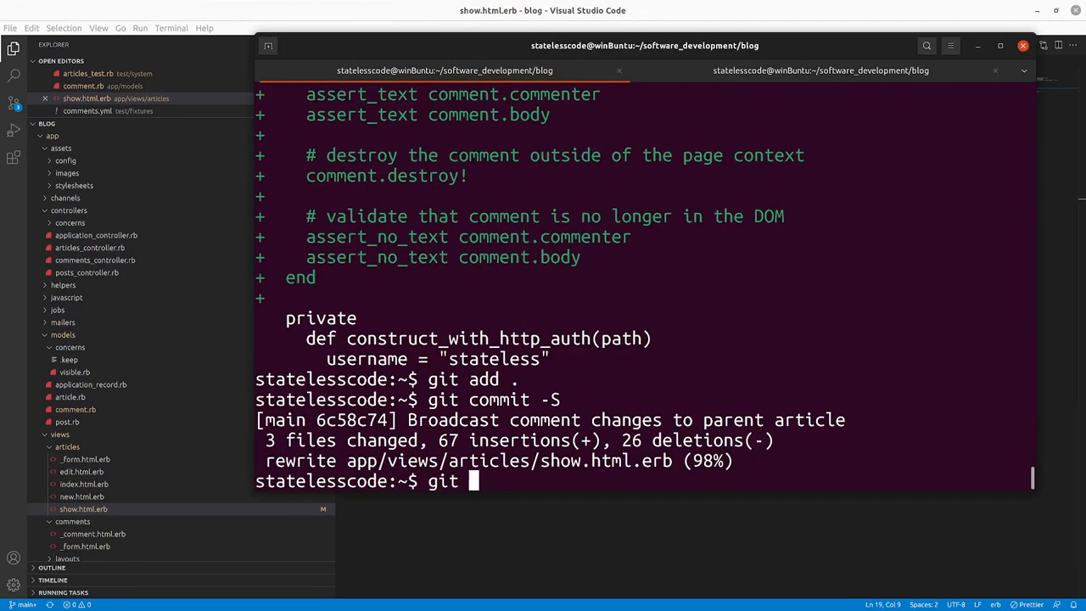
- Complete the signed commit and check git status shows a clean tree
type("pu")
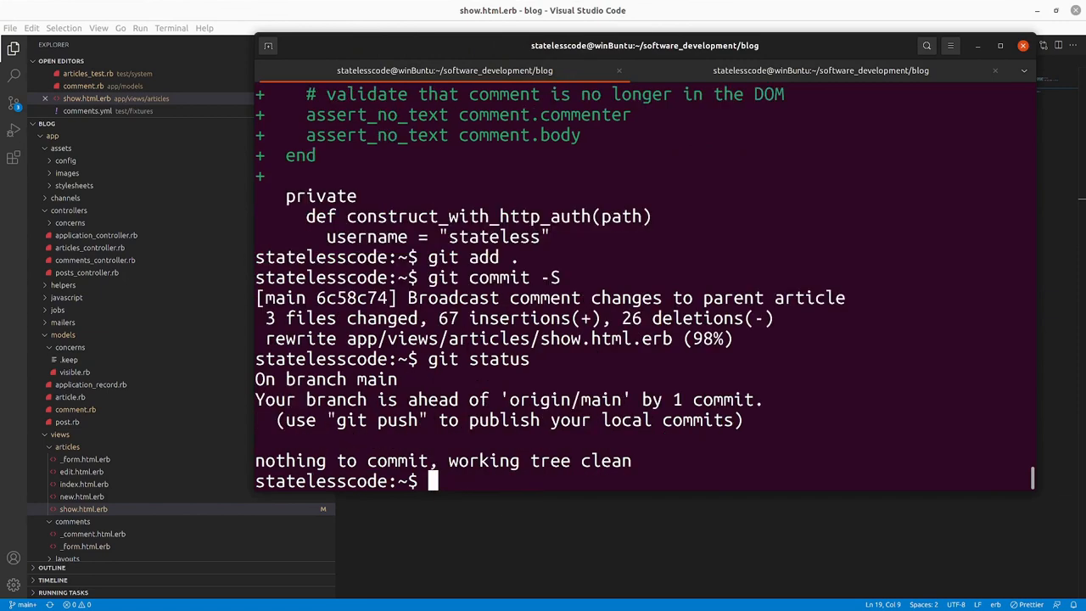
type("git")
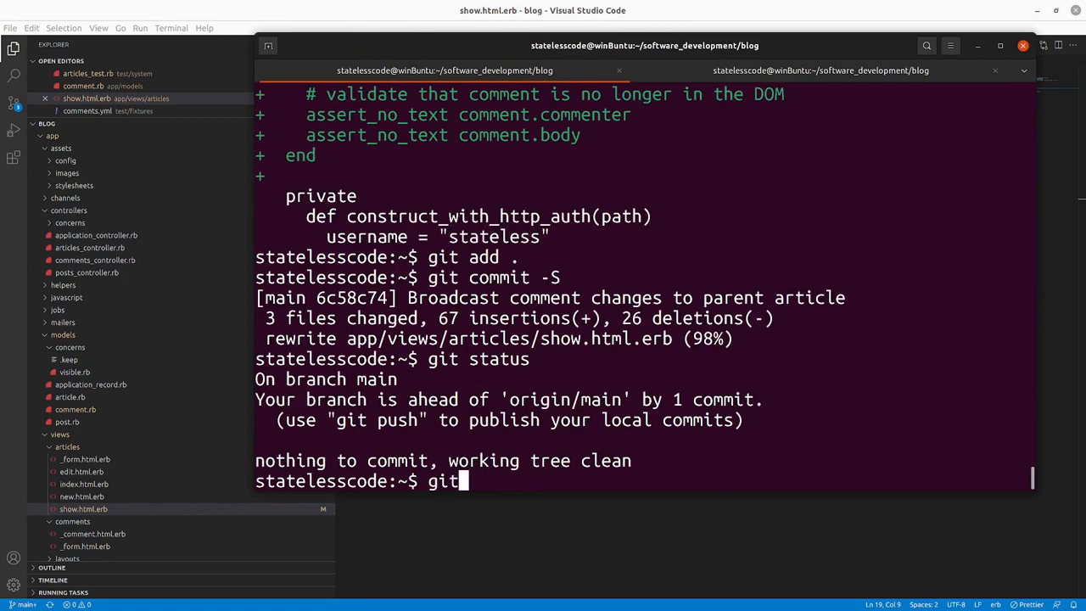